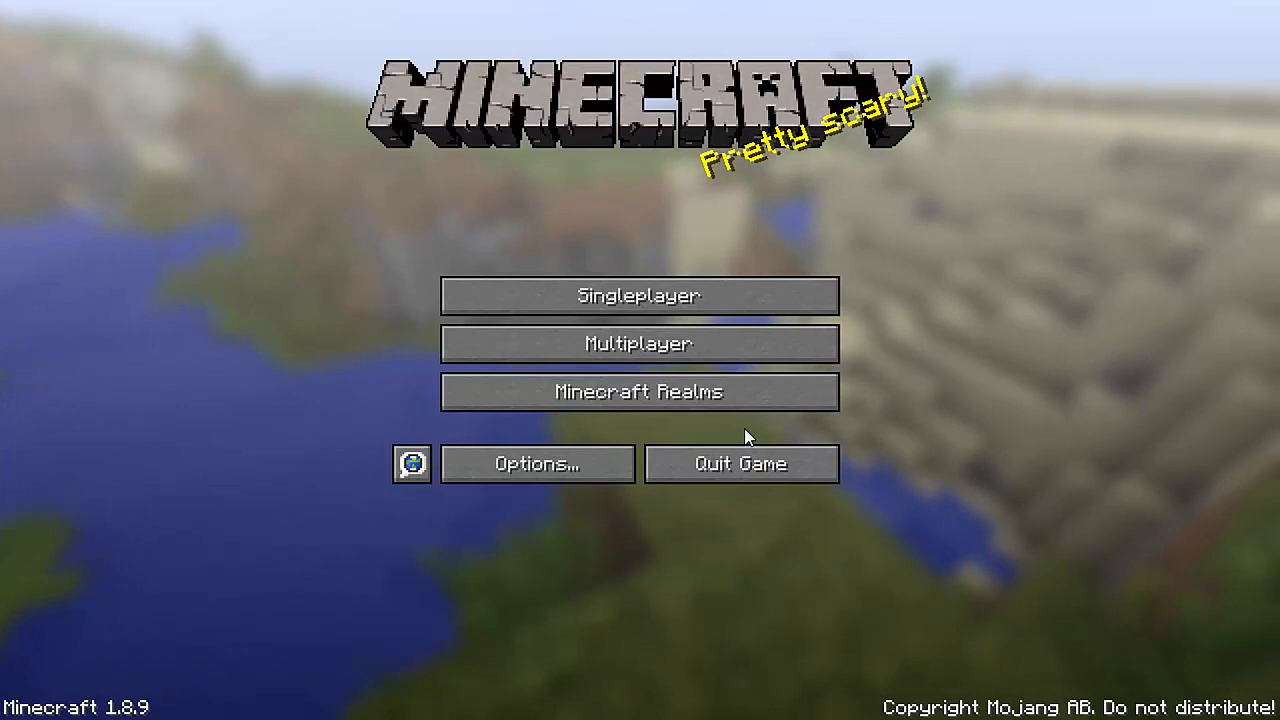
mouse_move(640, 390)
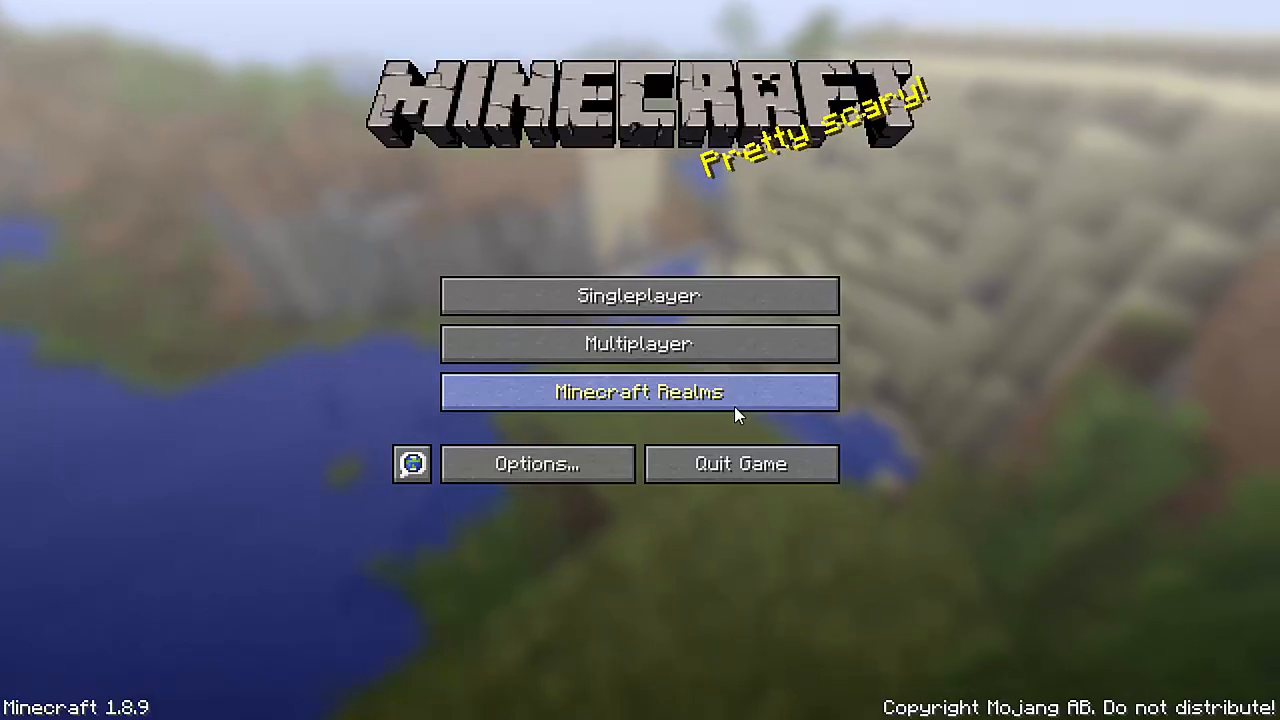
Step: Enter Minecraft Realms from the main menu to show the realms list with GreeTan first
left_click(640, 390)
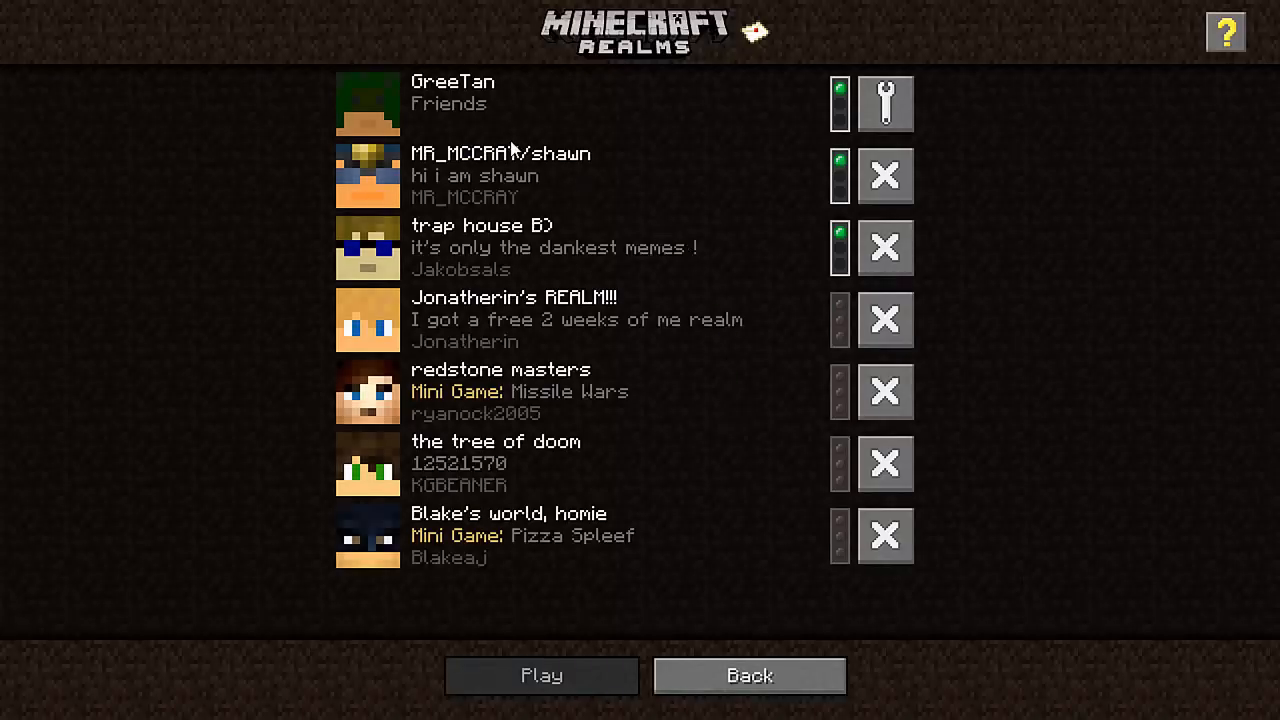
mouse_move(484, 552)
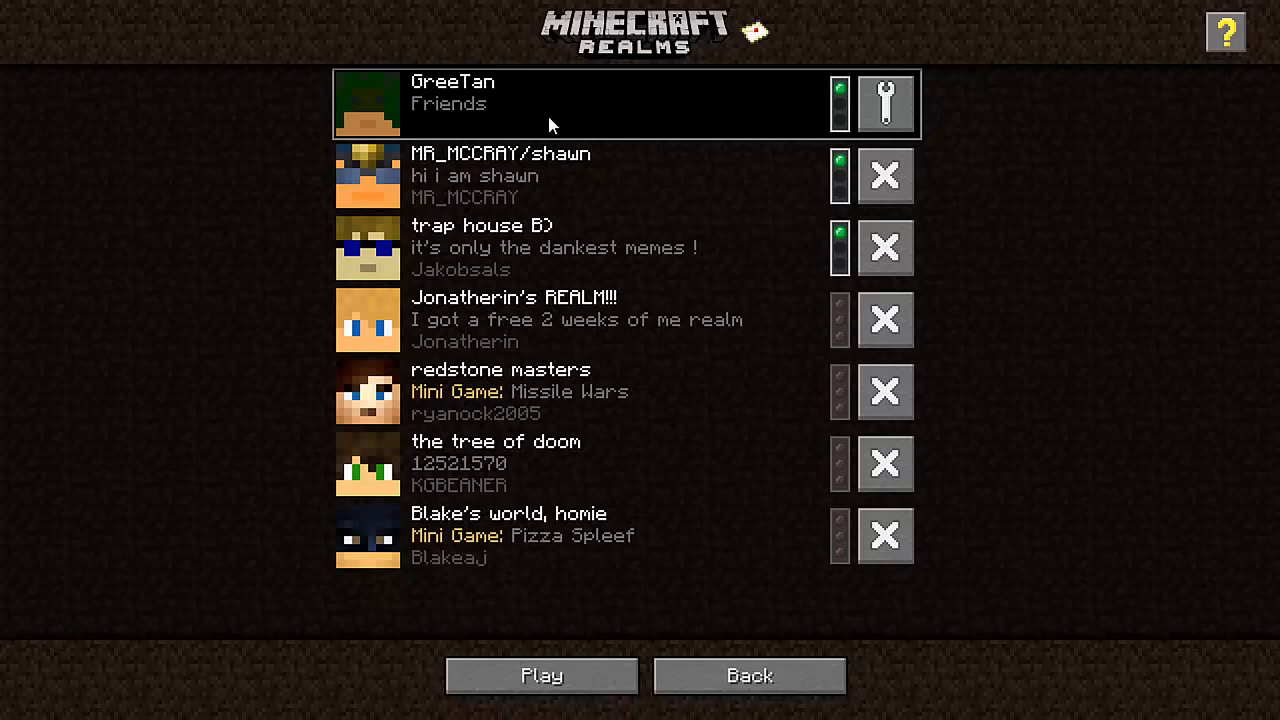
mouse_move(724, 114)
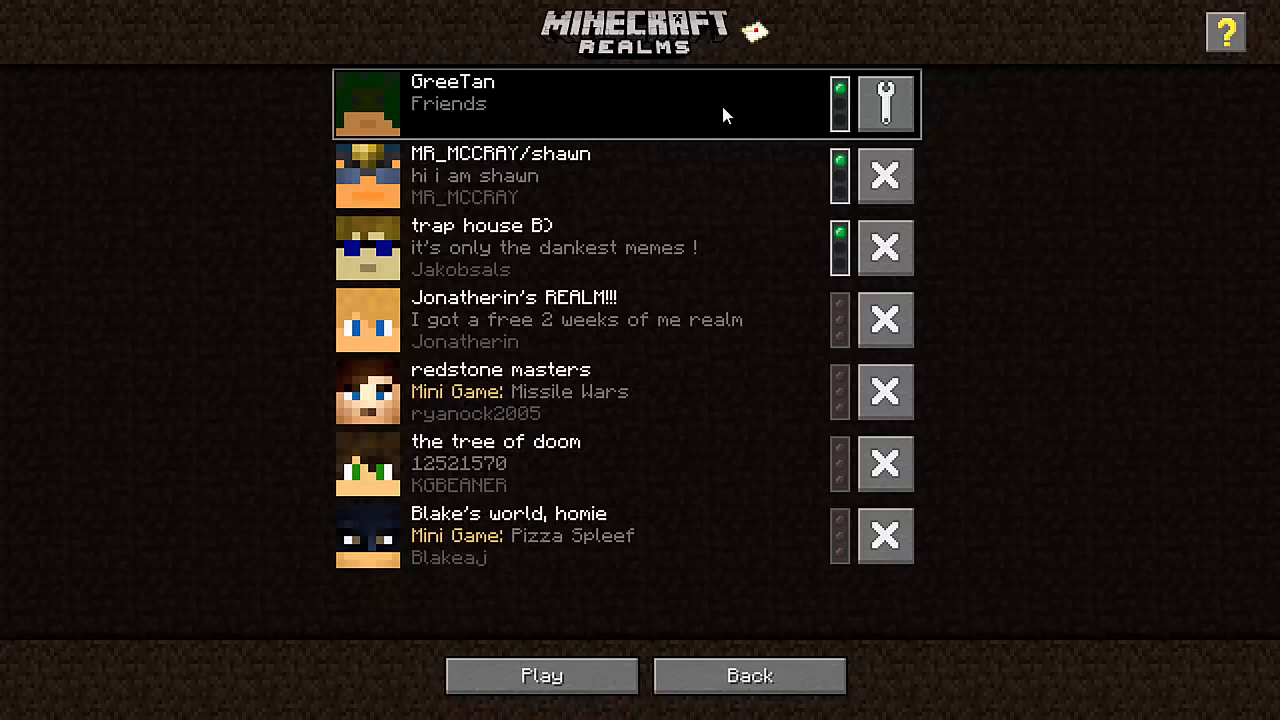
mouse_move(604, 128)
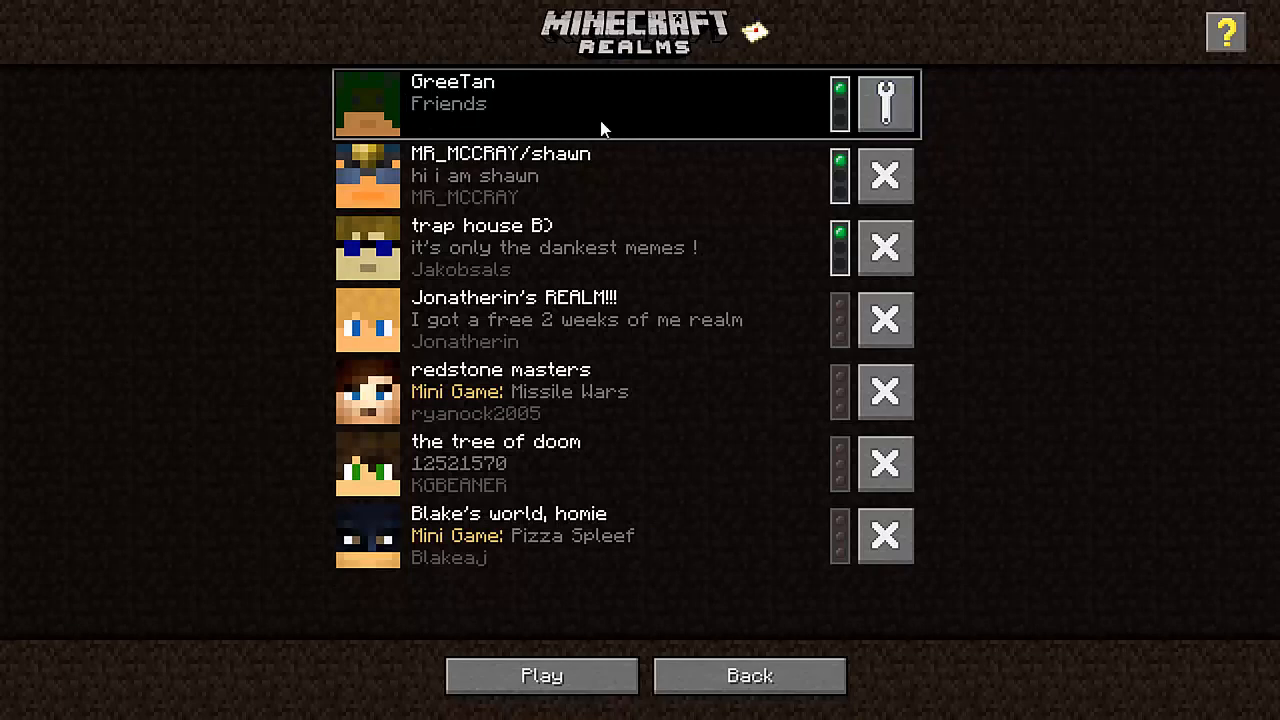
mouse_move(884, 104)
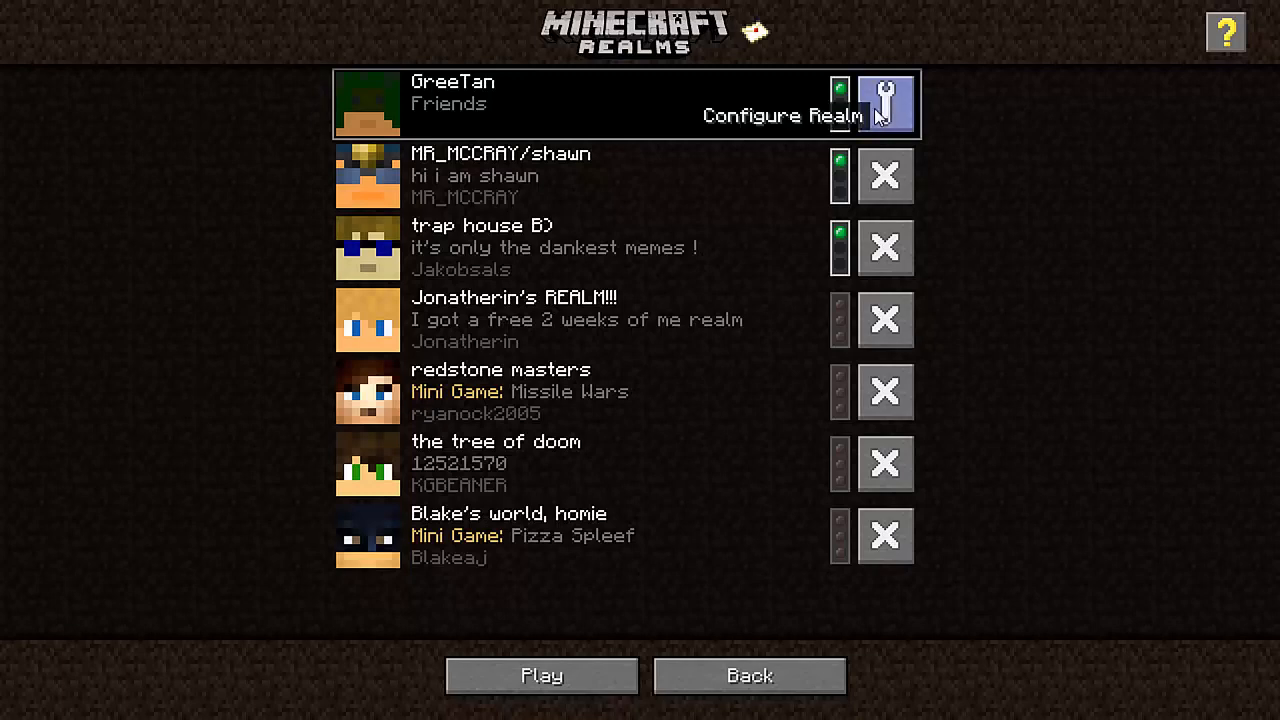
mouse_move(572, 138)
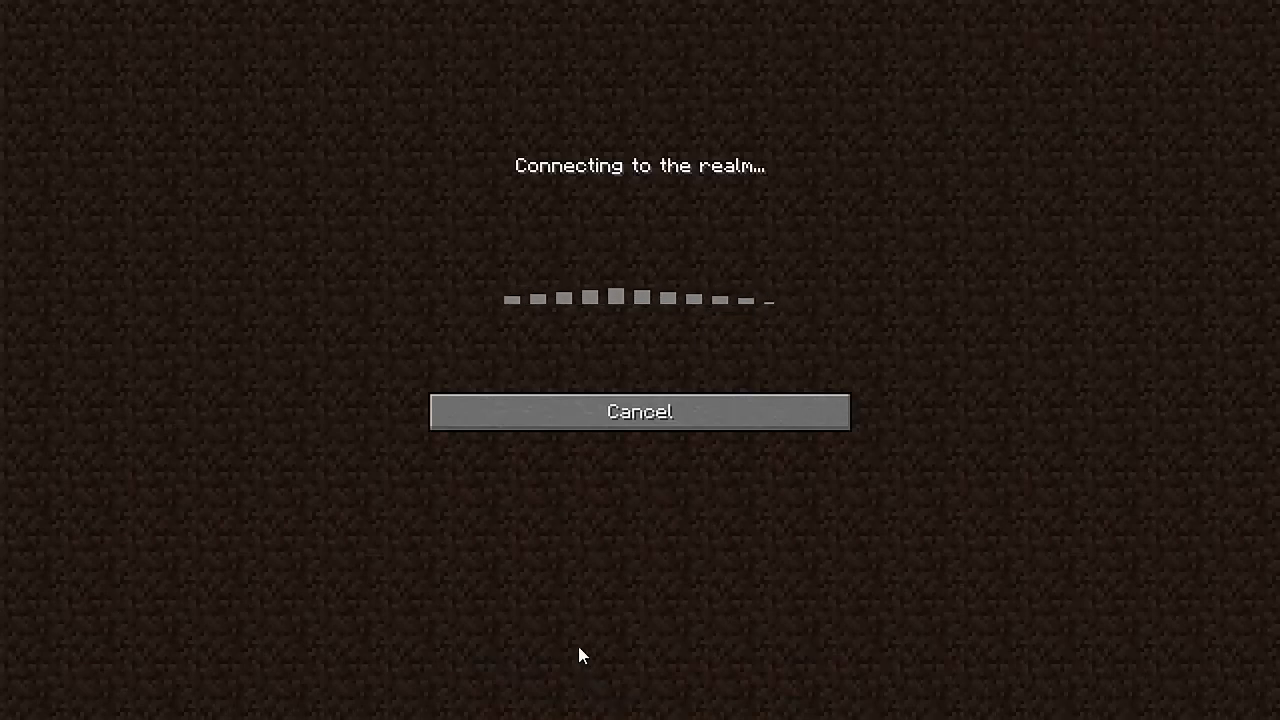
mouse_move(616, 178)
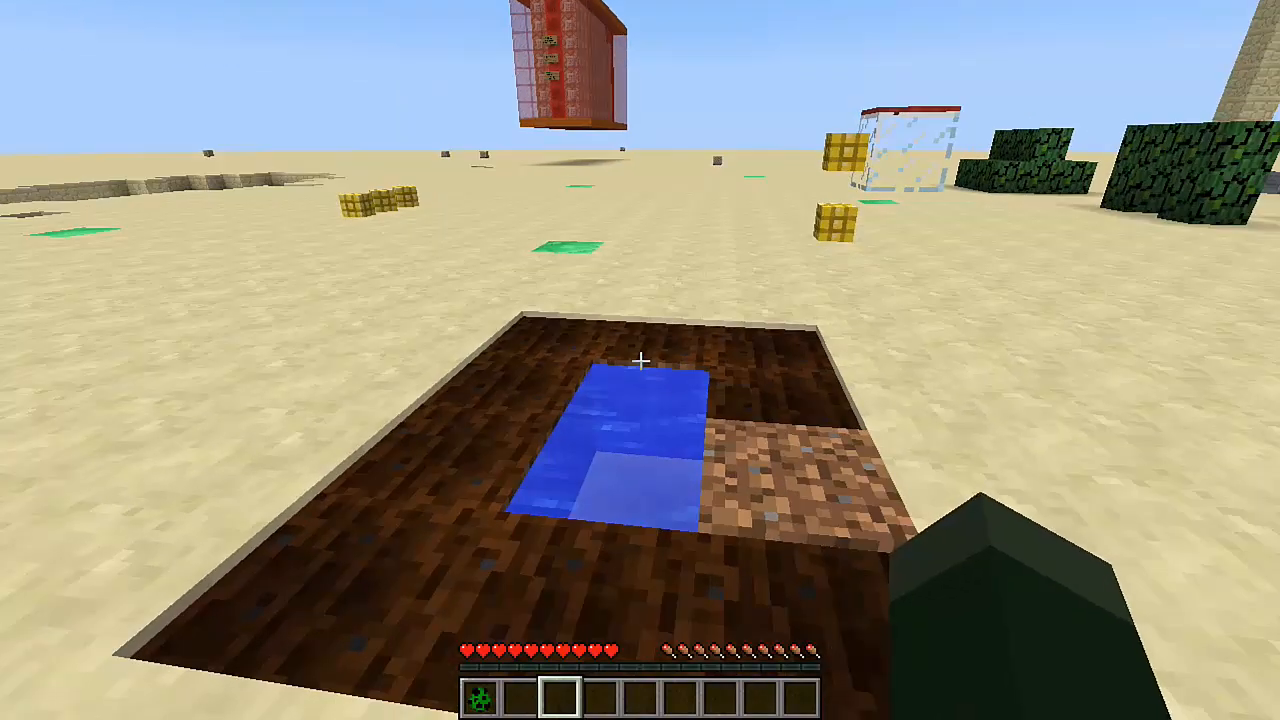
mouse_move(640, 360)
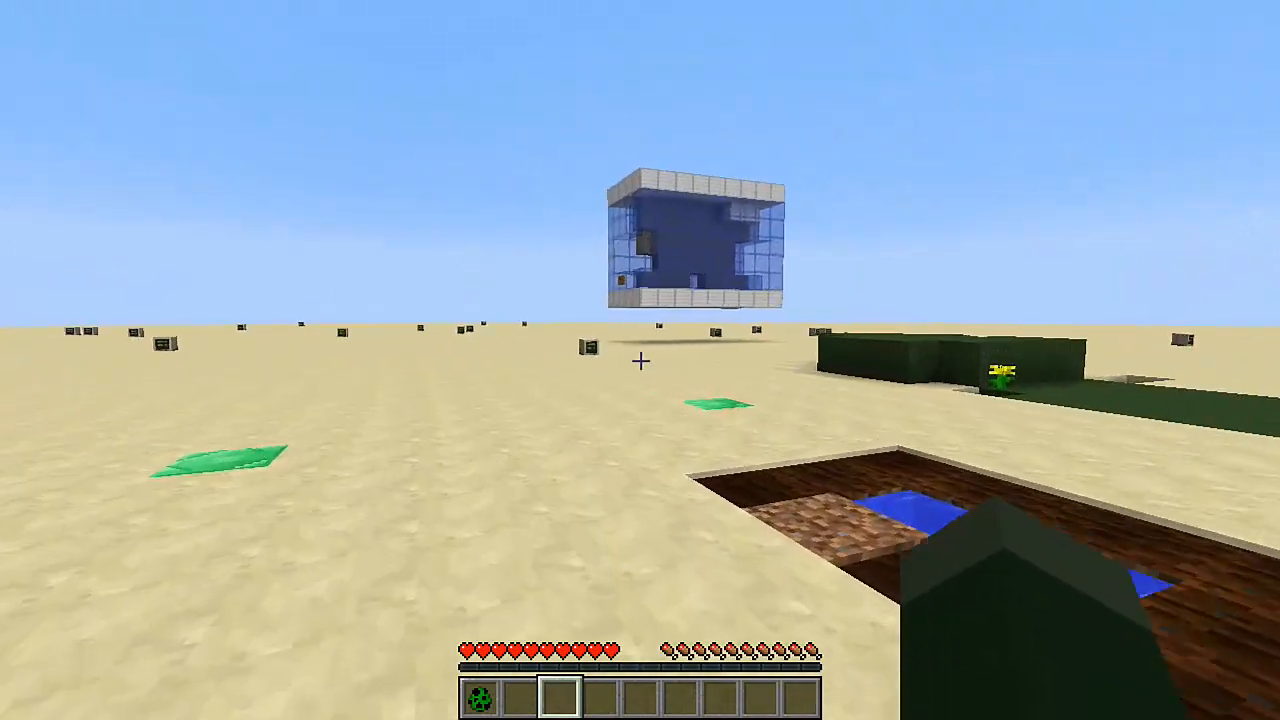
mouse_move(640, 360)
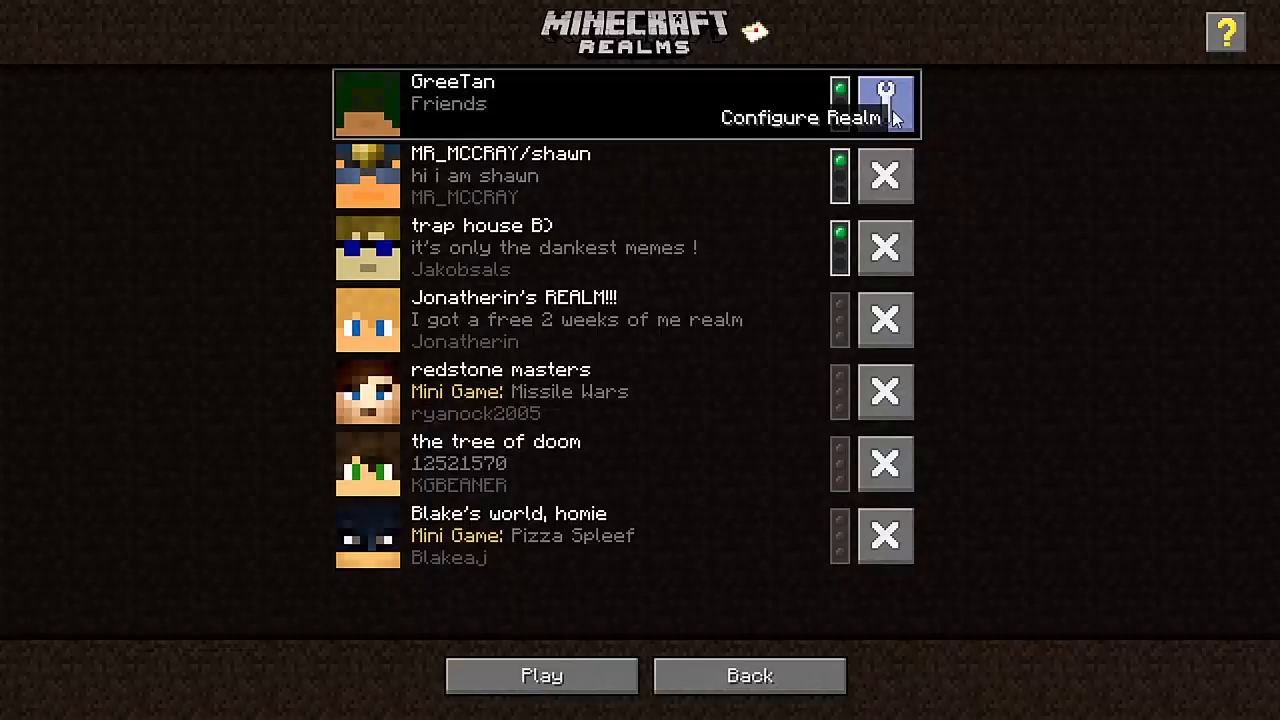
left_click(884, 104)
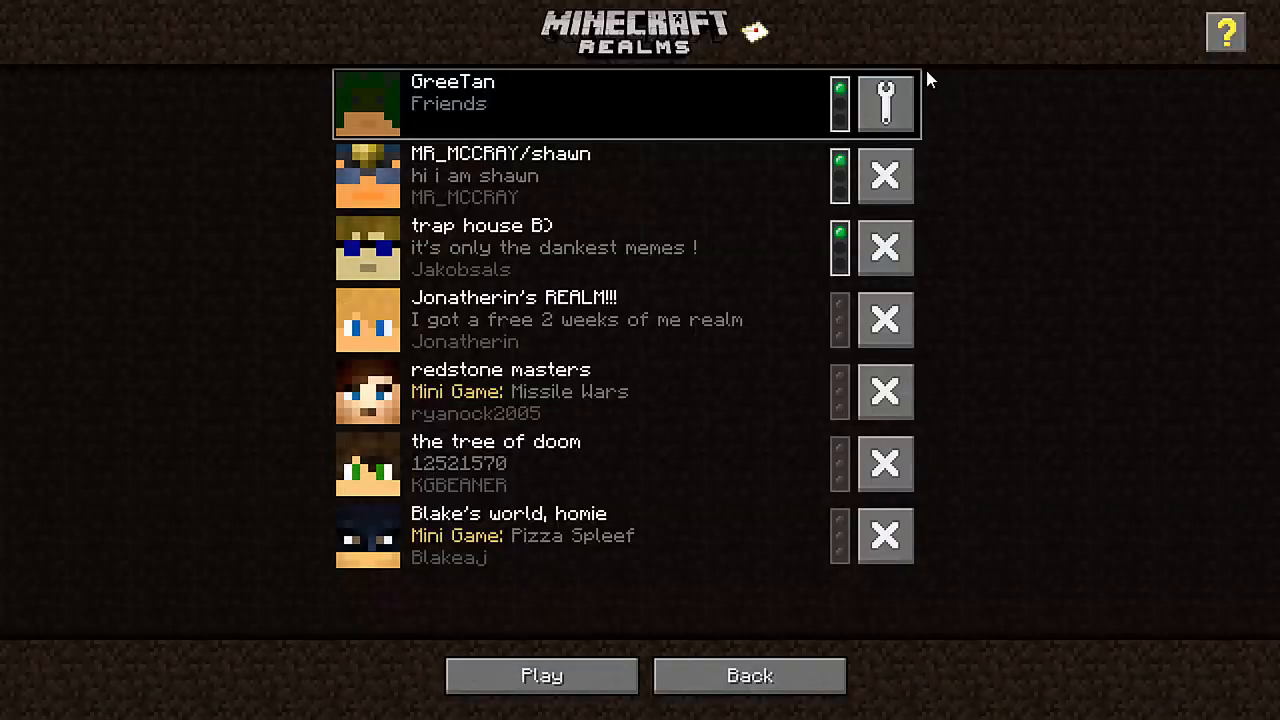
mouse_move(884, 104)
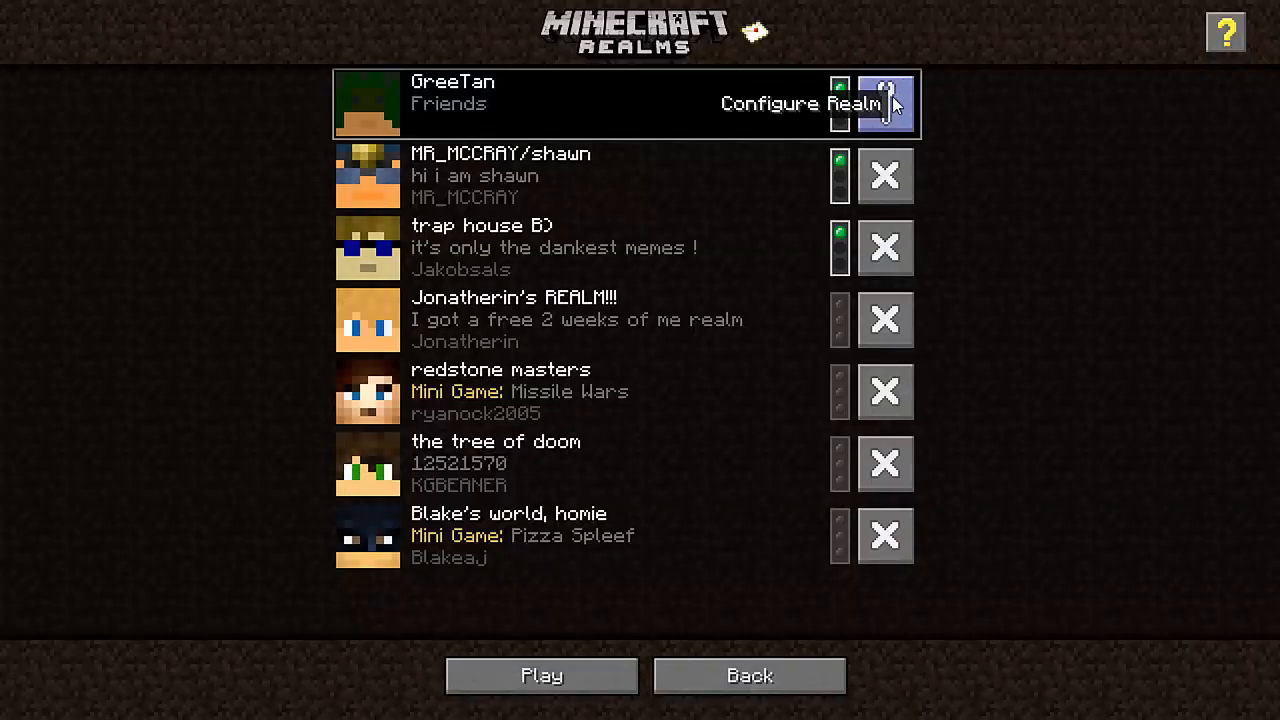
Step: Enter the GreeTan realm's configuration listing worlds GreeTan, Season2, Test and Minigame
left_click(884, 104)
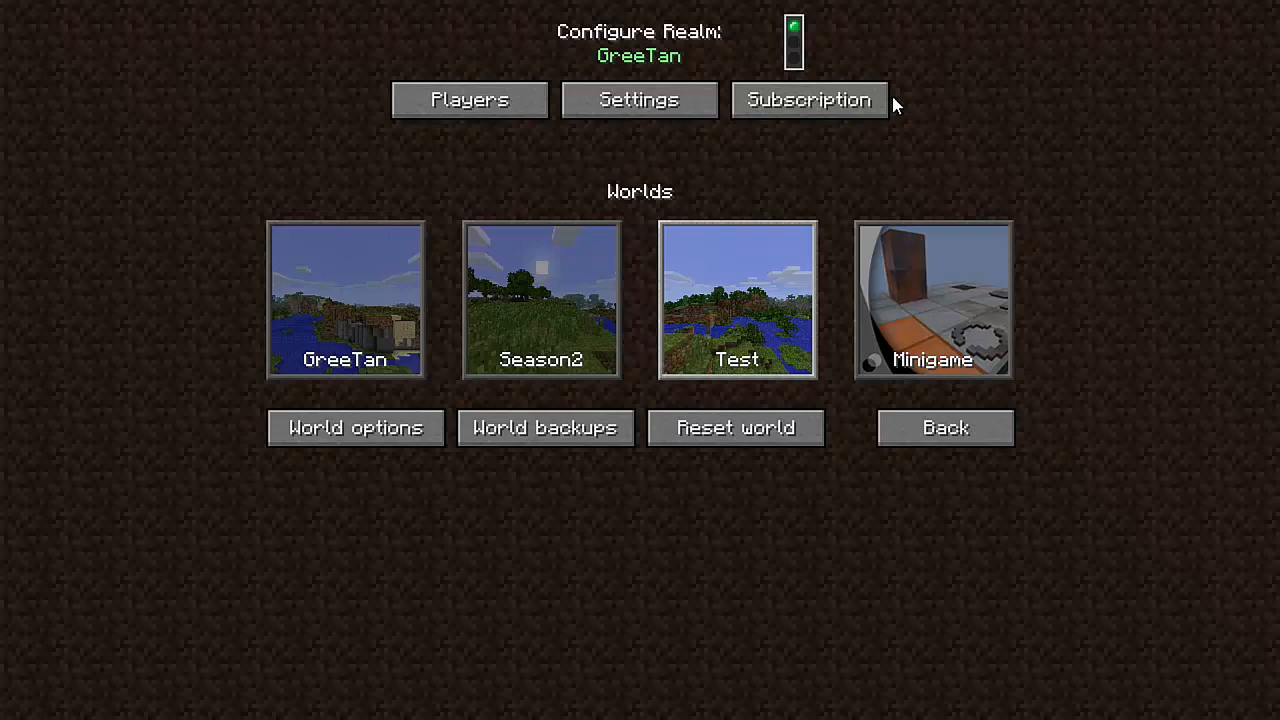
mouse_move(540, 300)
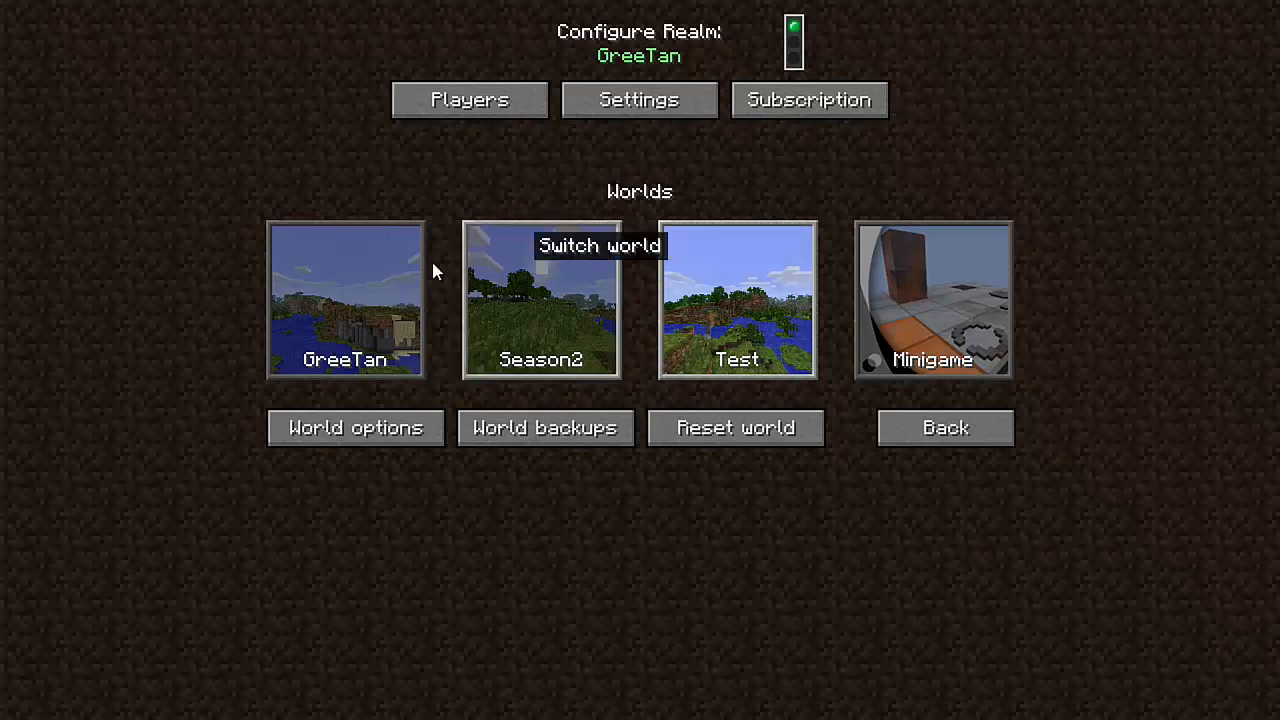
mouse_move(330, 290)
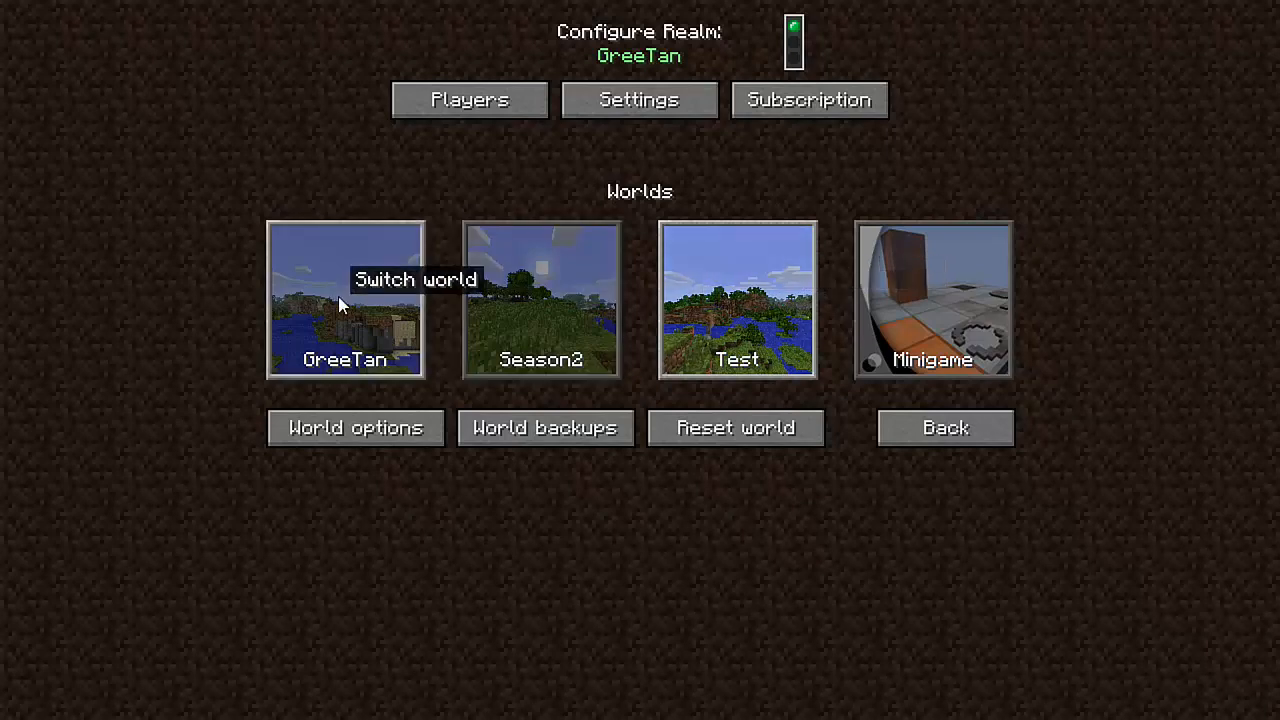
mouse_move(680, 164)
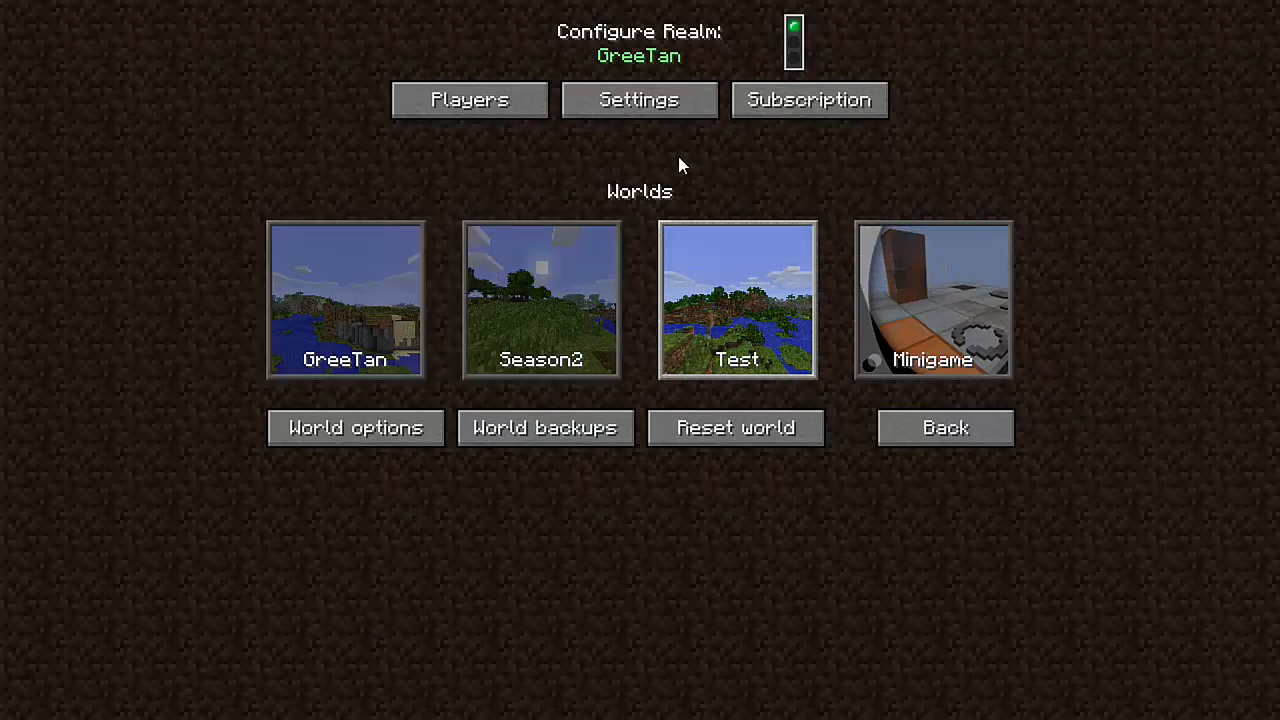
mouse_move(736, 304)
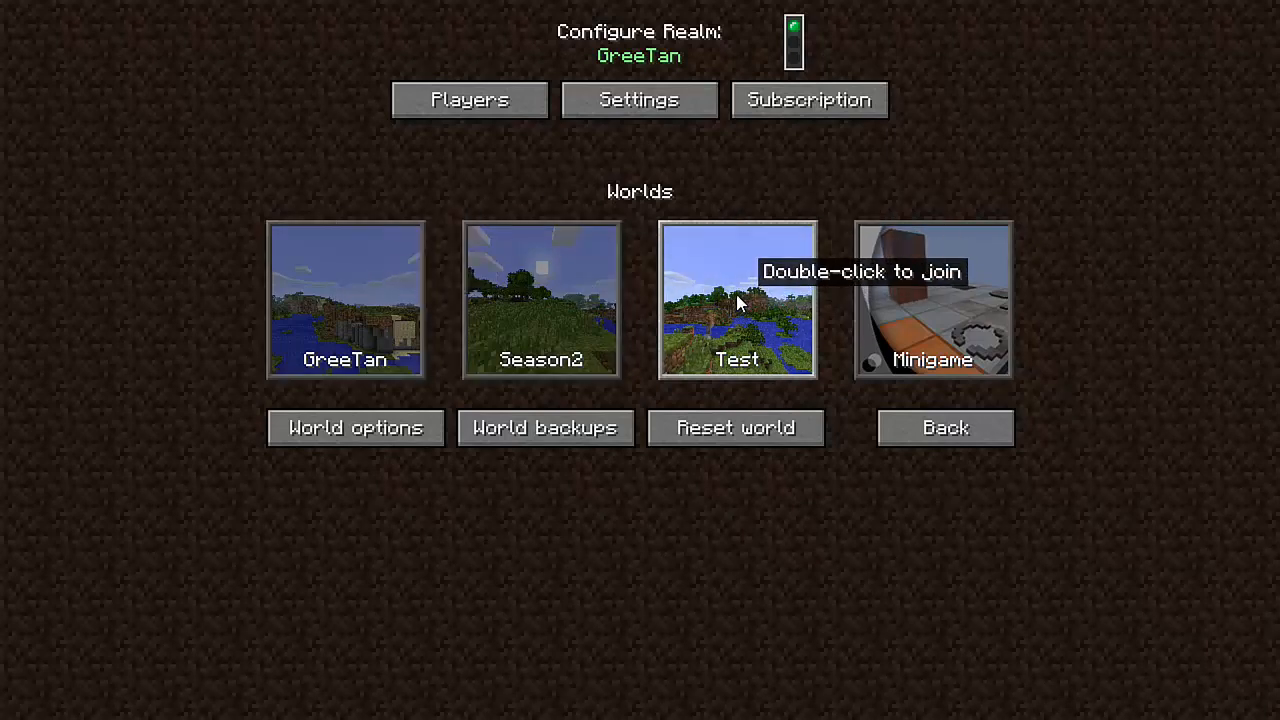
mouse_move(348, 296)
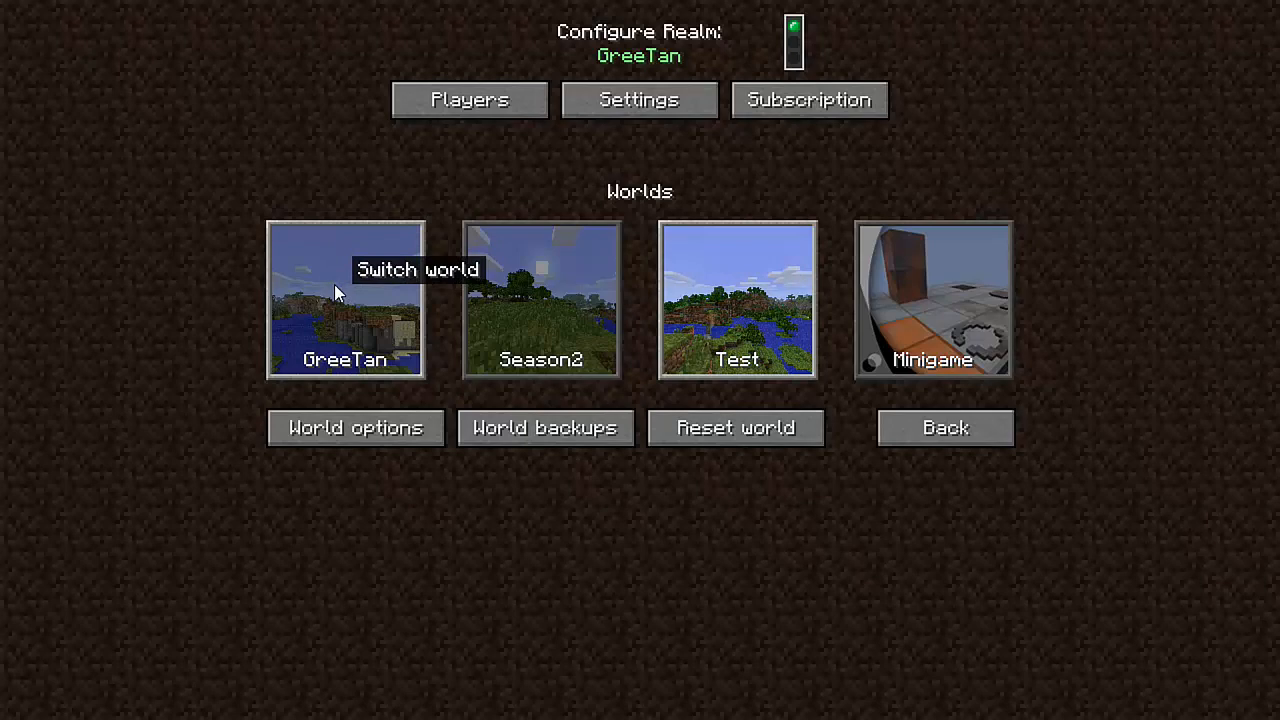
mouse_move(544, 280)
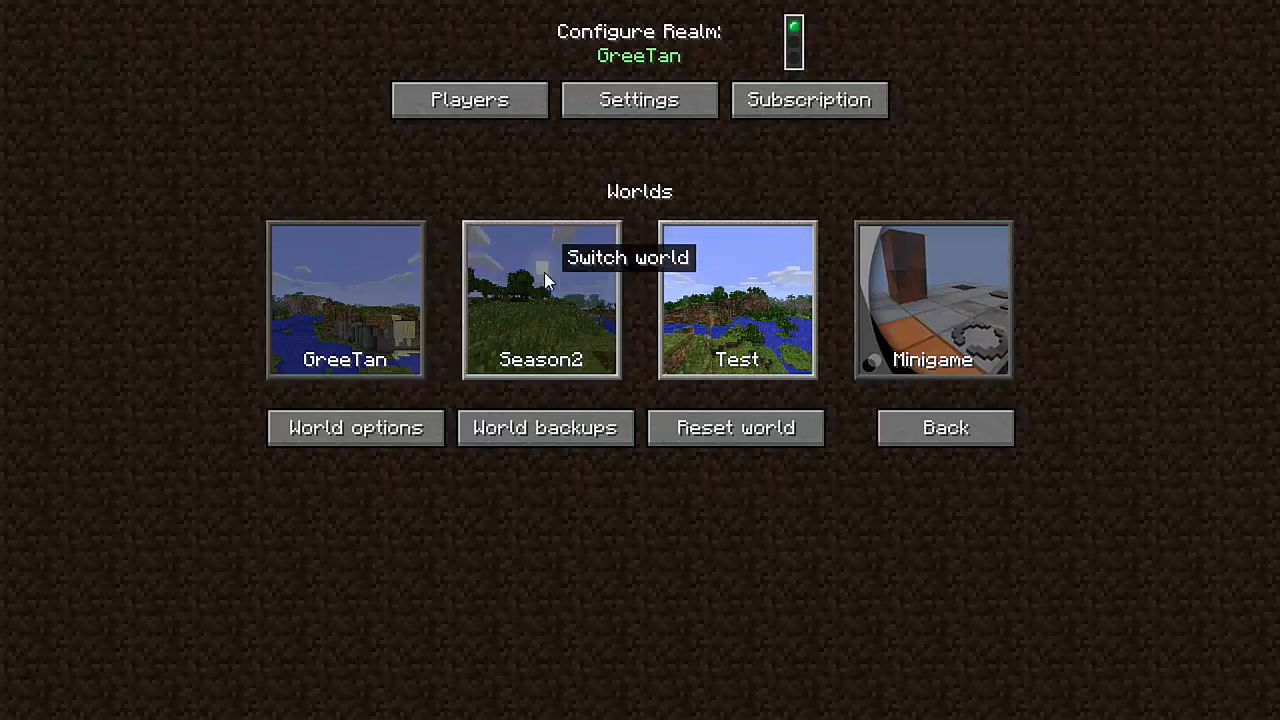
mouse_move(332, 304)
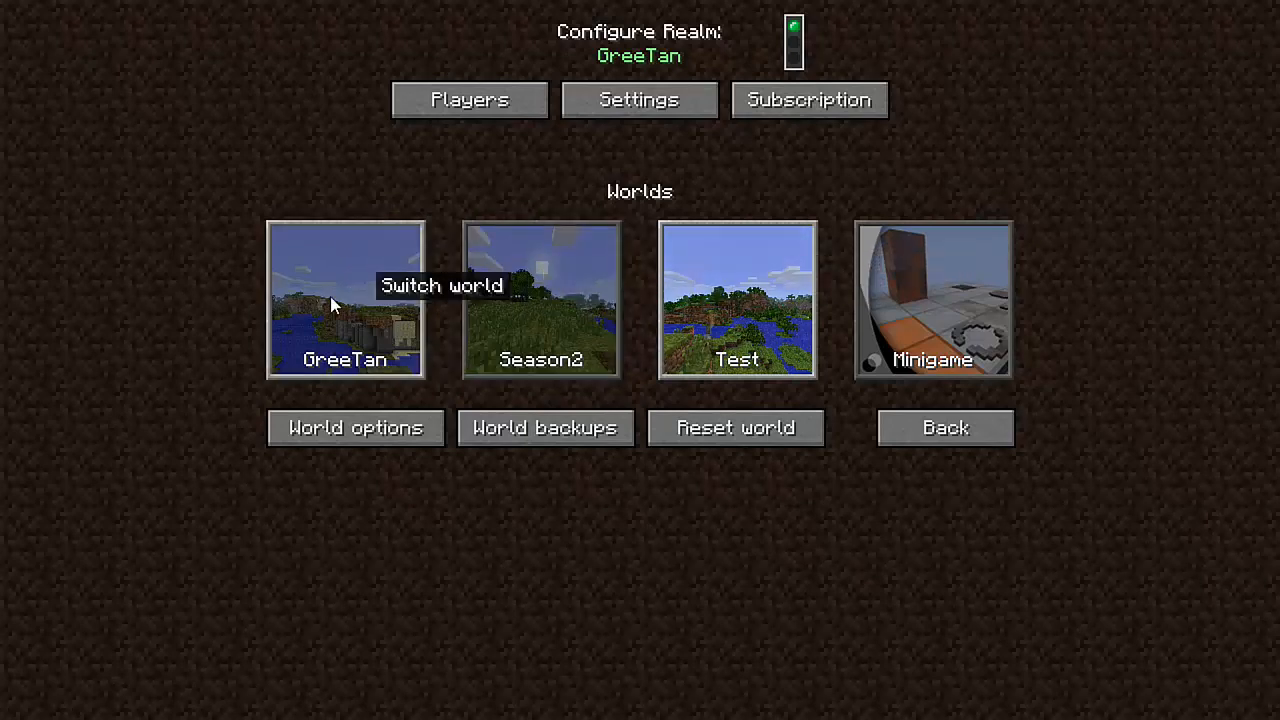
mouse_move(738, 296)
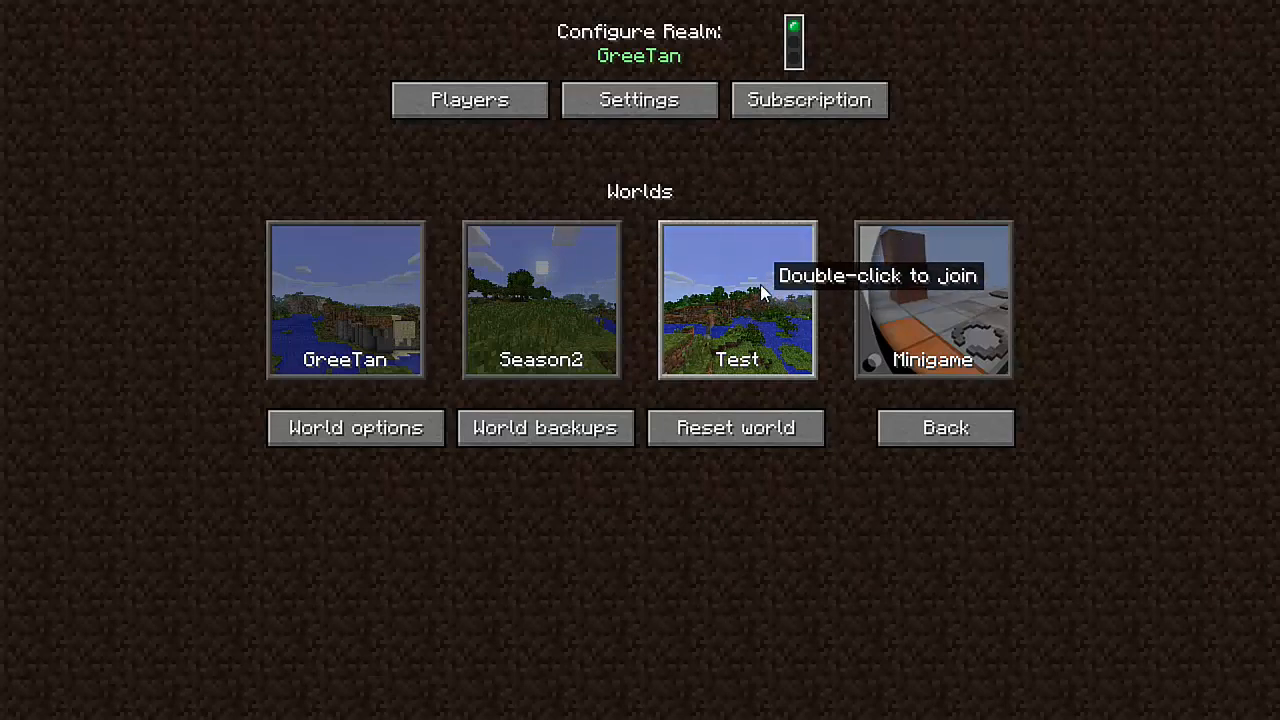
mouse_move(740, 316)
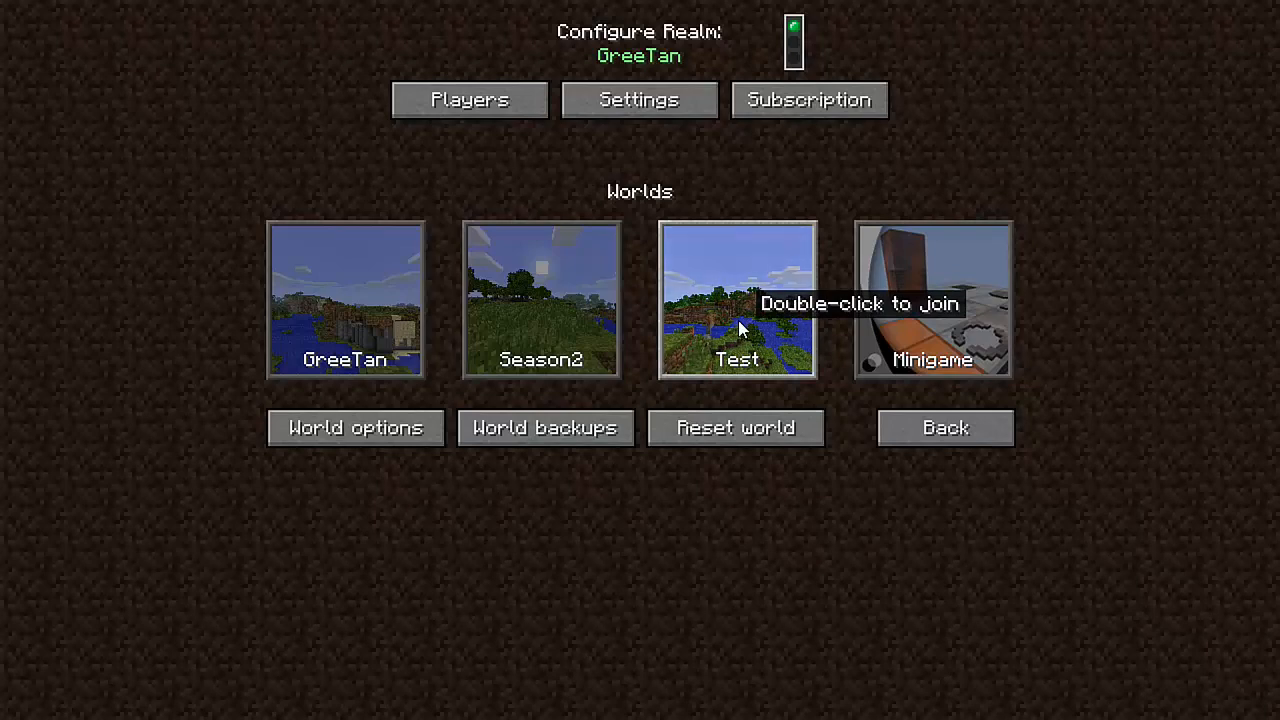
mouse_move(736, 428)
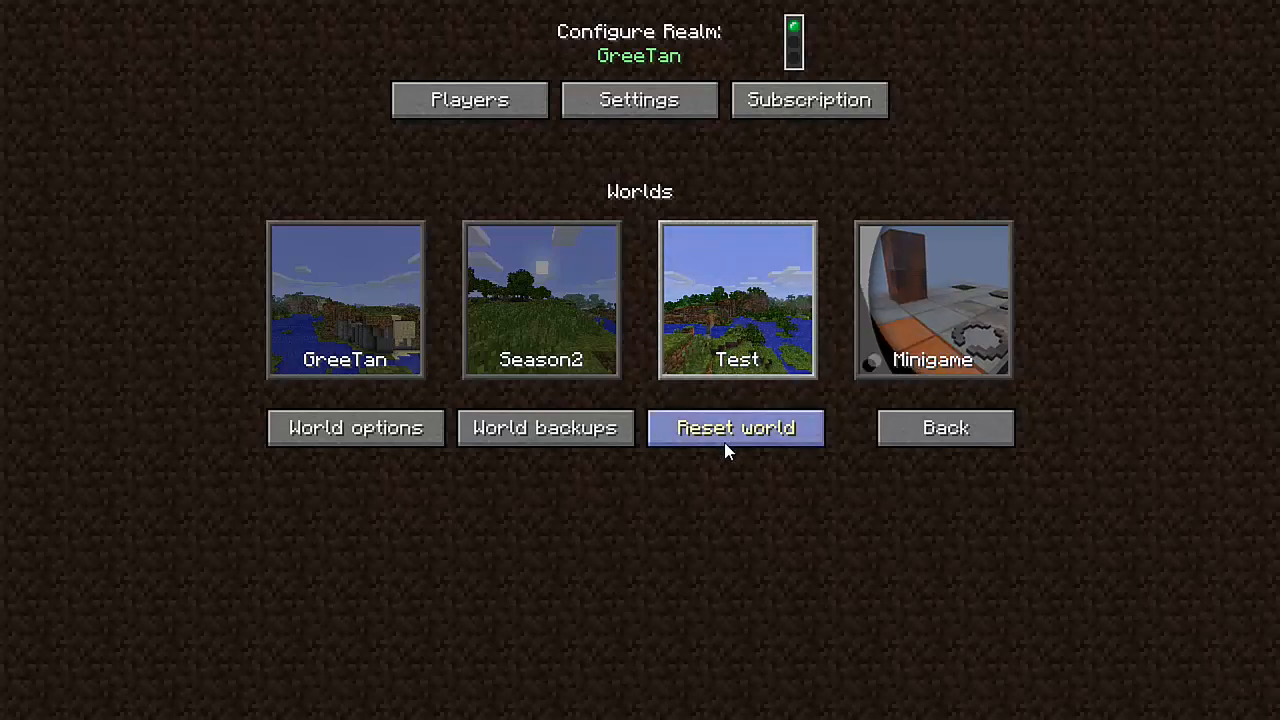
mouse_move(698, 516)
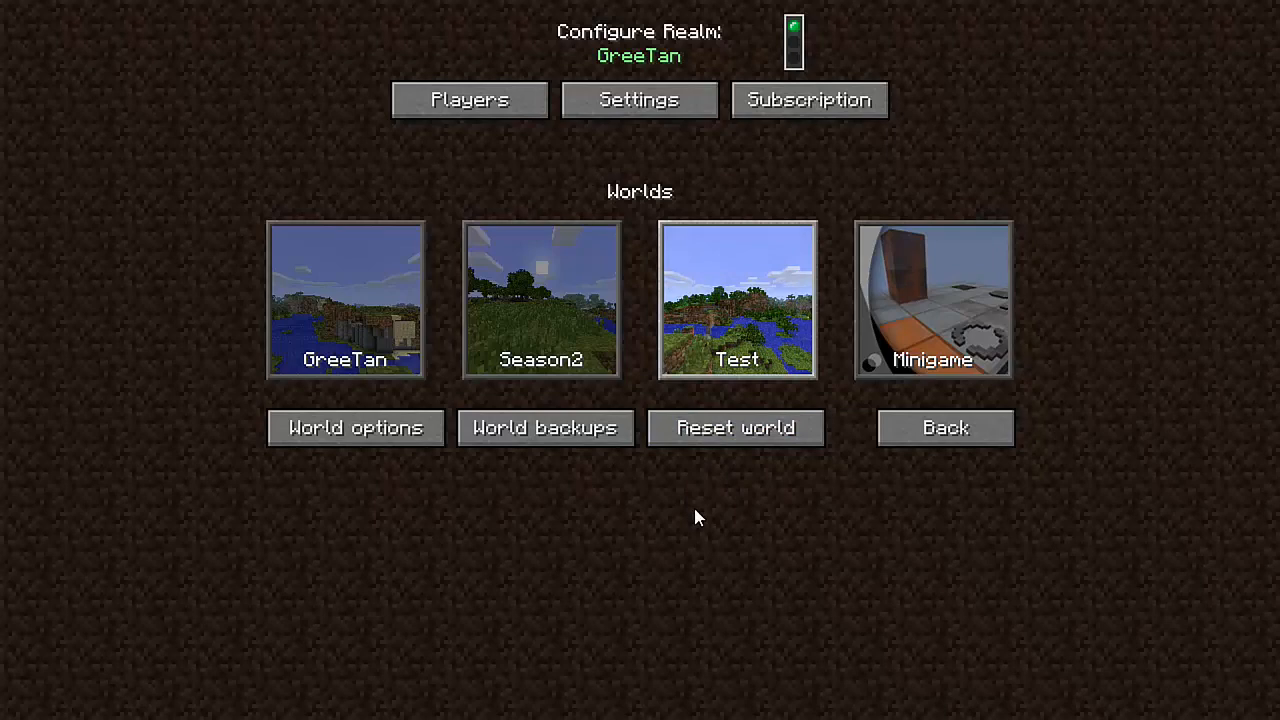
mouse_move(736, 428)
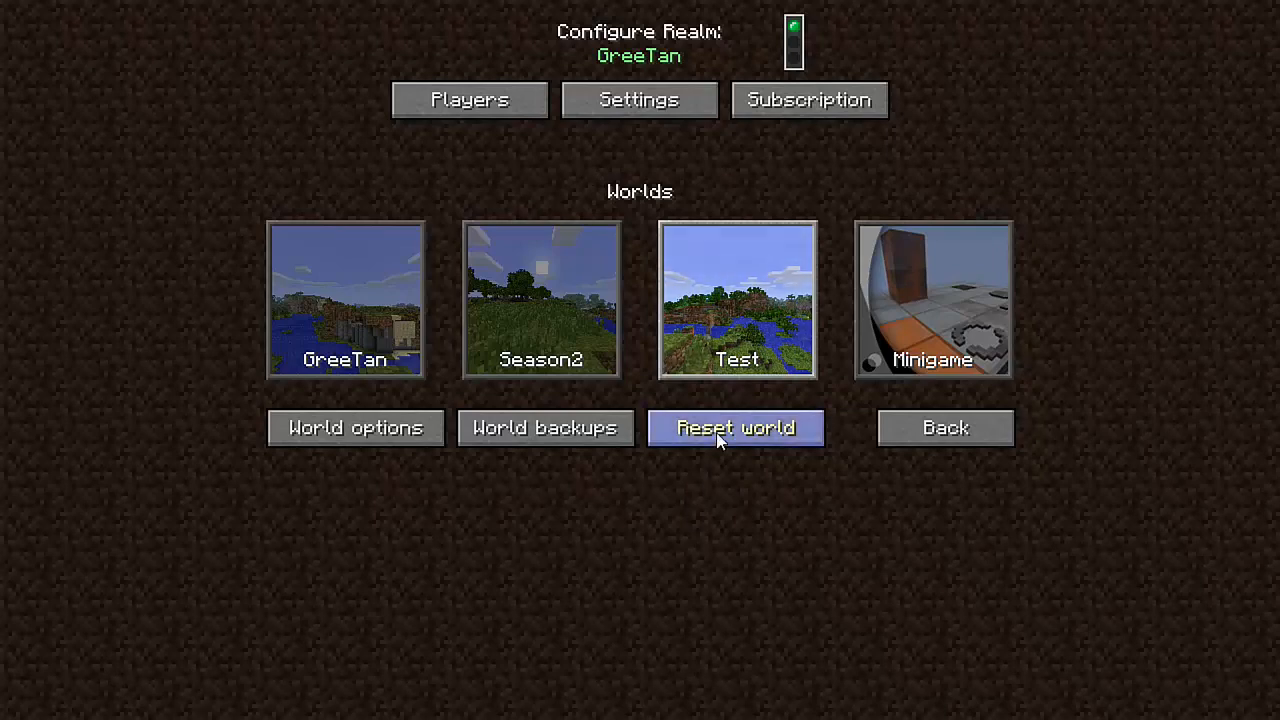
Step: Start a world reset for the GreeTan realm to reach the Reset World screen
left_click(736, 428)
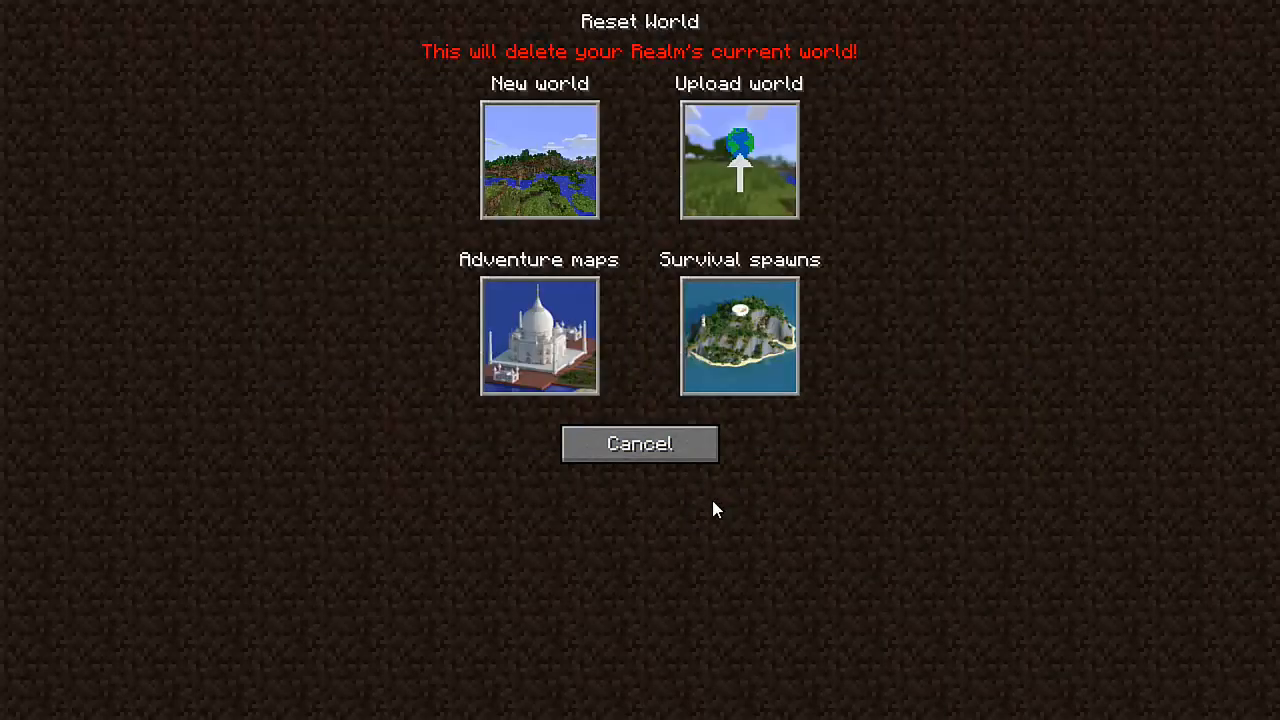
mouse_move(640, 92)
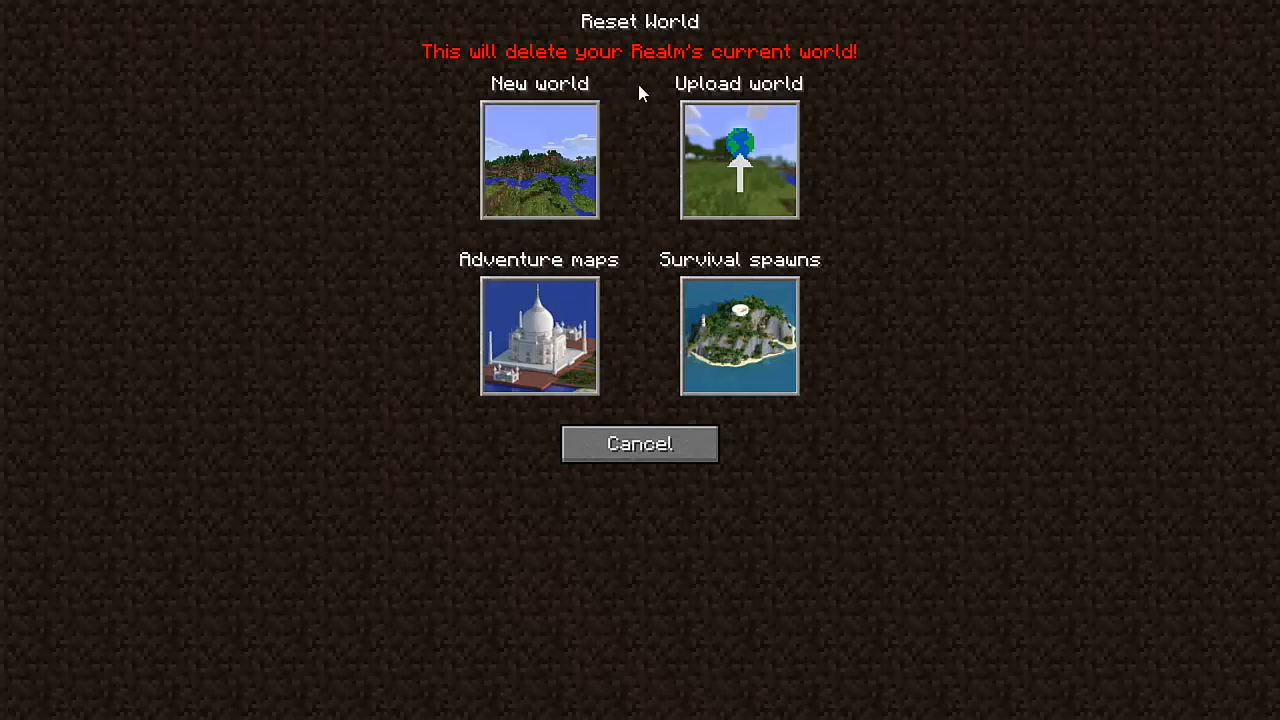
mouse_move(558, 124)
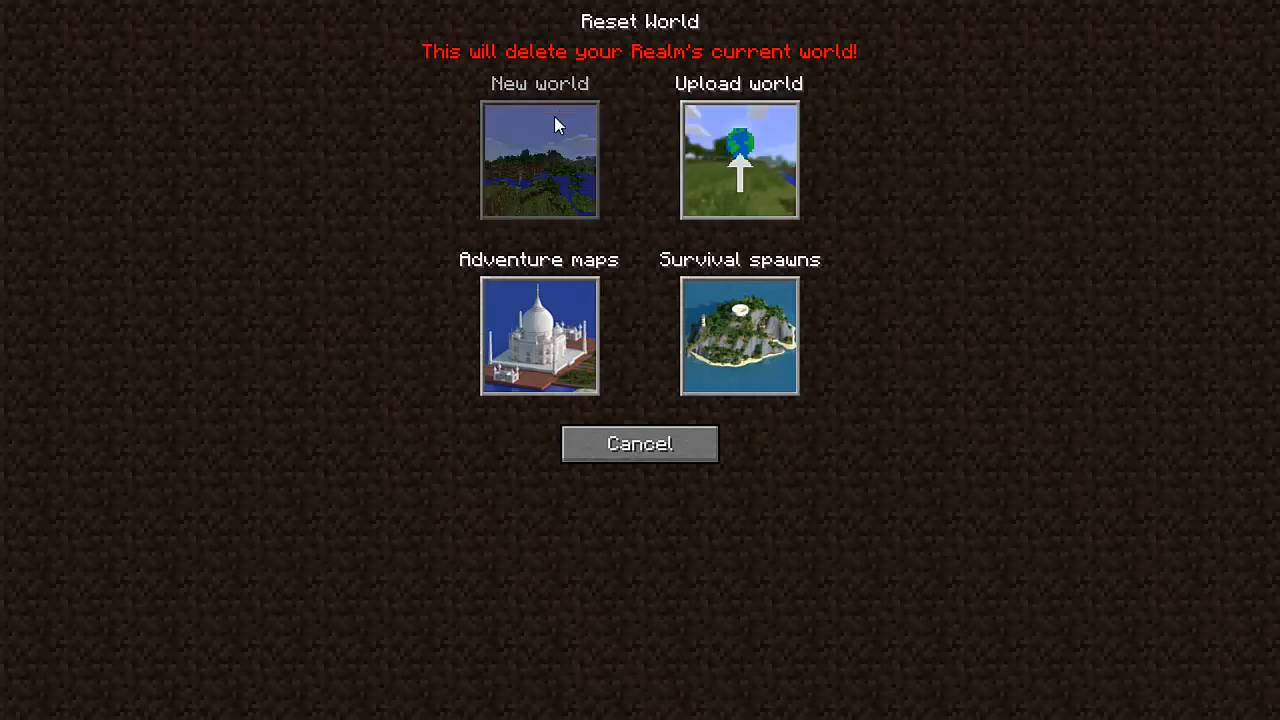
mouse_move(760, 138)
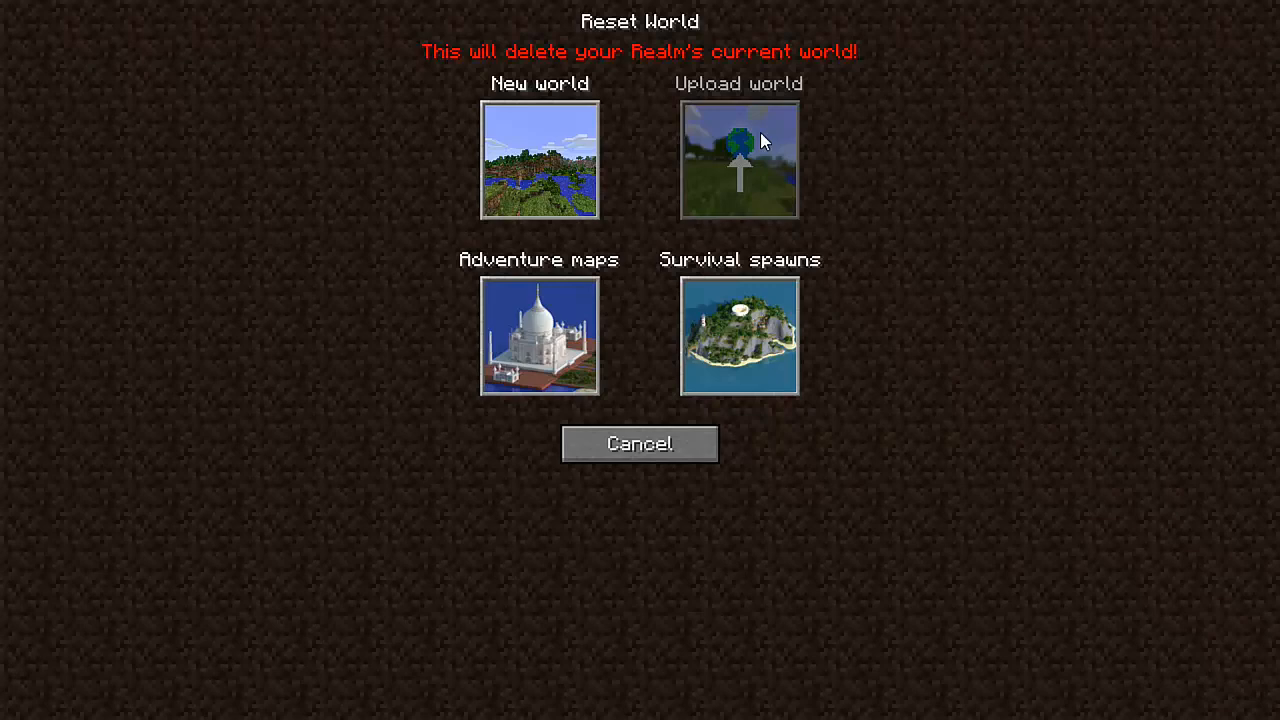
mouse_move(590, 284)
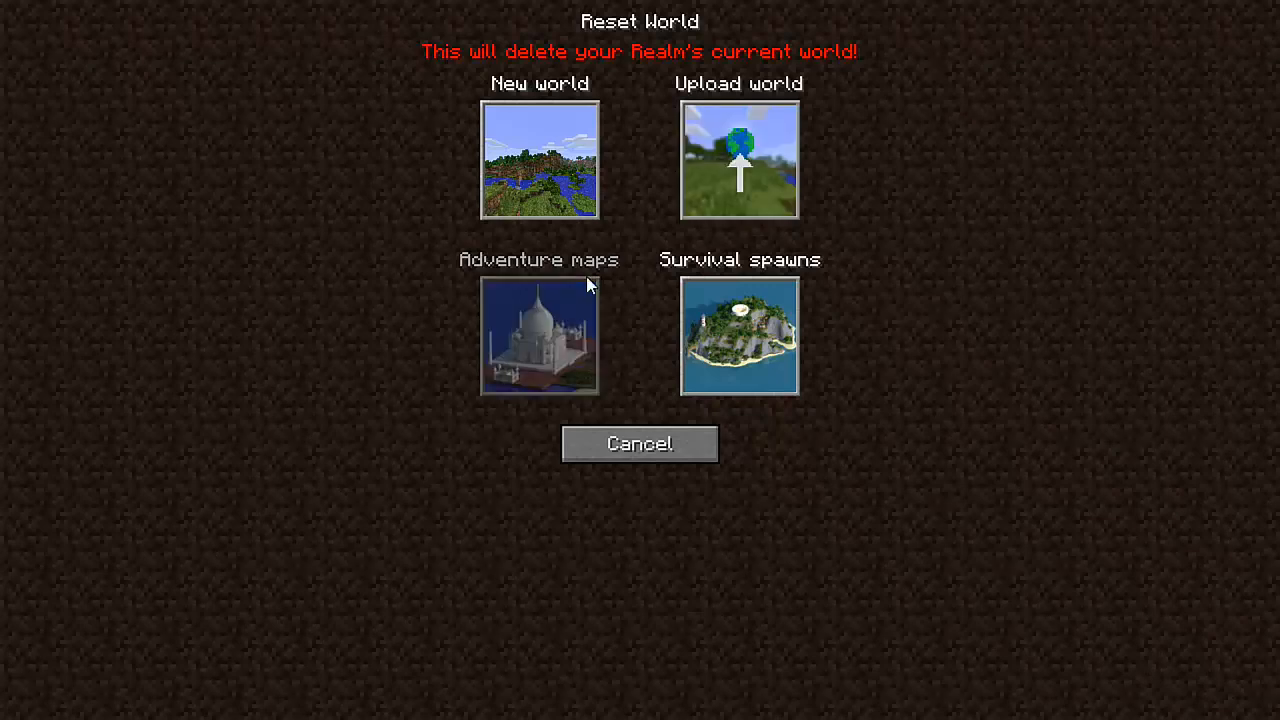
mouse_move(532, 338)
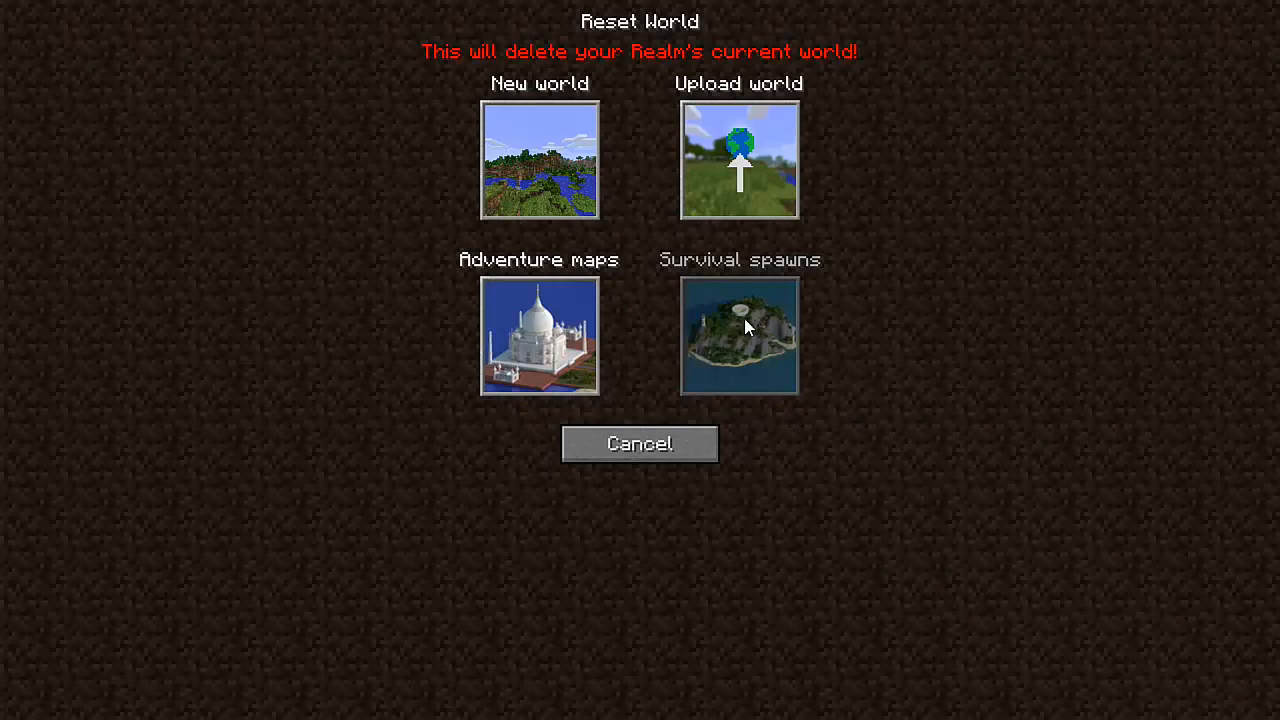
mouse_move(744, 318)
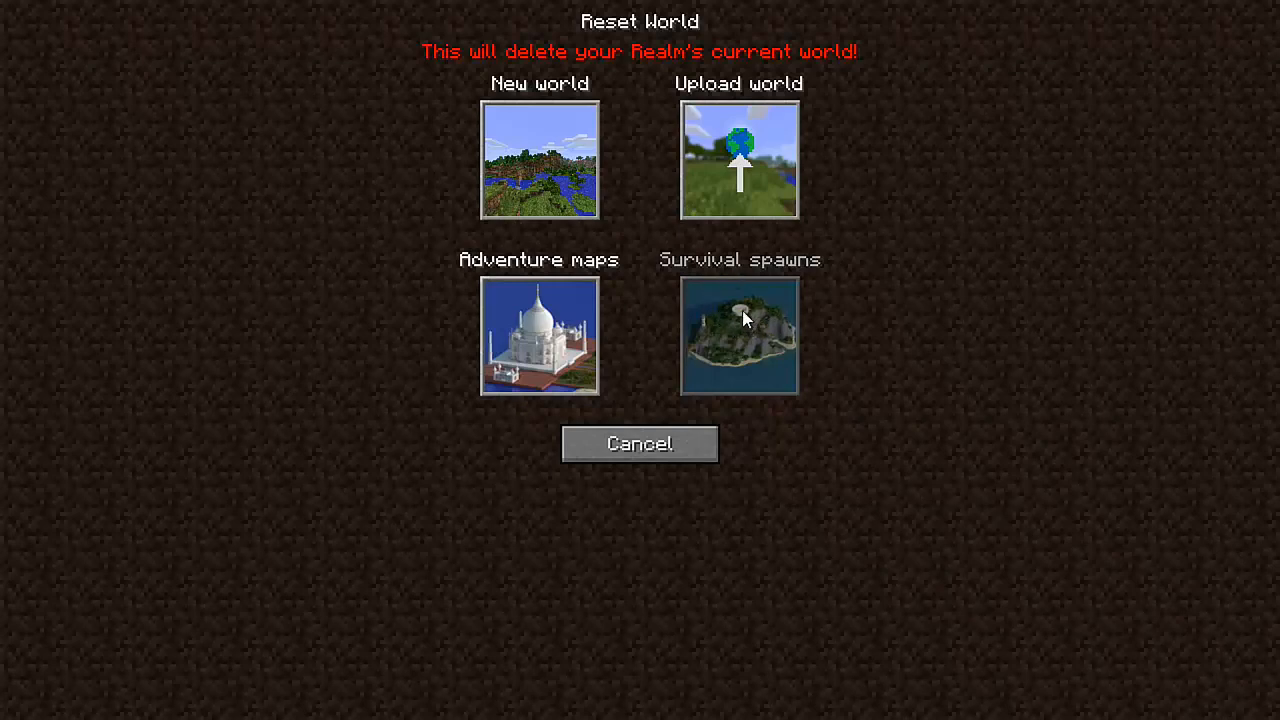
Step: Browse the Survival spawns catalogue down past Jungle Retreat and Winter's Hearth
left_click(740, 336)
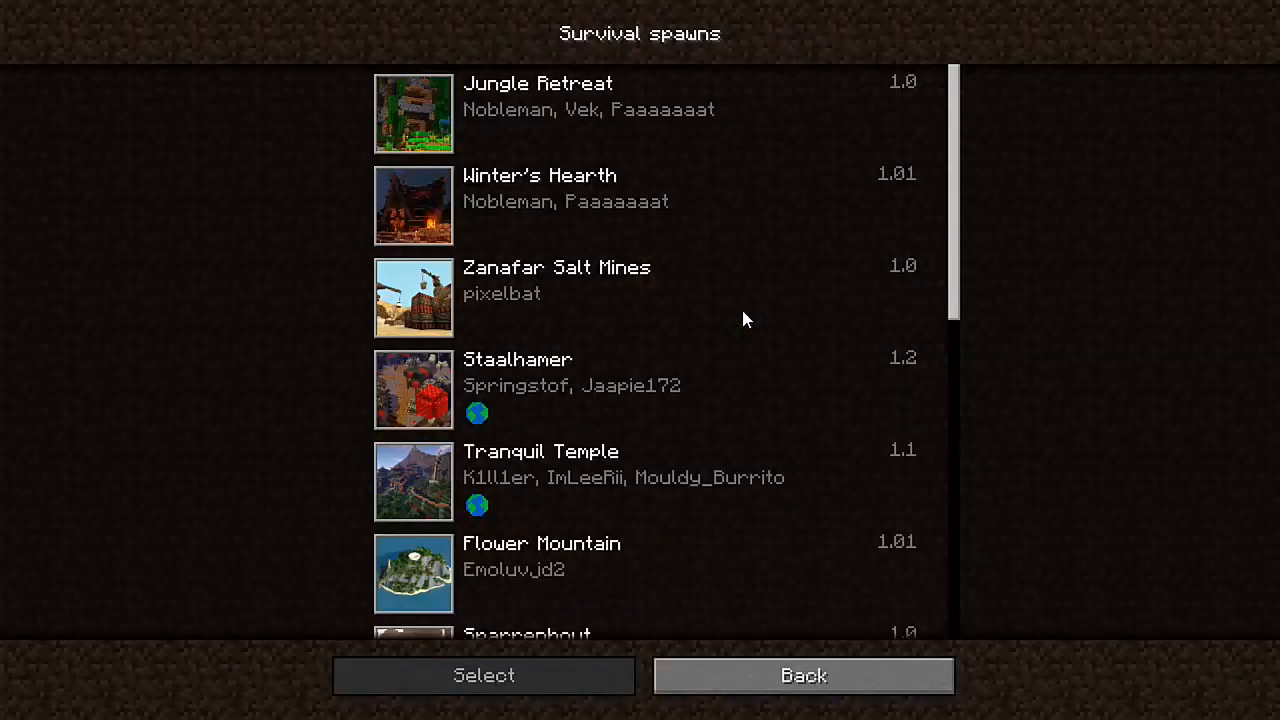
scroll("down", 3)
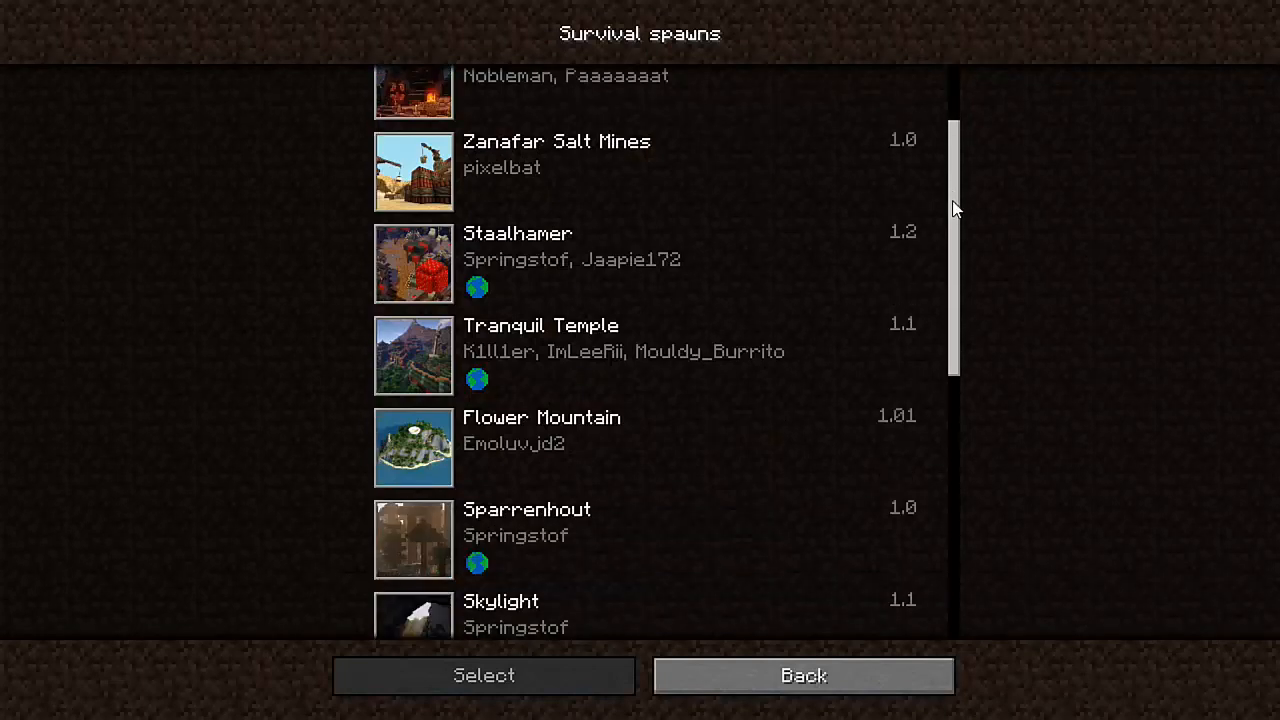
scroll("down", 3)
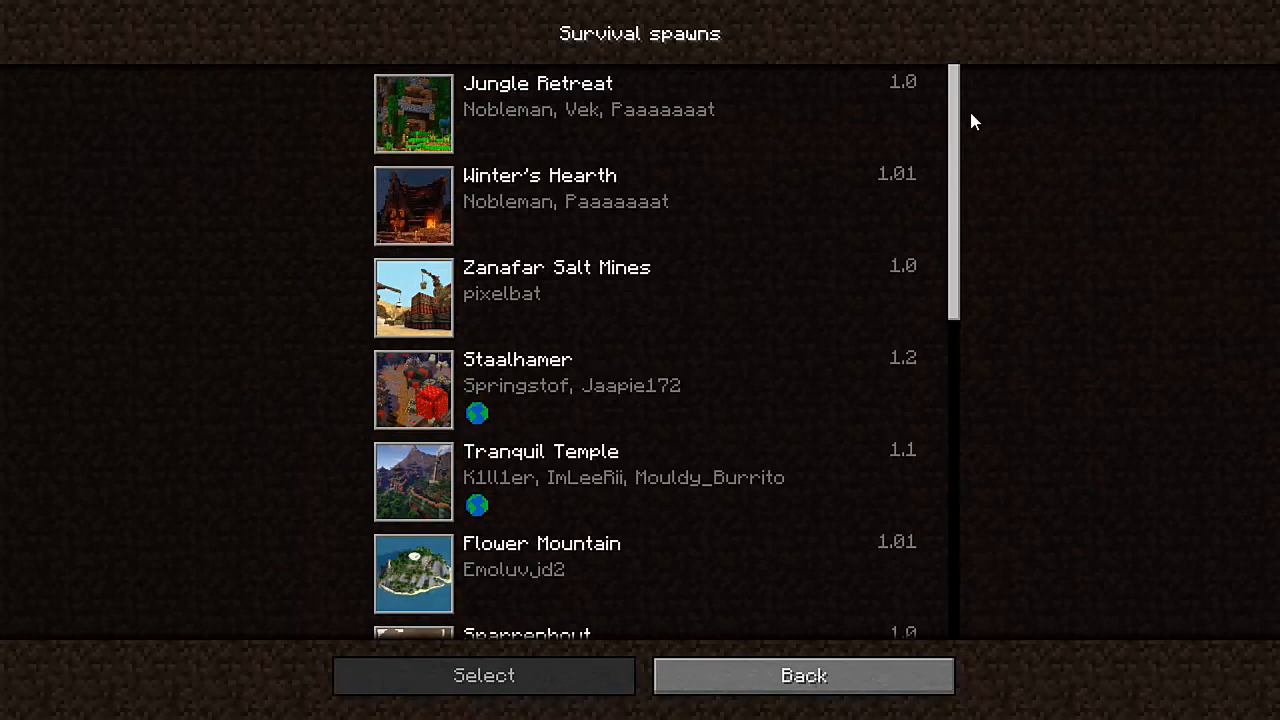
mouse_move(536, 296)
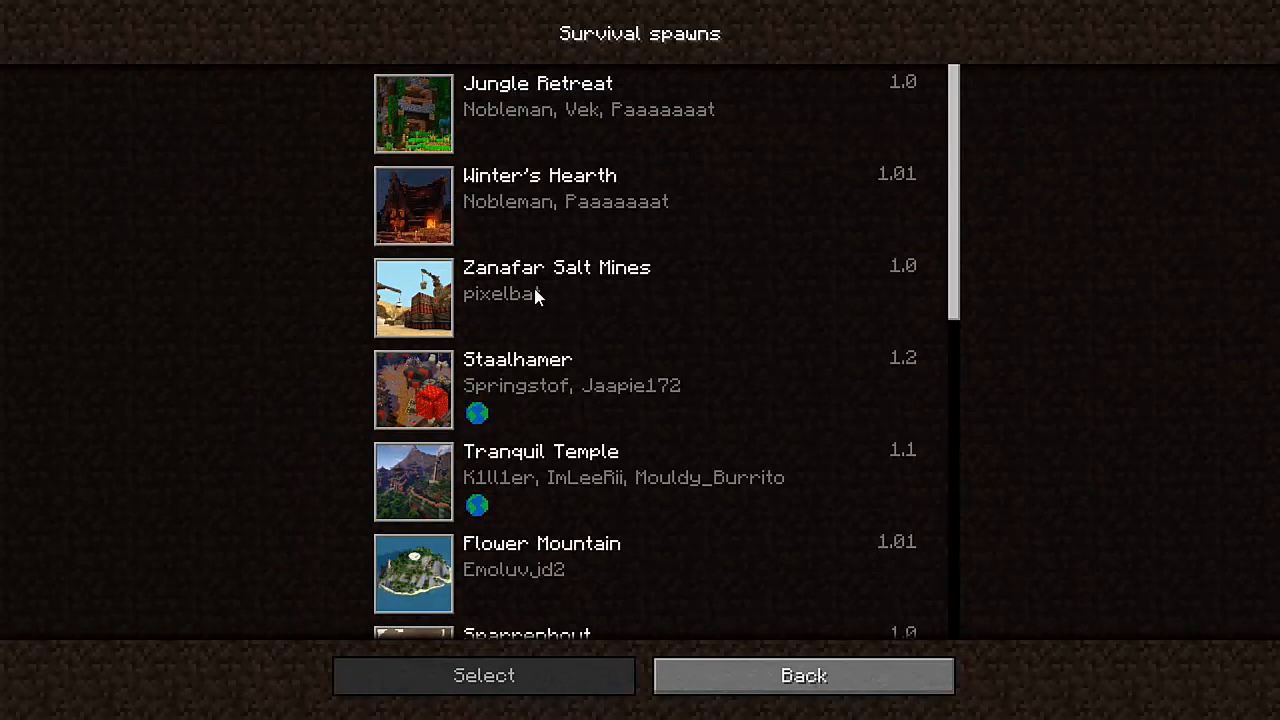
Step: Reset the realm's Test world with the Zanafar Salt Mines survival spawn map
left_click(484, 676)
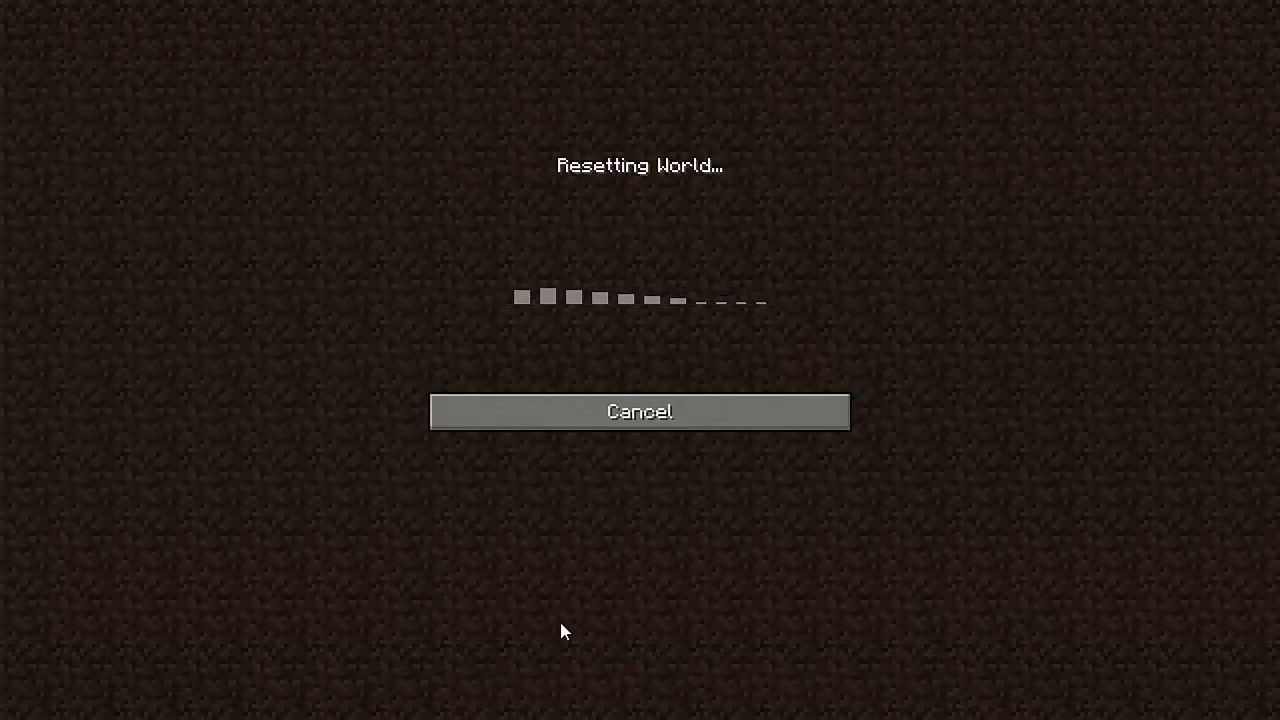
mouse_move(576, 624)
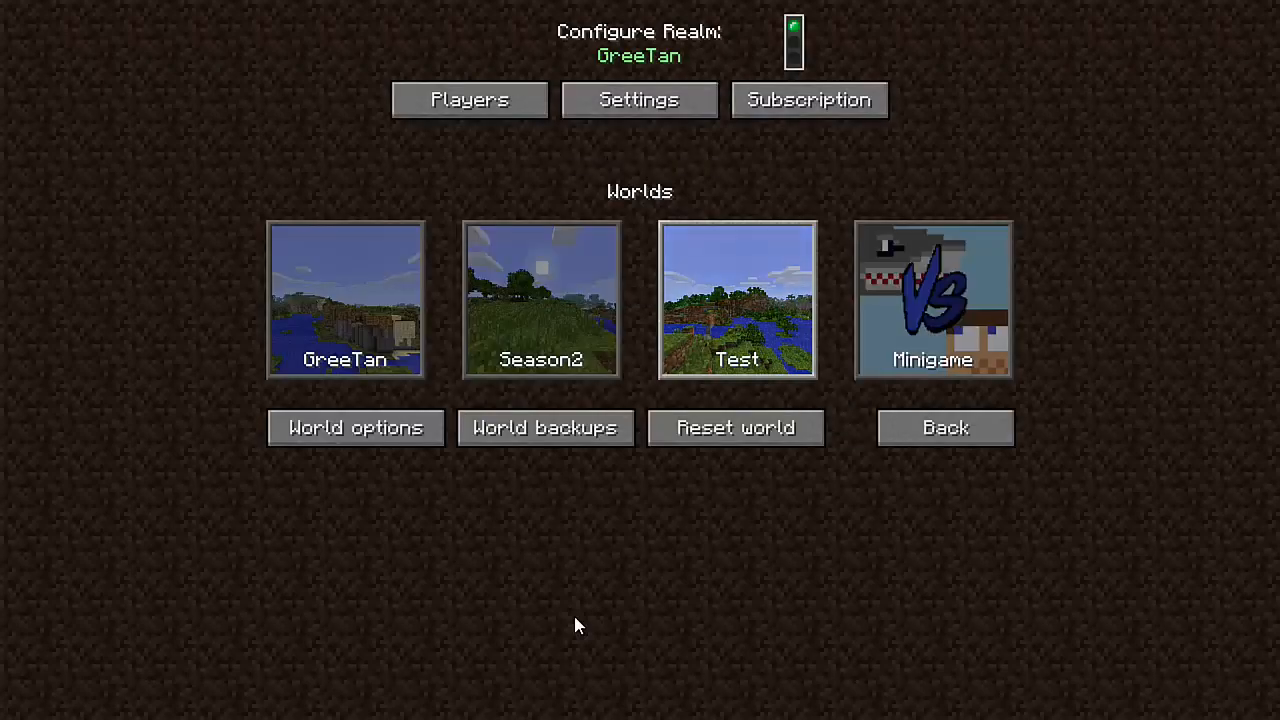
mouse_move(712, 284)
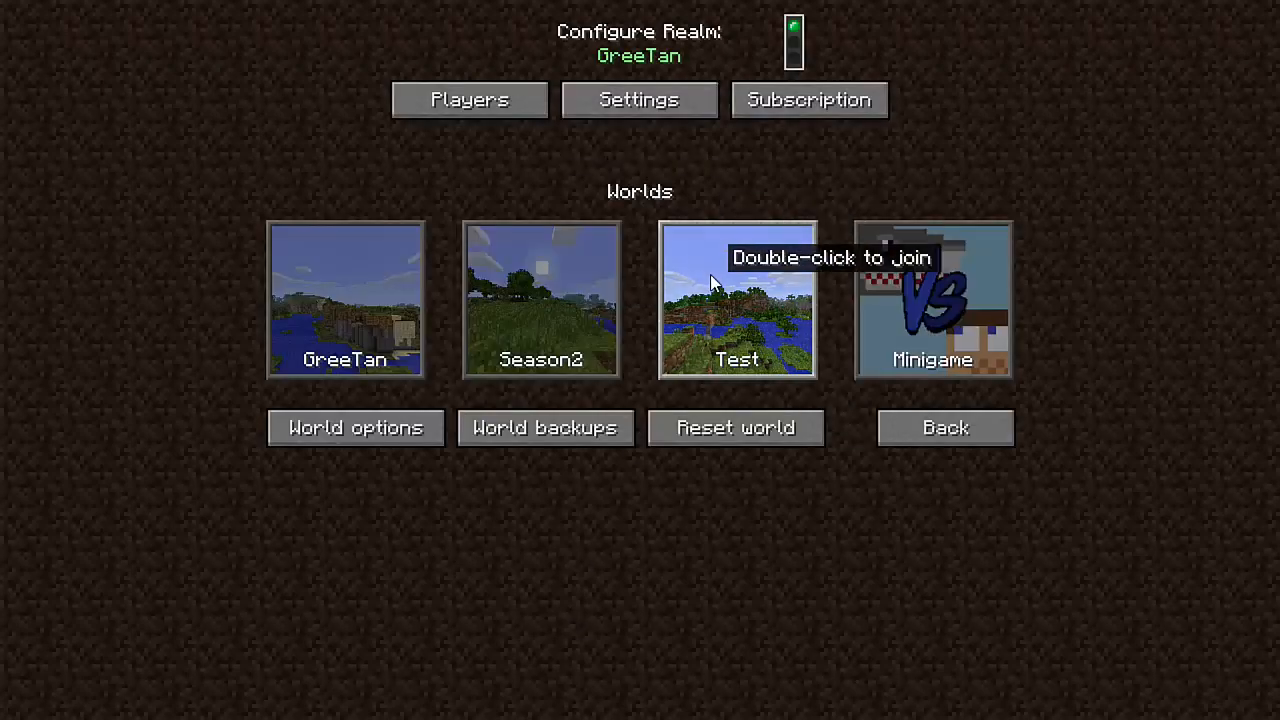
Step: Join the reset Test world, explore the Zanafar Salt Mines quarry, then leave to the Realms list
double_click(736, 300)
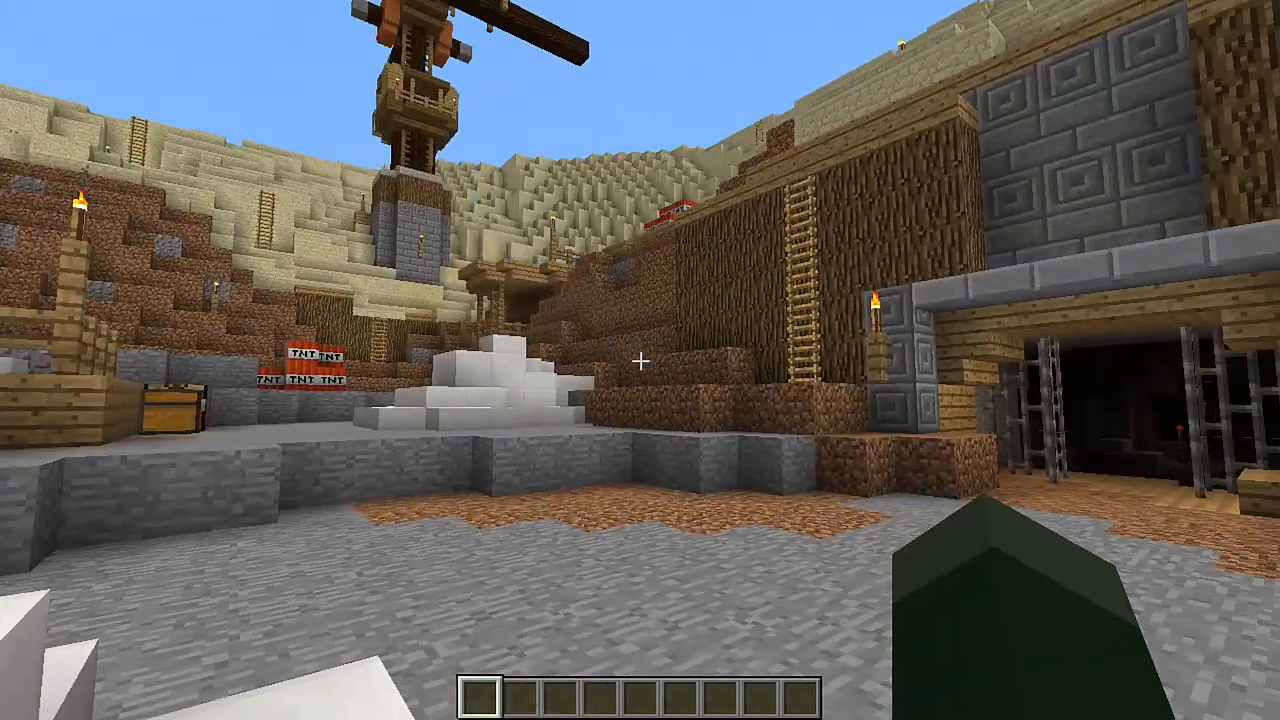
mouse_move(640, 360)
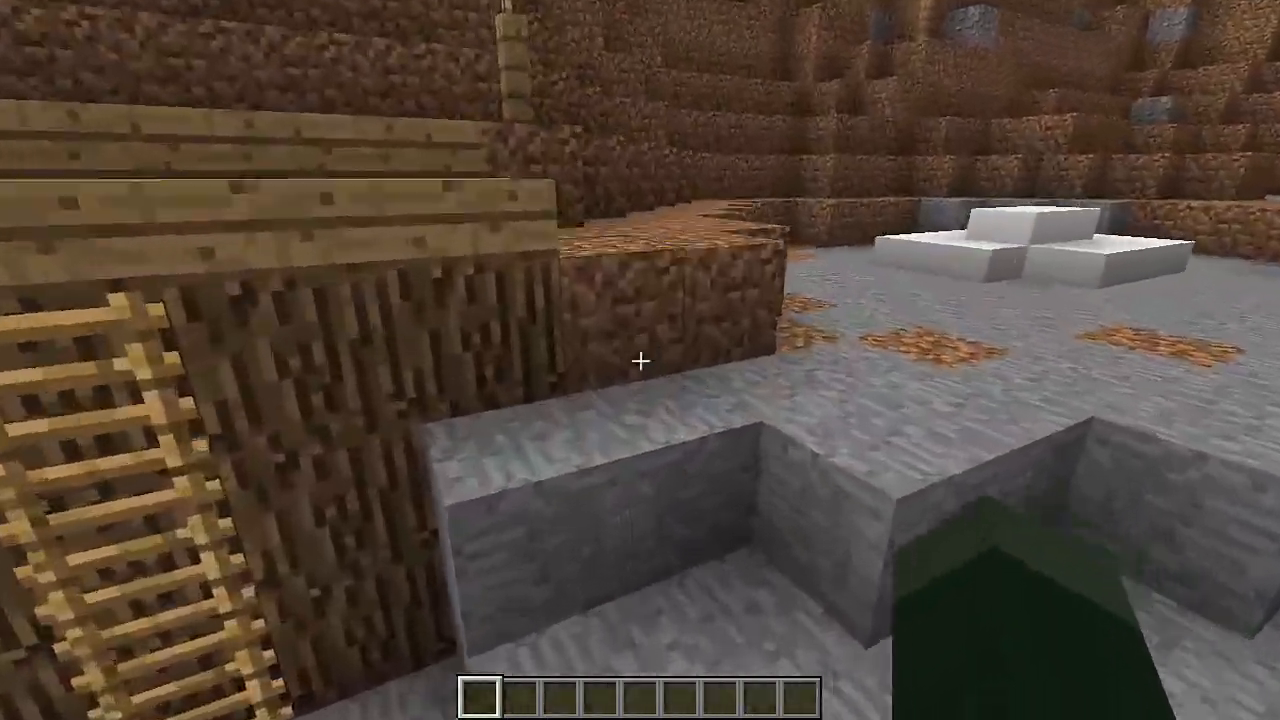
mouse_move(640, 360)
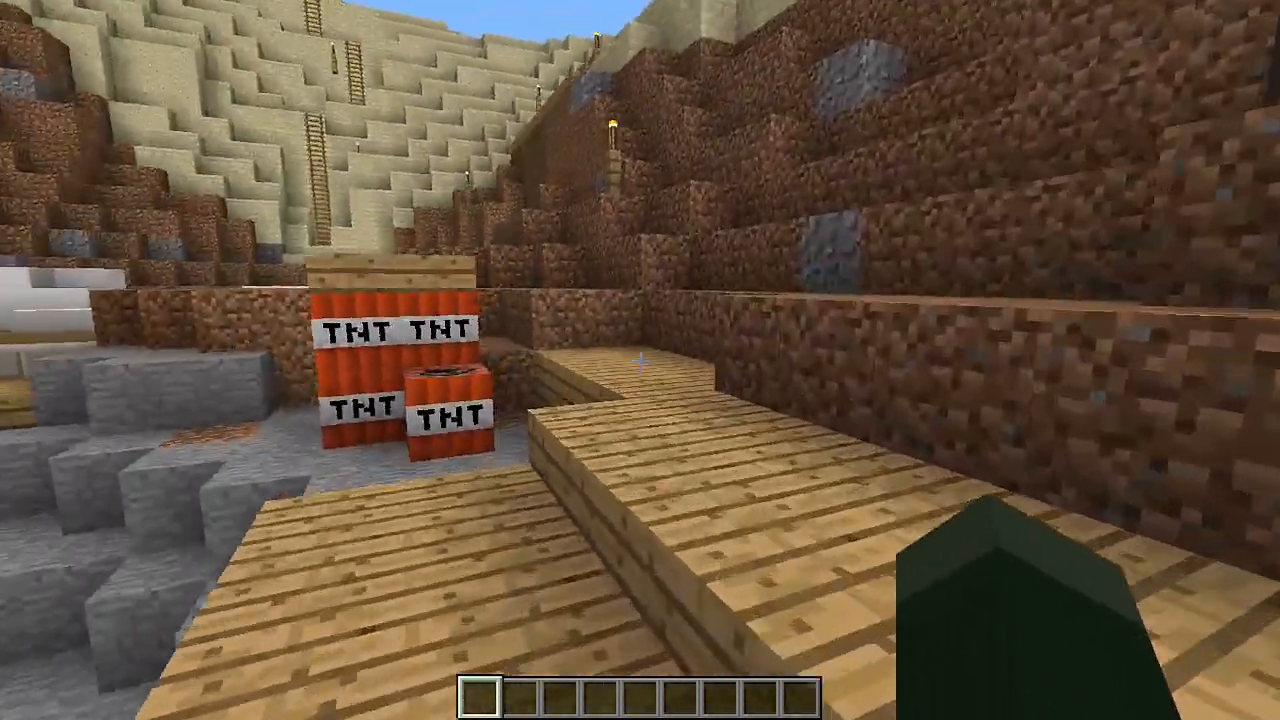
mouse_move(640, 360)
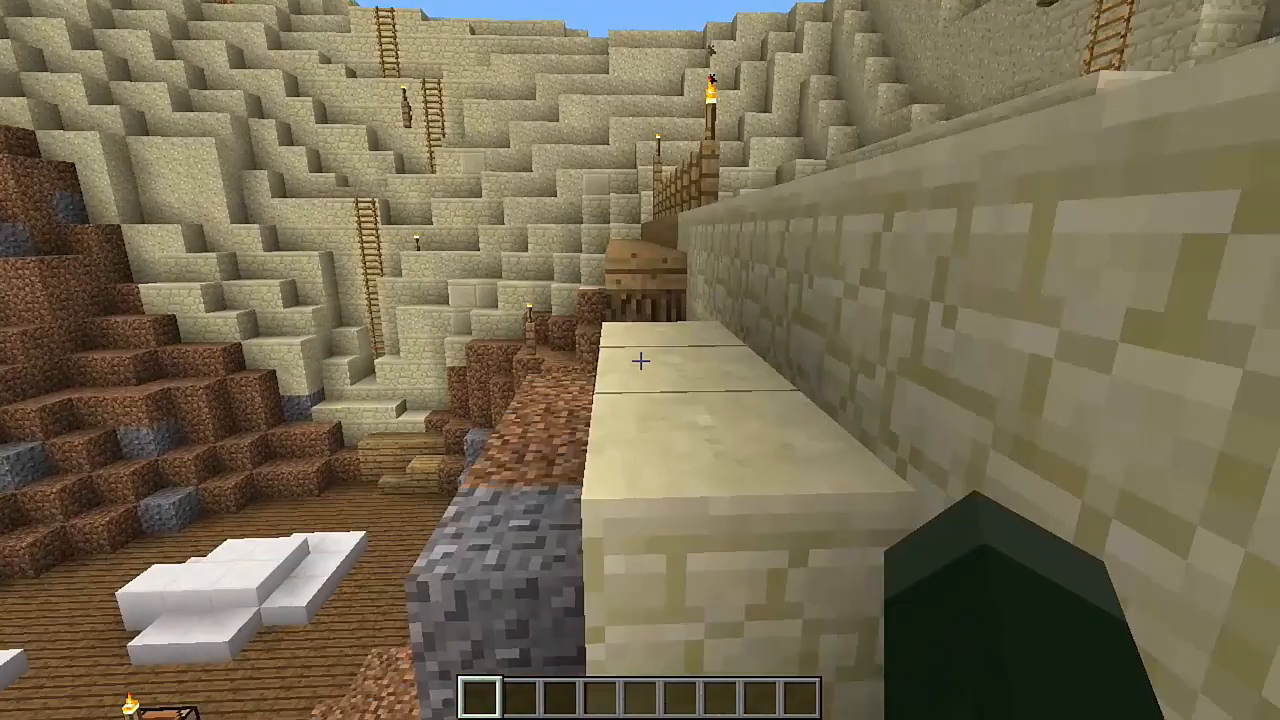
mouse_move(640, 360)
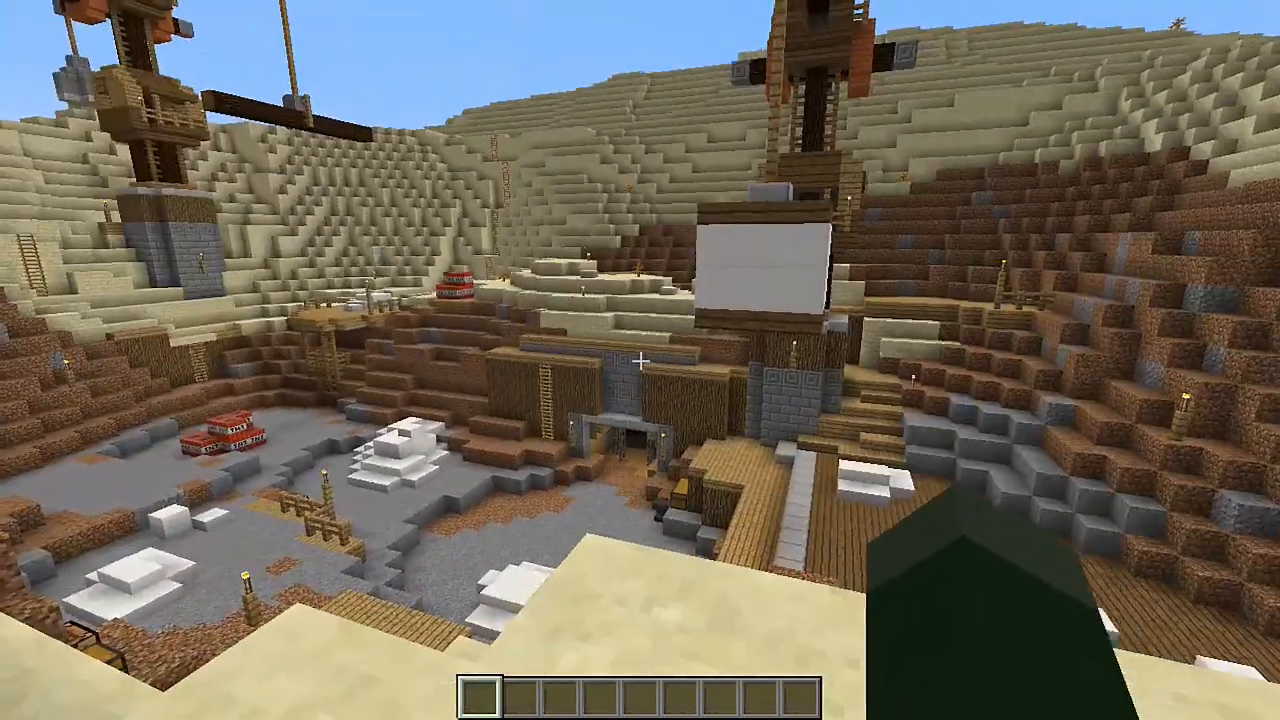
key("Escape")
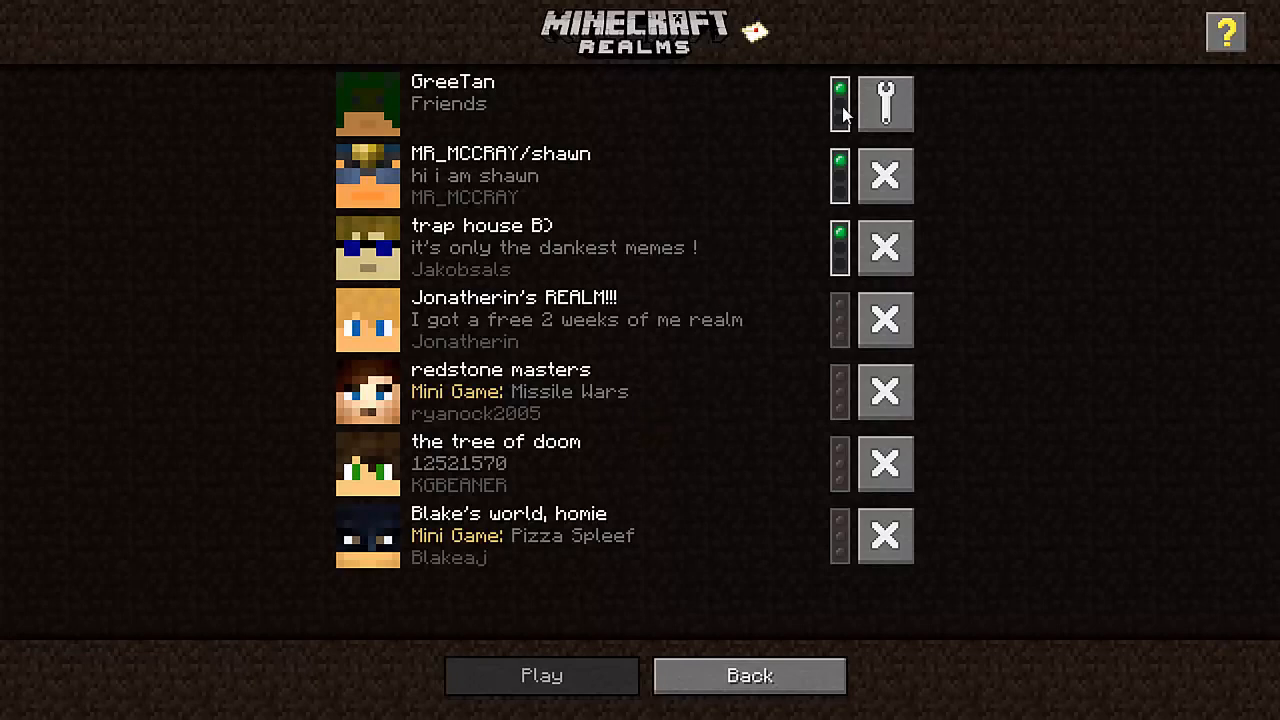
Step: From the GreeTan realm configuration, view its World backups list
left_click(884, 104)
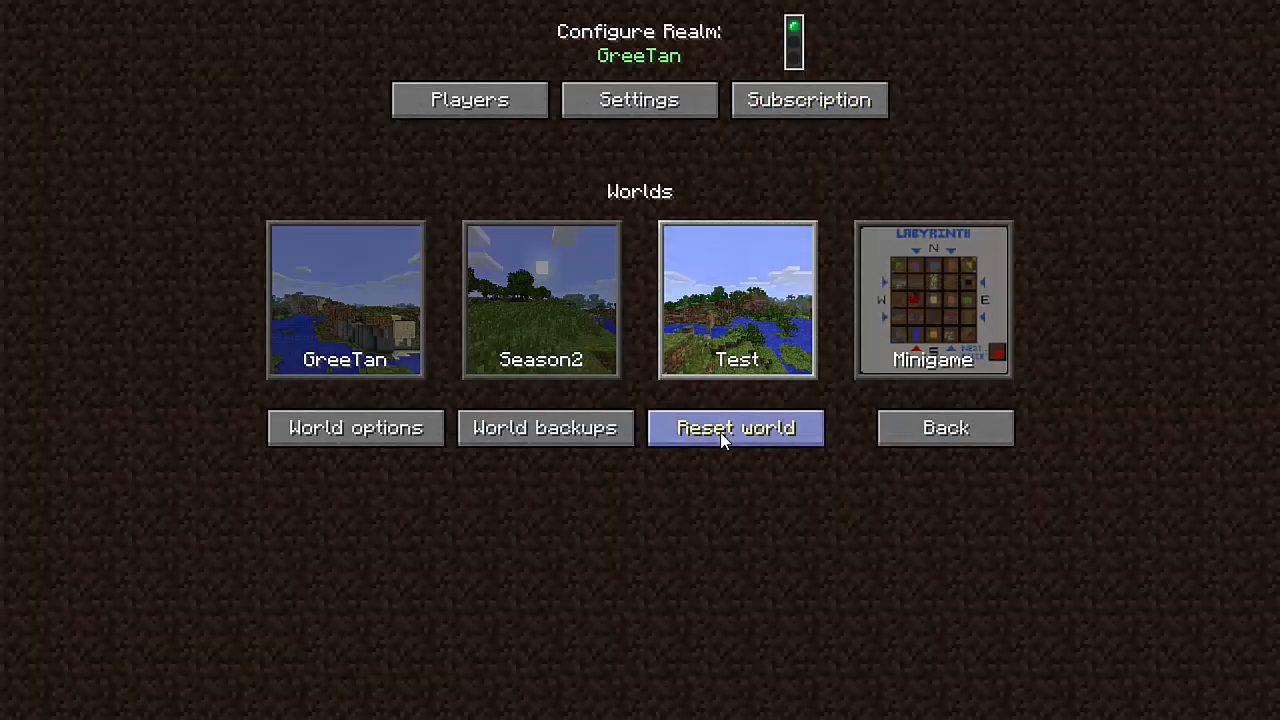
left_click(544, 428)
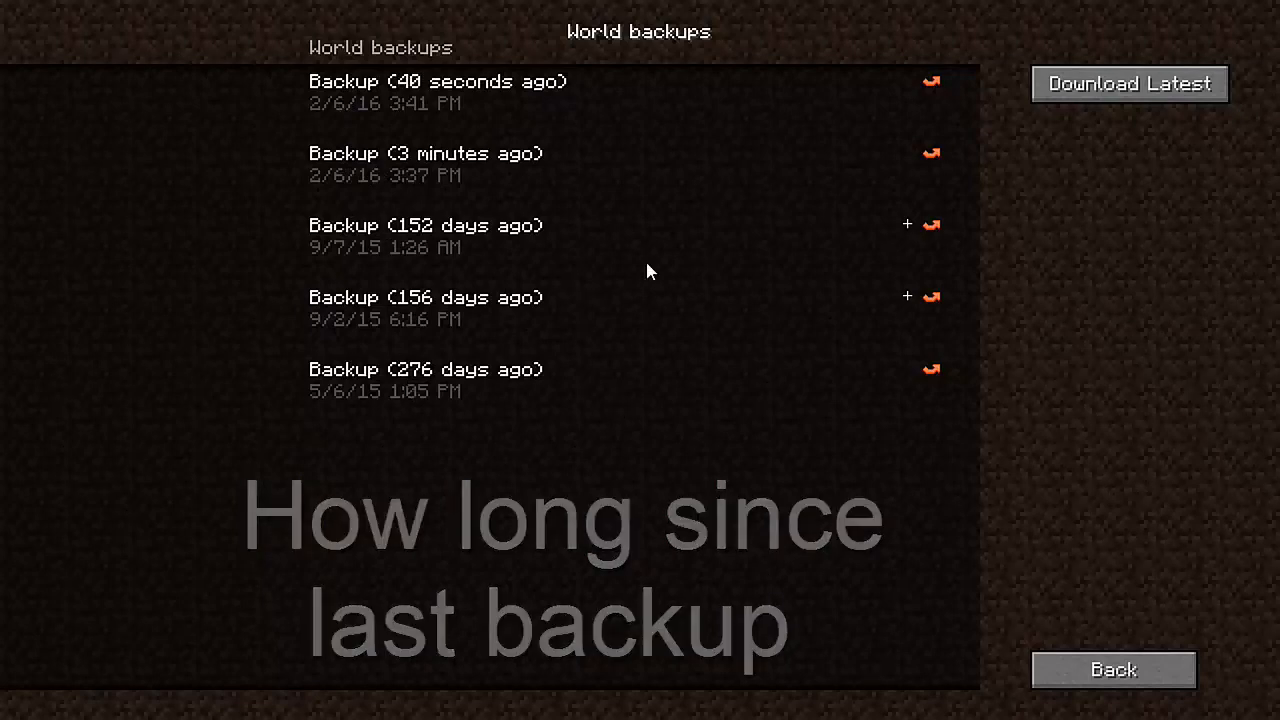
mouse_move(478, 136)
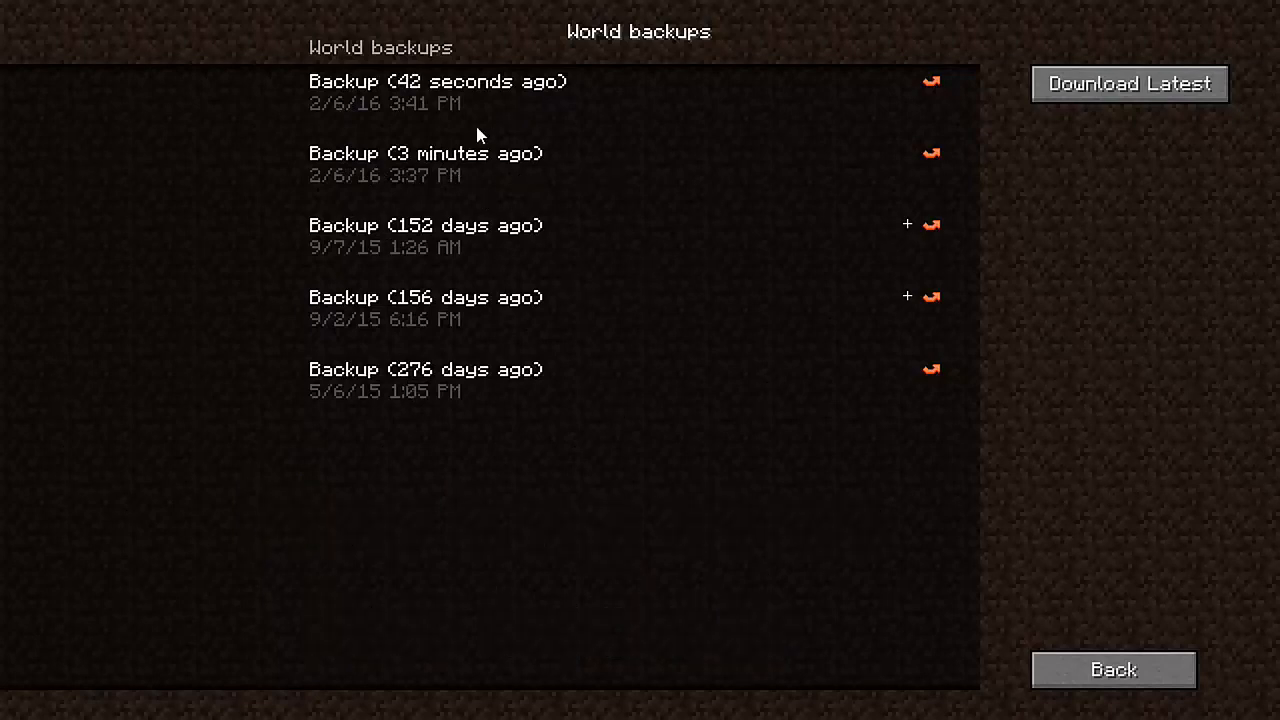
mouse_move(1130, 84)
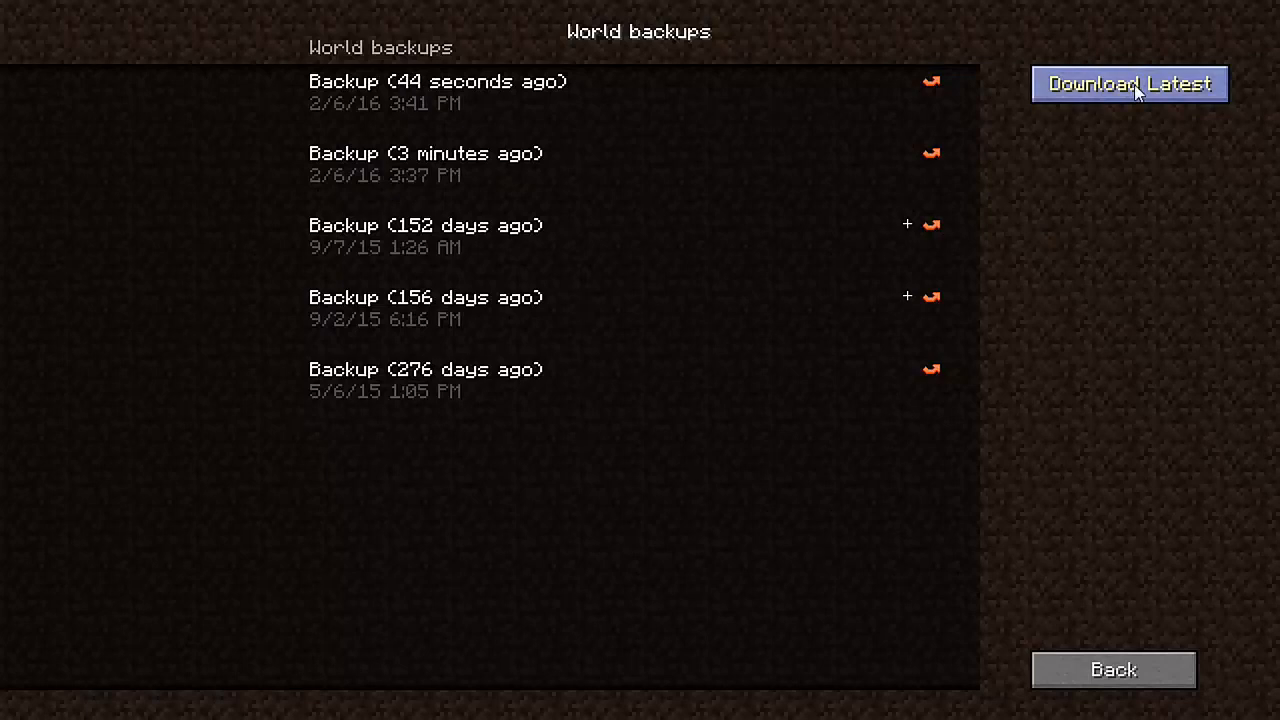
mouse_move(596, 140)
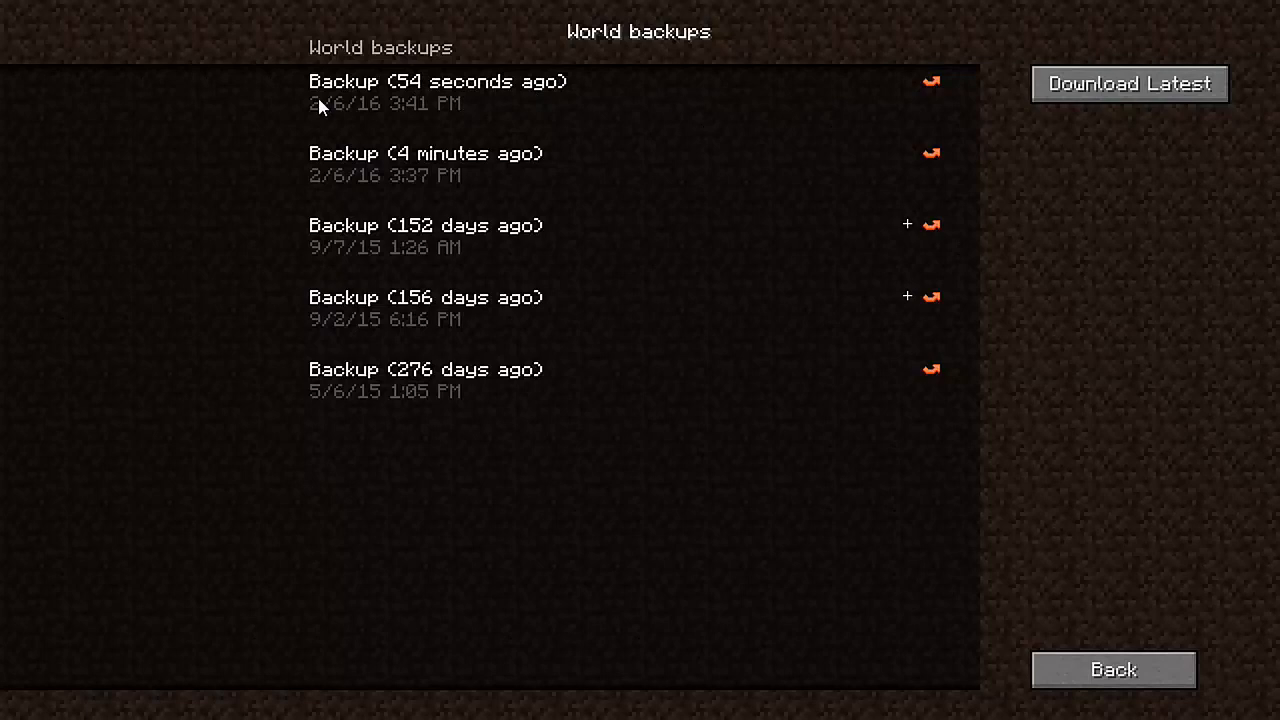
mouse_move(932, 158)
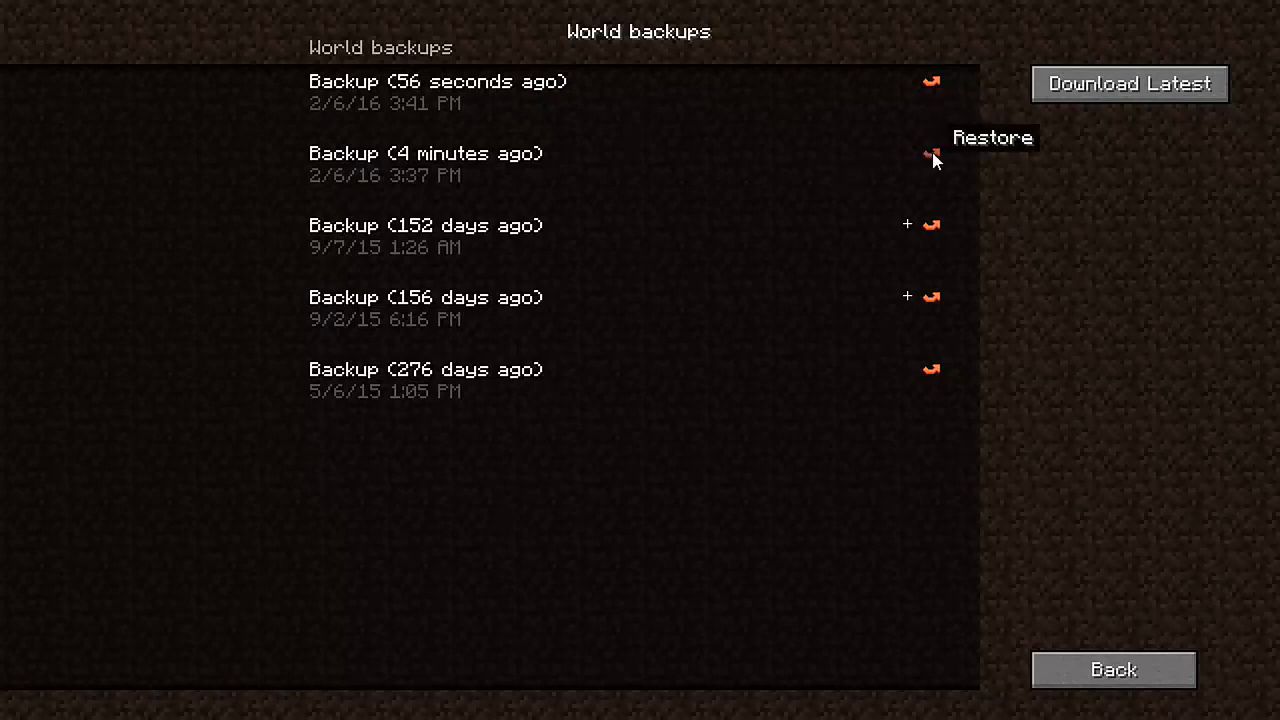
mouse_move(744, 196)
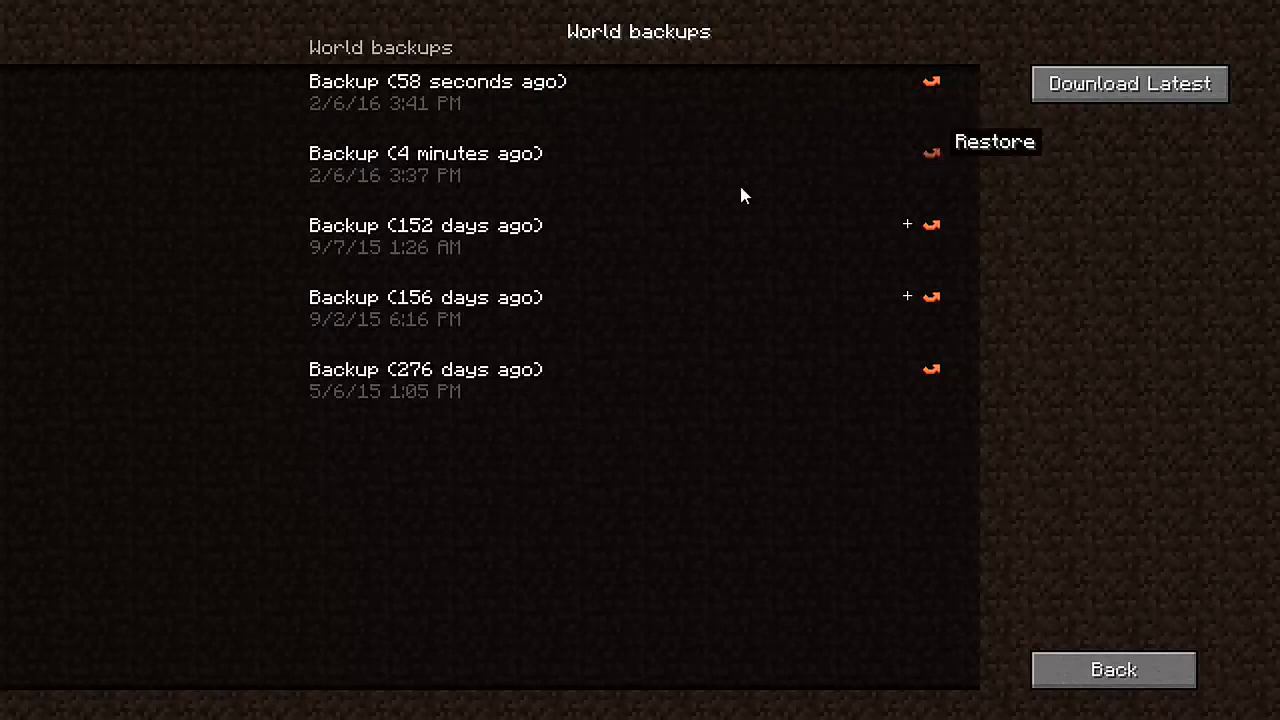
mouse_move(1112, 668)
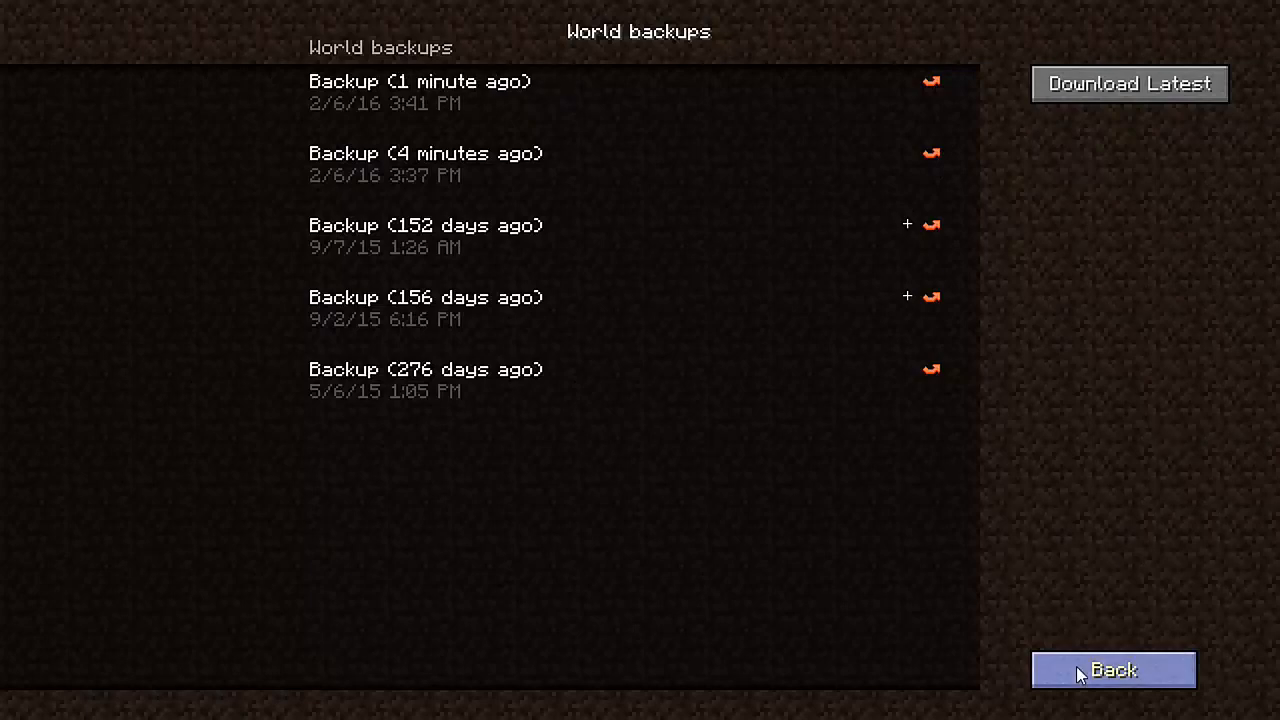
Step: Return to the realm configuration and begin setting up a brand new generated world
left_click(1112, 670)
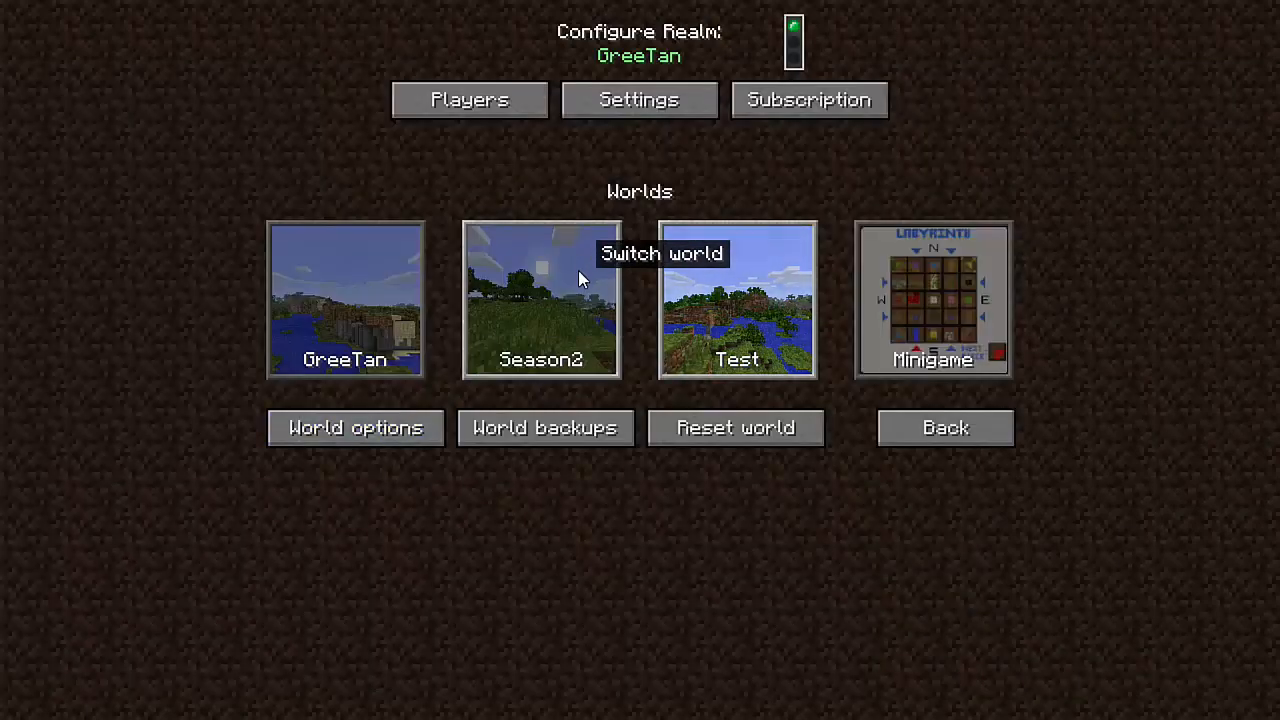
mouse_move(550, 308)
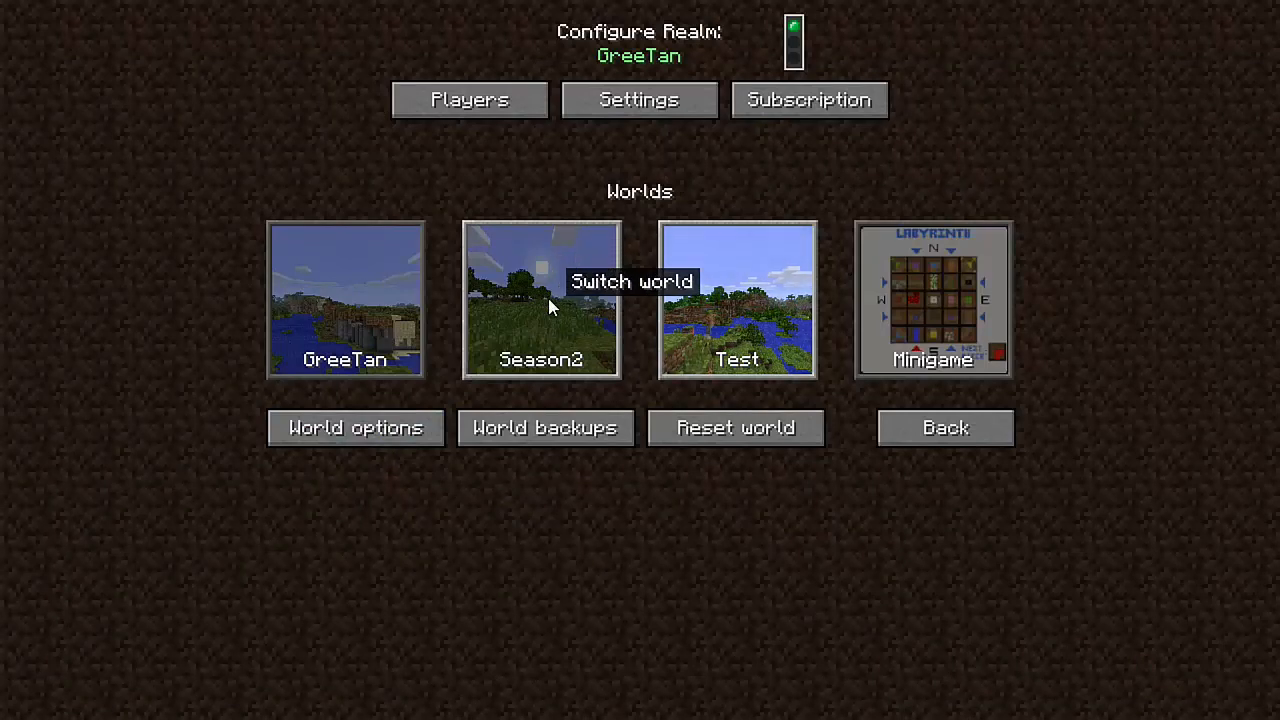
mouse_move(356, 428)
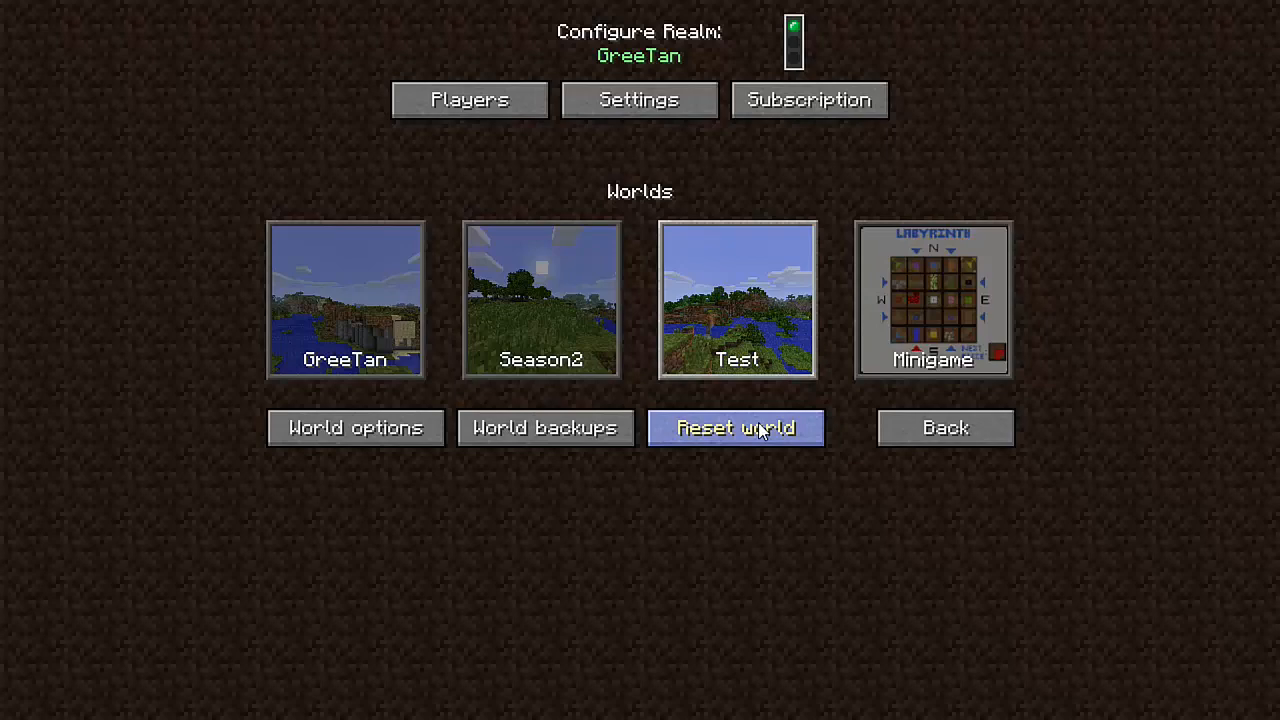
left_click(736, 428)
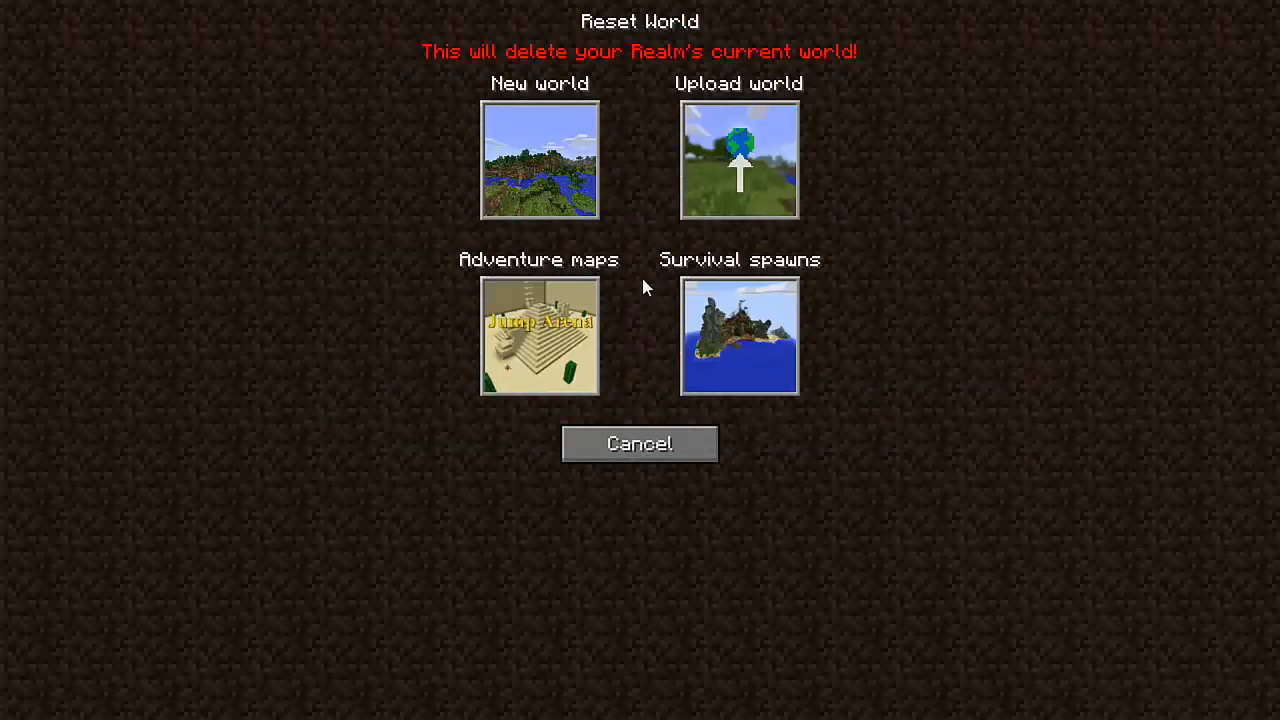
left_click(540, 160)
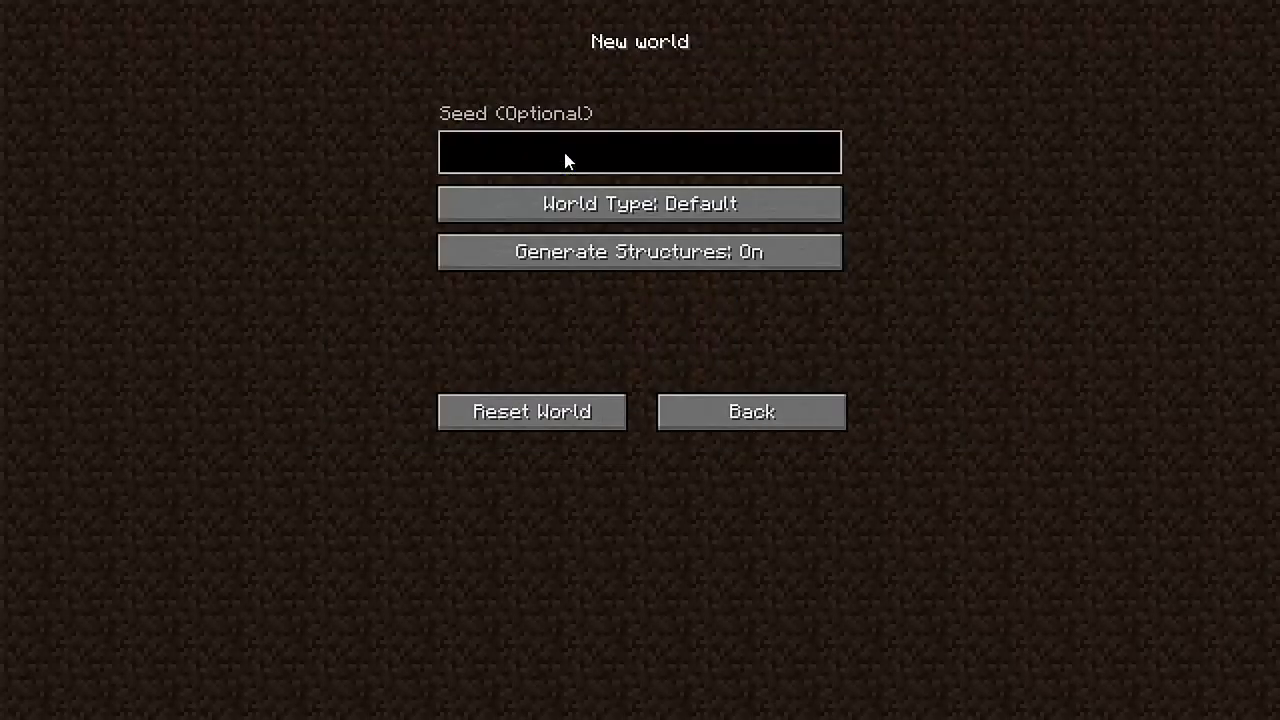
Step: Toggle the world type to Superflat and back to Default, then proceed to Reset World
left_click(640, 152)
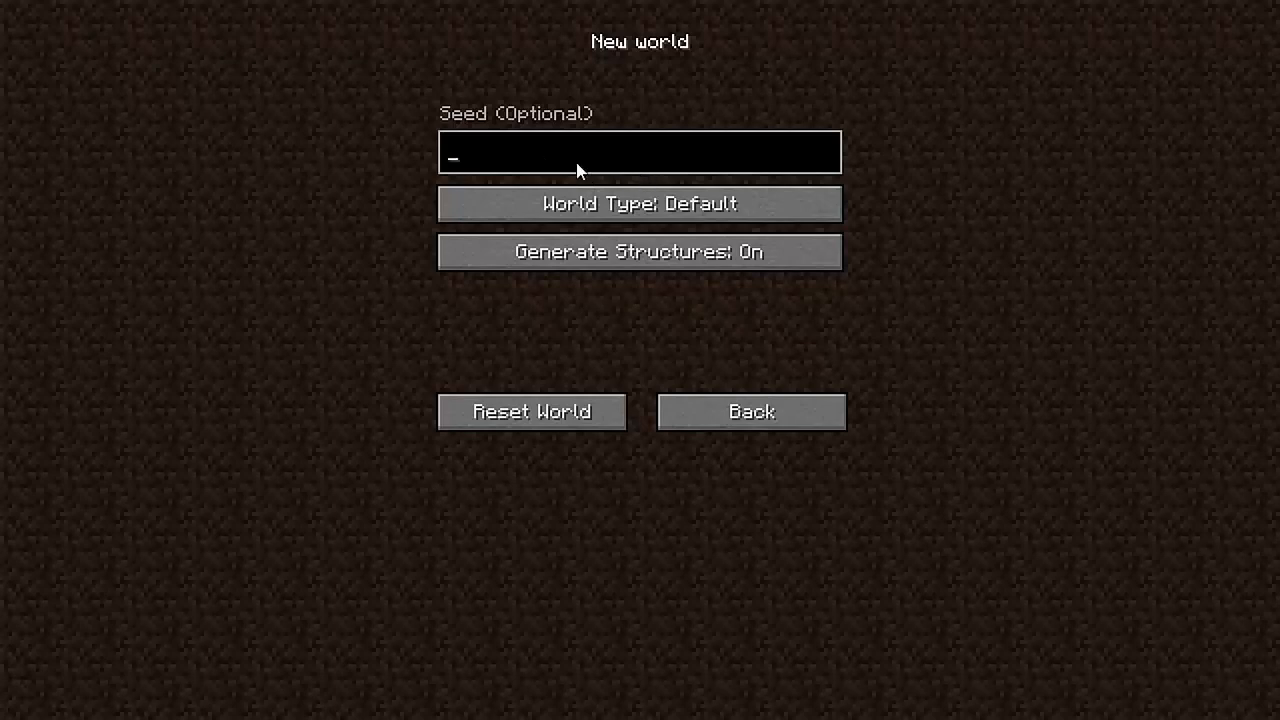
left_click(640, 204)
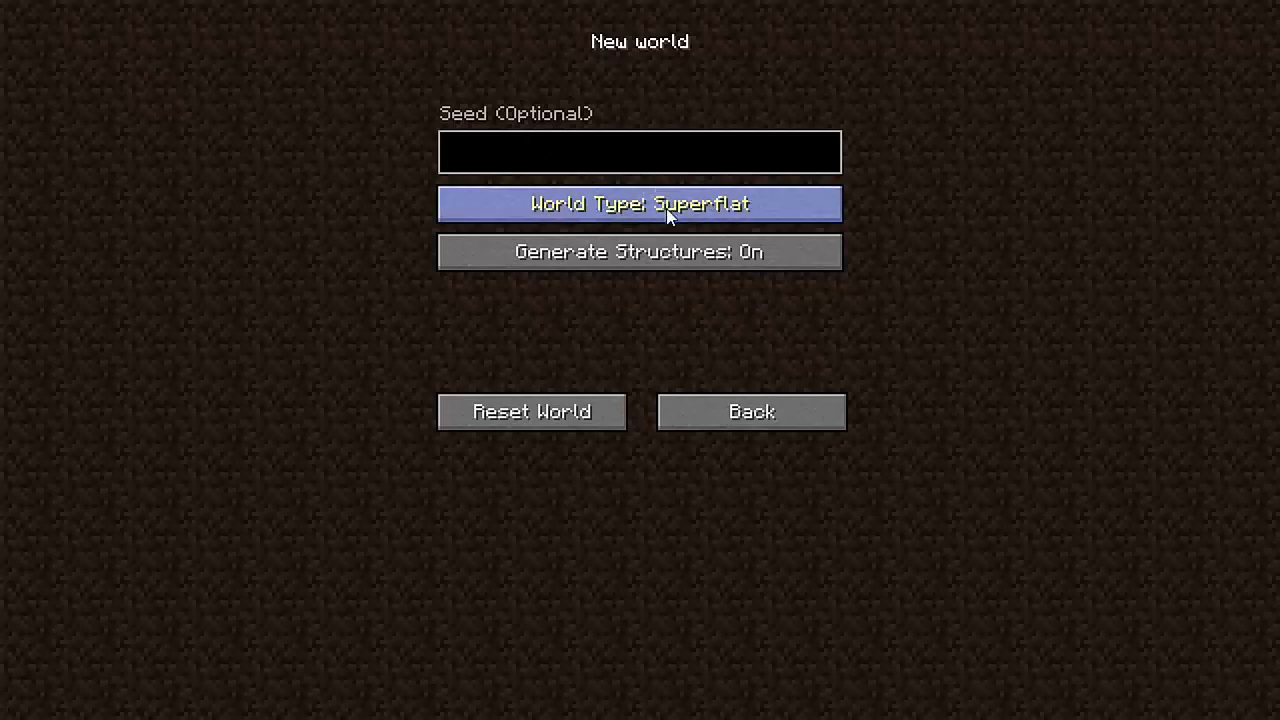
left_click(640, 204)
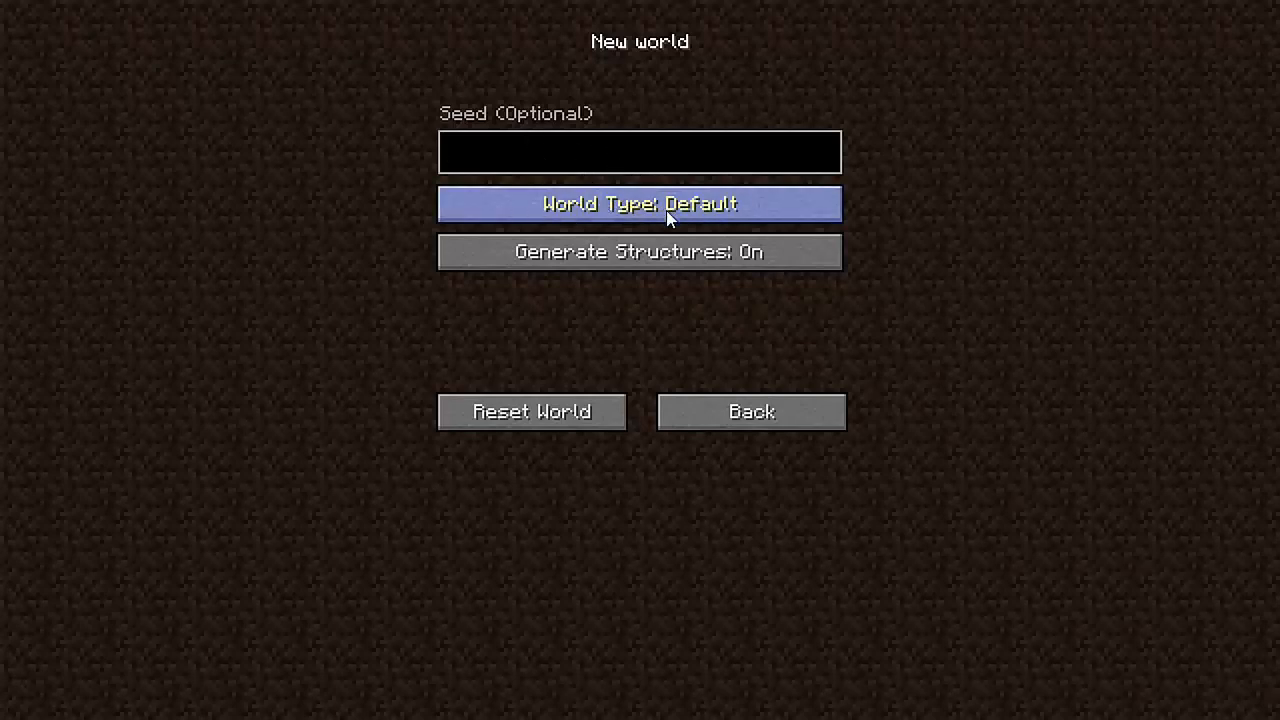
mouse_move(532, 412)
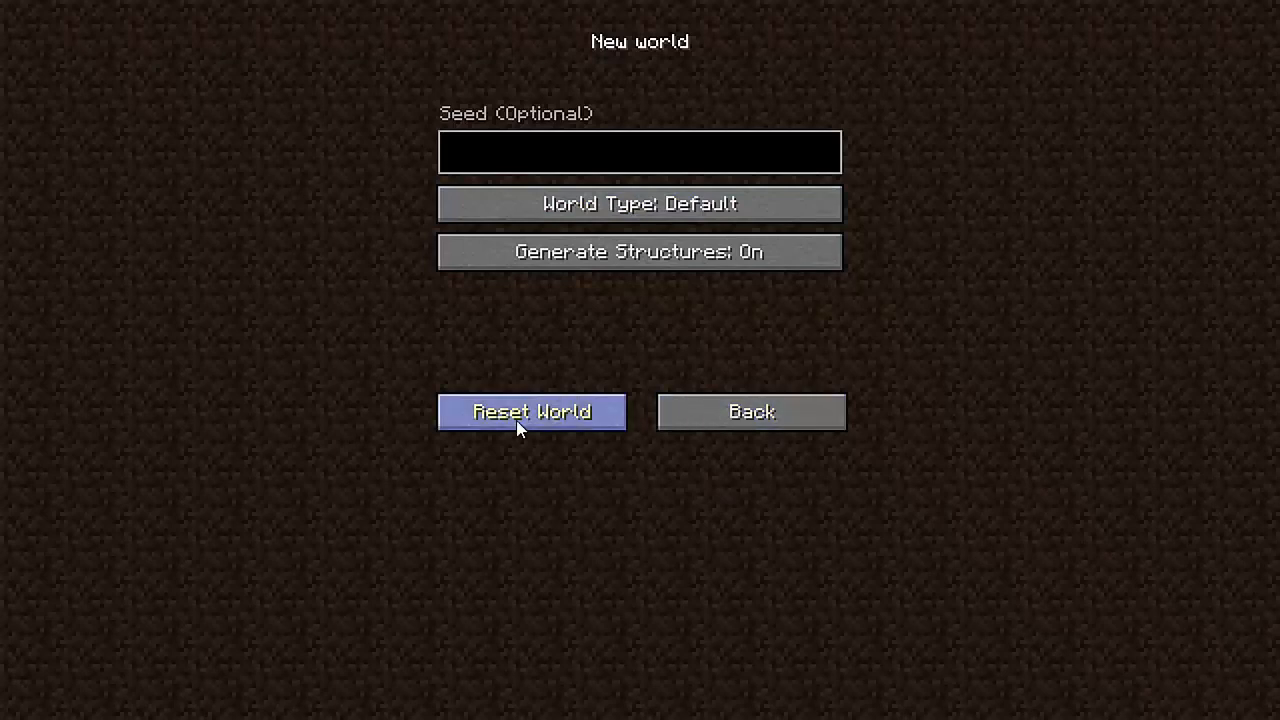
left_click(532, 412)
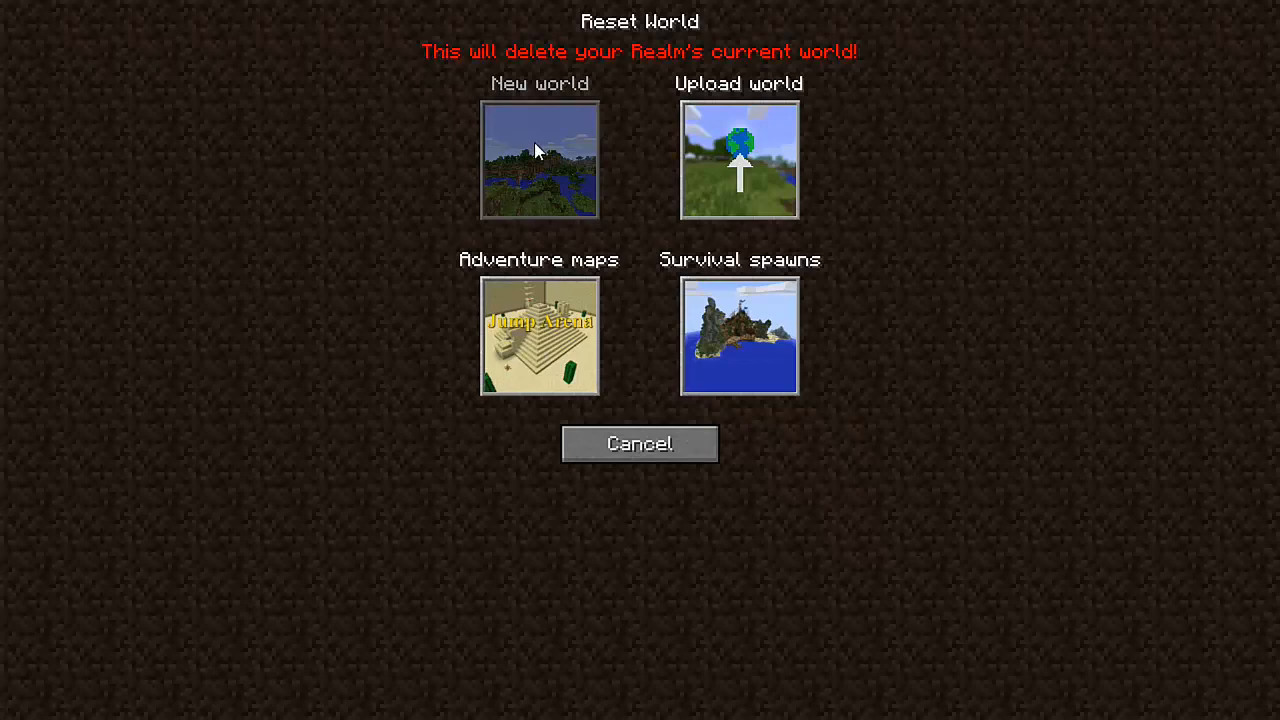
mouse_move(564, 170)
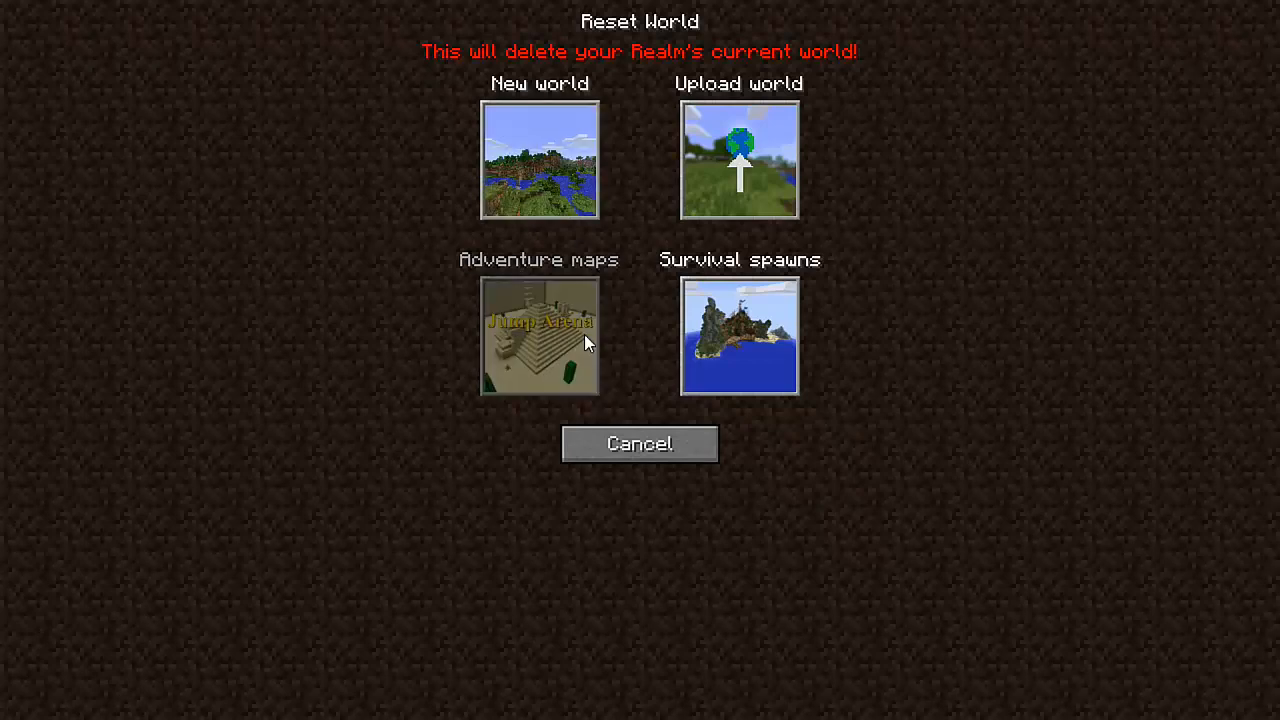
Step: Browse adventure maps such as The Heist and Jump Arena, then cancel the world reset
left_click(540, 336)
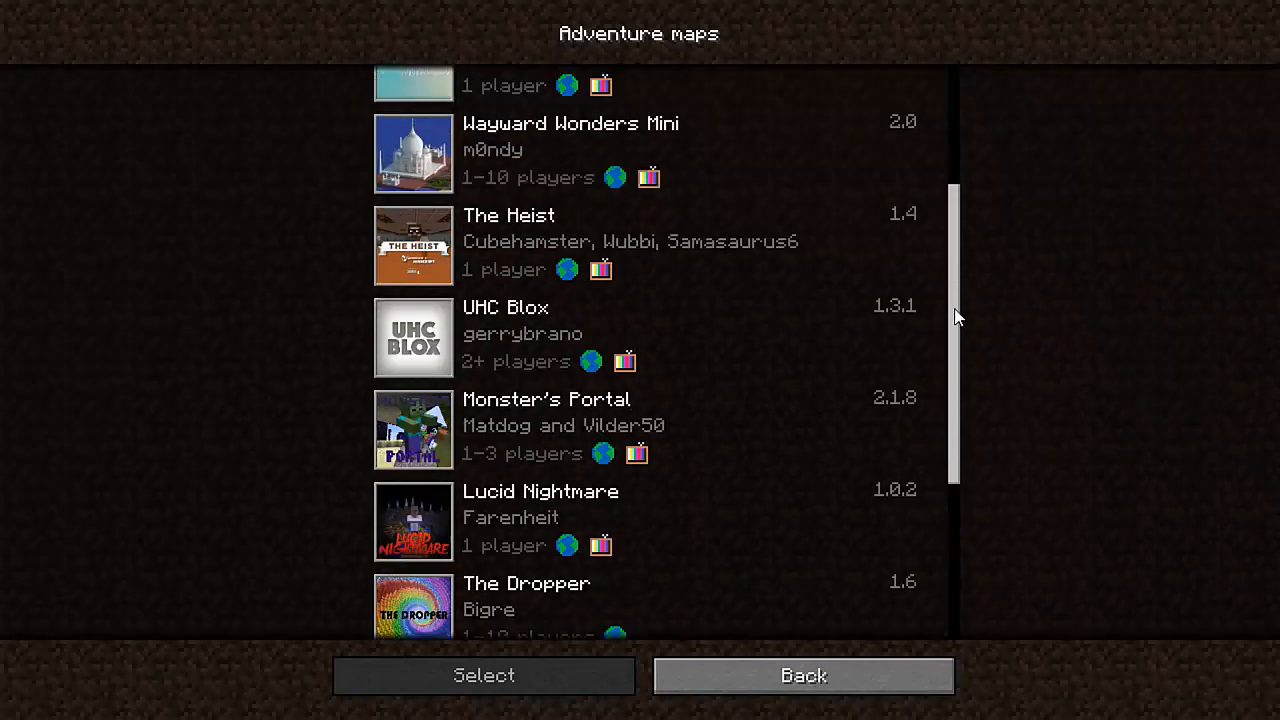
scroll("up", 3)
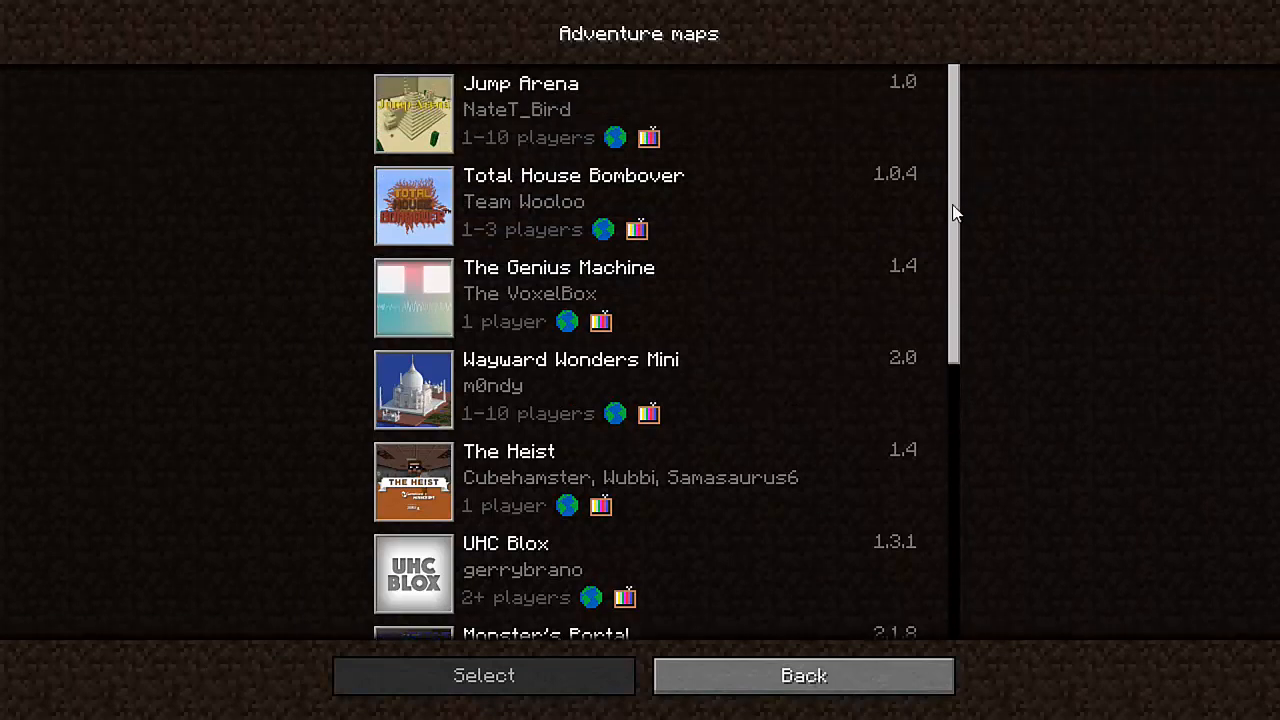
left_click(804, 676)
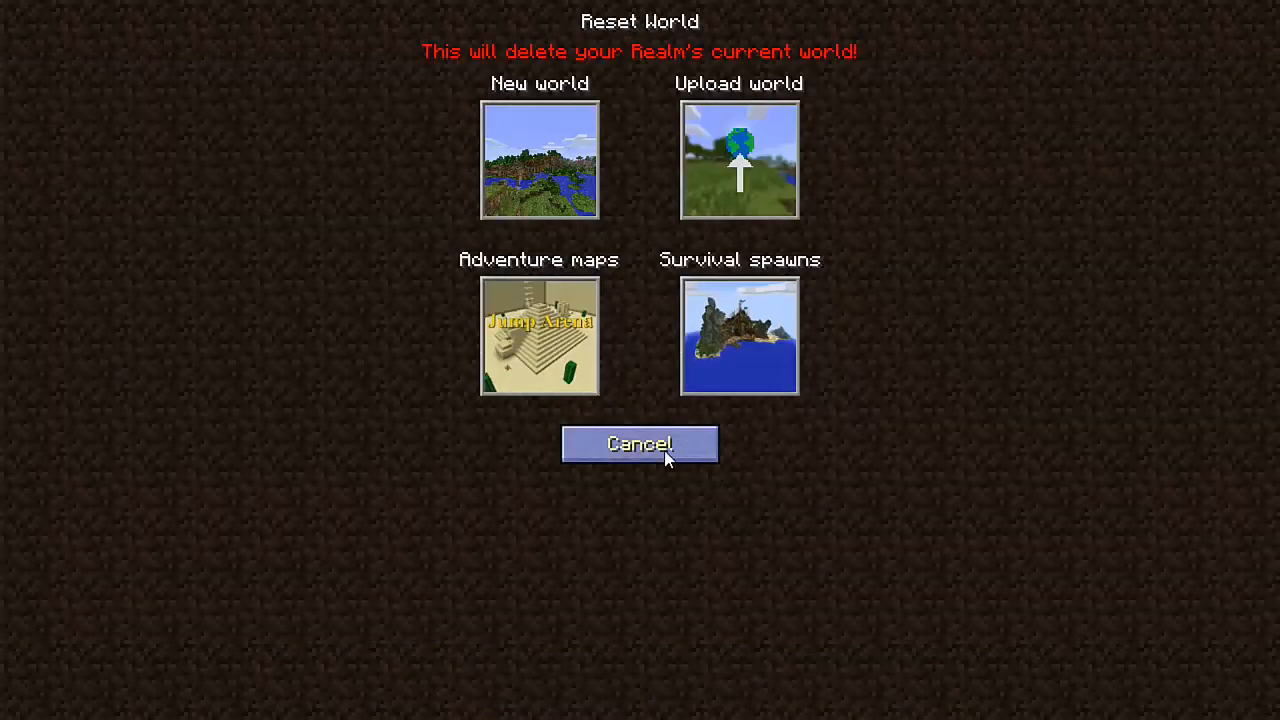
left_click(640, 444)
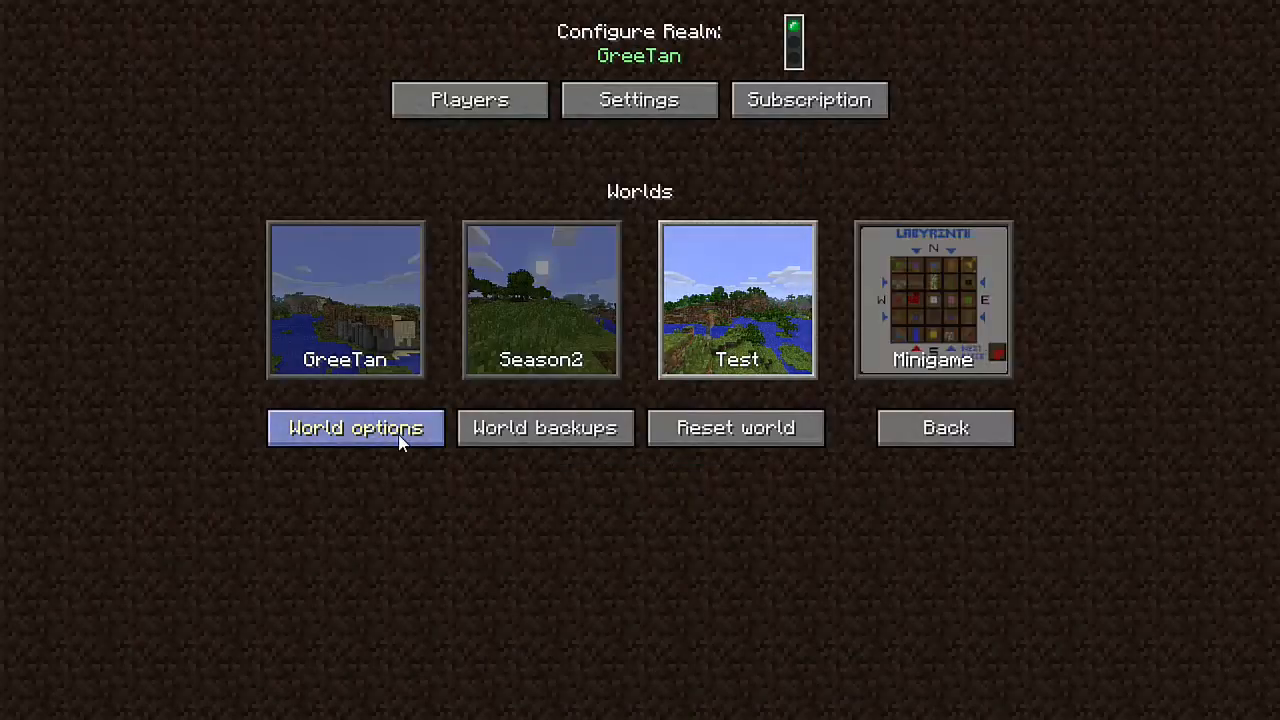
Step: In the Test world's options, rename it to AWesome and confirm
left_click(356, 428)
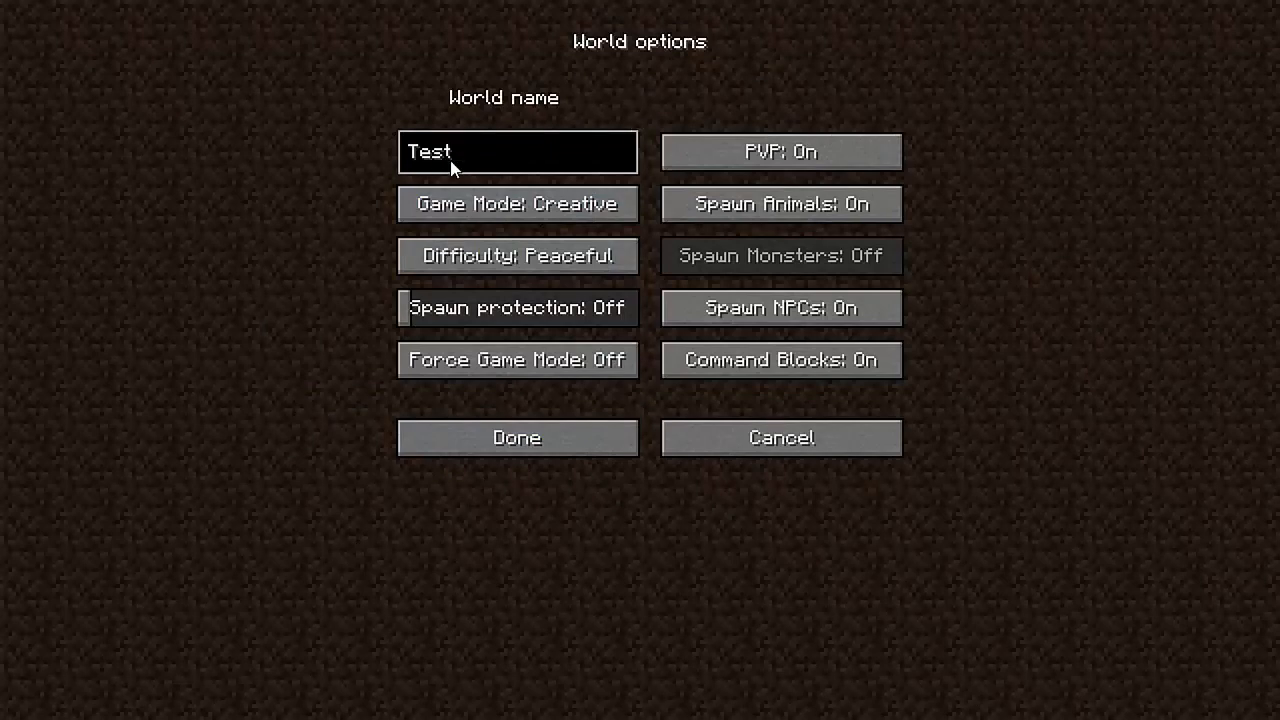
type("G")
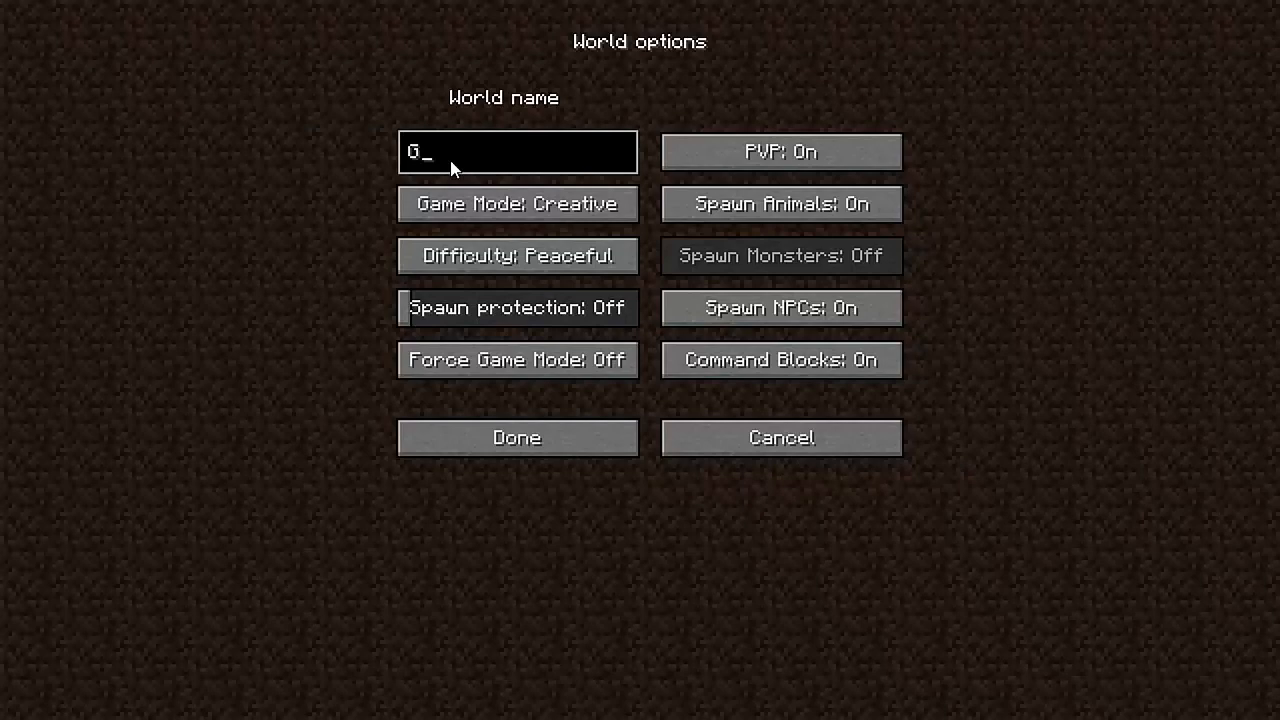
type("AWesome")
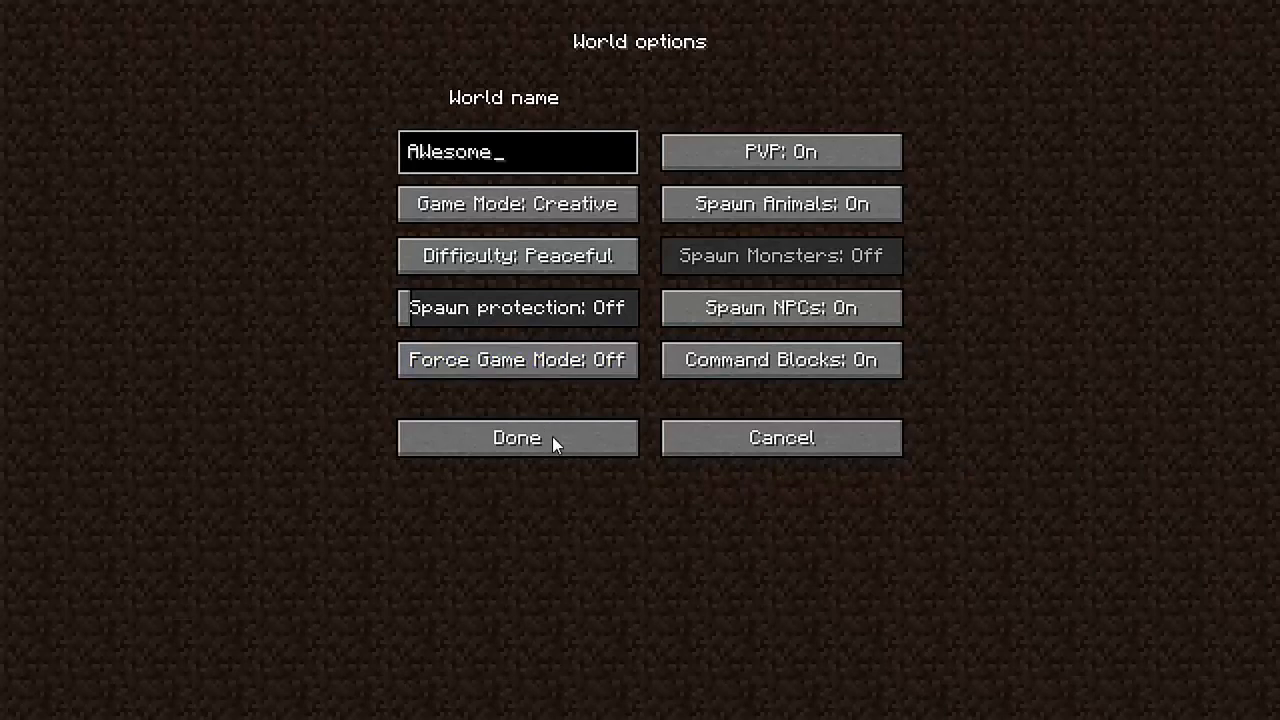
left_click(516, 436)
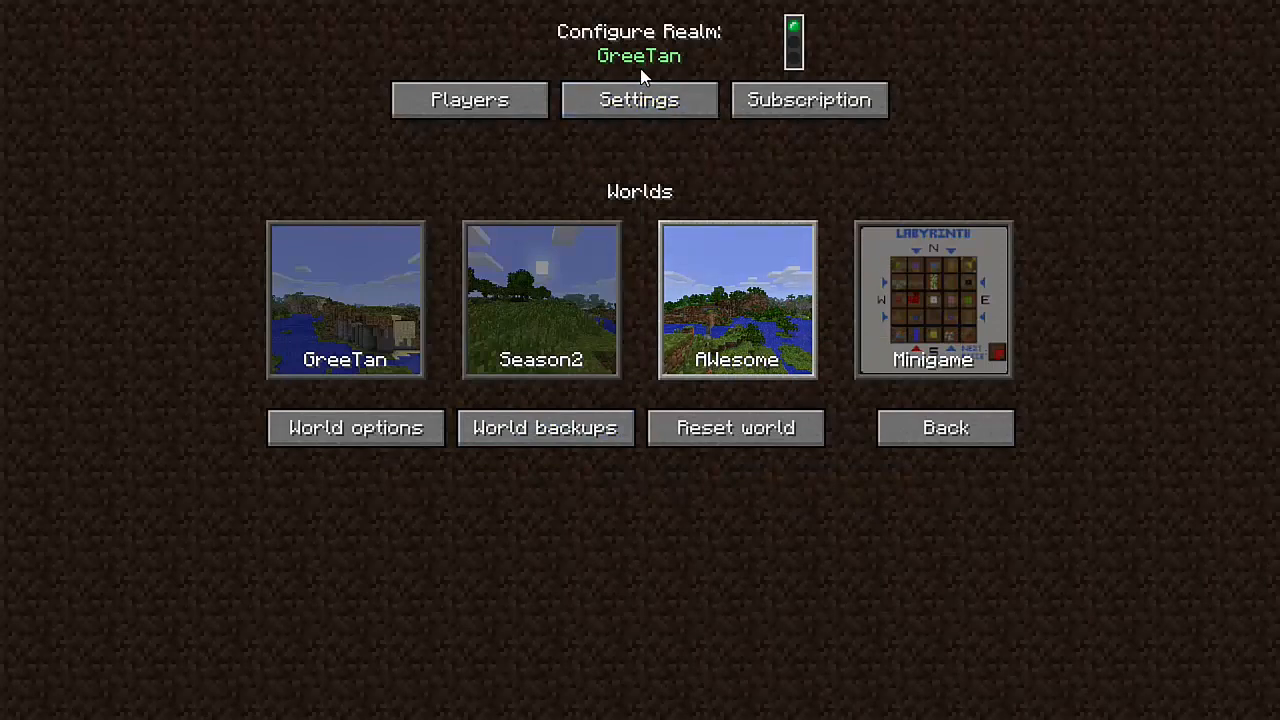
mouse_move(444, 224)
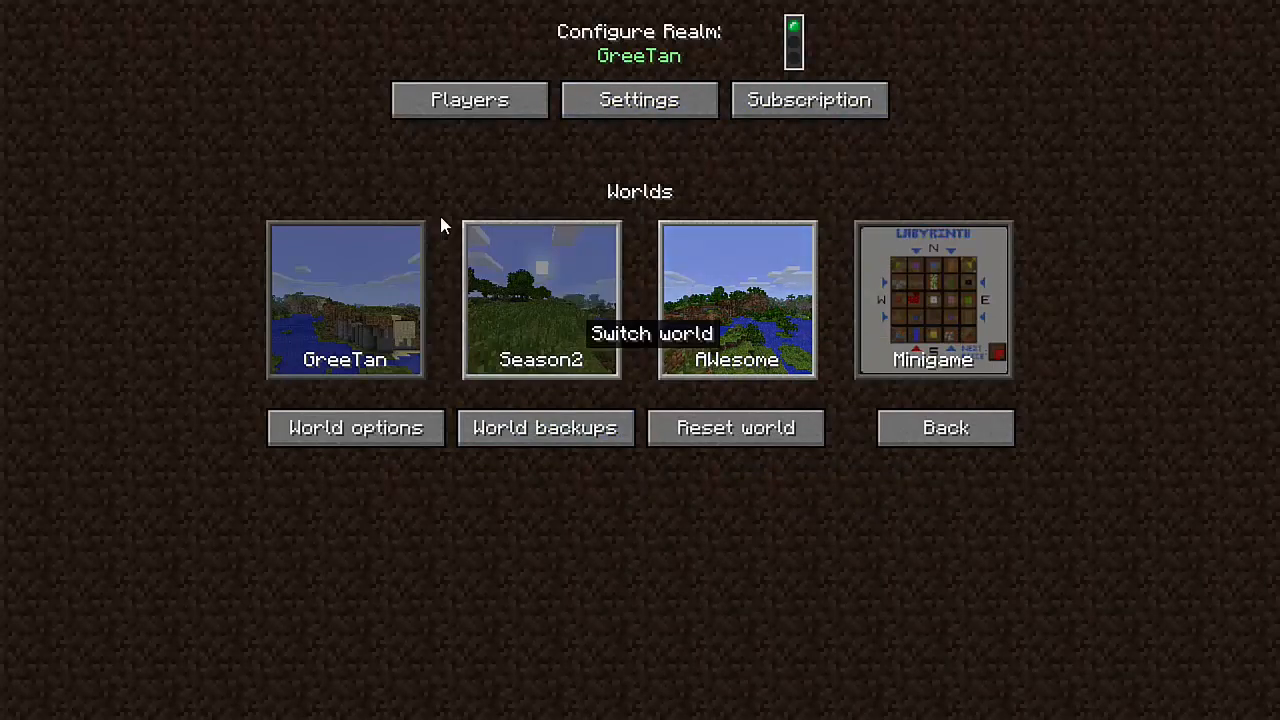
mouse_move(738, 340)
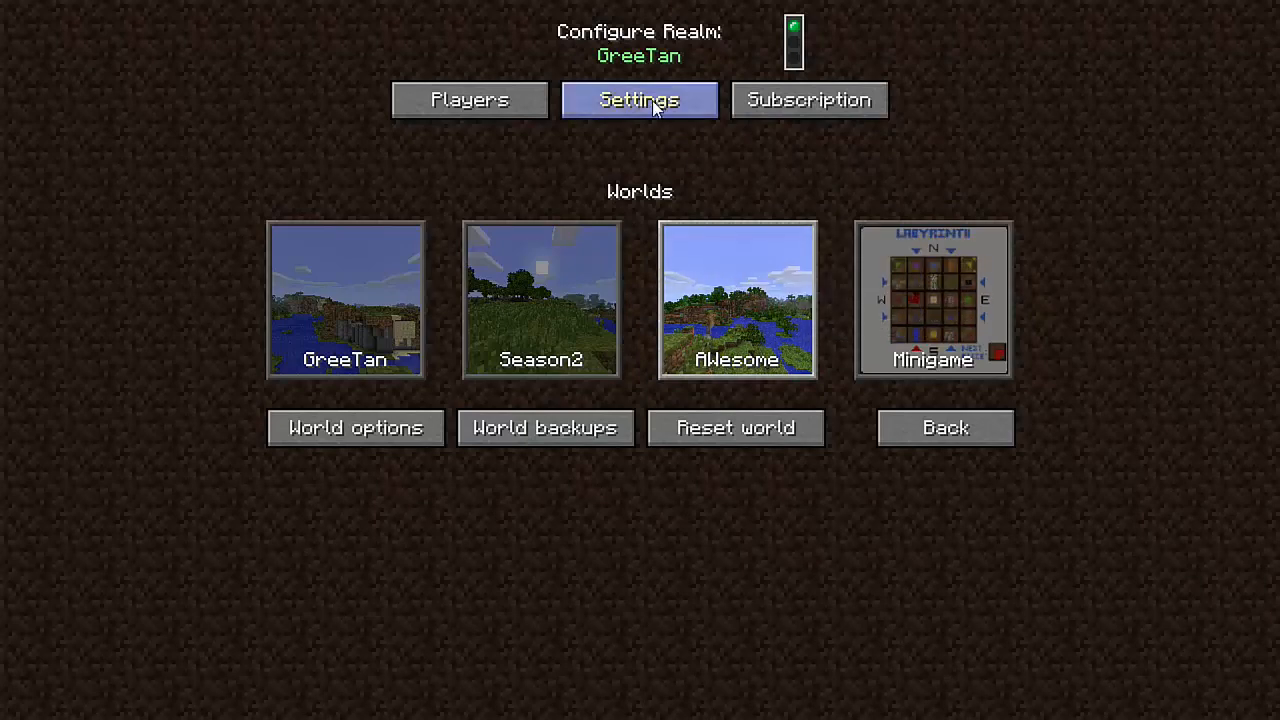
Step: Close the GreeTan realm from its Settings, confirm, and cancel back to Configure Realm
left_click(638, 100)
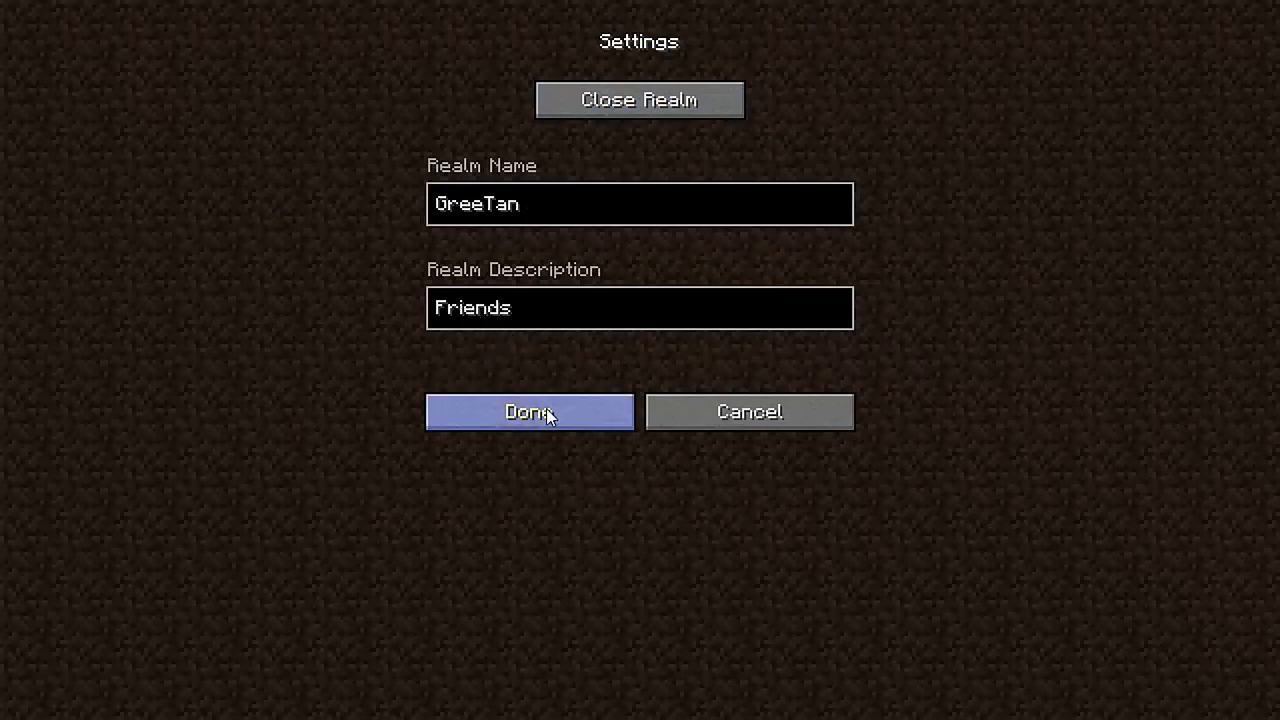
mouse_move(640, 100)
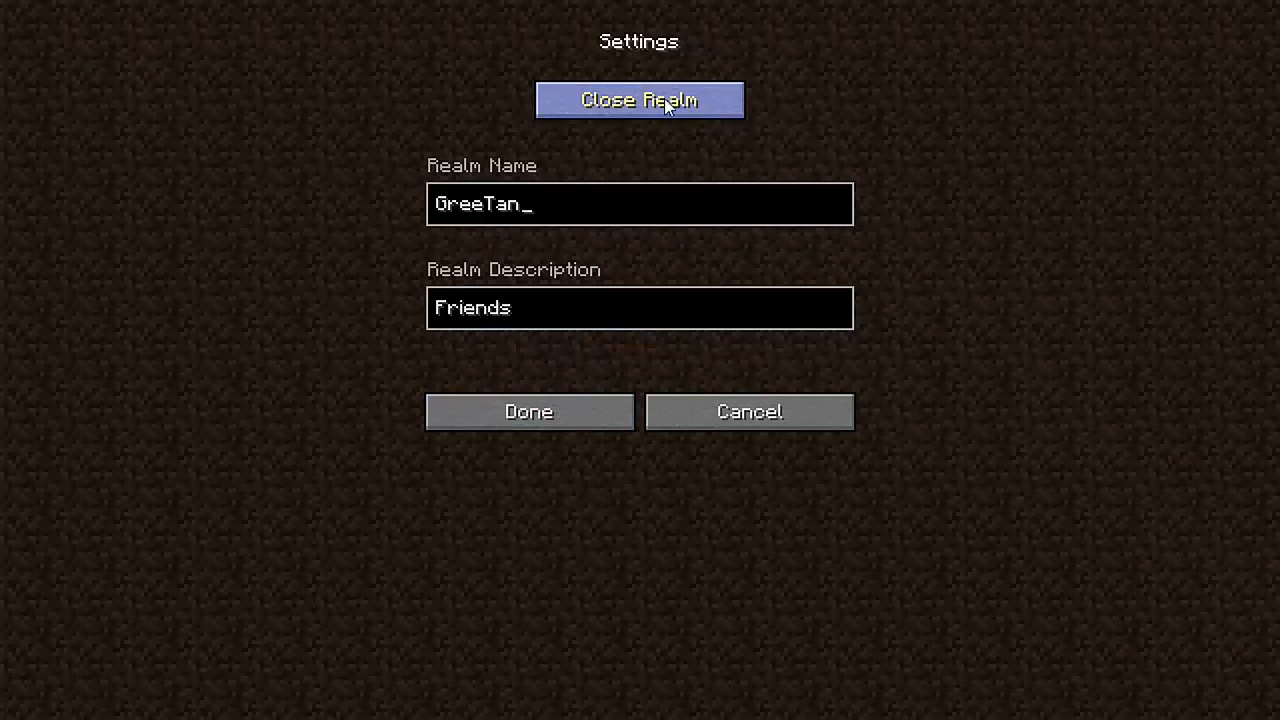
left_click(640, 100)
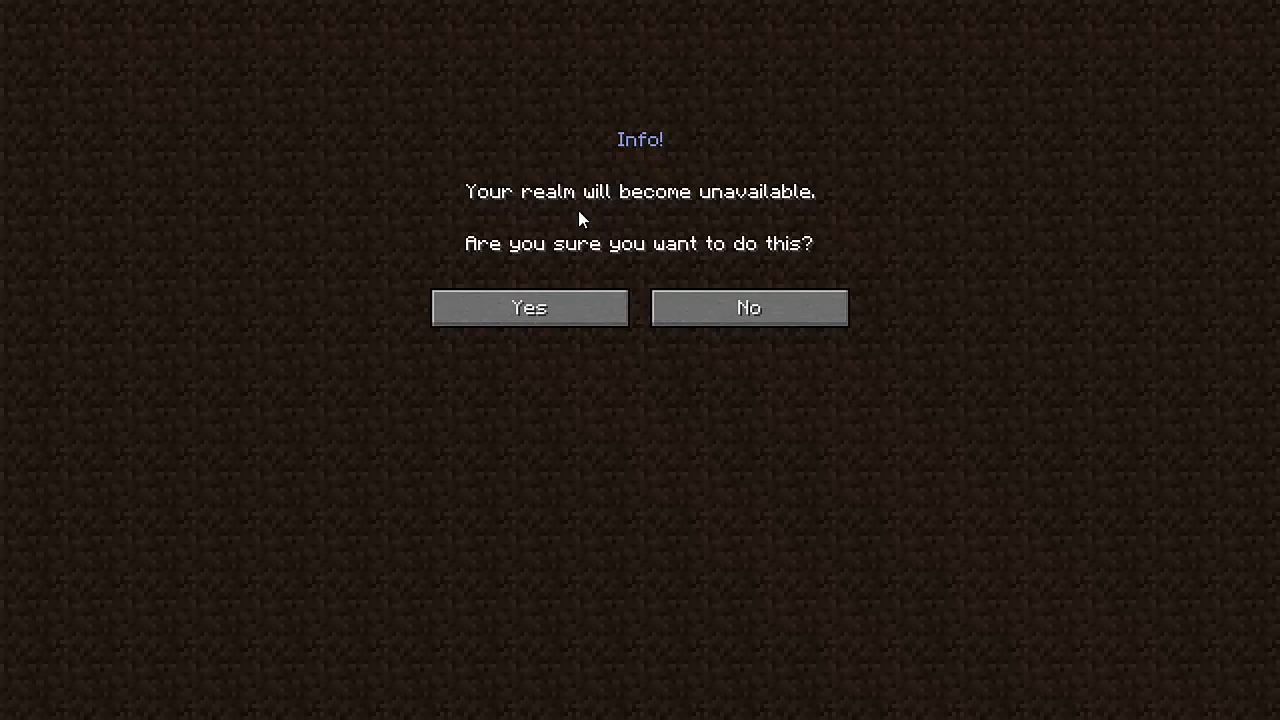
mouse_move(742, 258)
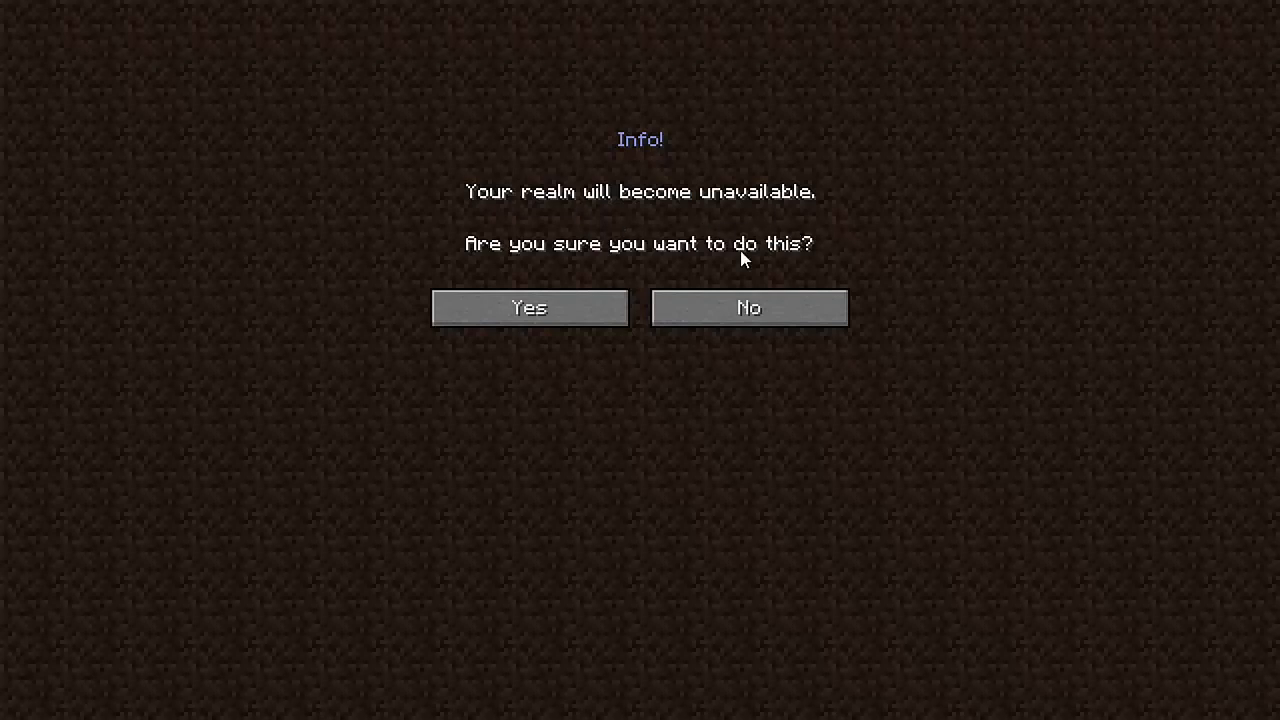
left_click(528, 308)
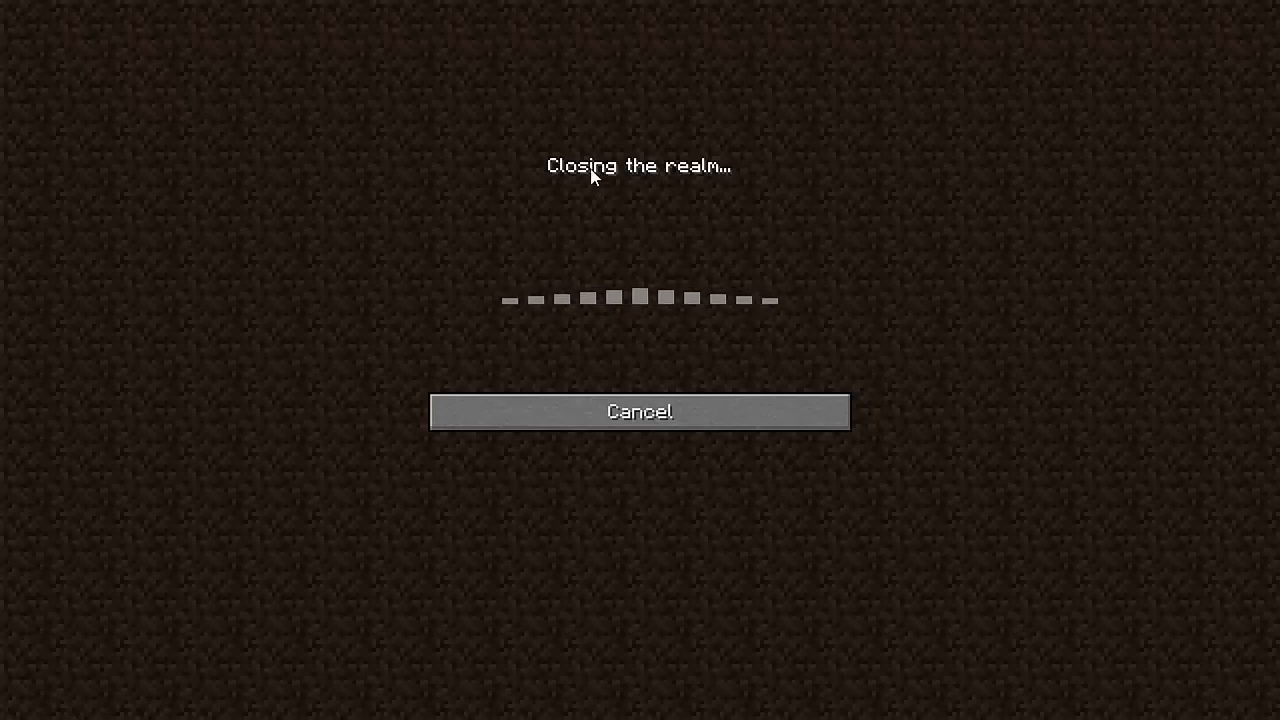
mouse_move(704, 376)
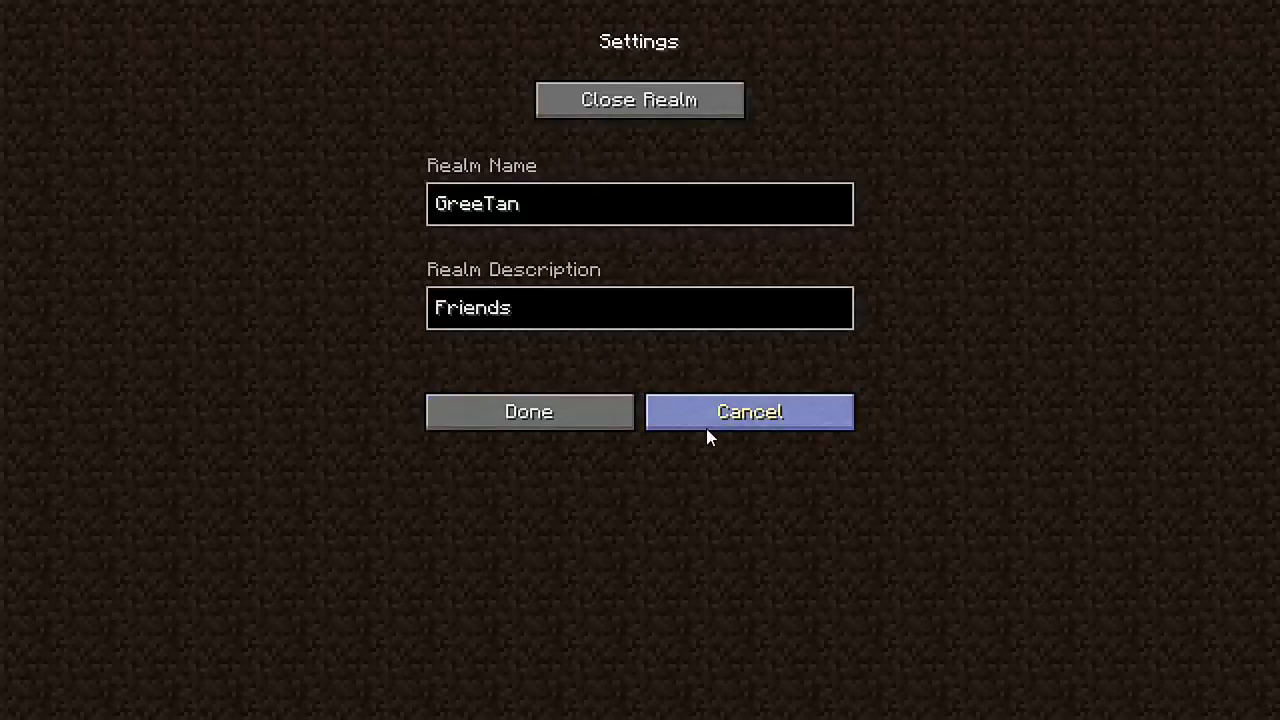
left_click(748, 412)
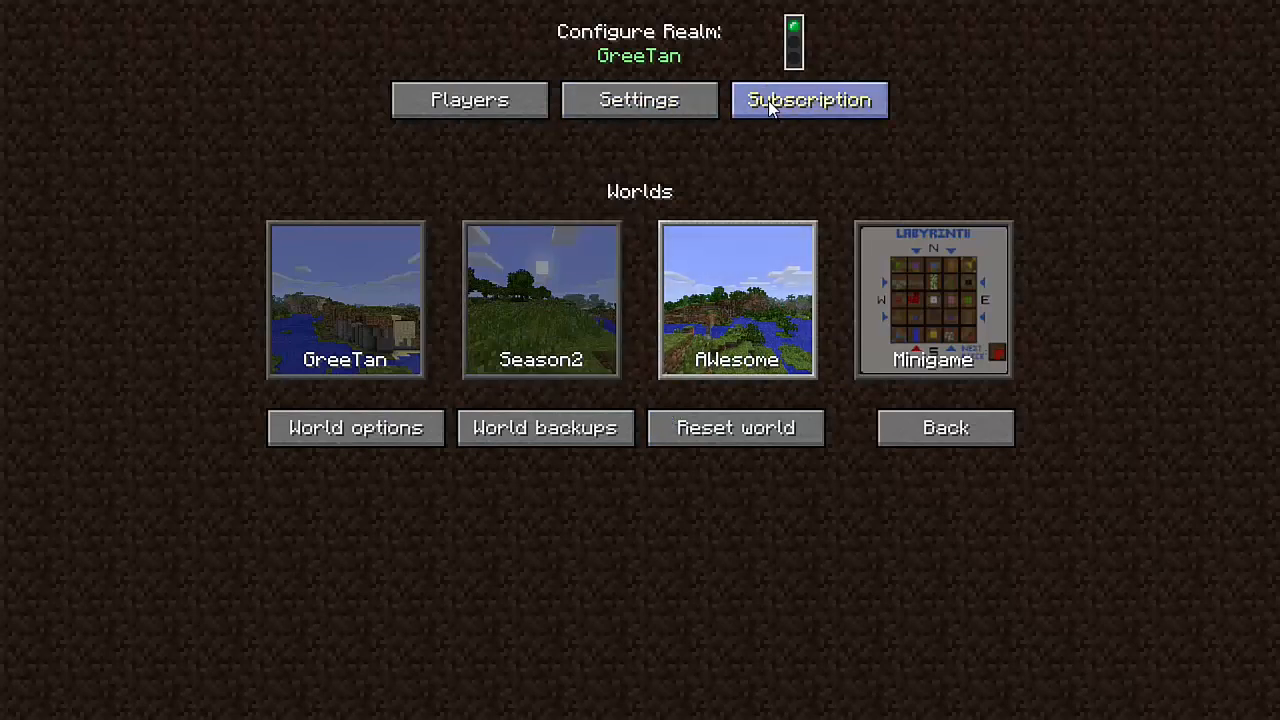
left_click(808, 100)
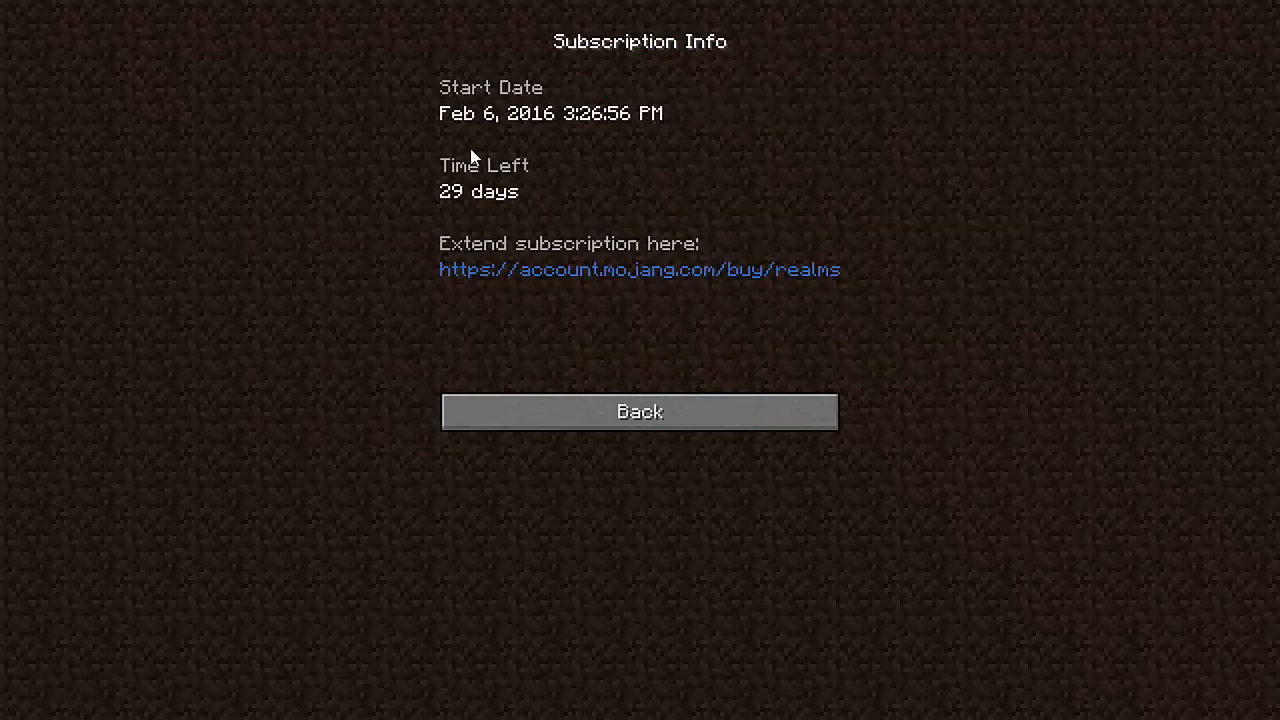
mouse_move(484, 188)
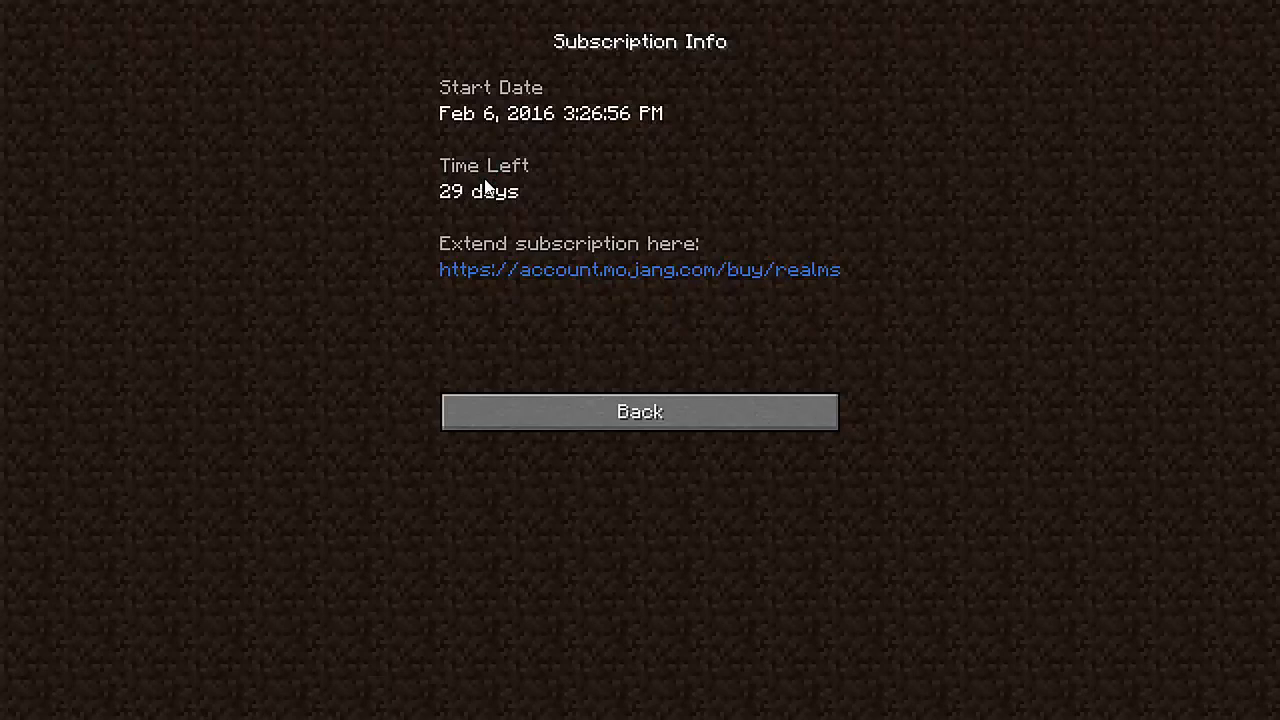
mouse_move(504, 236)
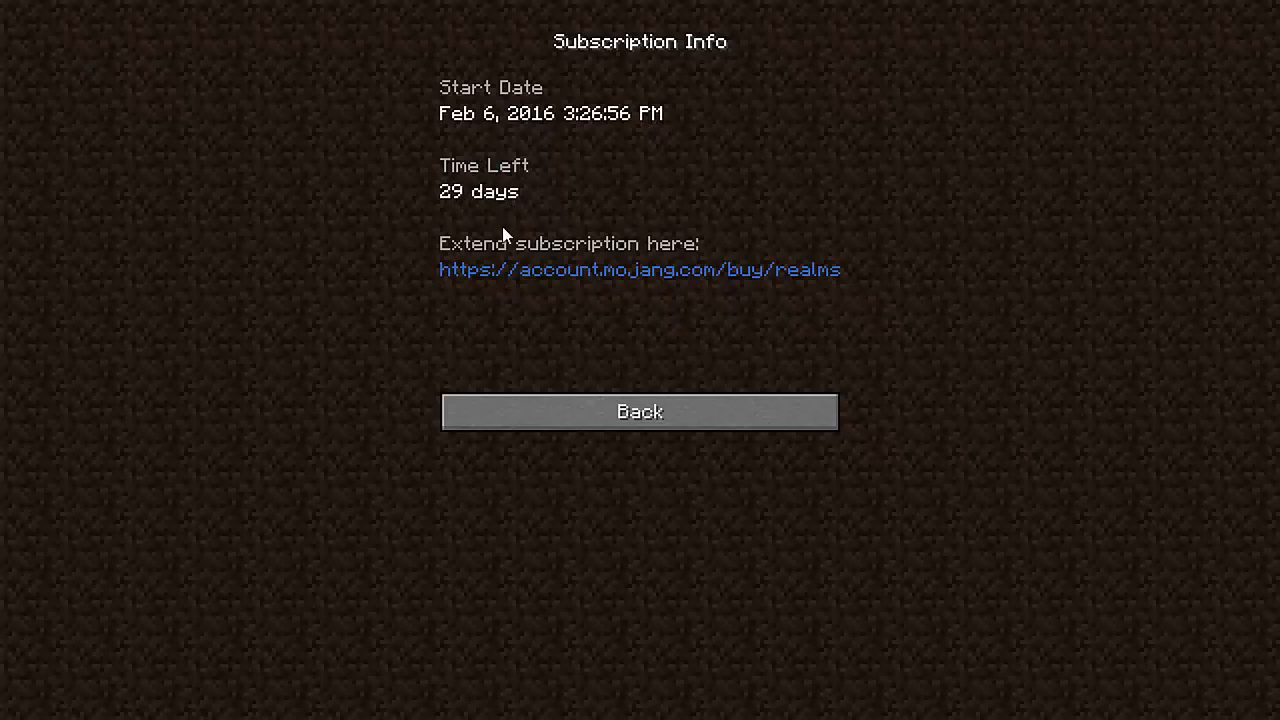
mouse_move(516, 120)
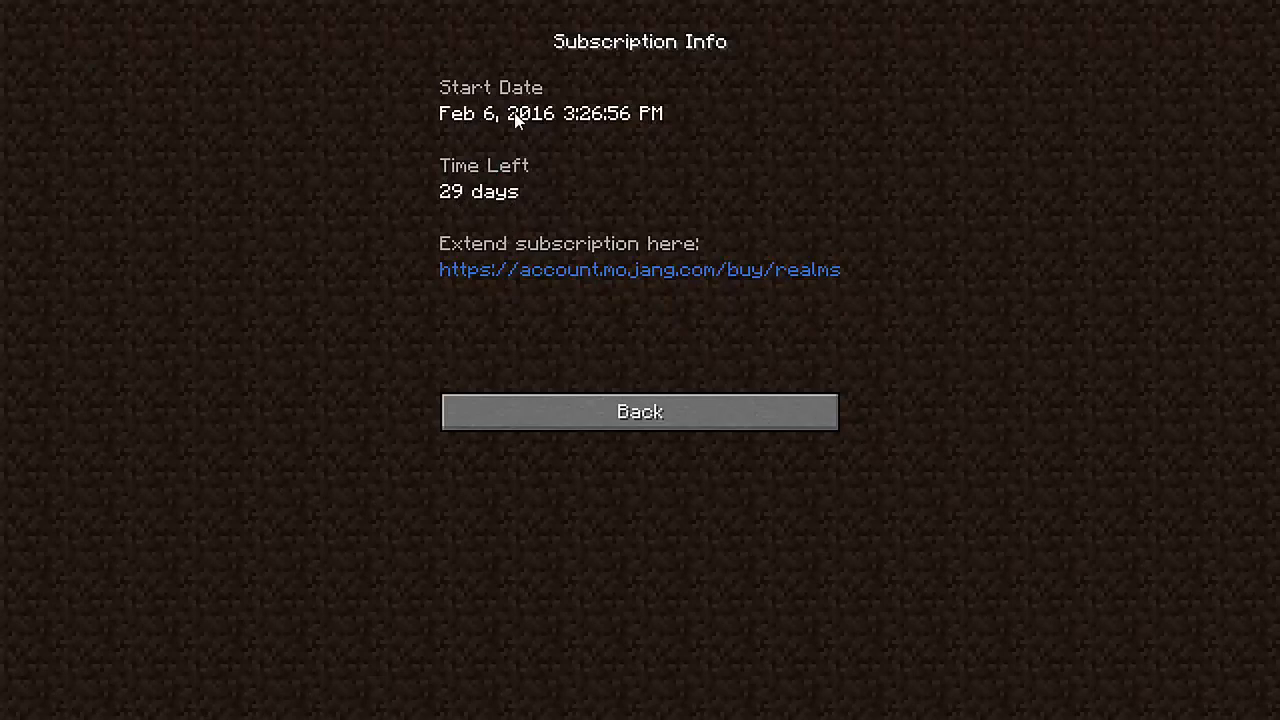
mouse_move(472, 218)
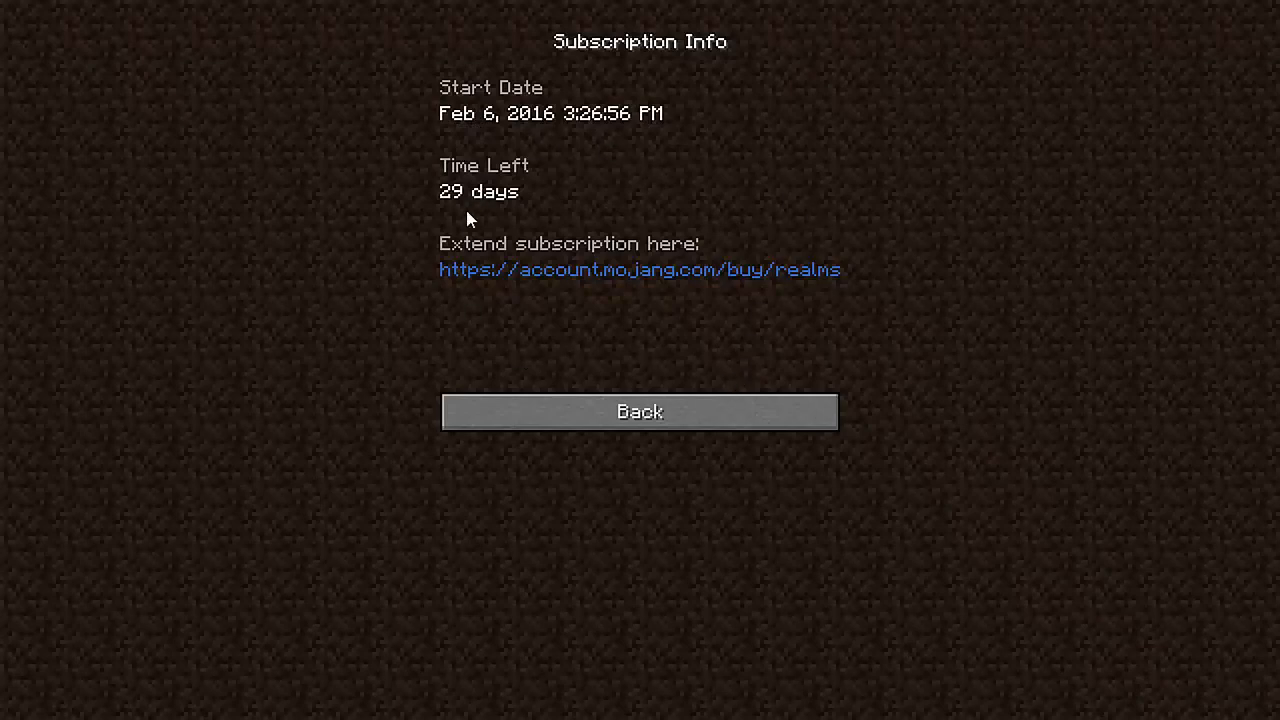
mouse_move(616, 374)
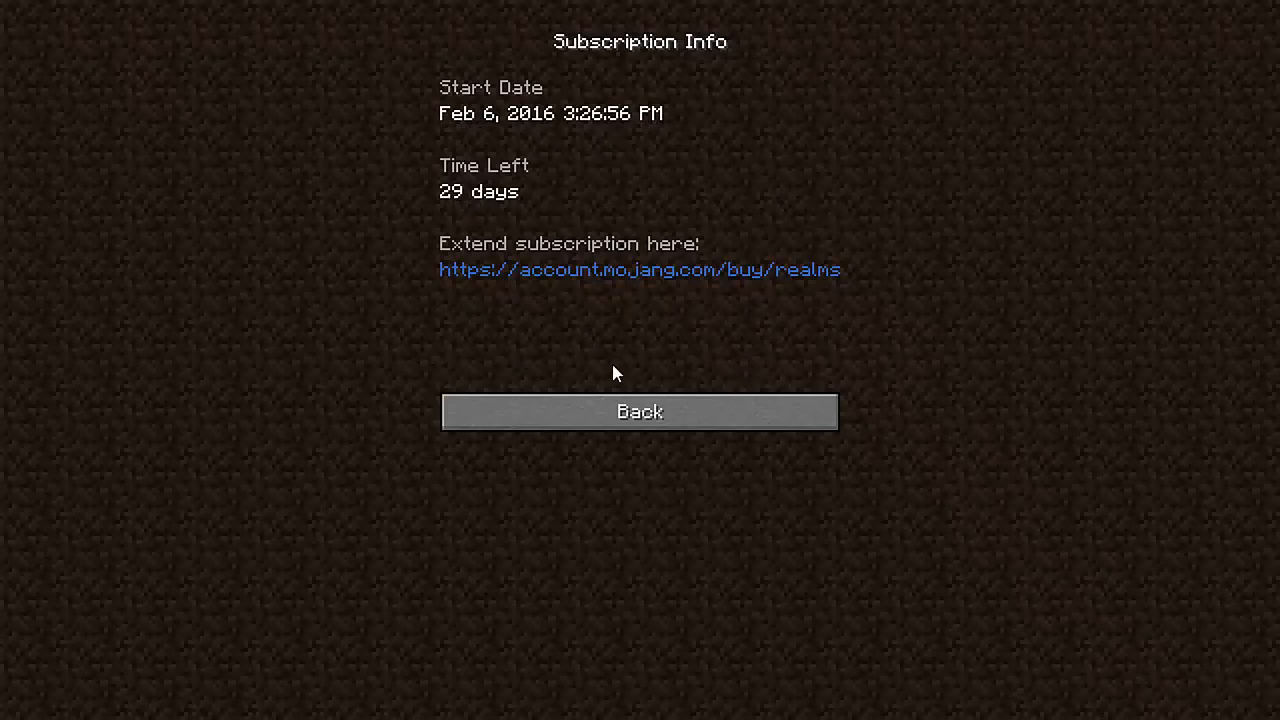
mouse_move(600, 382)
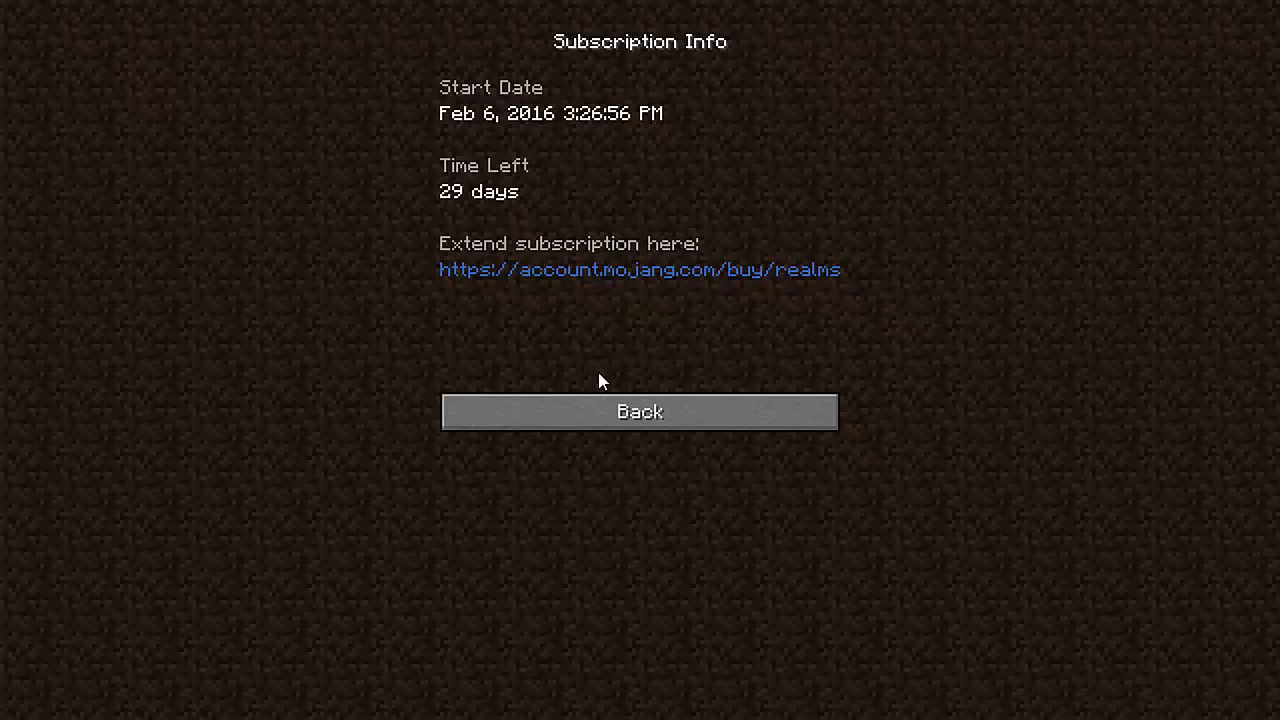
left_click(640, 412)
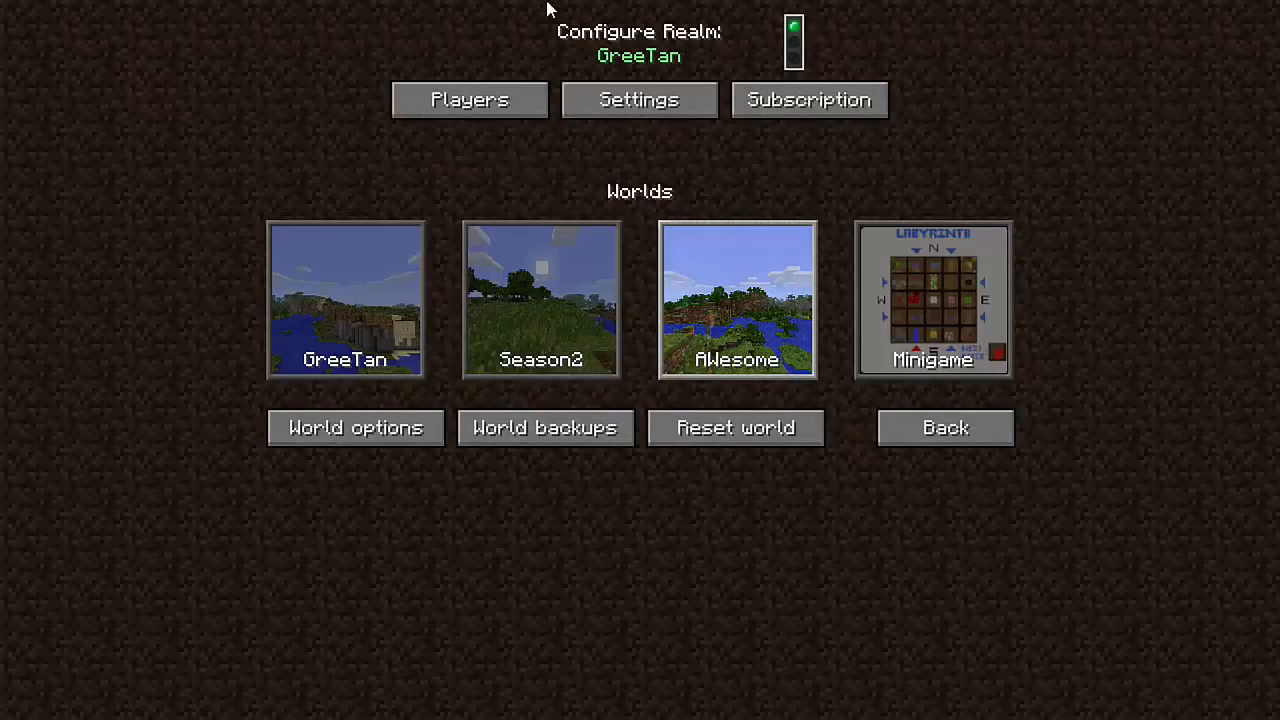
left_click(468, 100)
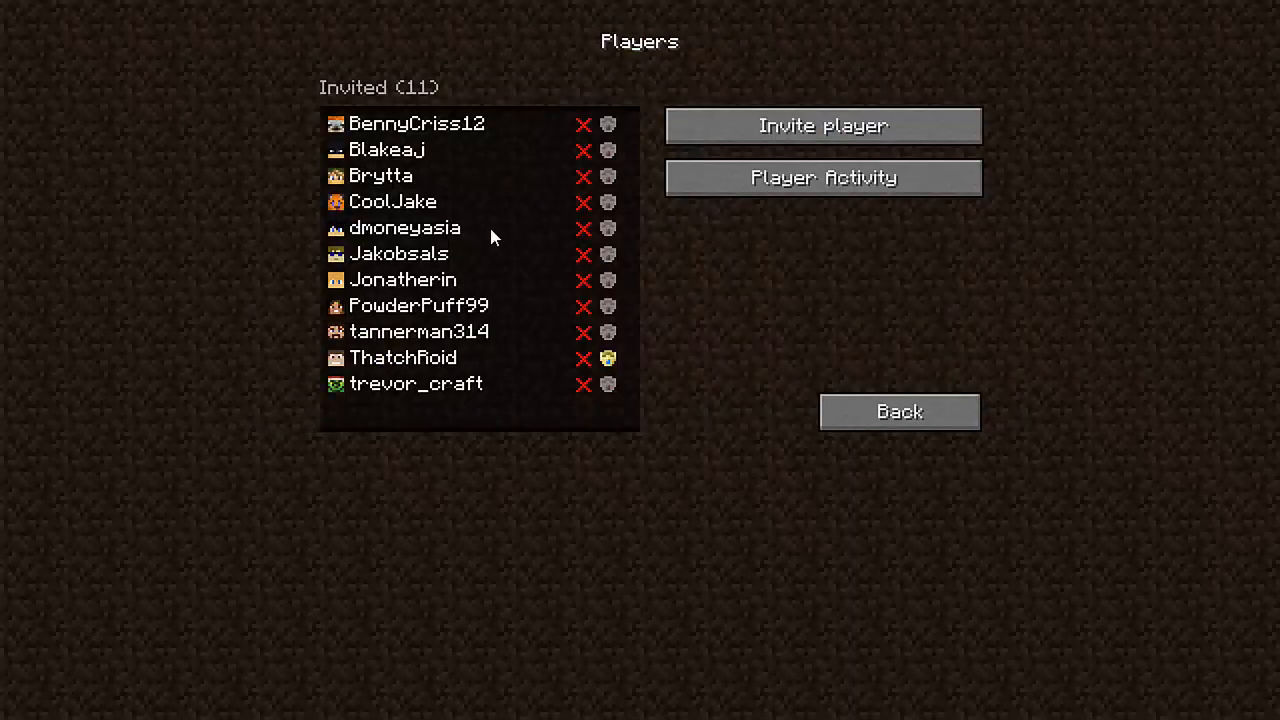
mouse_move(360, 180)
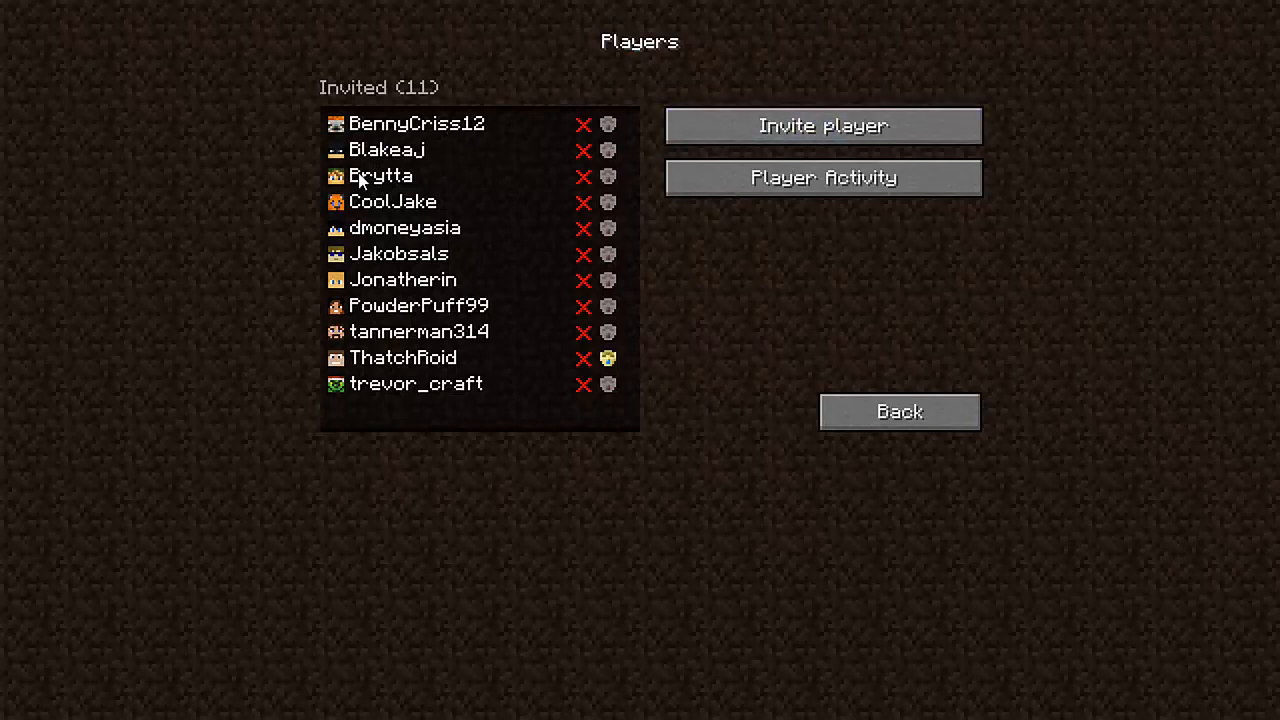
mouse_move(584, 228)
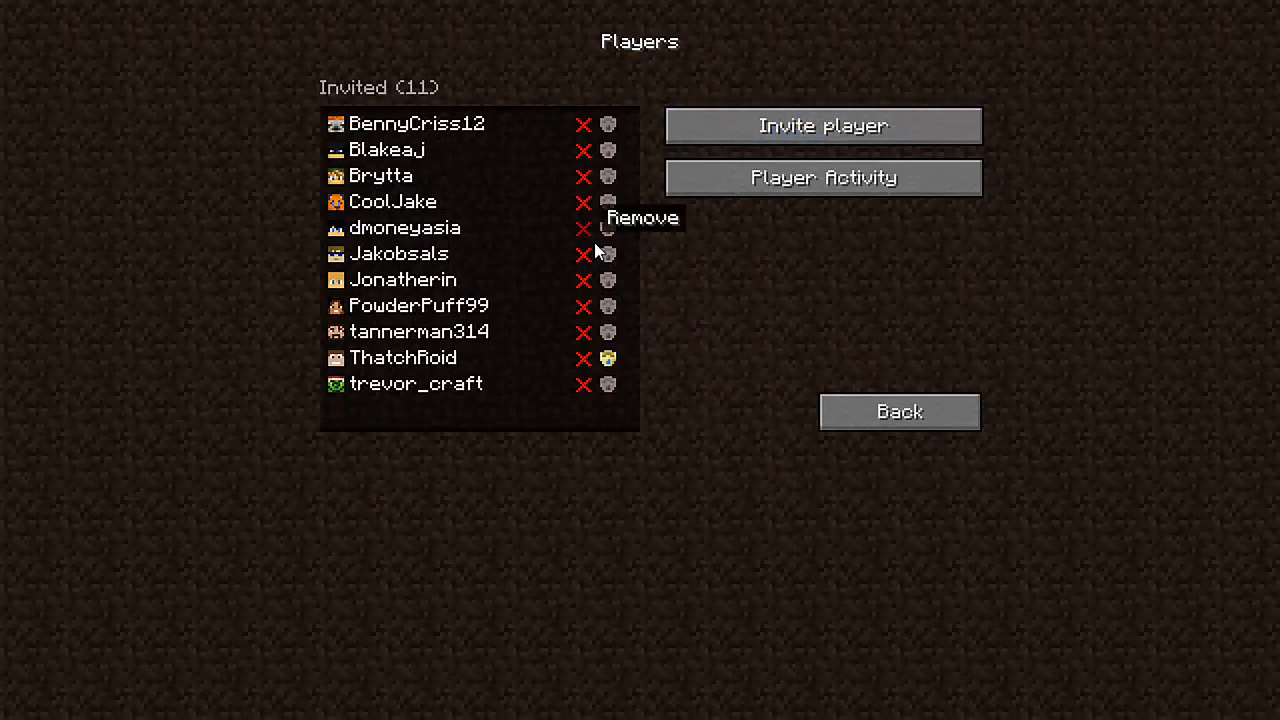
mouse_move(1096, 178)
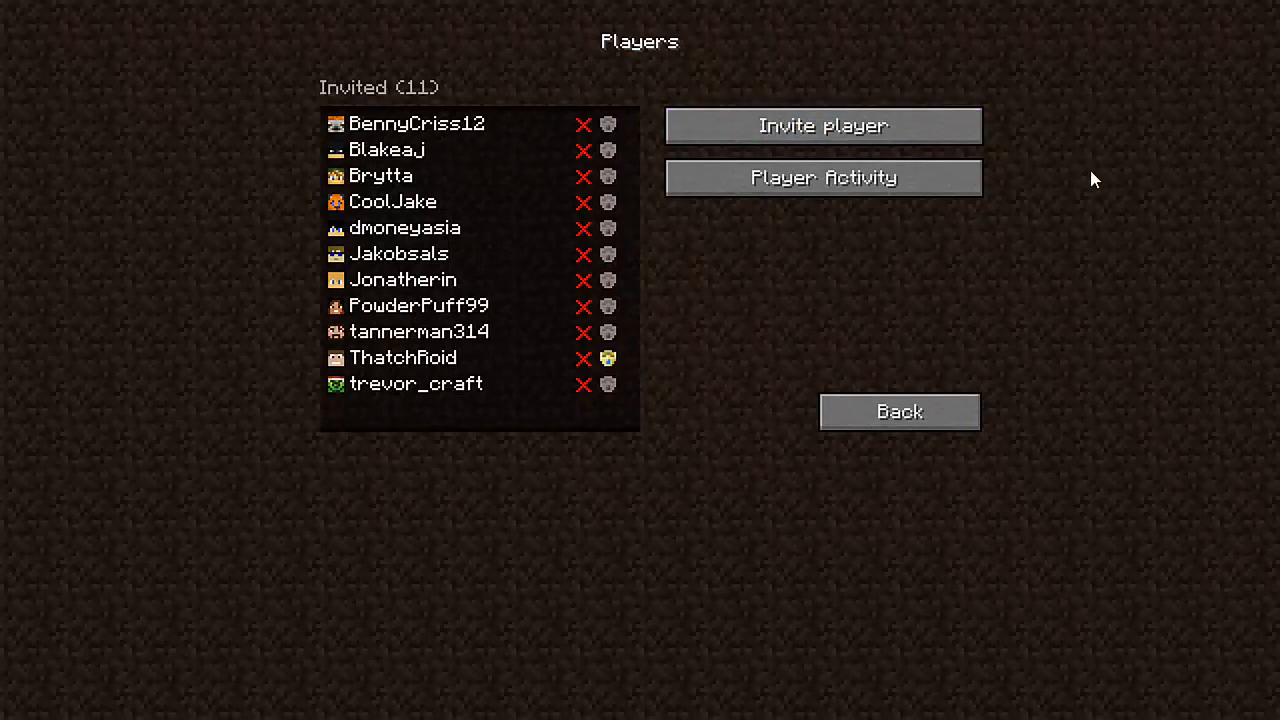
left_click(822, 124)
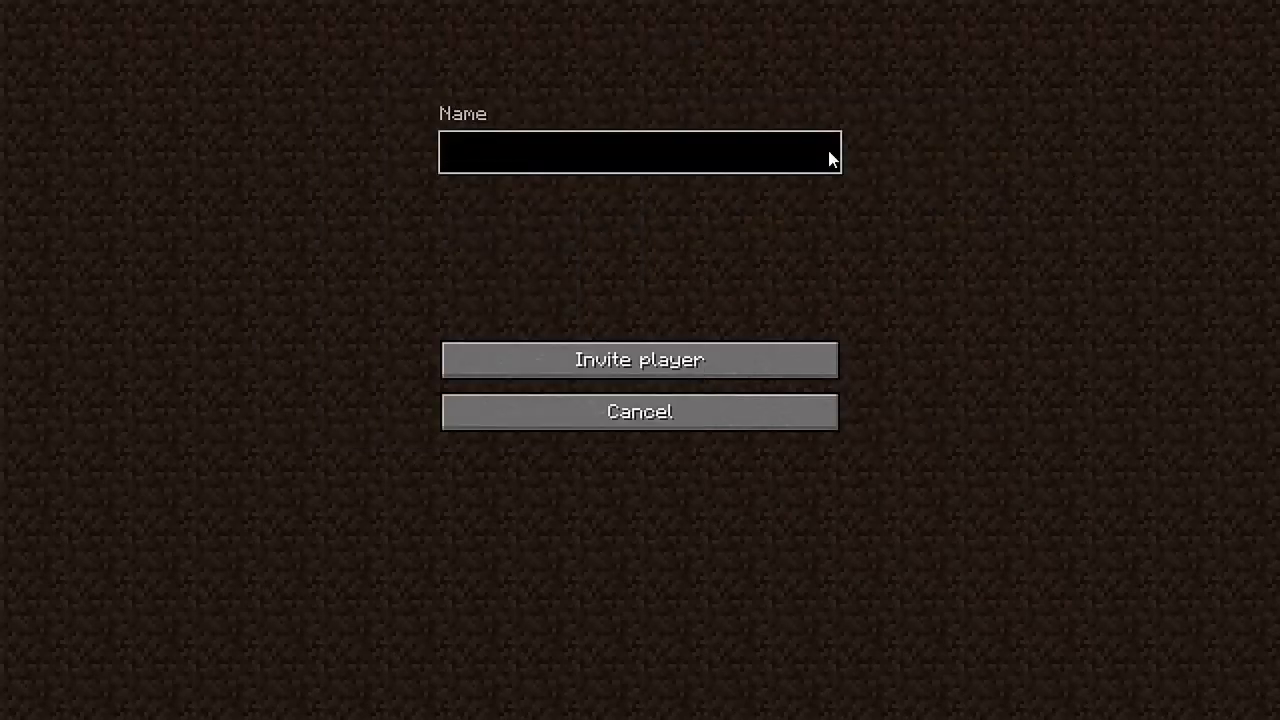
type("Bdoubleo1")
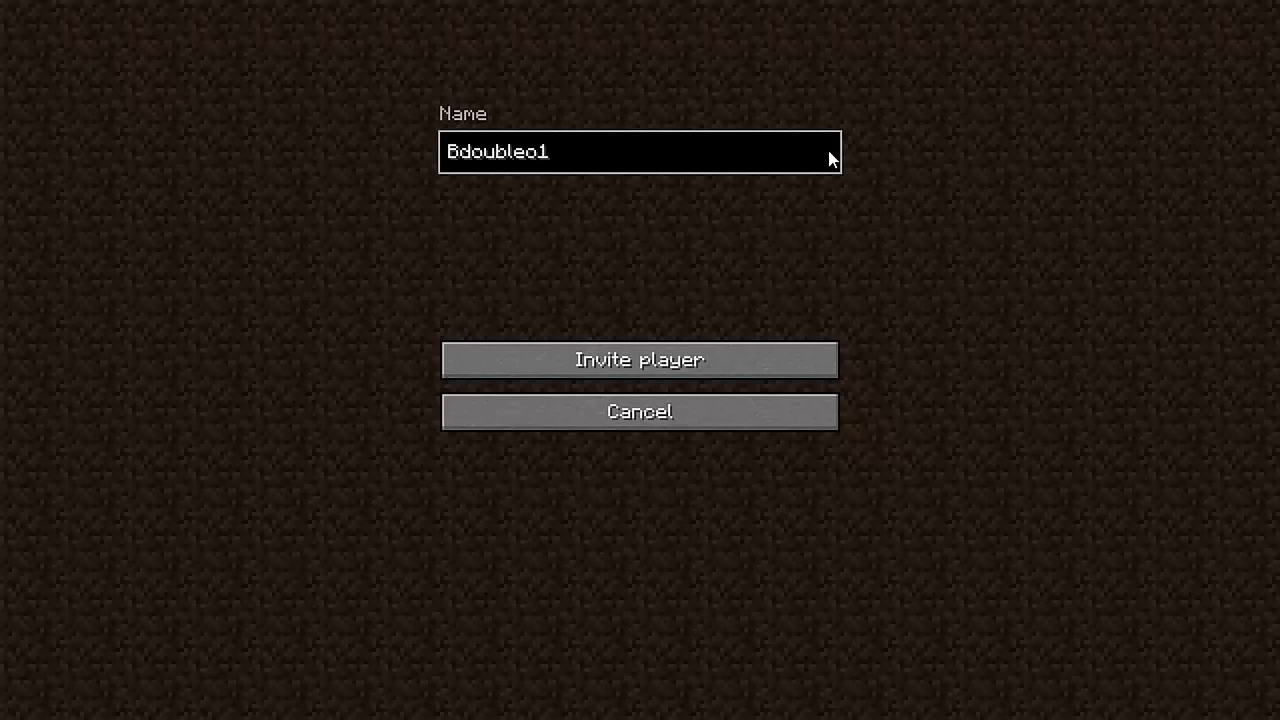
type("00")
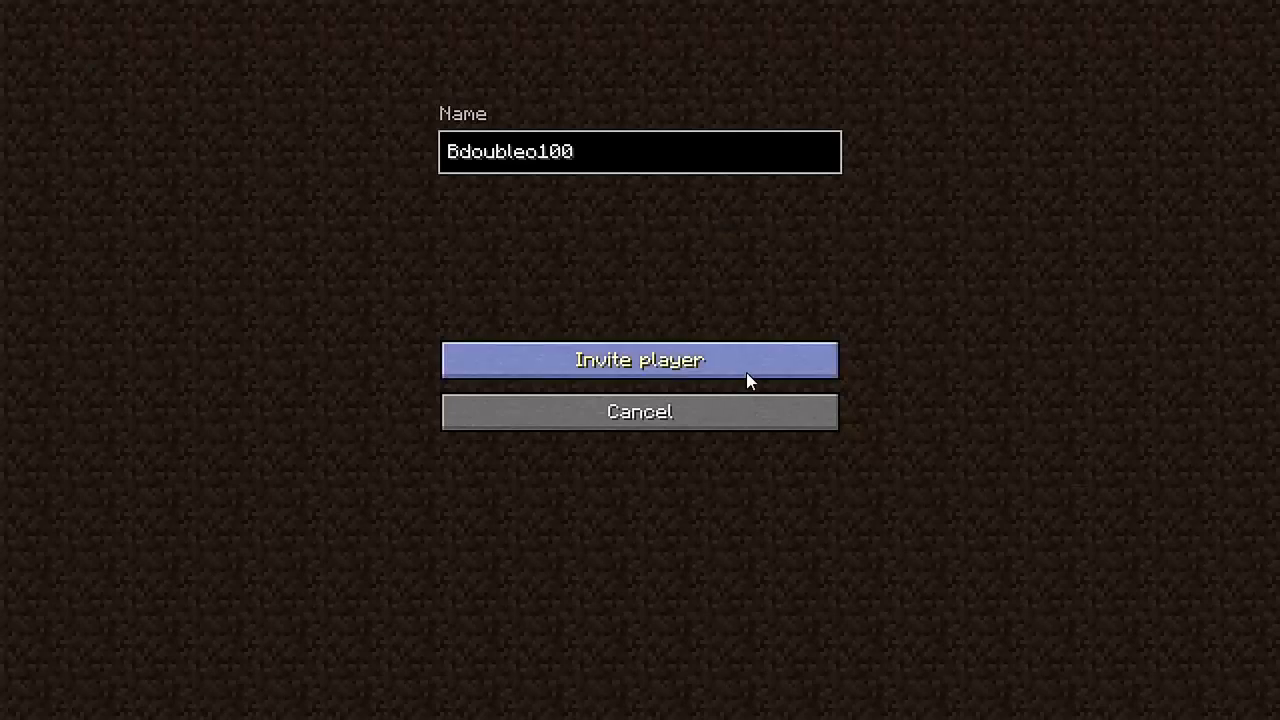
left_click(640, 360)
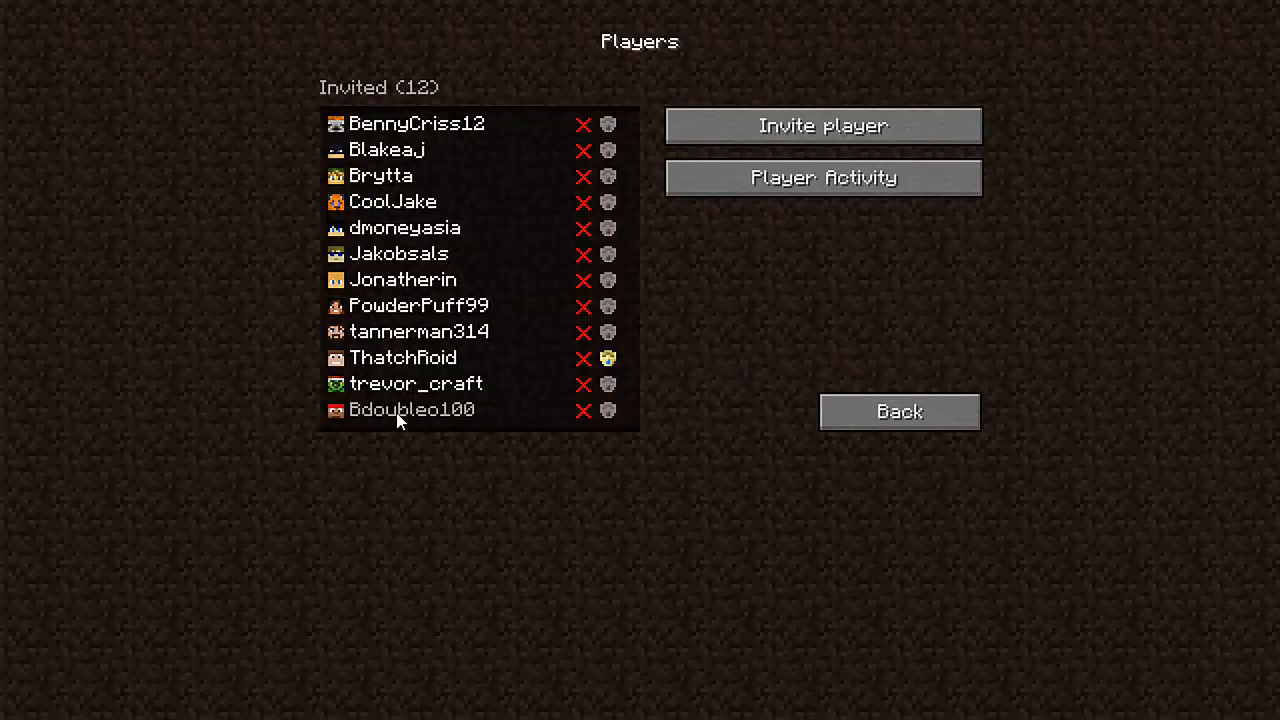
mouse_move(480, 412)
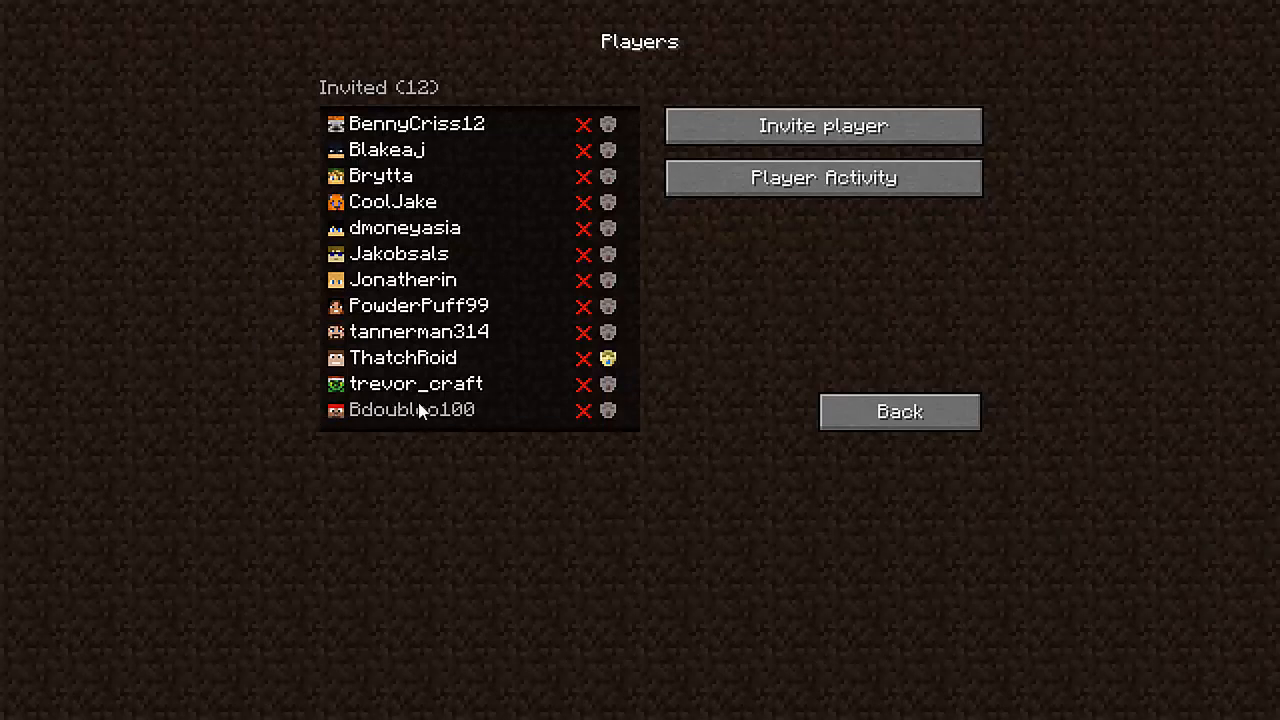
mouse_move(584, 410)
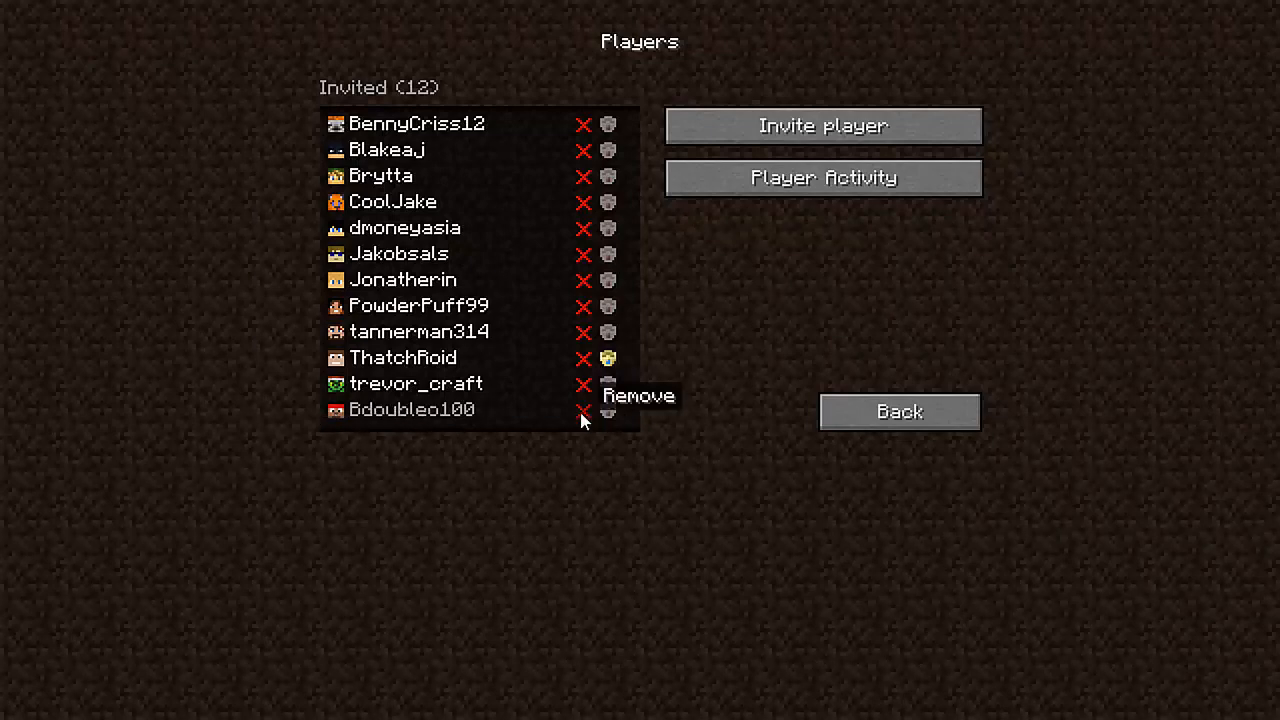
left_click(584, 408)
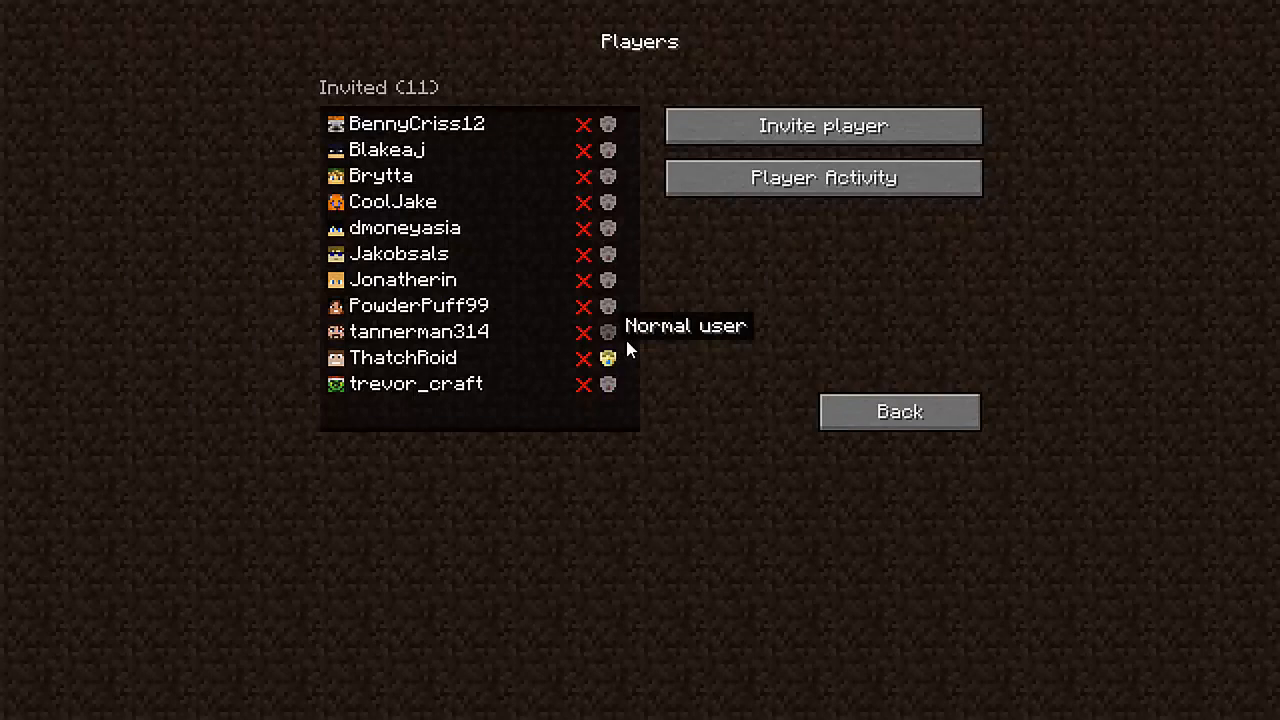
mouse_move(520, 122)
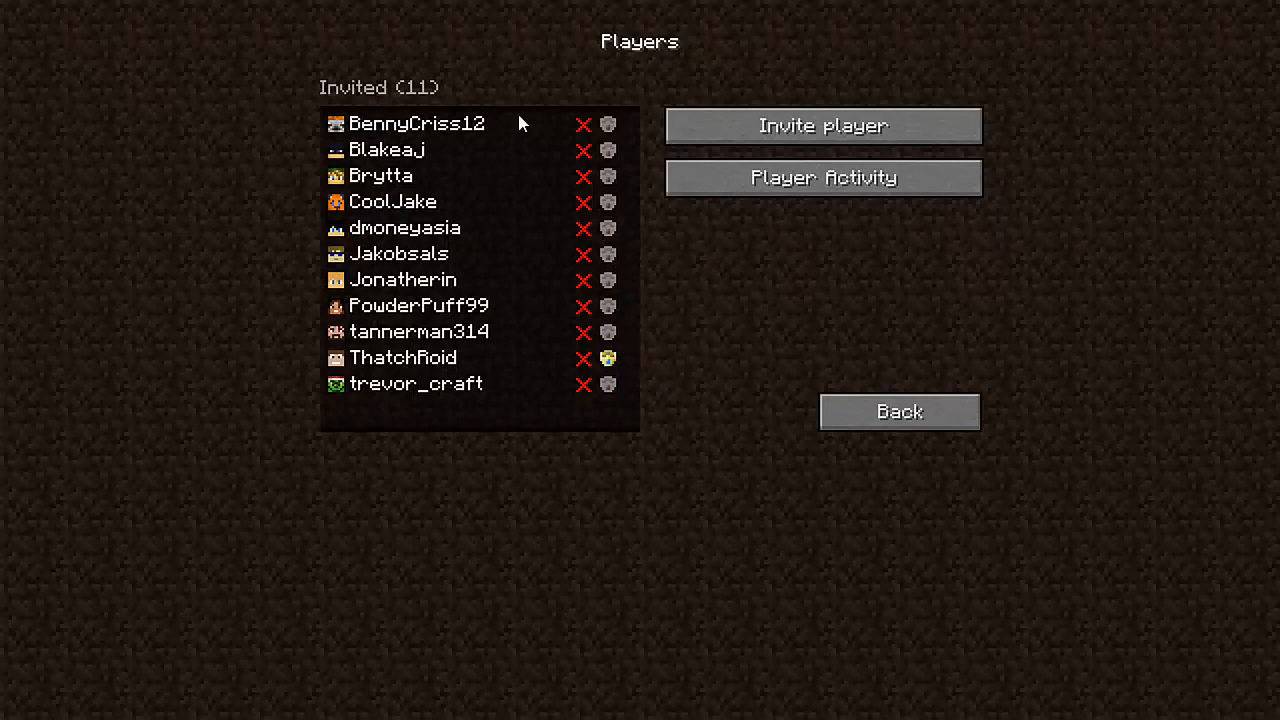
mouse_move(480, 216)
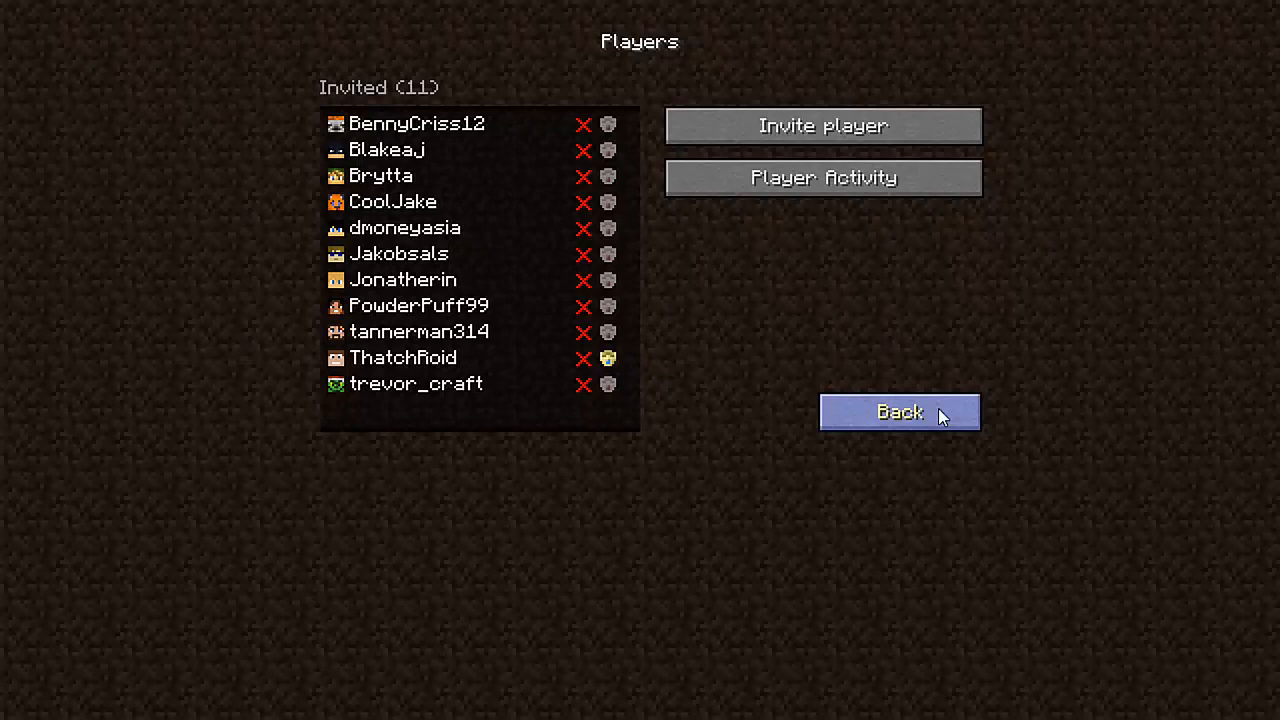
mouse_move(548, 268)
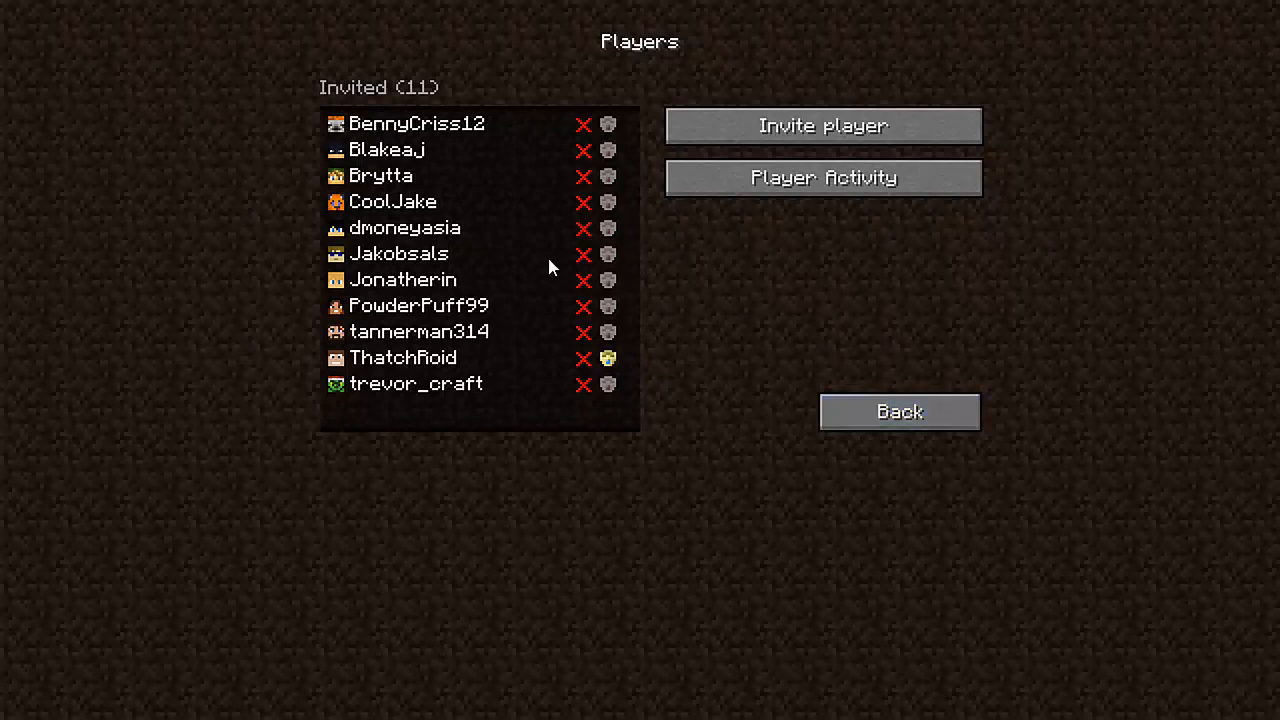
mouse_move(950, 292)
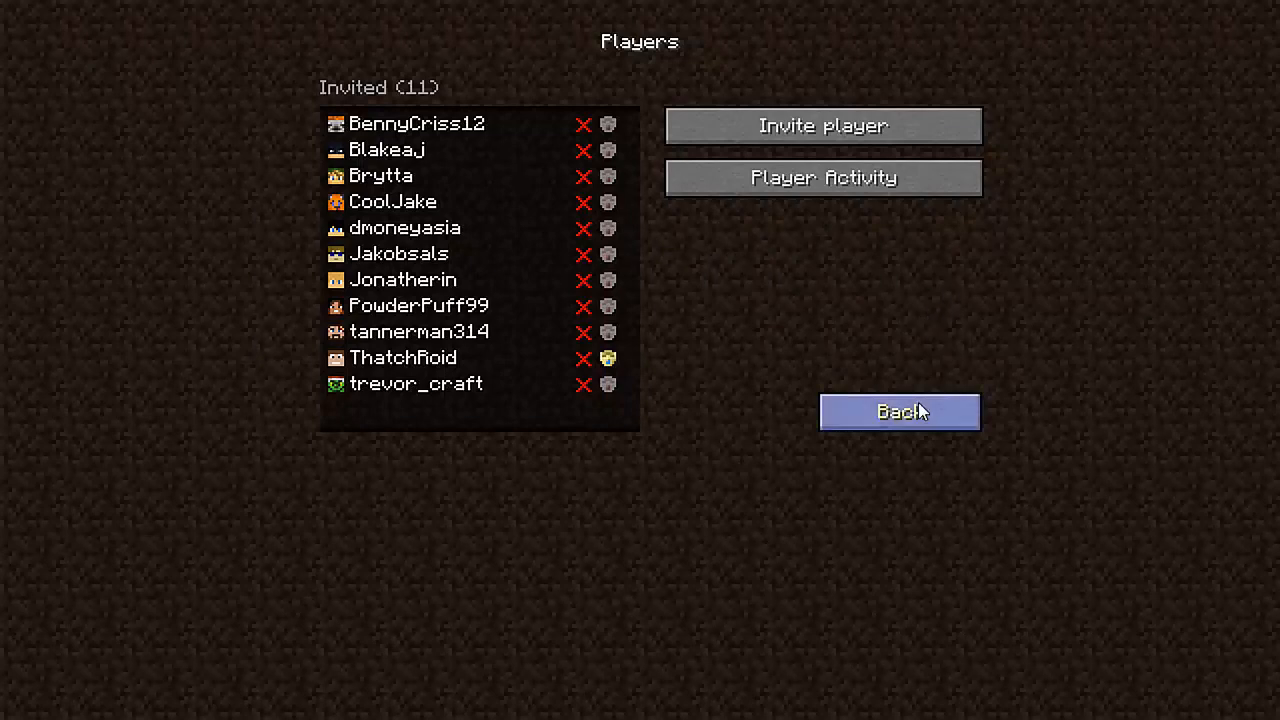
mouse_move(500, 136)
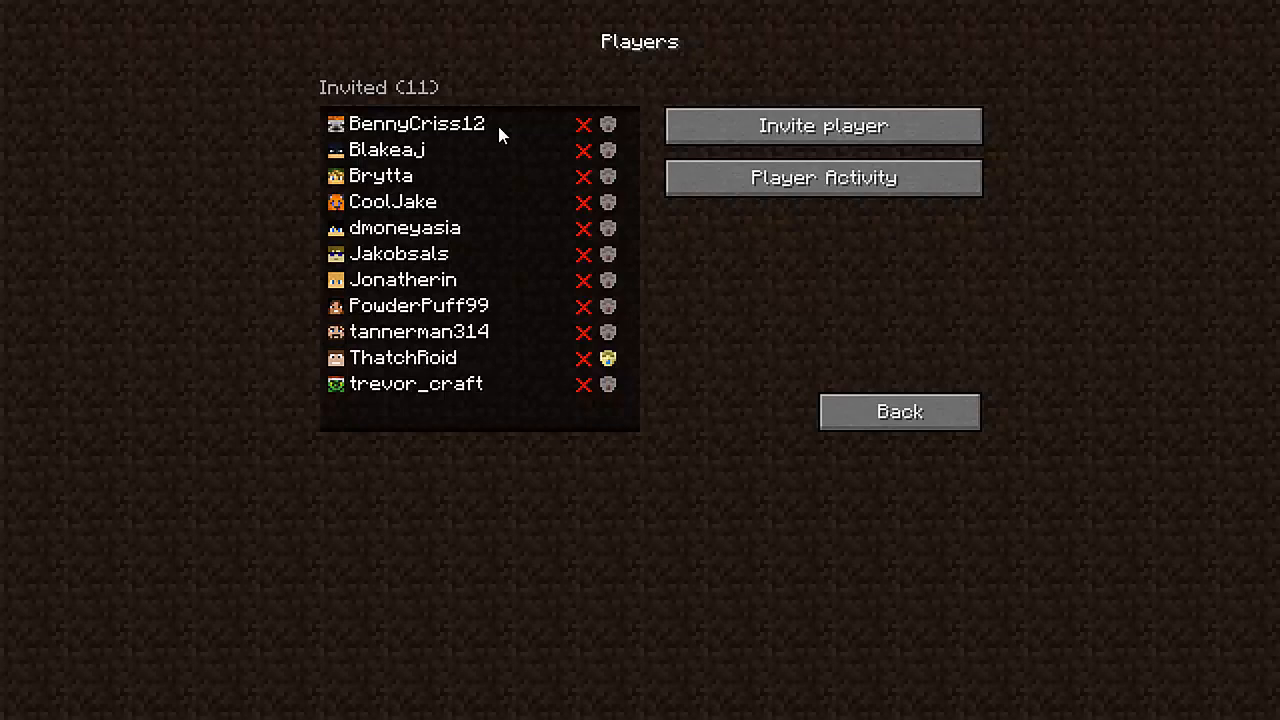
mouse_move(900, 412)
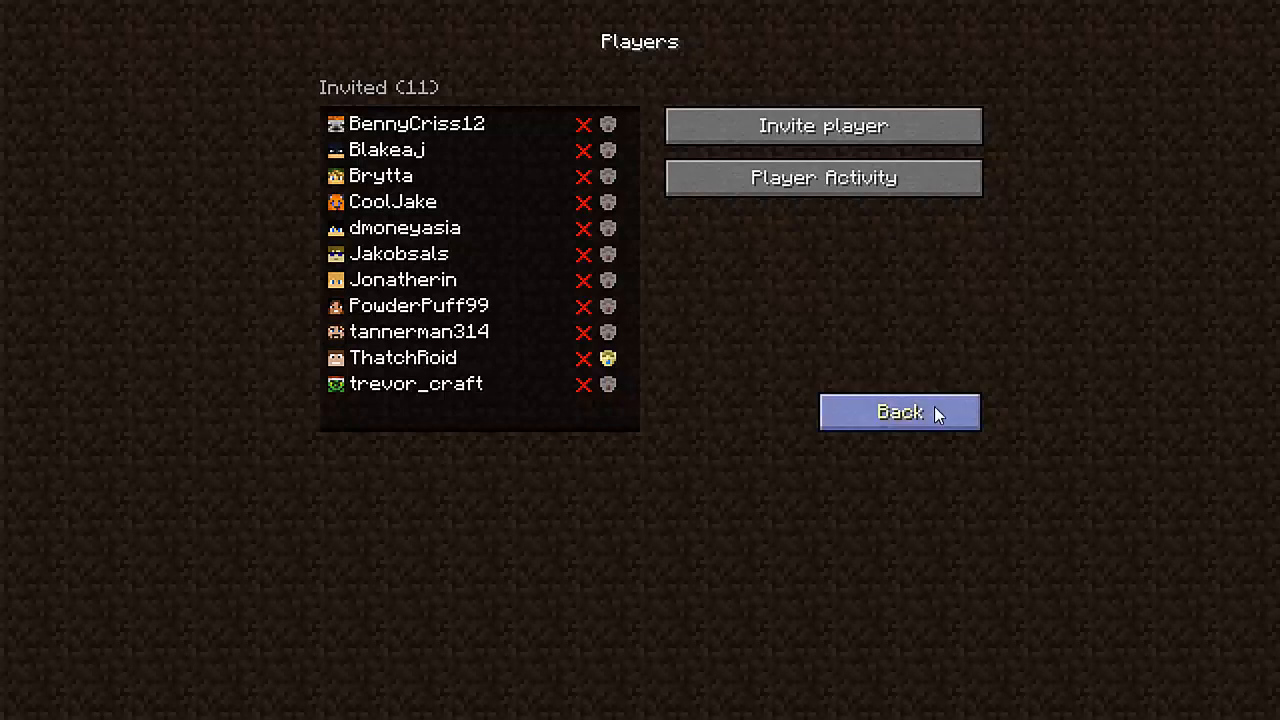
Step: Return to Configure Realm and toggle the GreeTan realm open again
left_click(898, 412)
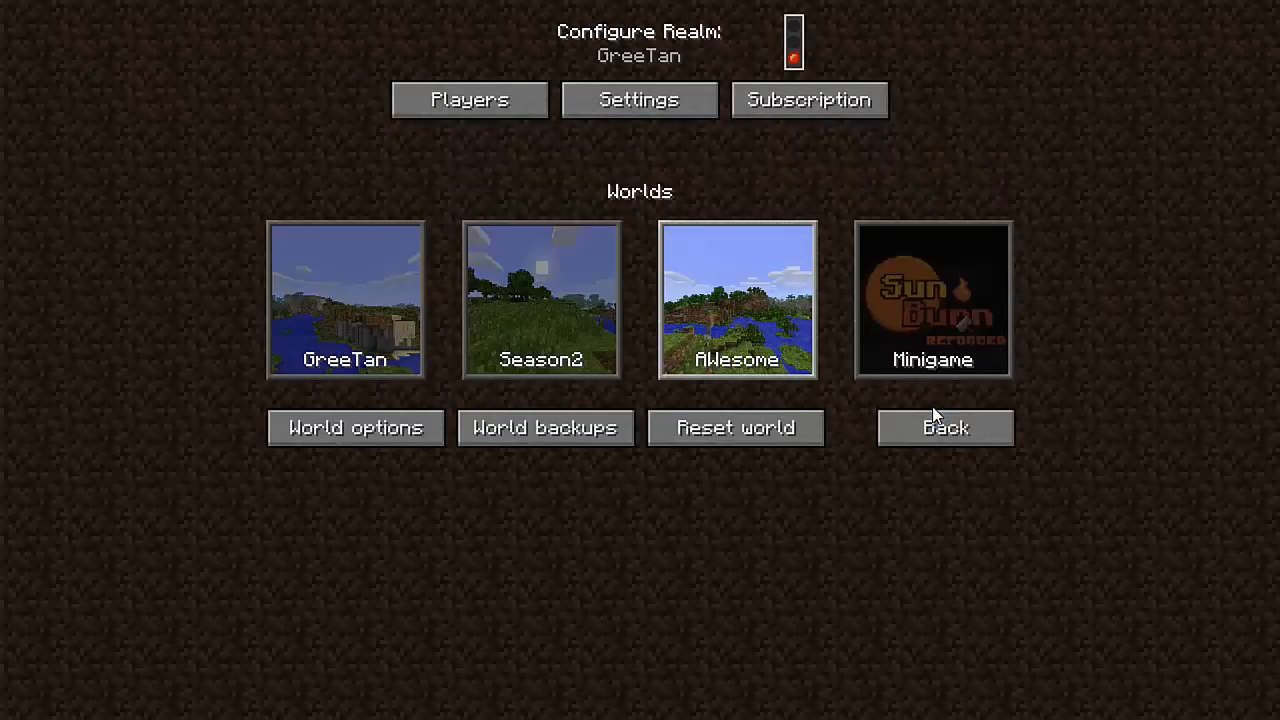
left_click(638, 100)
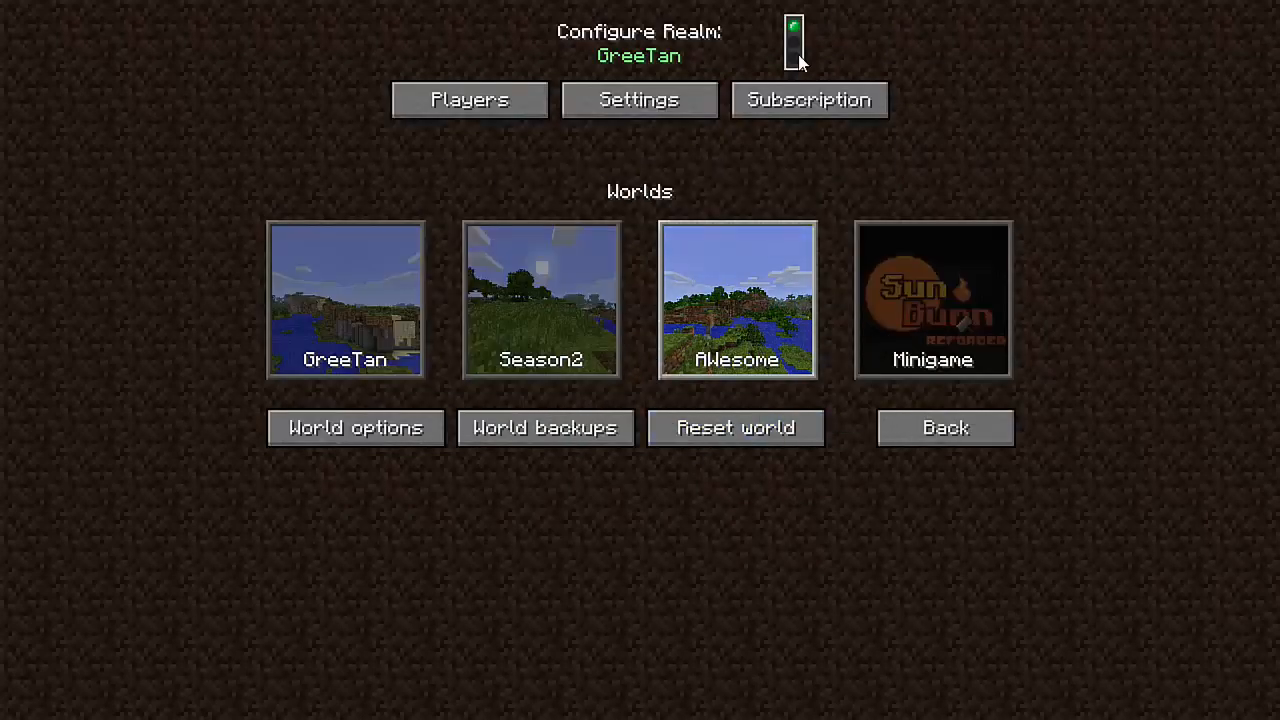
mouse_move(658, 152)
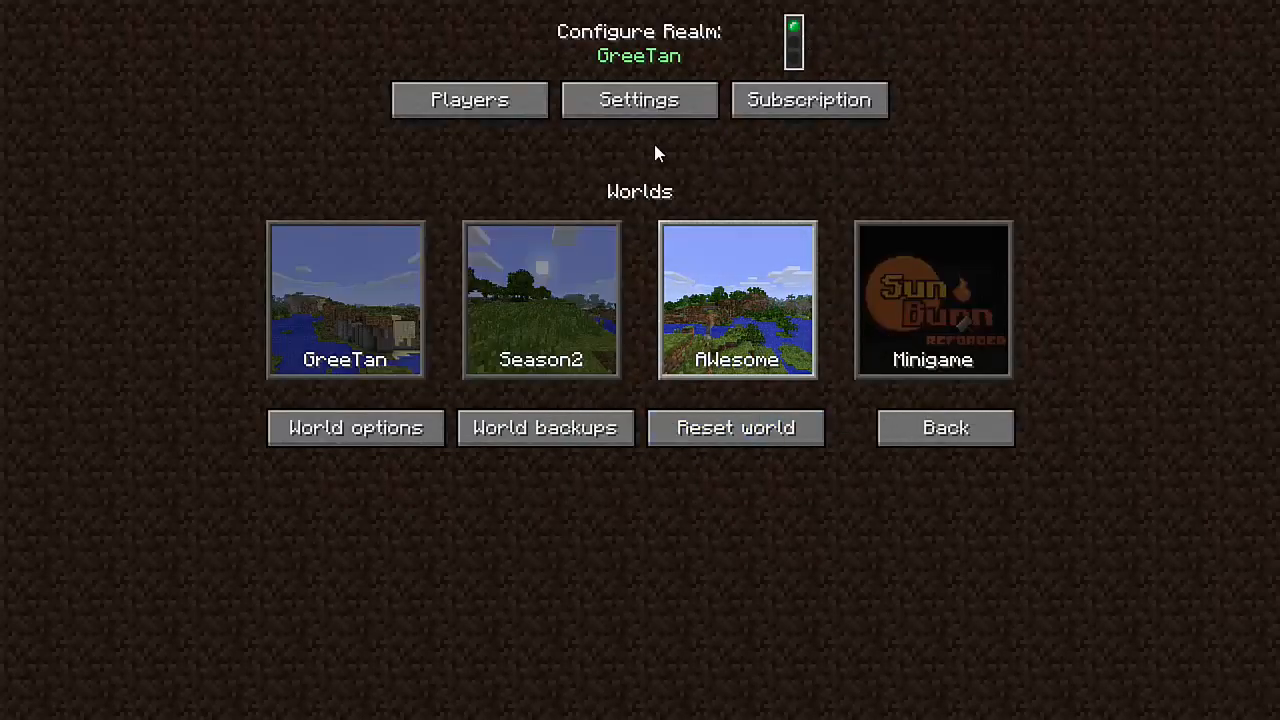
Step: Set the Awesome world to Hard difficulty, leave spawn protection and Force Game Mode off, and save
left_click(356, 428)
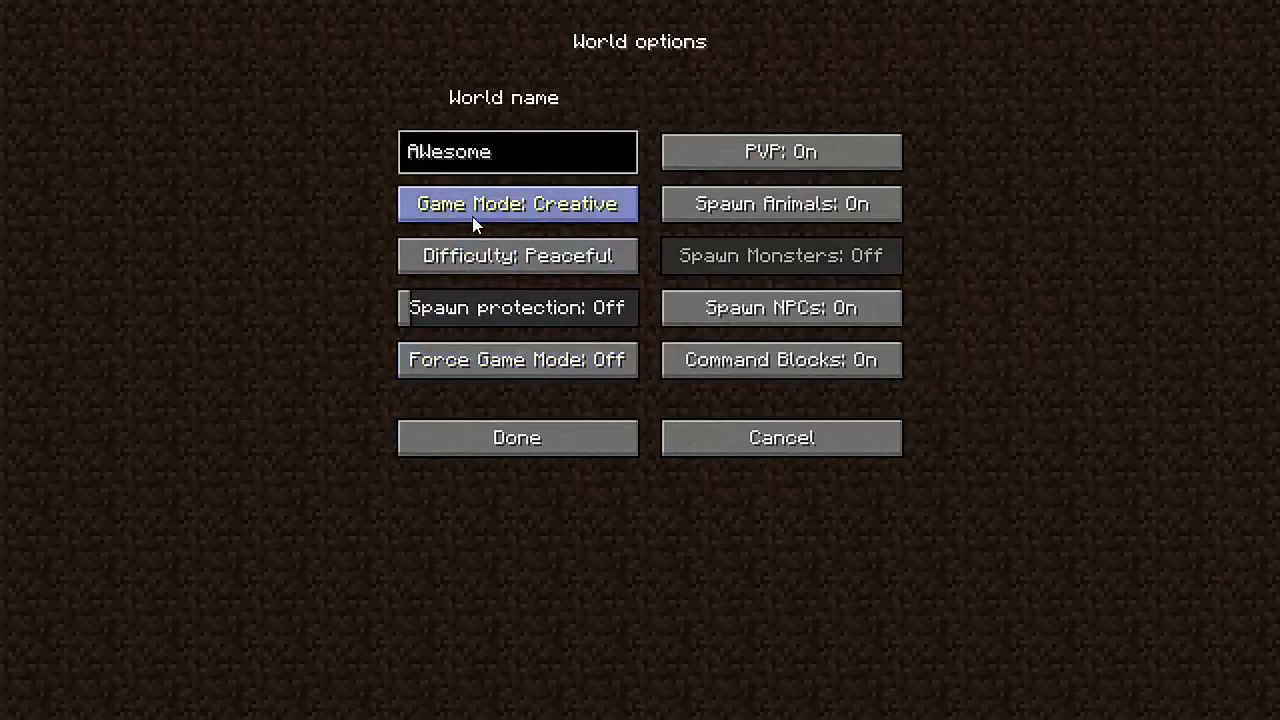
mouse_move(512, 212)
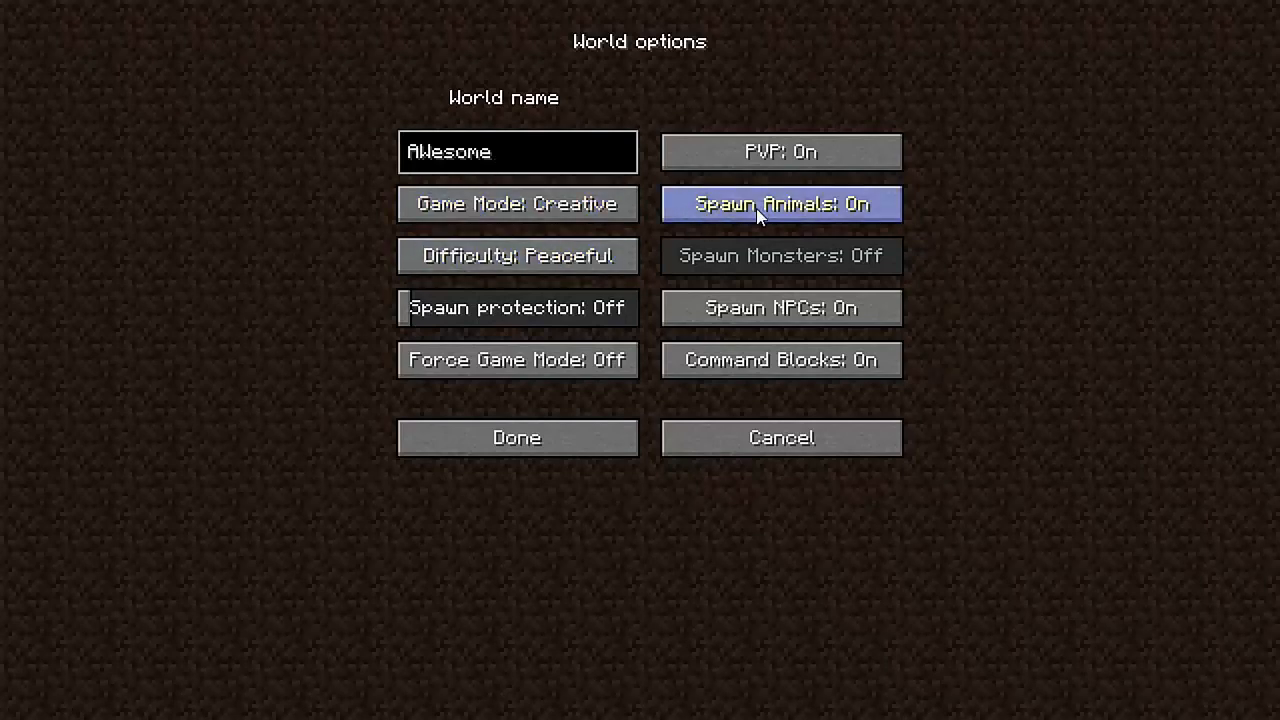
left_click(516, 204)
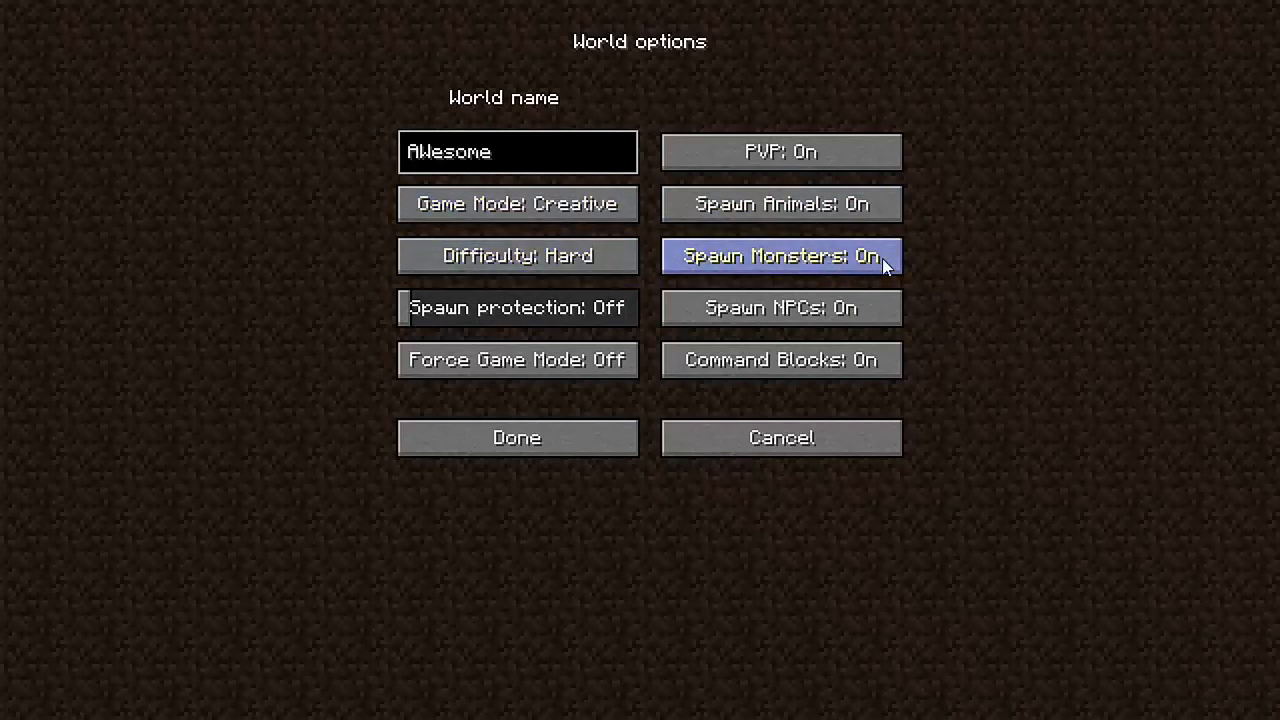
mouse_move(780, 308)
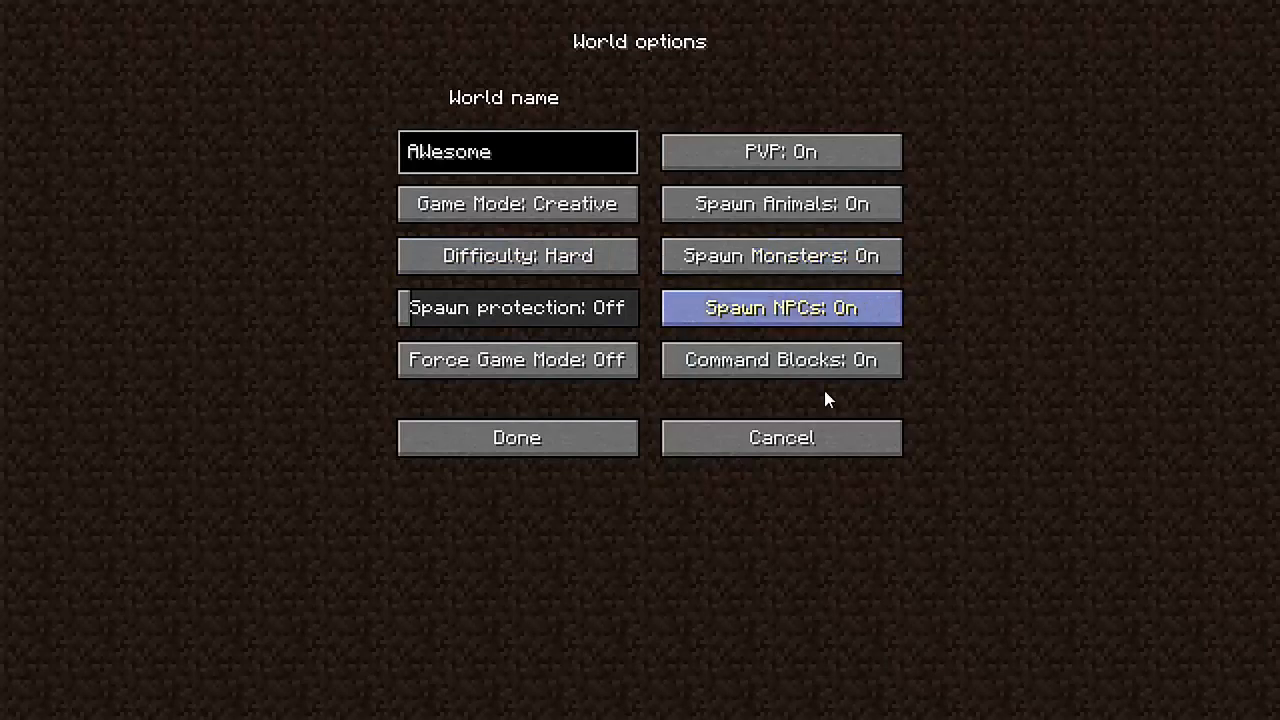
mouse_move(780, 360)
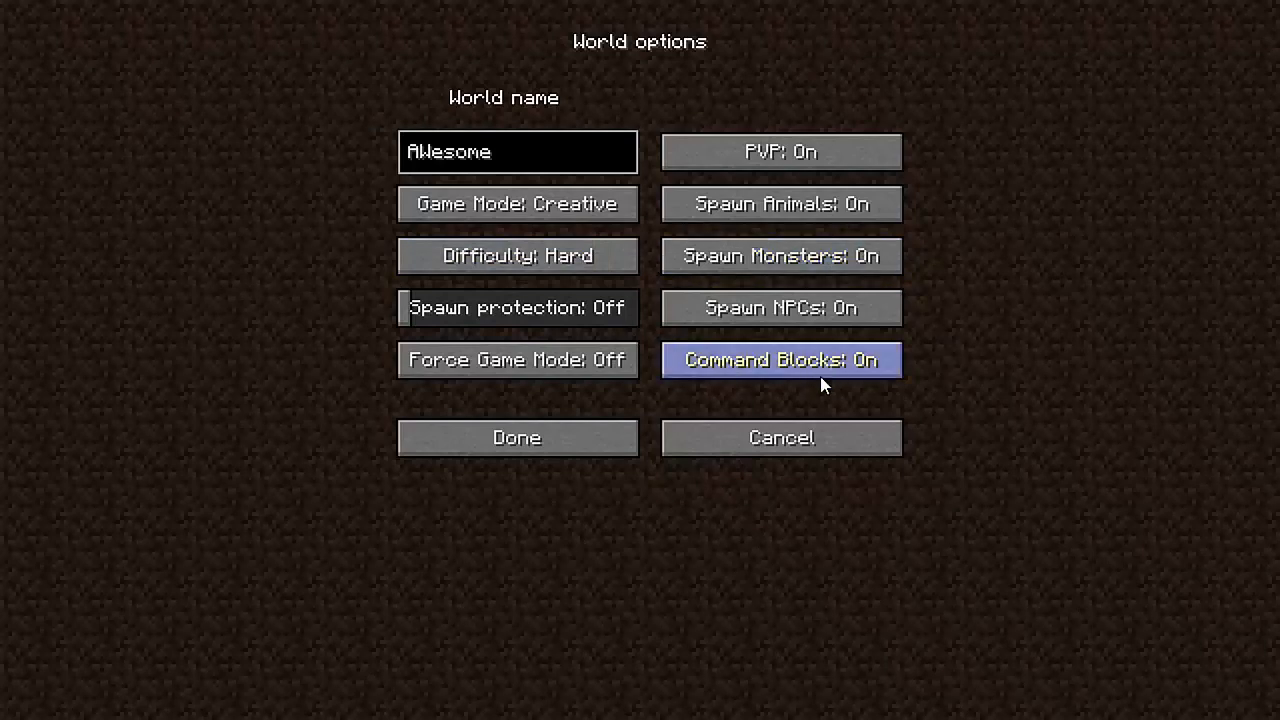
mouse_move(838, 372)
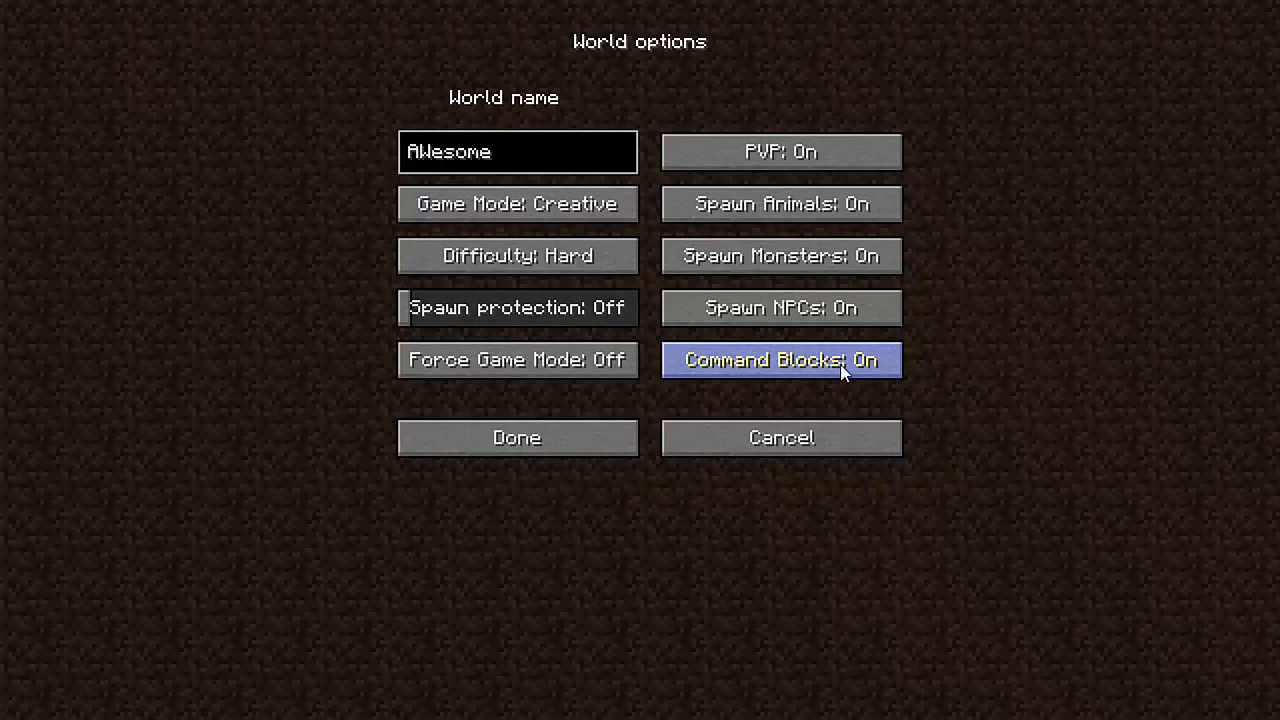
mouse_move(696, 368)
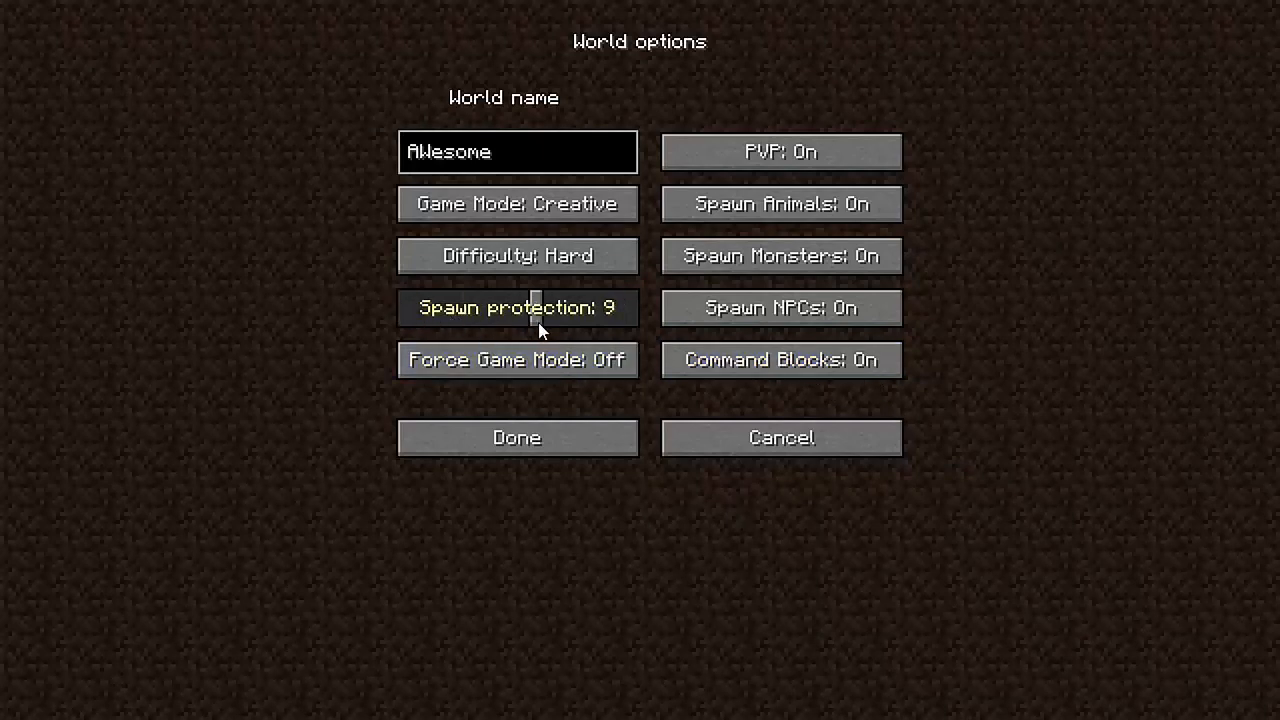
left_click(516, 308)
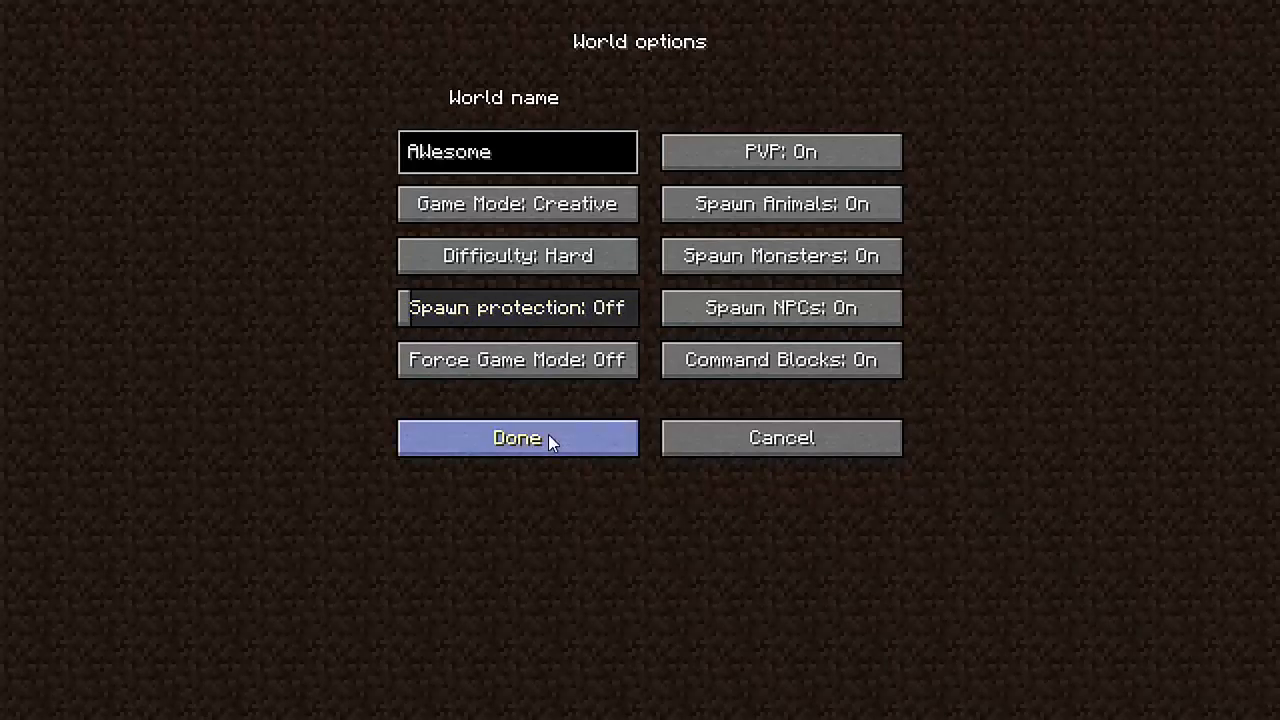
mouse_move(604, 446)
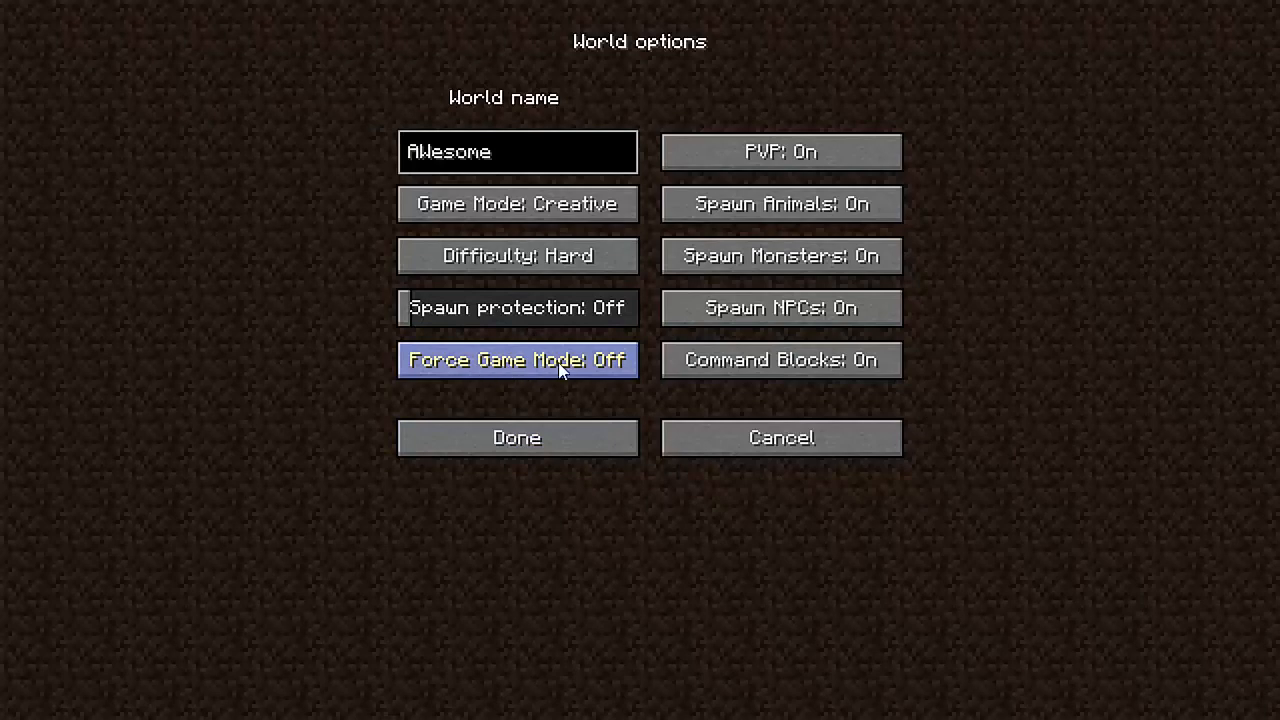
mouse_move(558, 392)
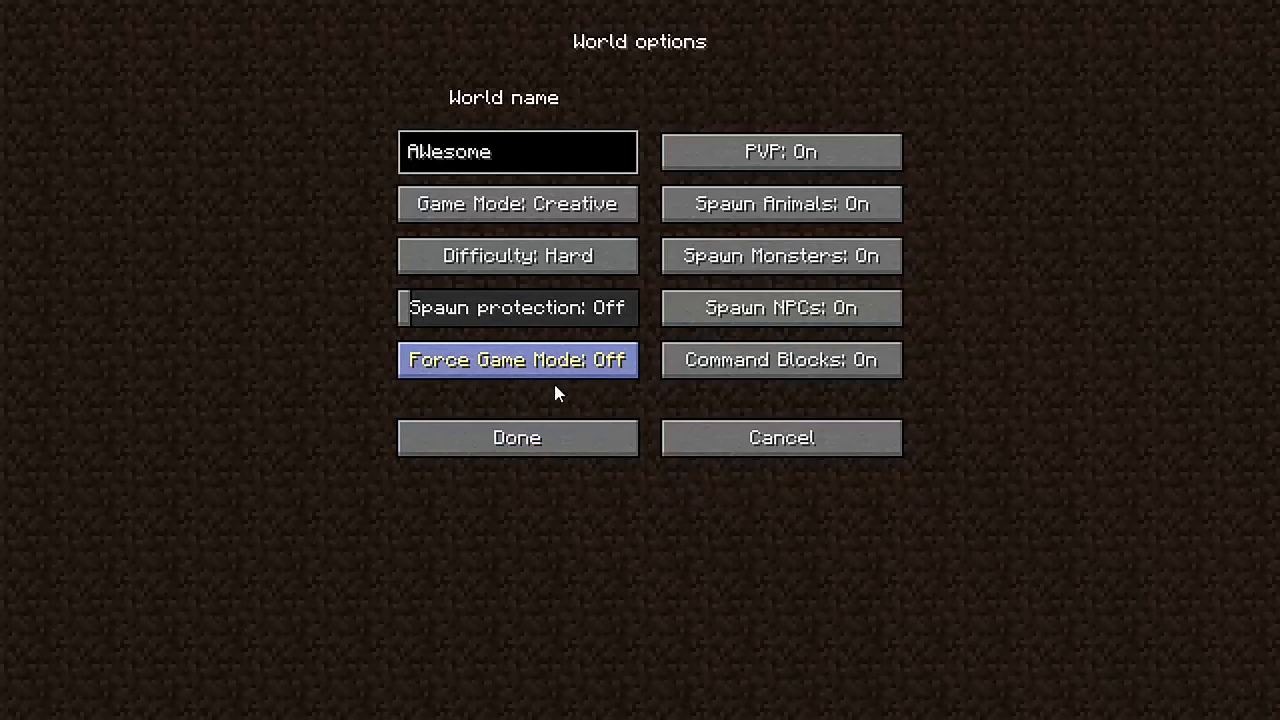
left_click(516, 360)
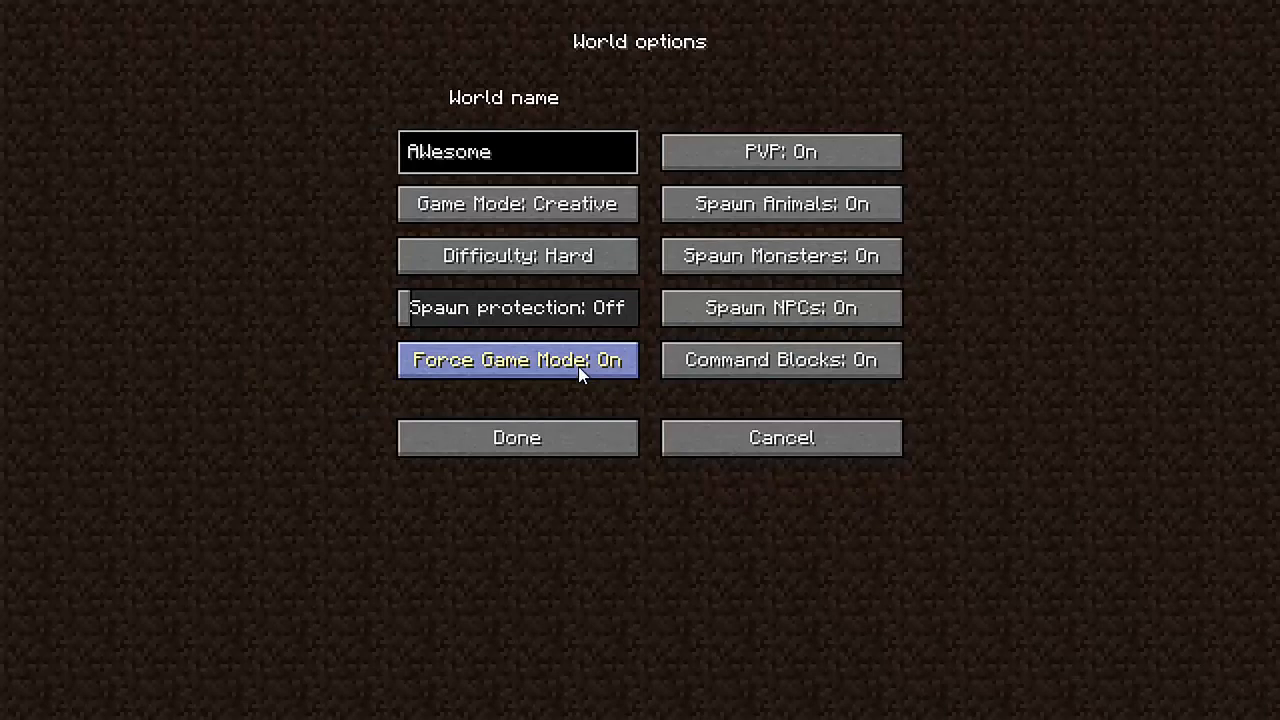
left_click(516, 360)
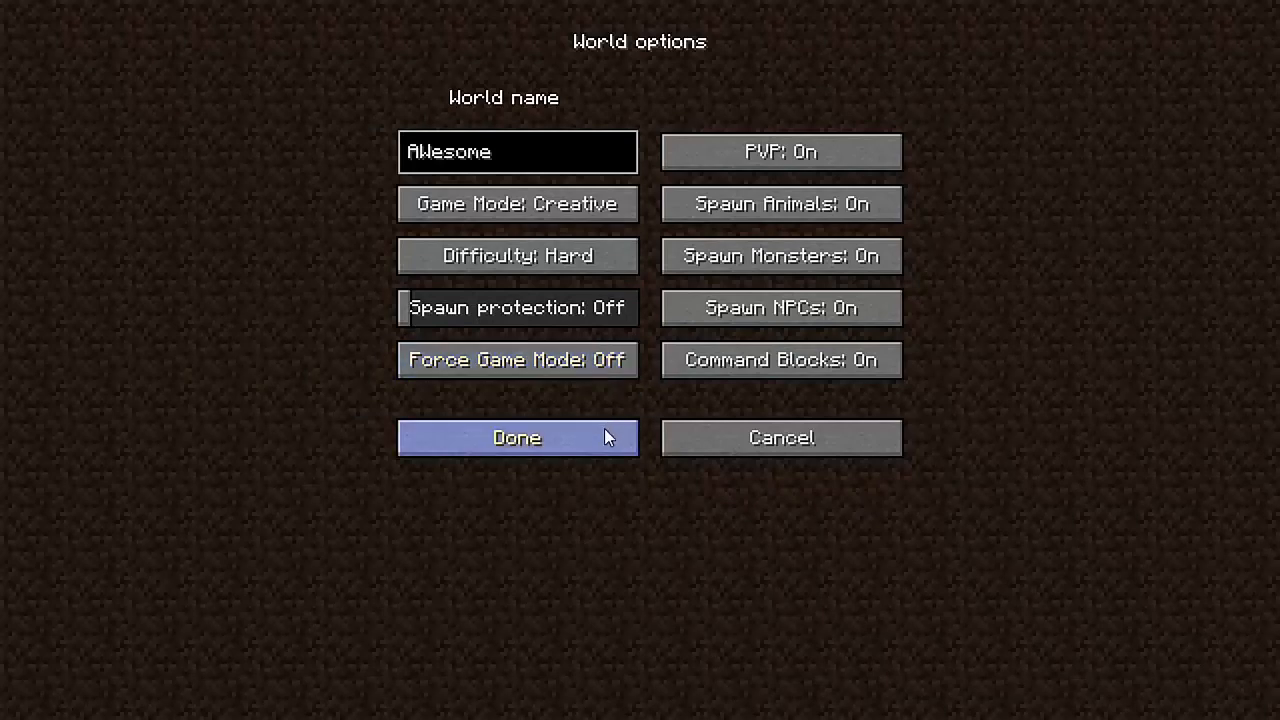
left_click(516, 436)
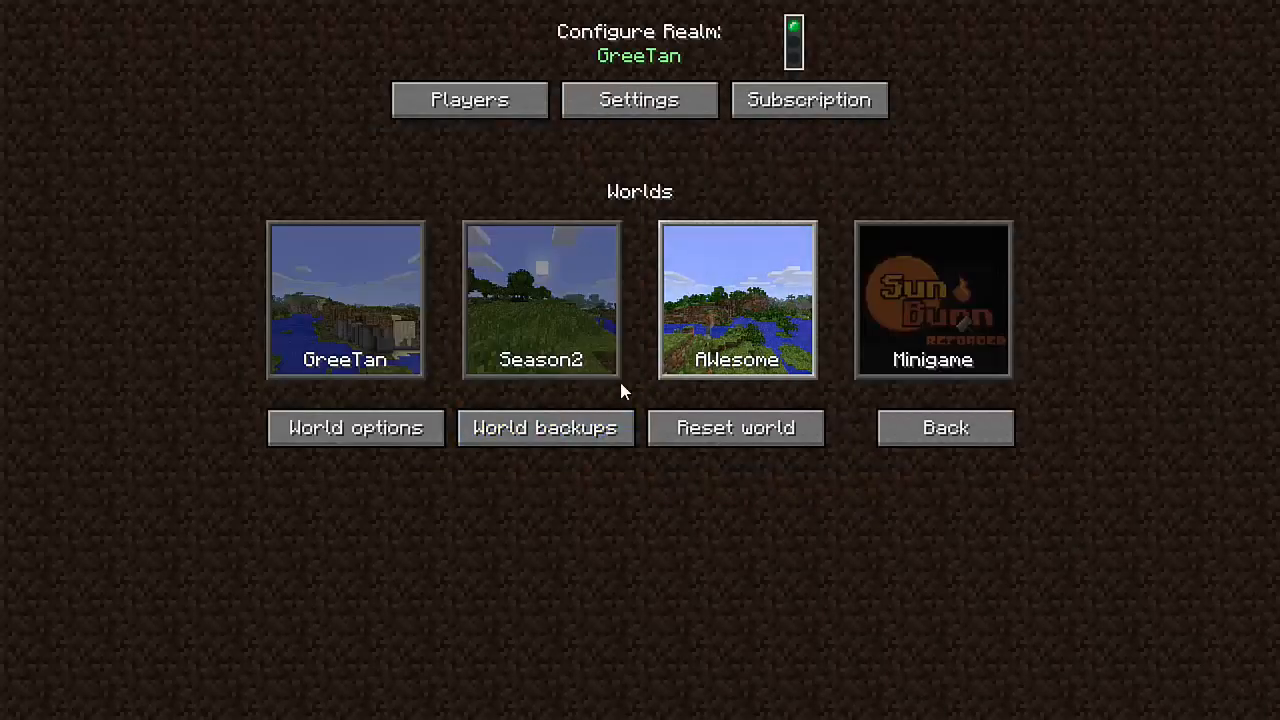
mouse_move(720, 316)
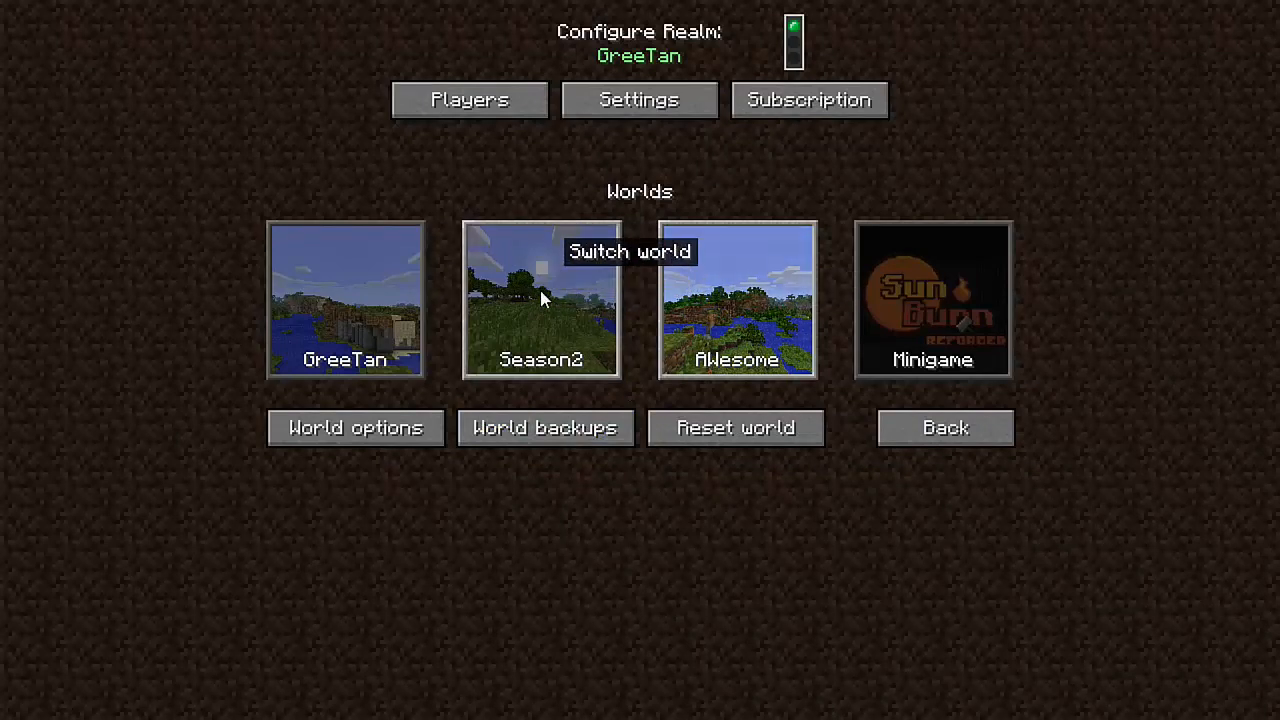
mouse_move(756, 300)
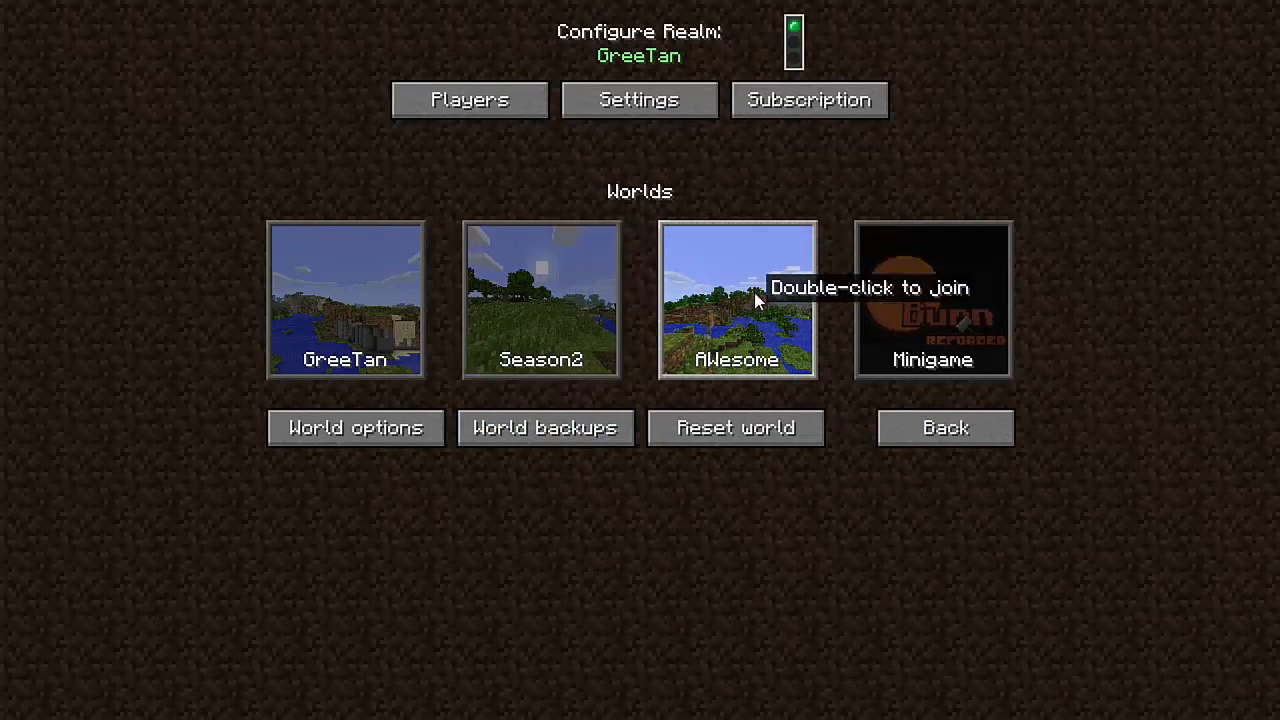
mouse_move(560, 300)
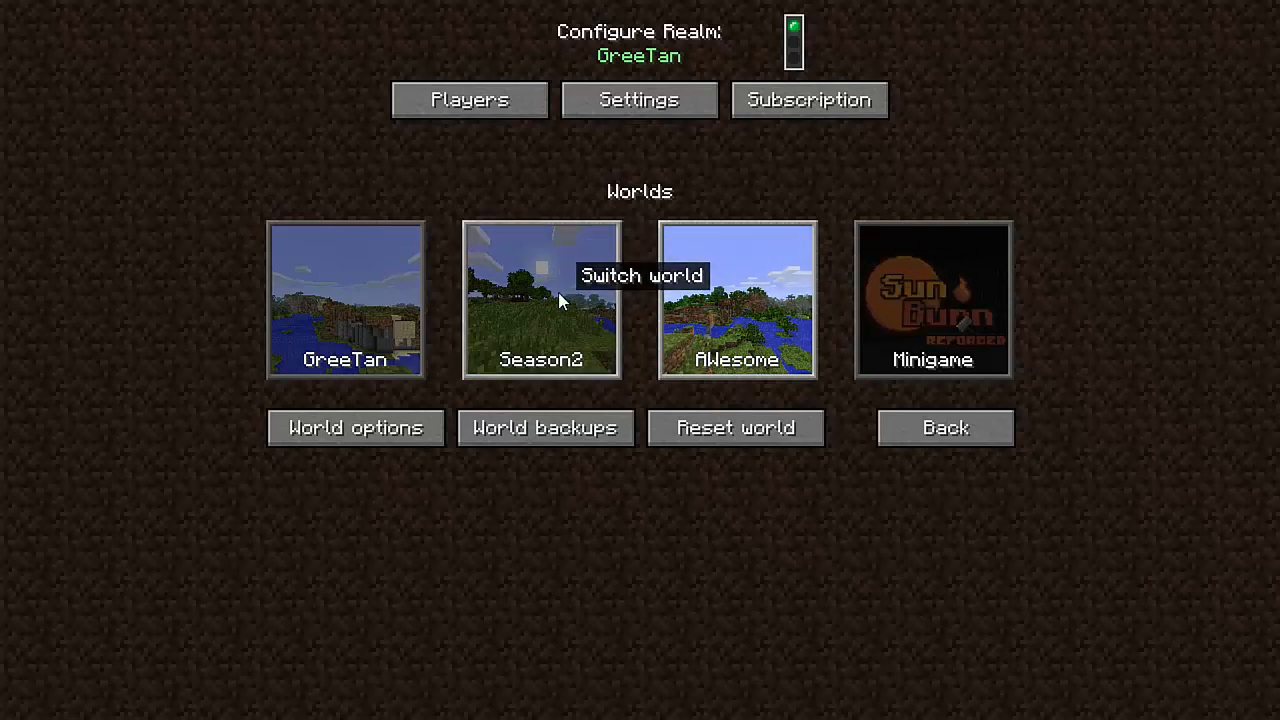
Step: Make Season2 the realm's active world, confirm, and join it
left_click(540, 300)
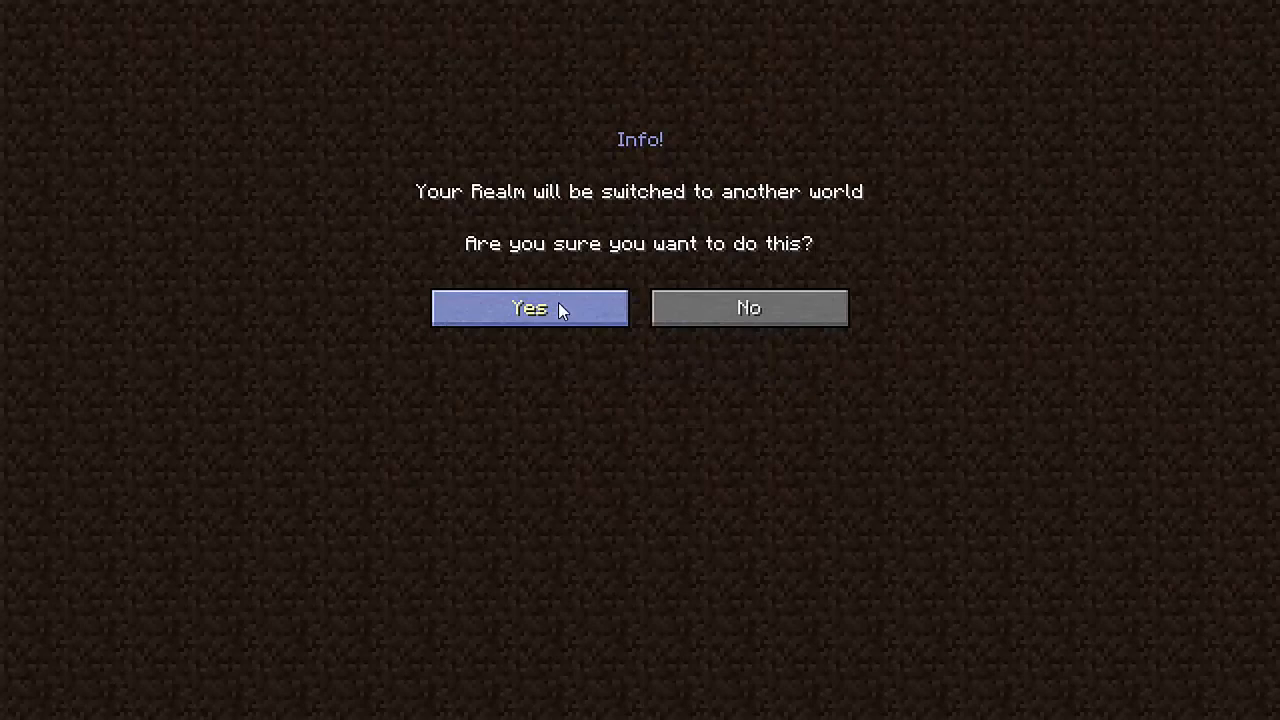
mouse_move(584, 320)
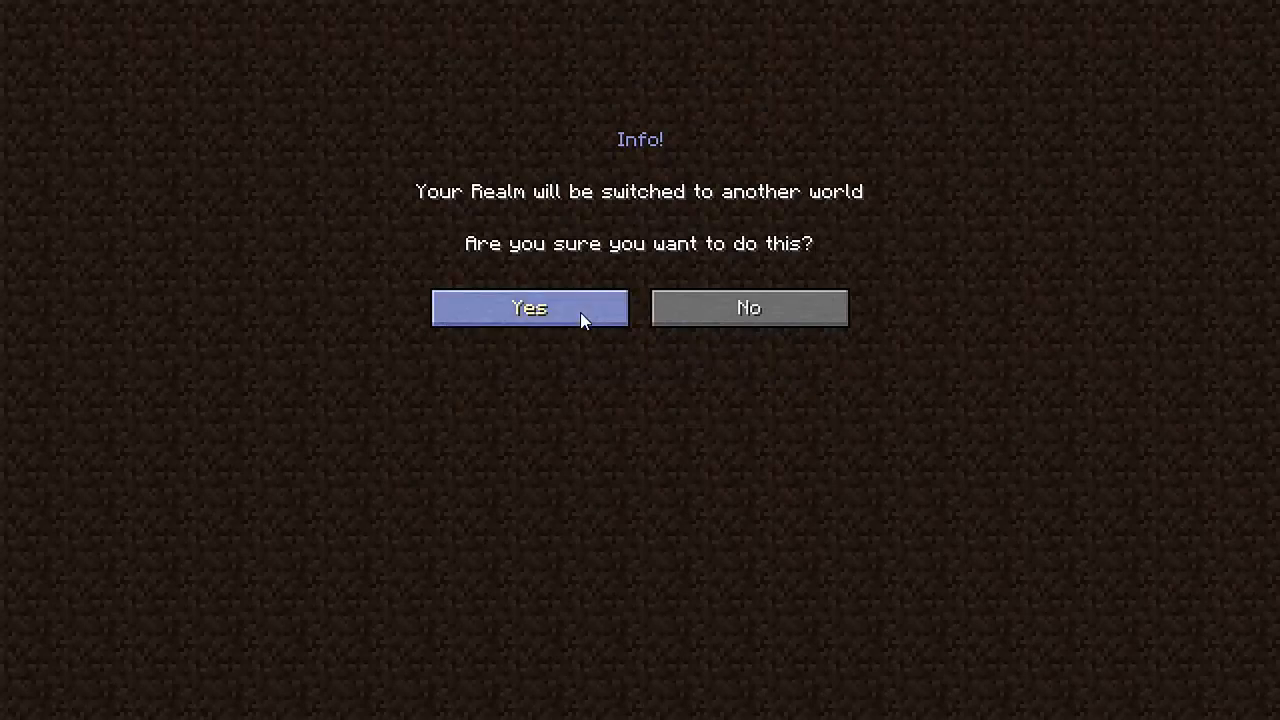
left_click(528, 308)
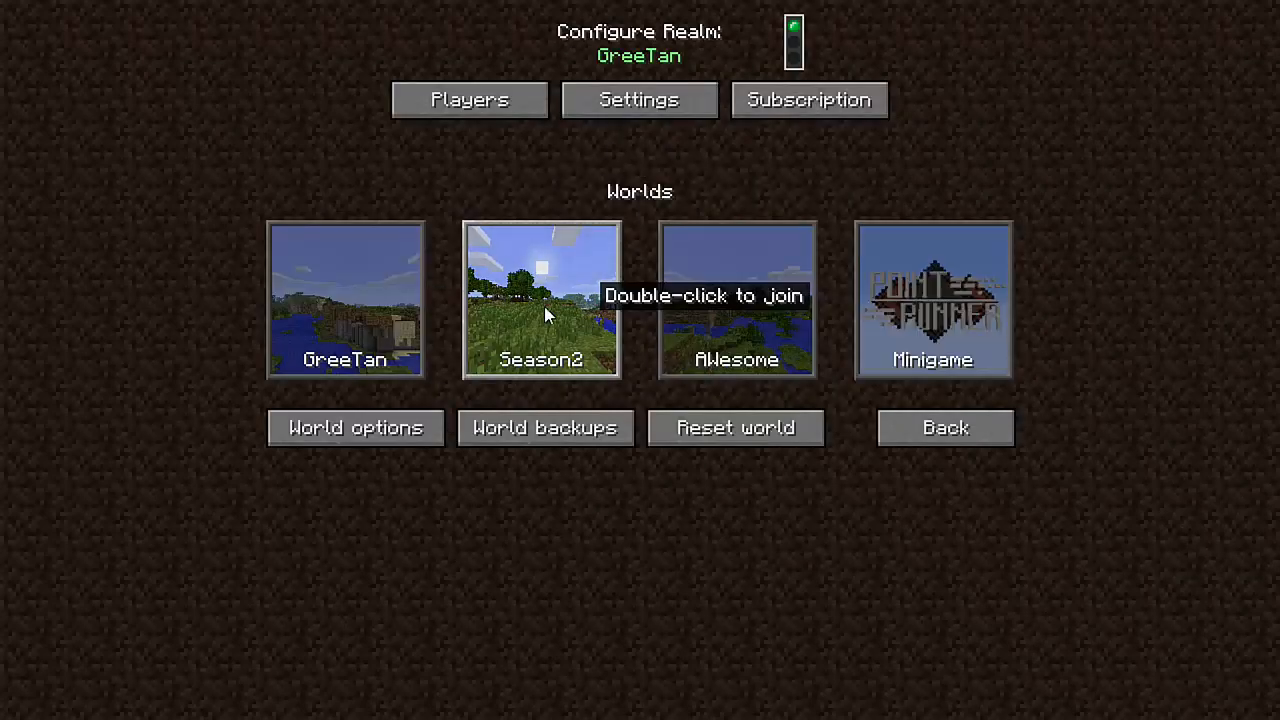
double_click(540, 300)
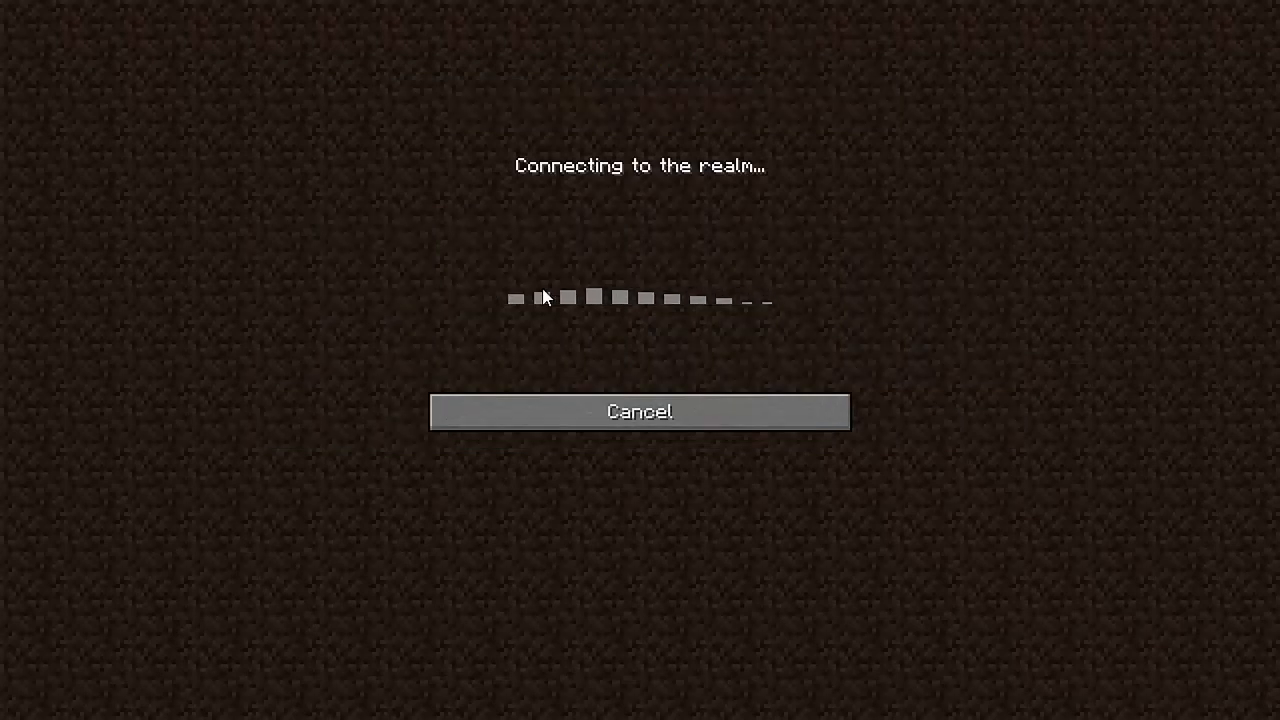
mouse_move(1088, 448)
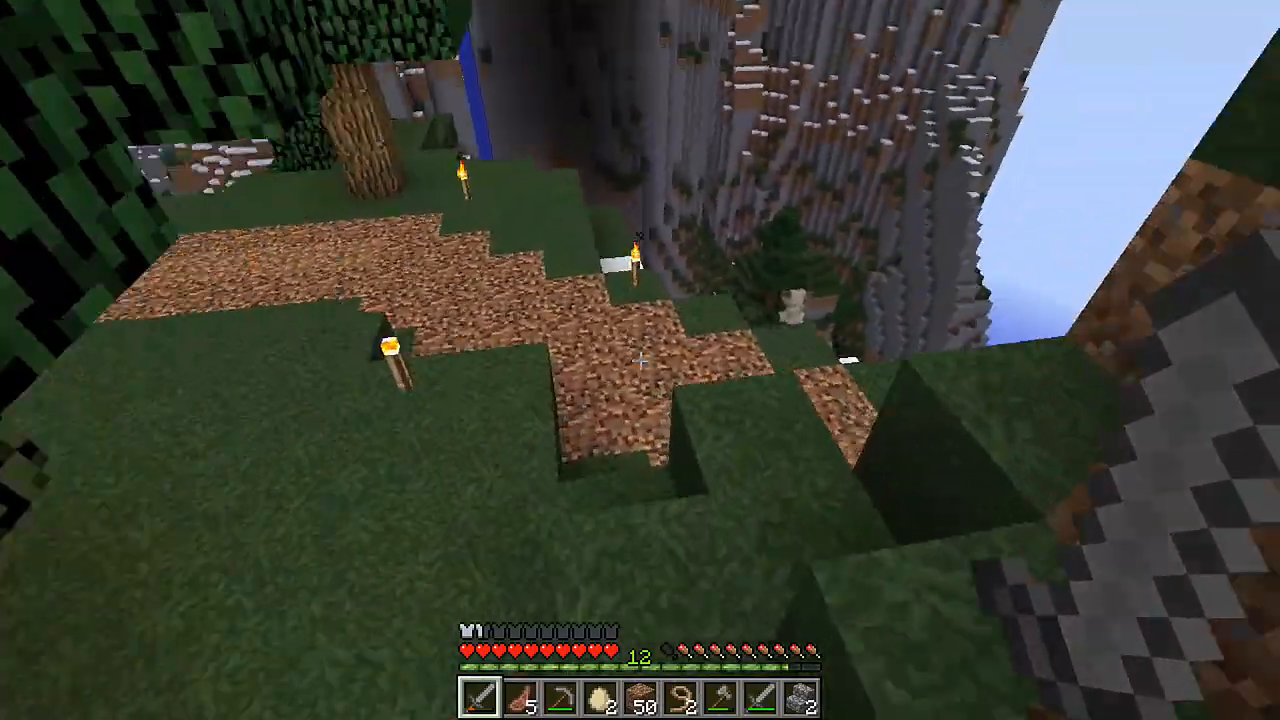
mouse_move(640, 360)
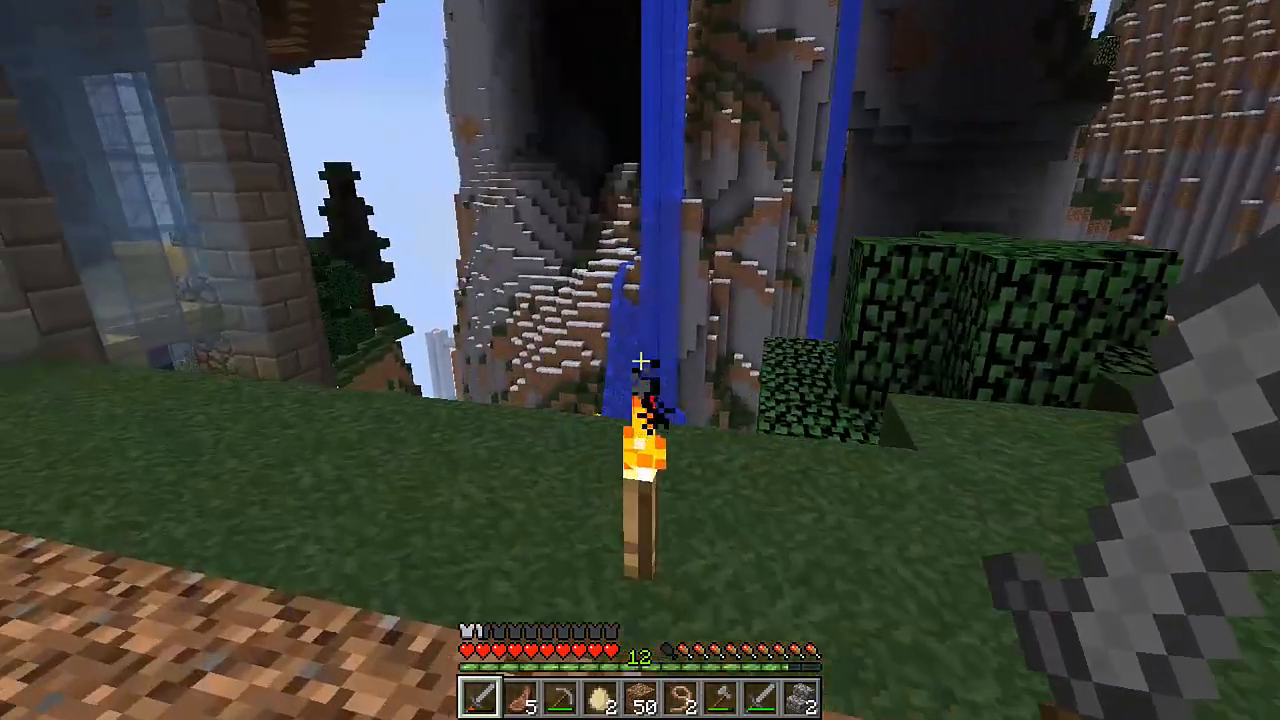
mouse_move(640, 360)
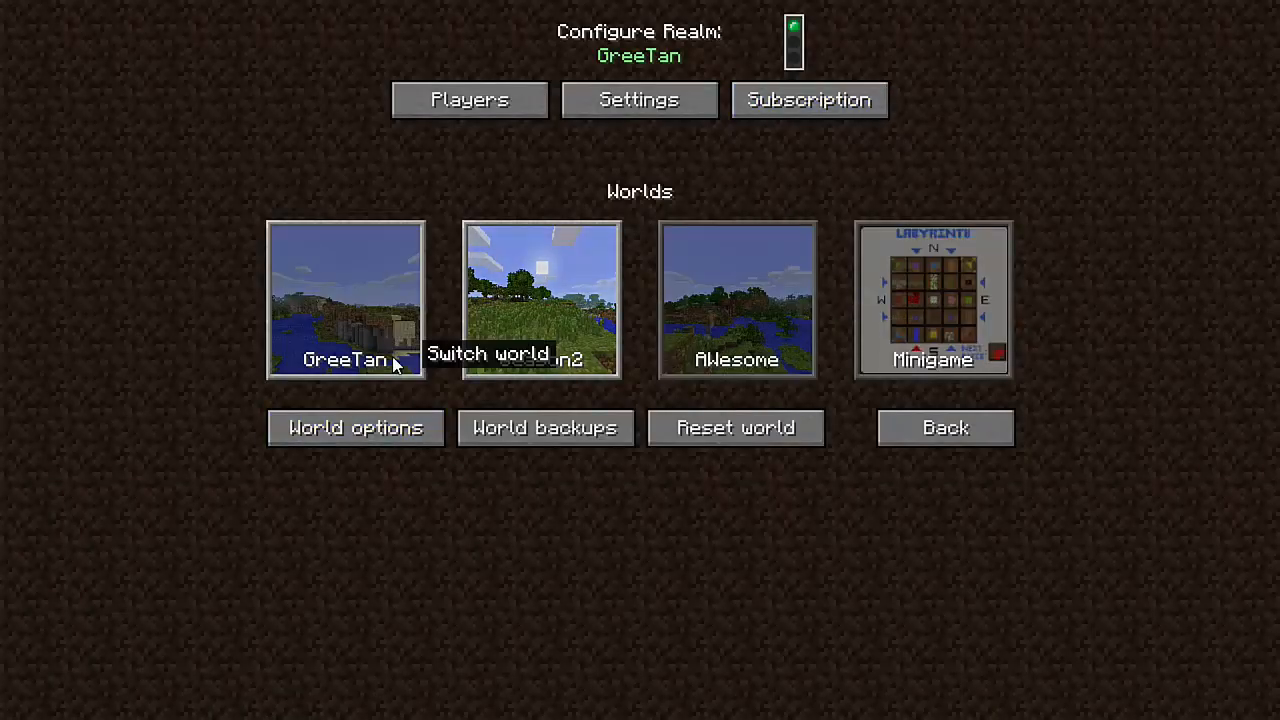
mouse_move(364, 318)
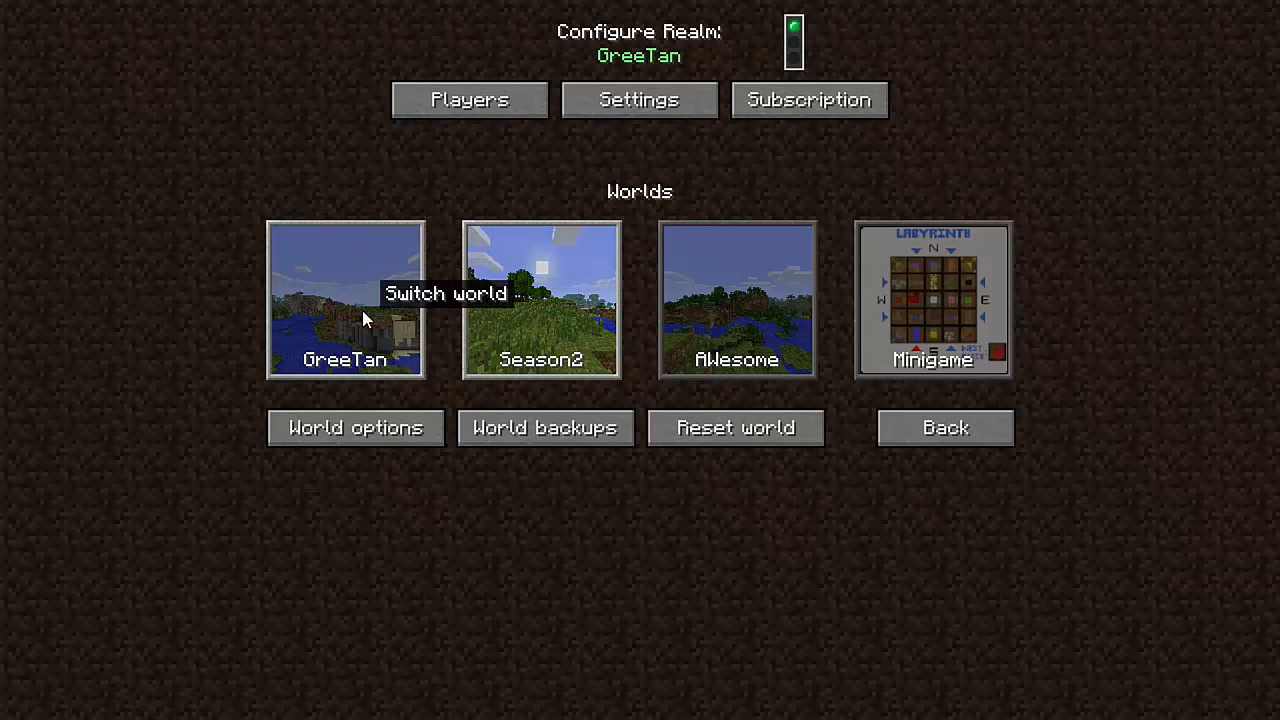
mouse_move(764, 158)
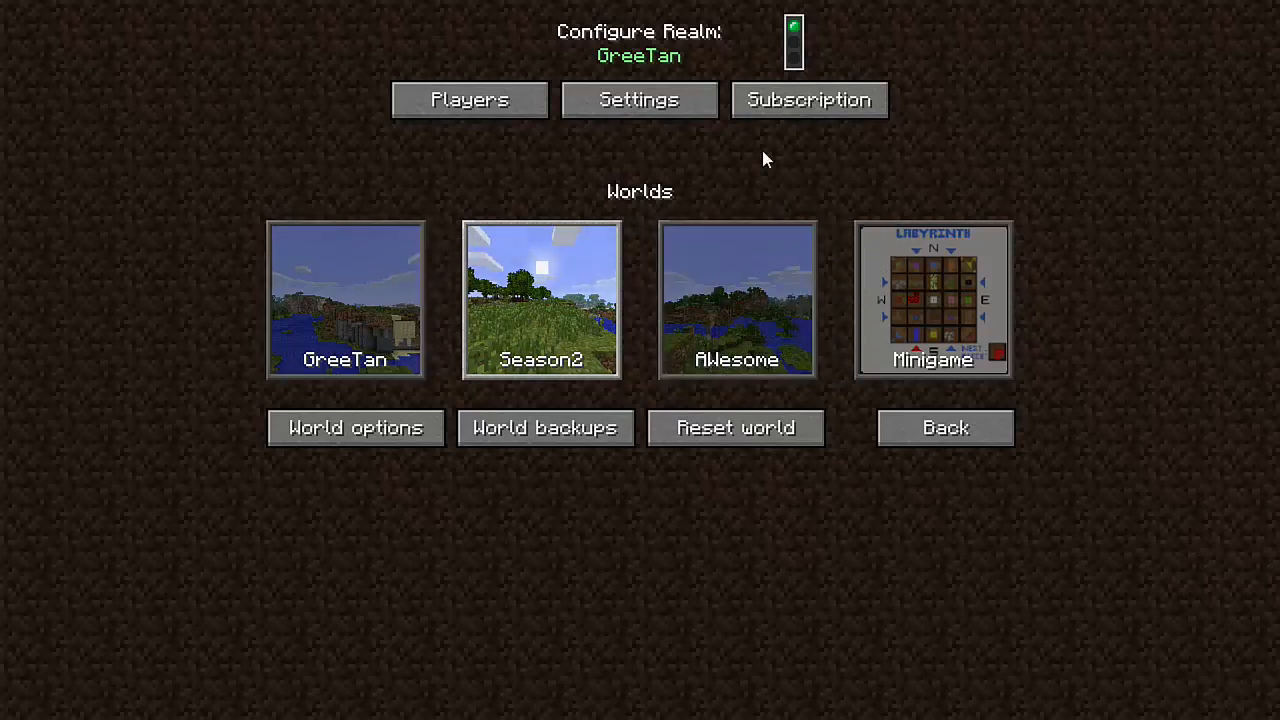
mouse_move(540, 312)
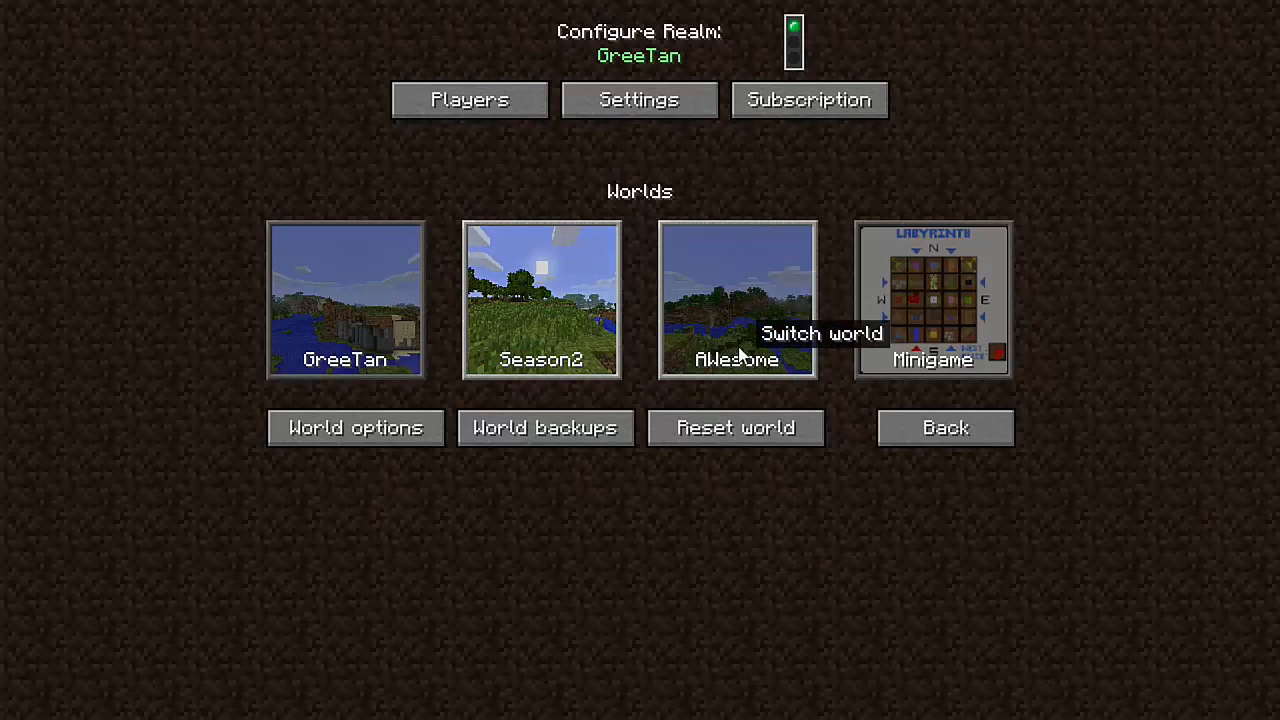
mouse_move(730, 324)
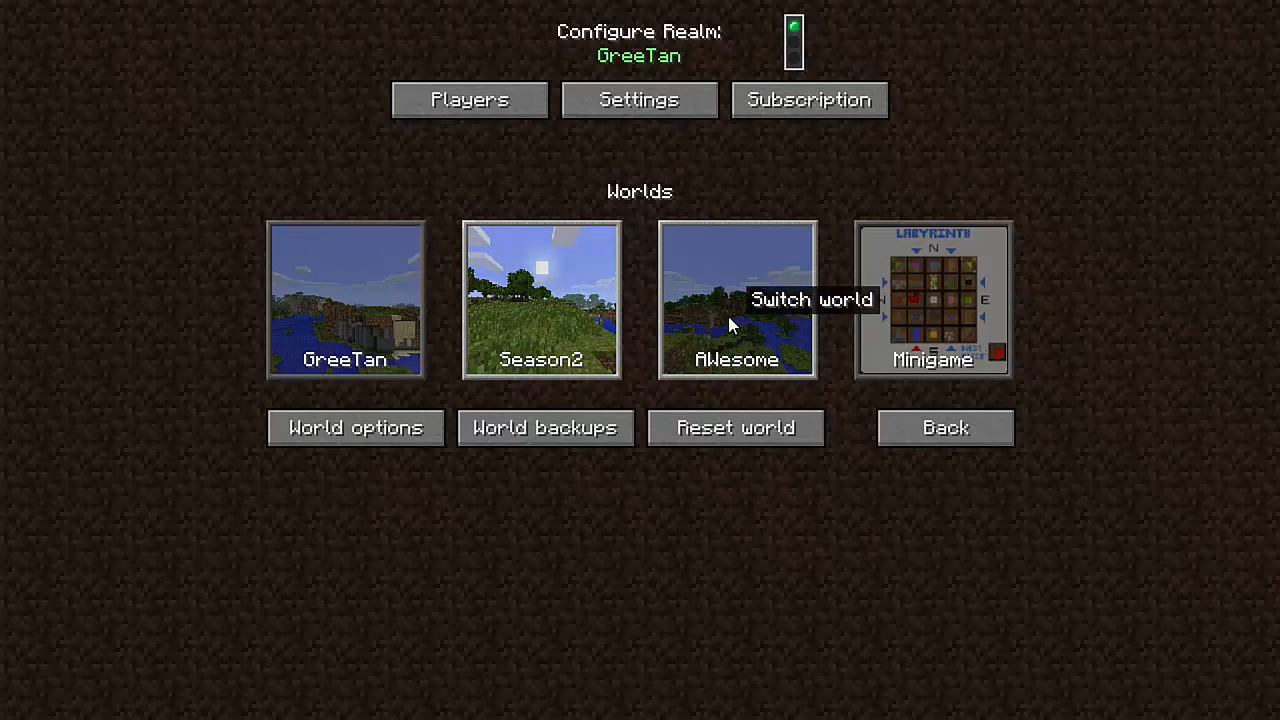
Step: Switch the realm's active world from Season2 to AWesome
left_click(736, 300)
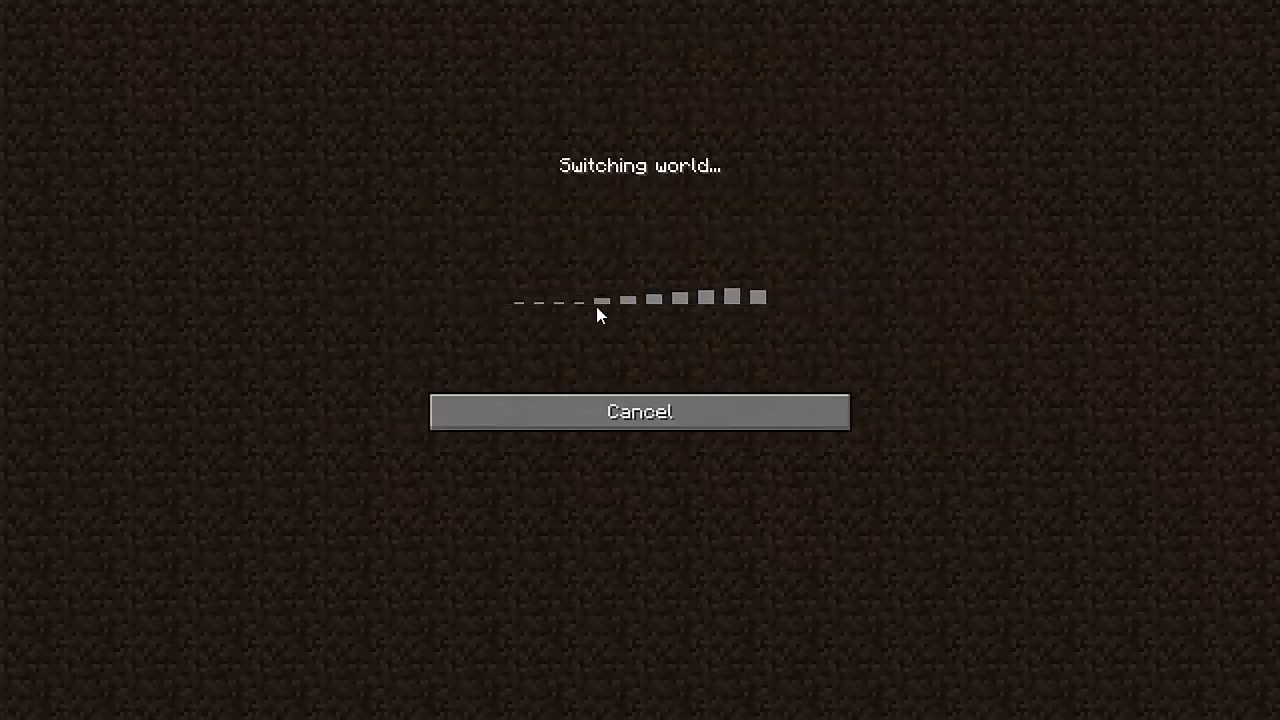
mouse_move(690, 376)
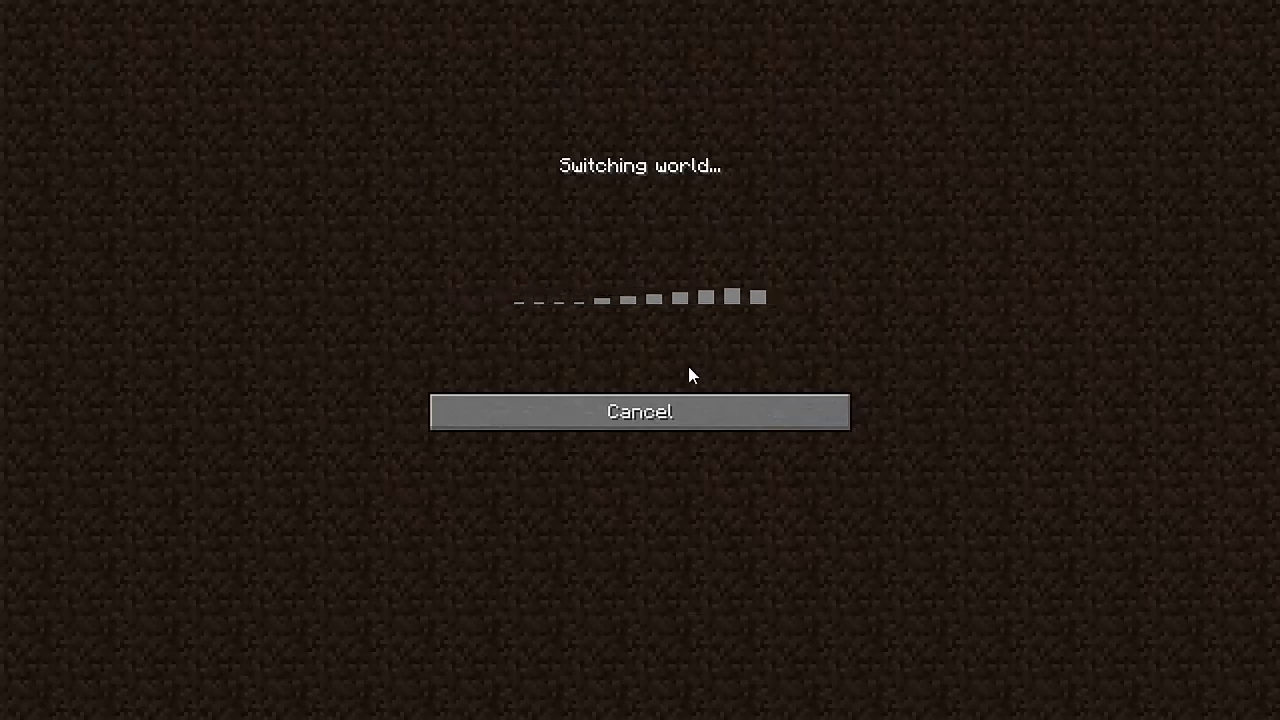
mouse_move(688, 388)
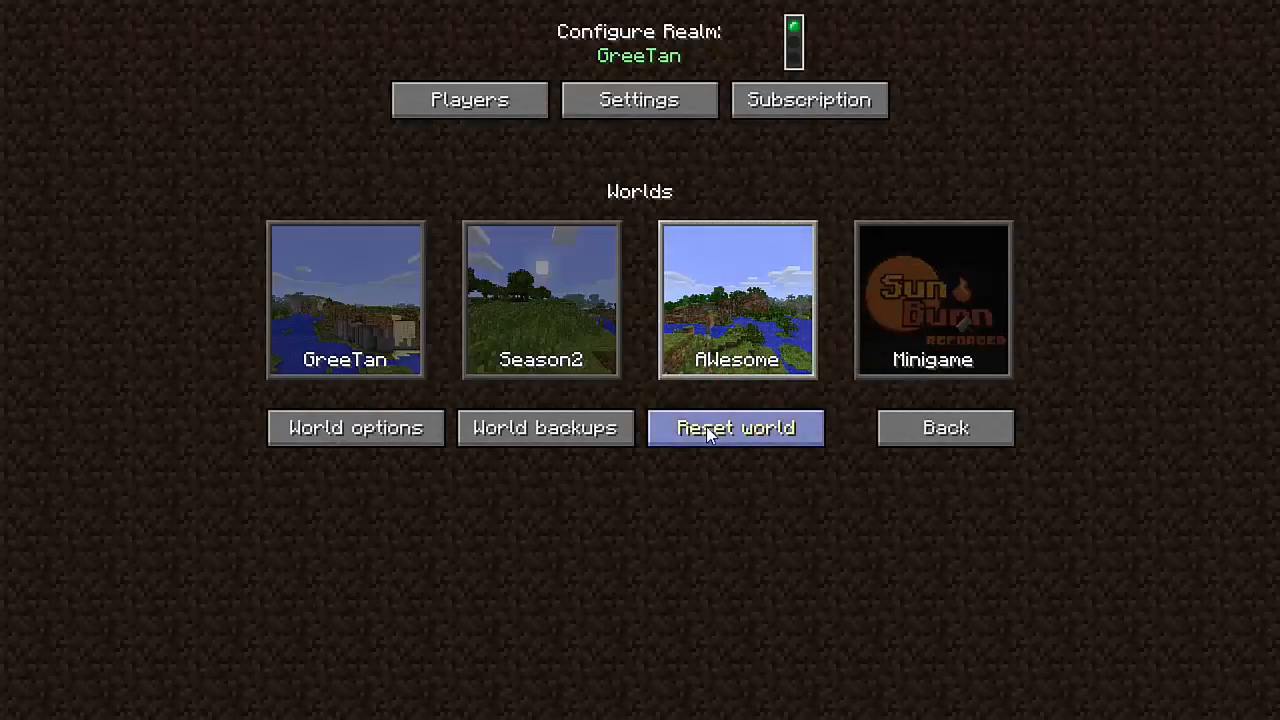
Step: Open Reset world, preview the New world settings and seed field, and go back without resetting
left_click(736, 428)
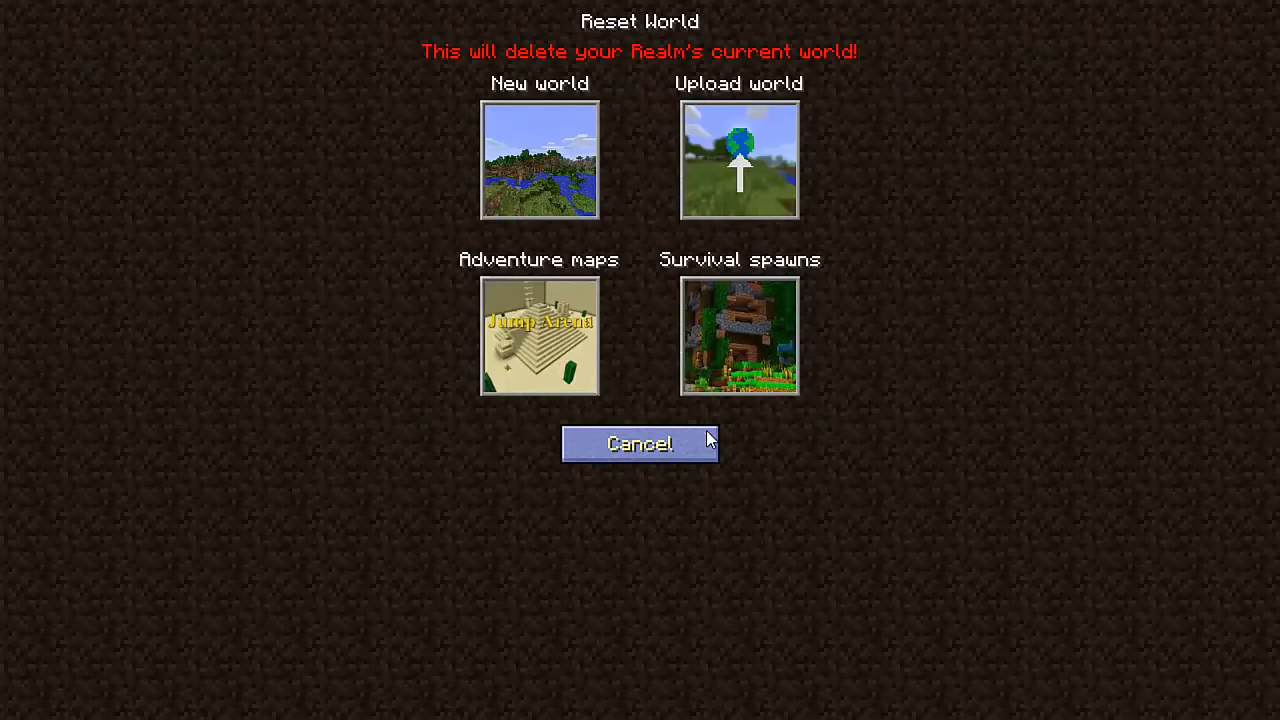
mouse_move(738, 150)
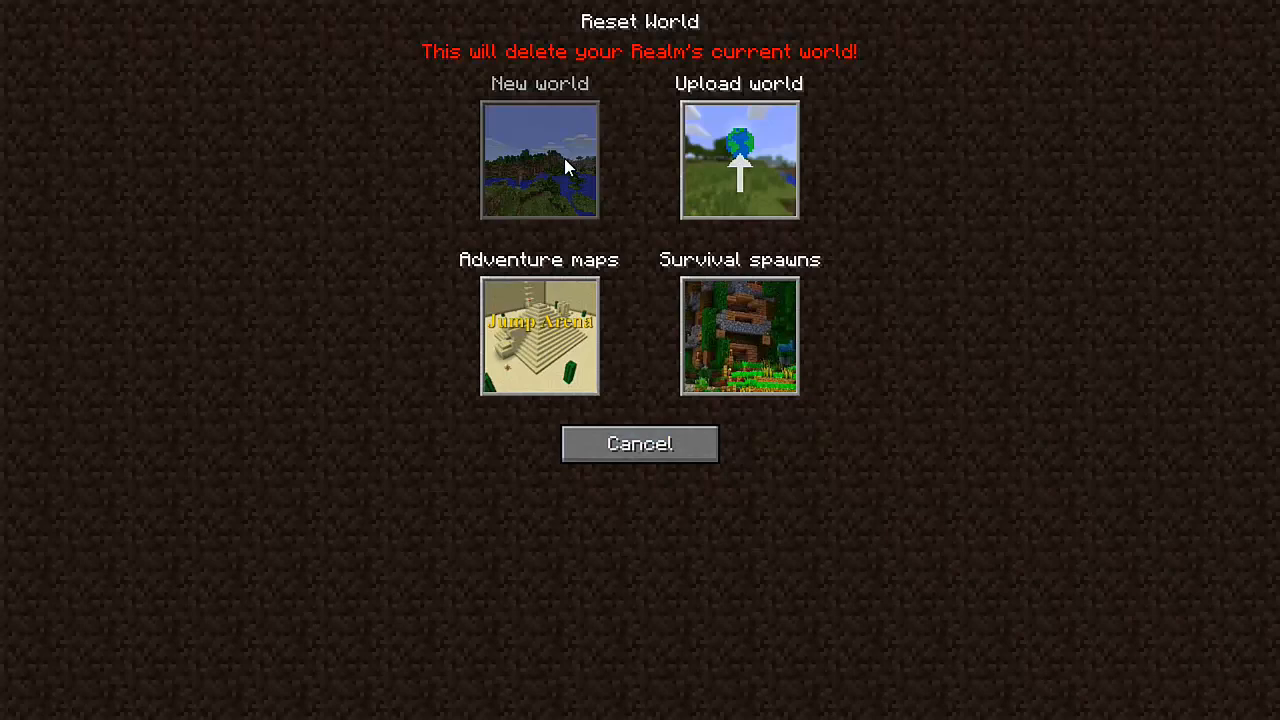
left_click(540, 160)
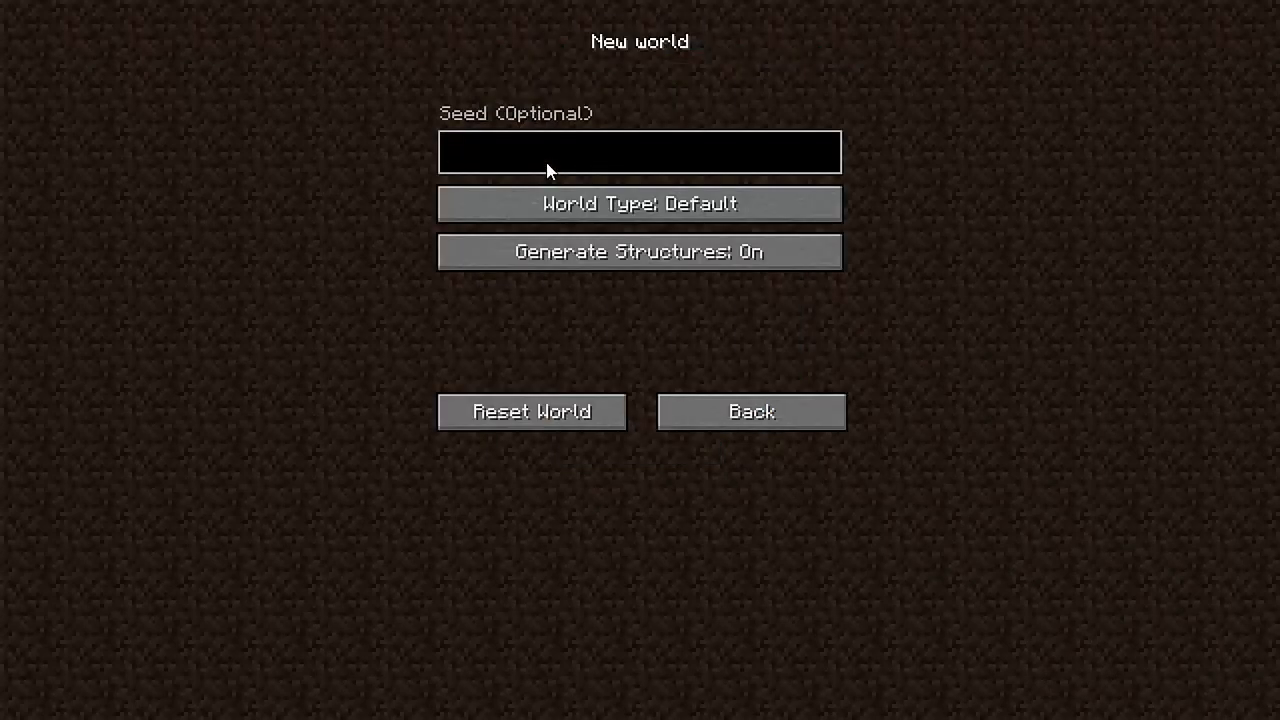
left_click(640, 152)
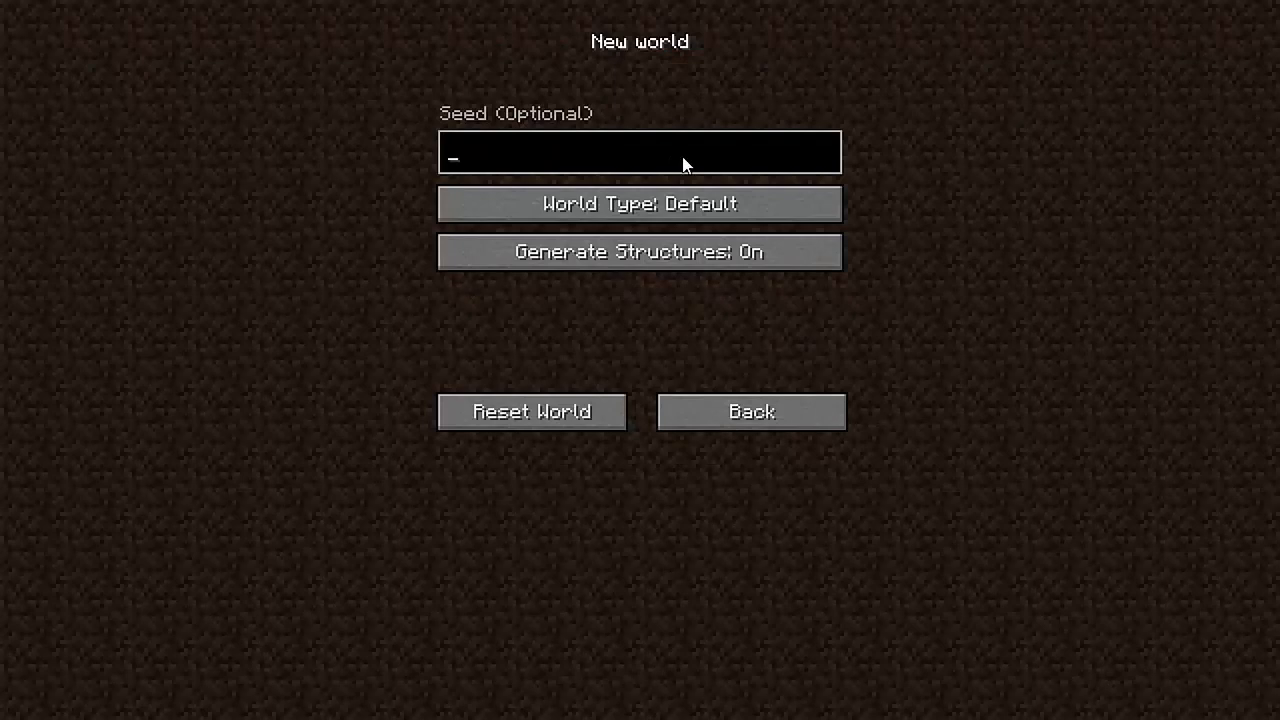
left_click(532, 412)
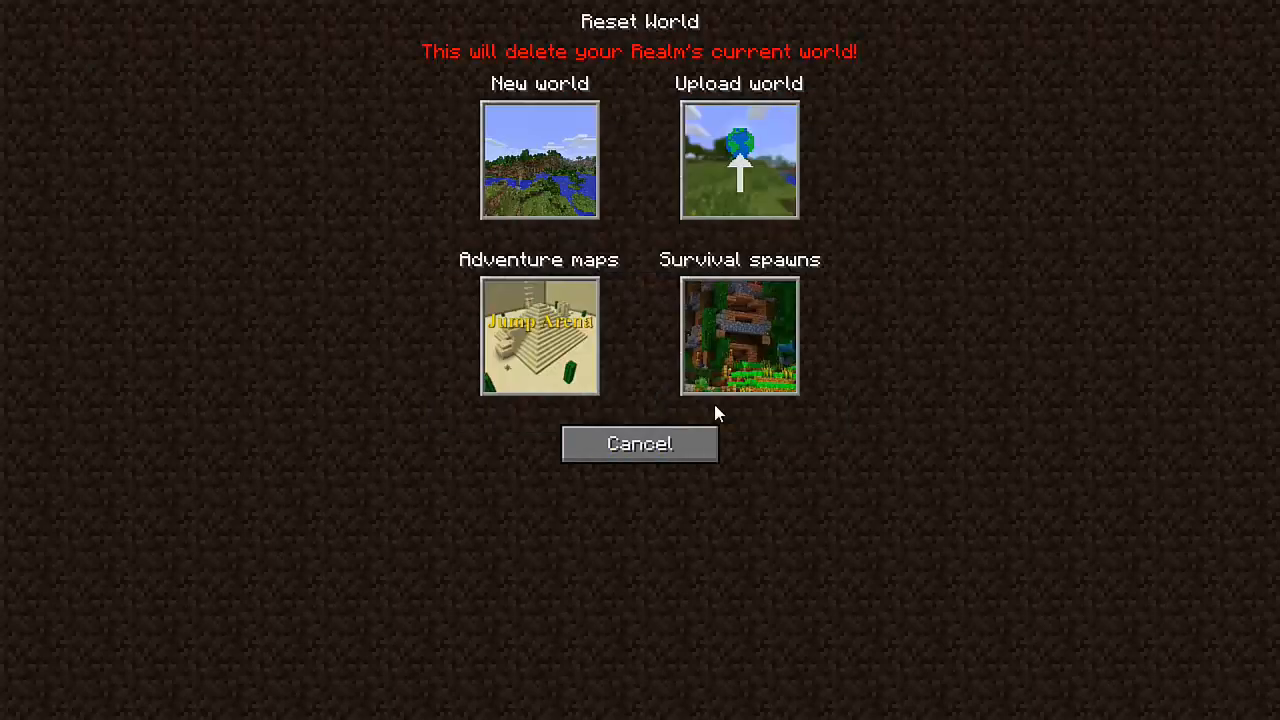
mouse_move(980, 206)
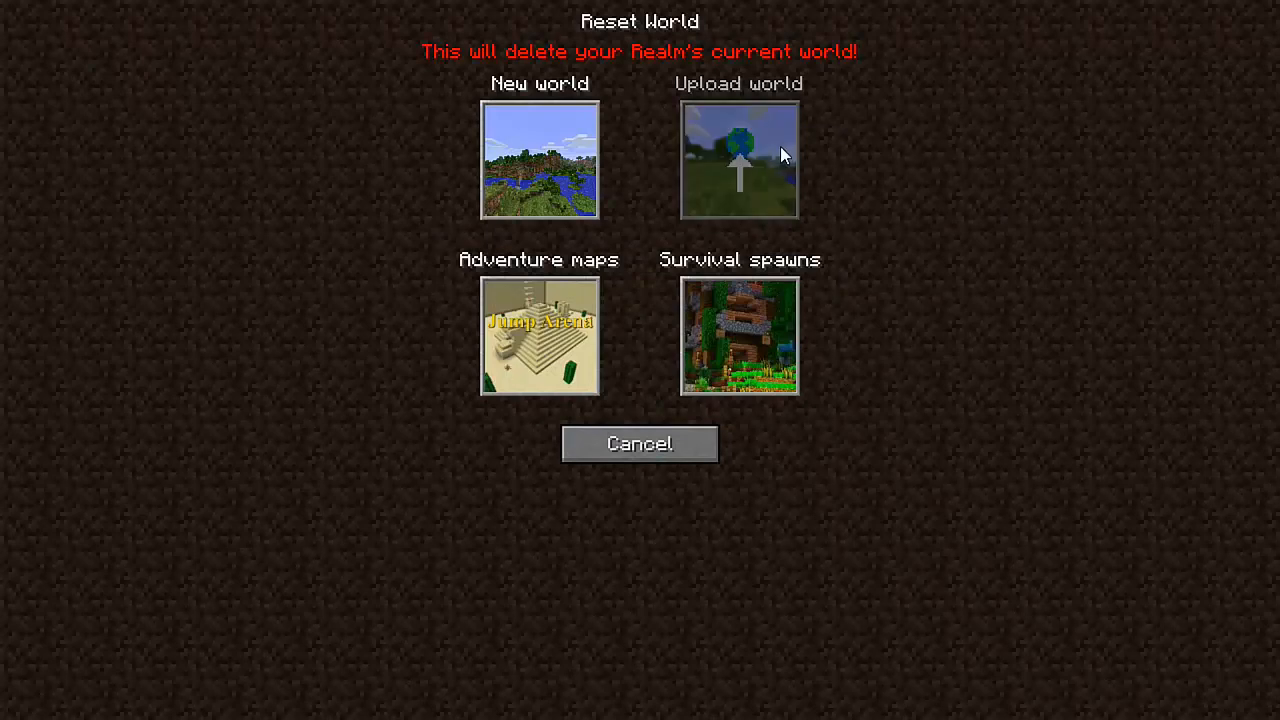
Step: Upload the top singleplayer world to the realm and dismiss the finished upload
left_click(740, 160)
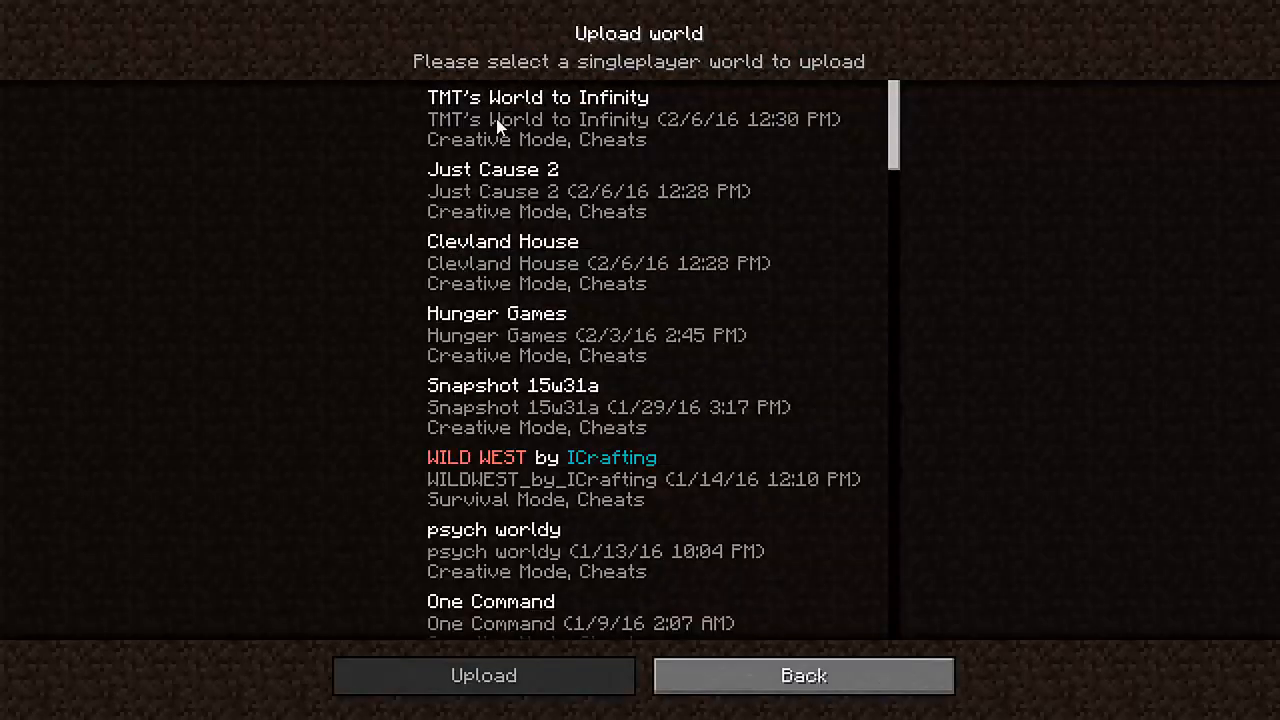
left_click(484, 676)
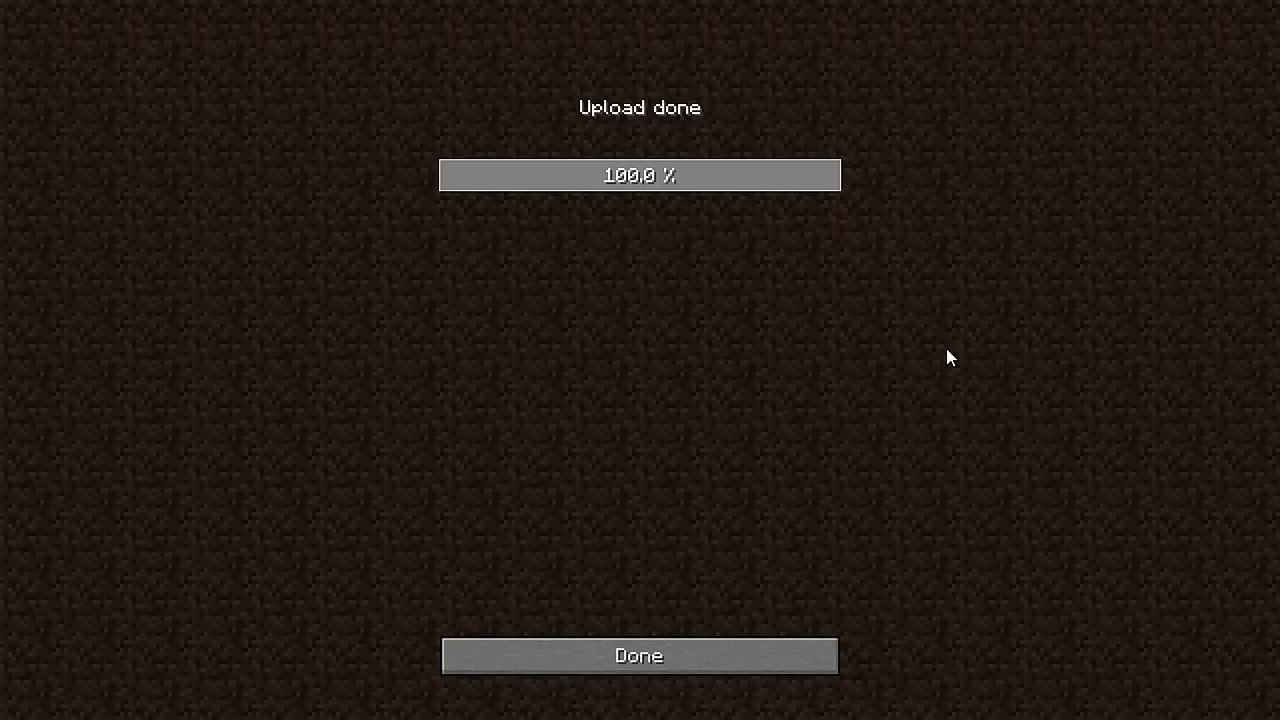
mouse_move(780, 596)
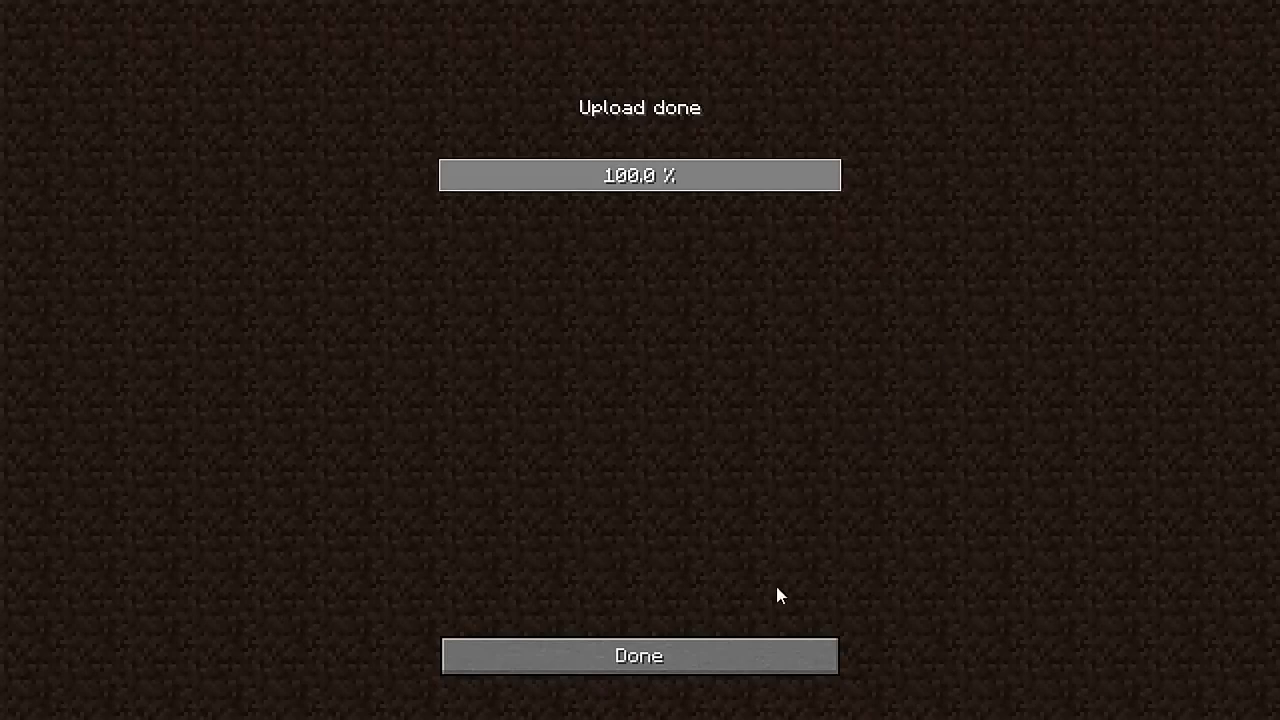
left_click(638, 656)
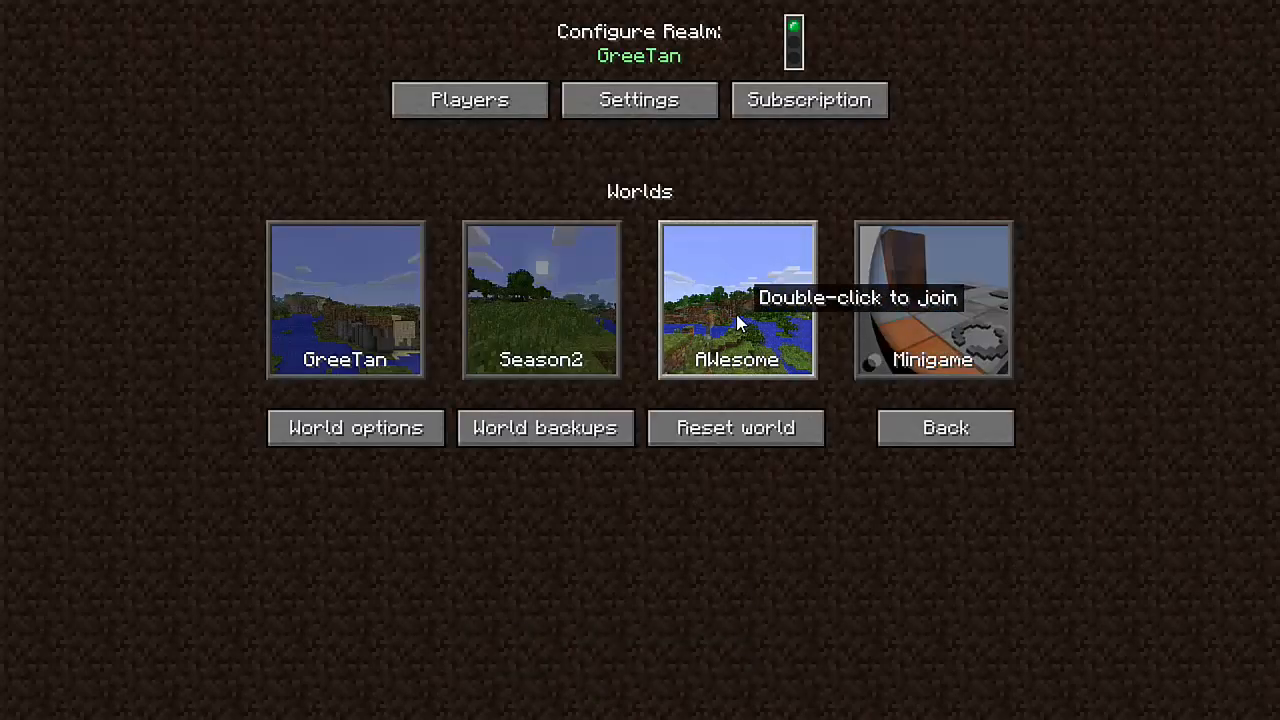
Step: Join the AWesome world to tour the uploaded map
double_click(736, 300)
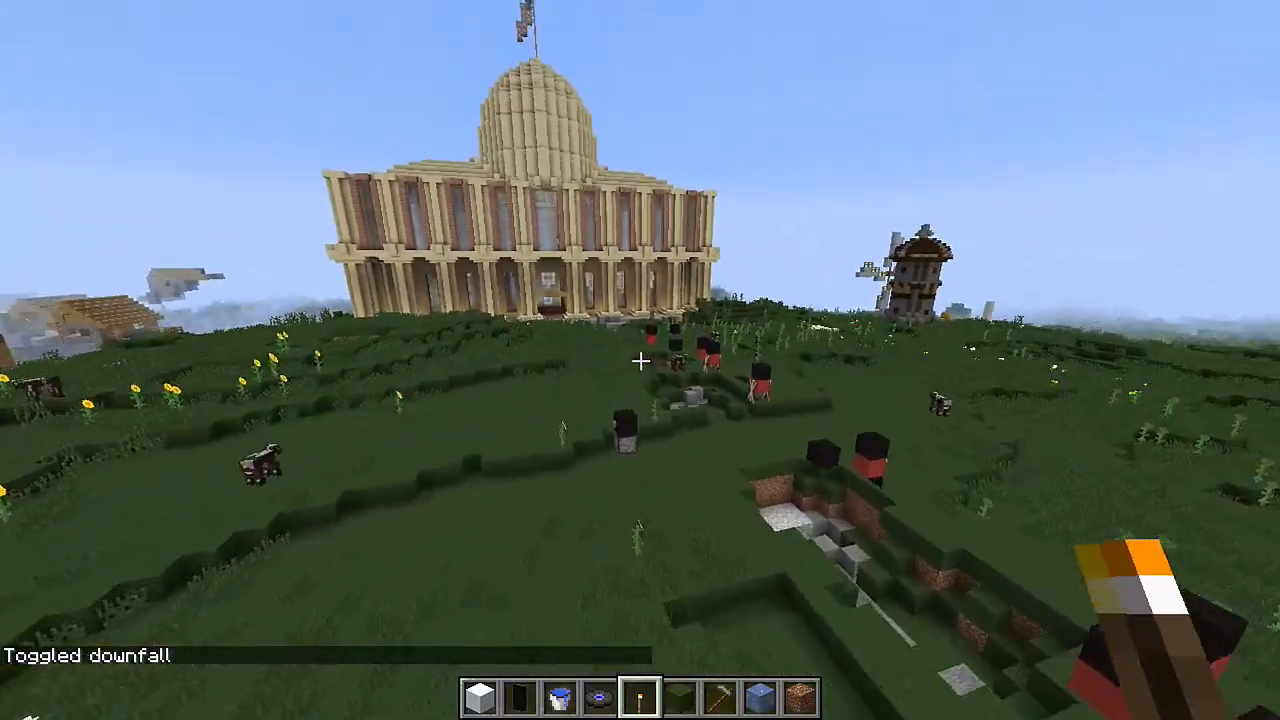
mouse_move(640, 360)
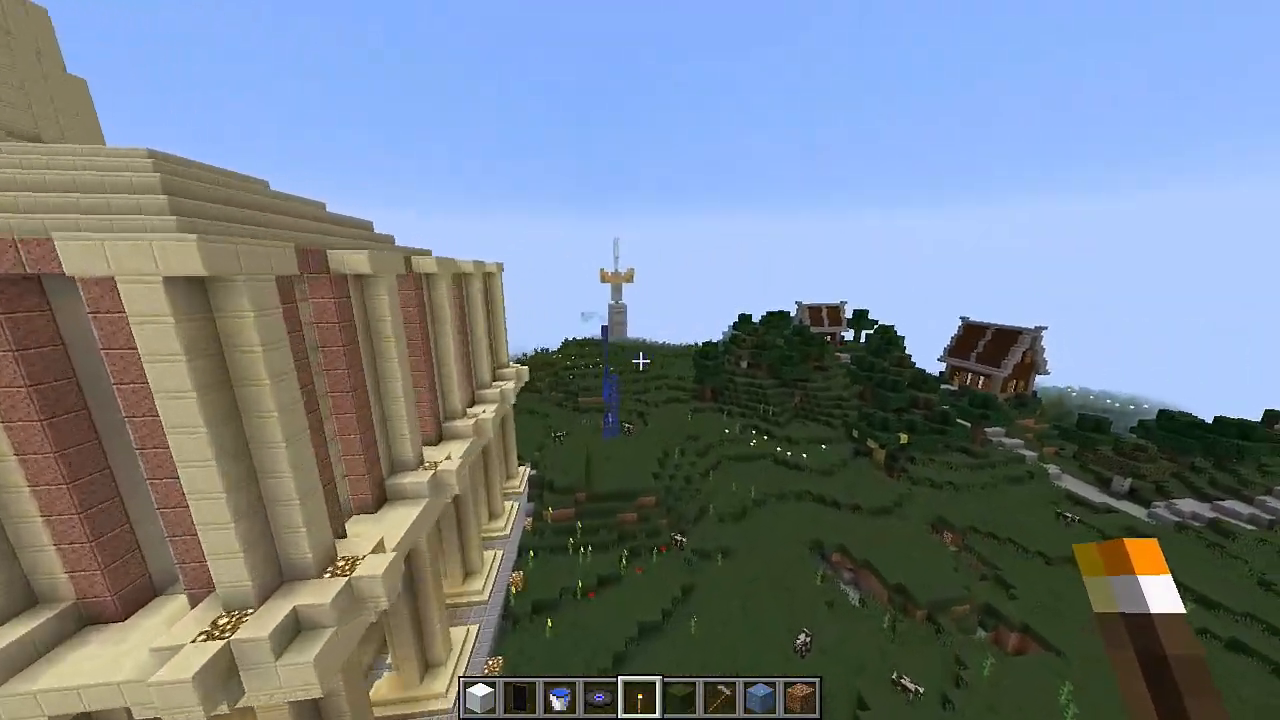
mouse_move(640, 360)
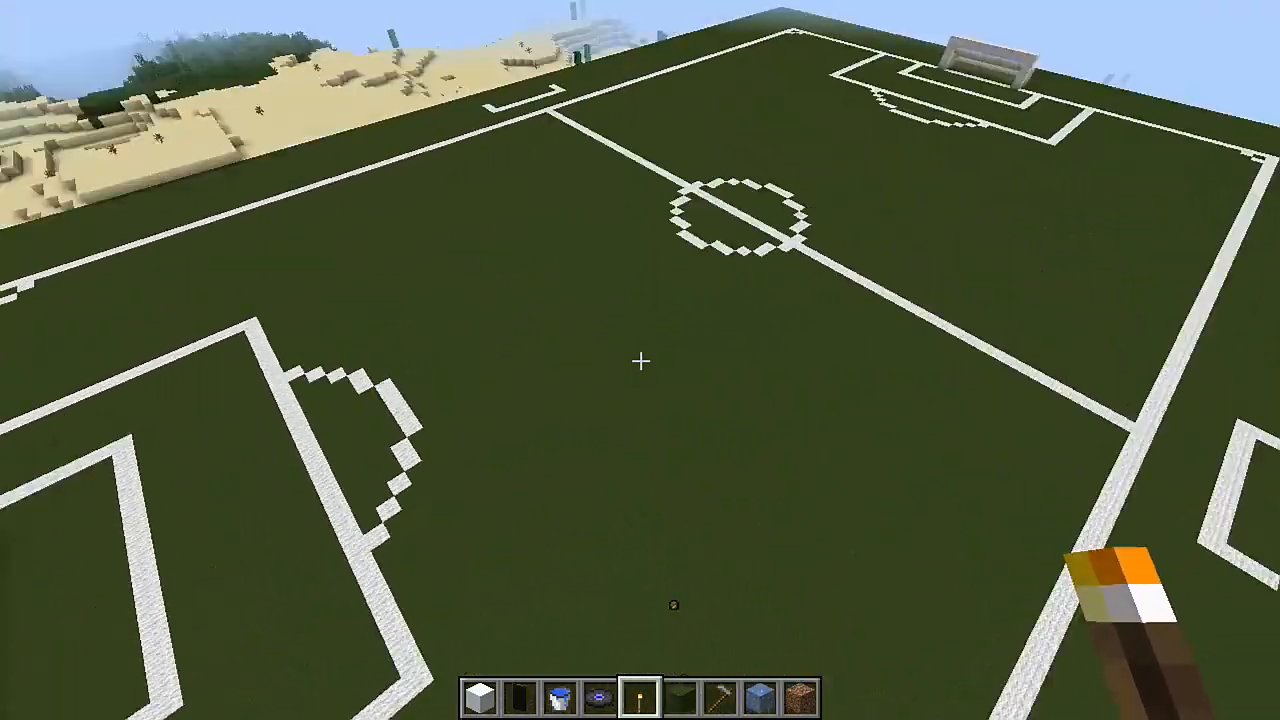
mouse_move(640, 360)
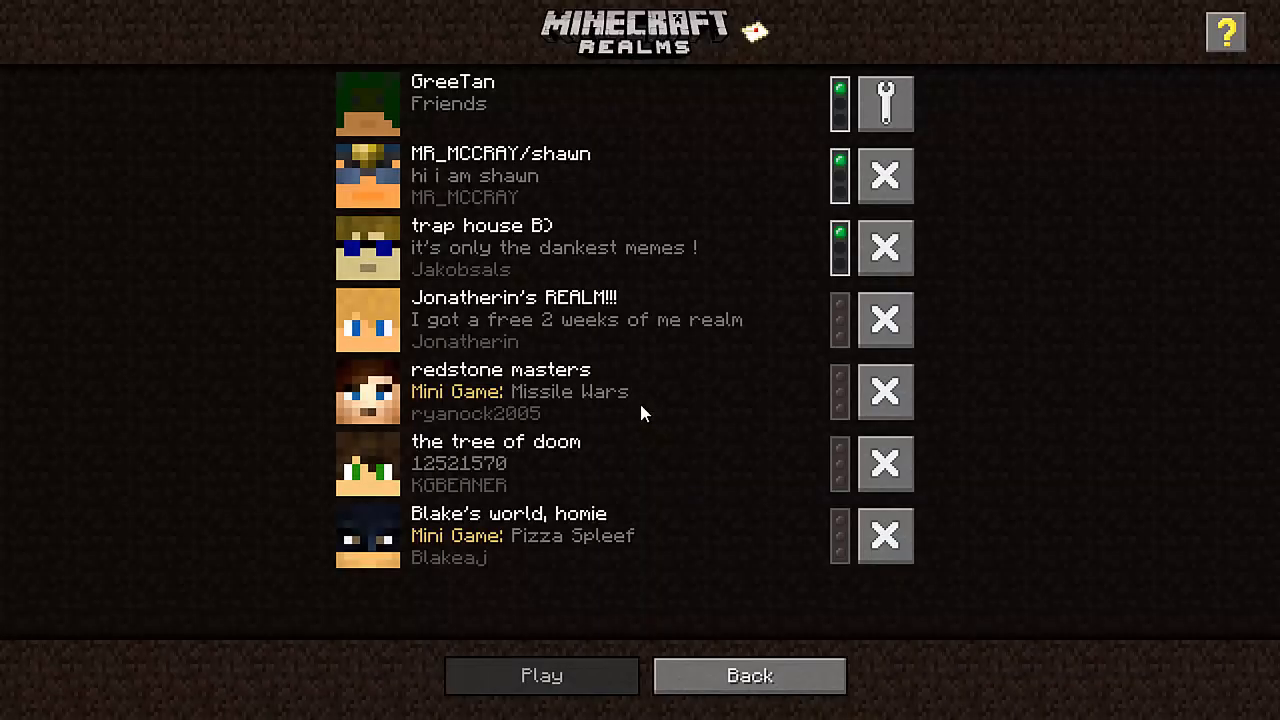
mouse_move(736, 40)
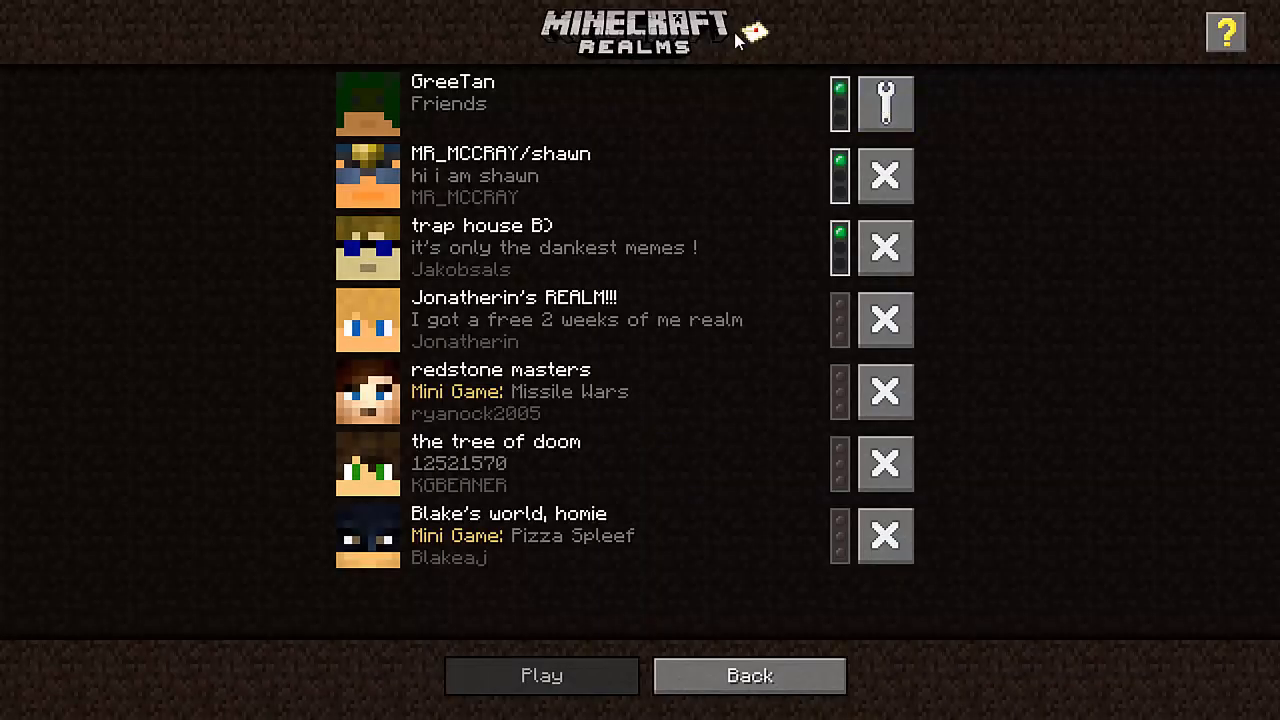
mouse_move(752, 32)
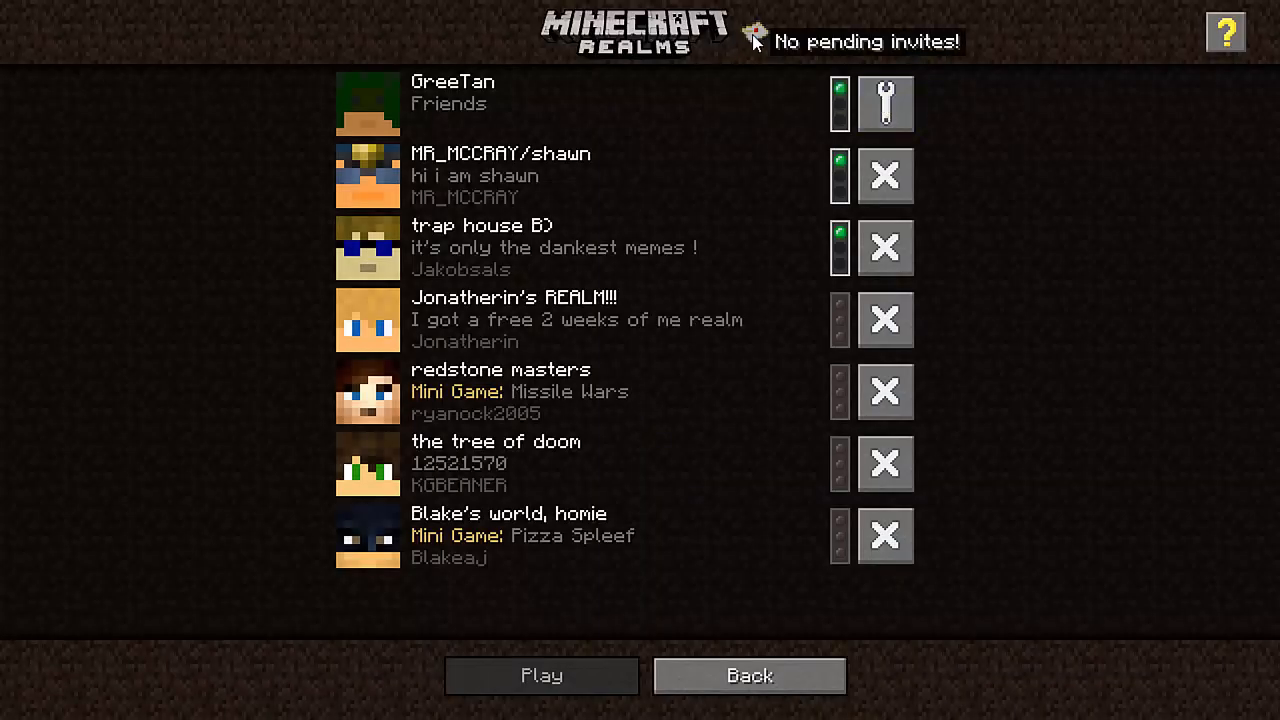
Step: Check the realm invites, find none pending, and dismiss the screen
left_click(866, 40)
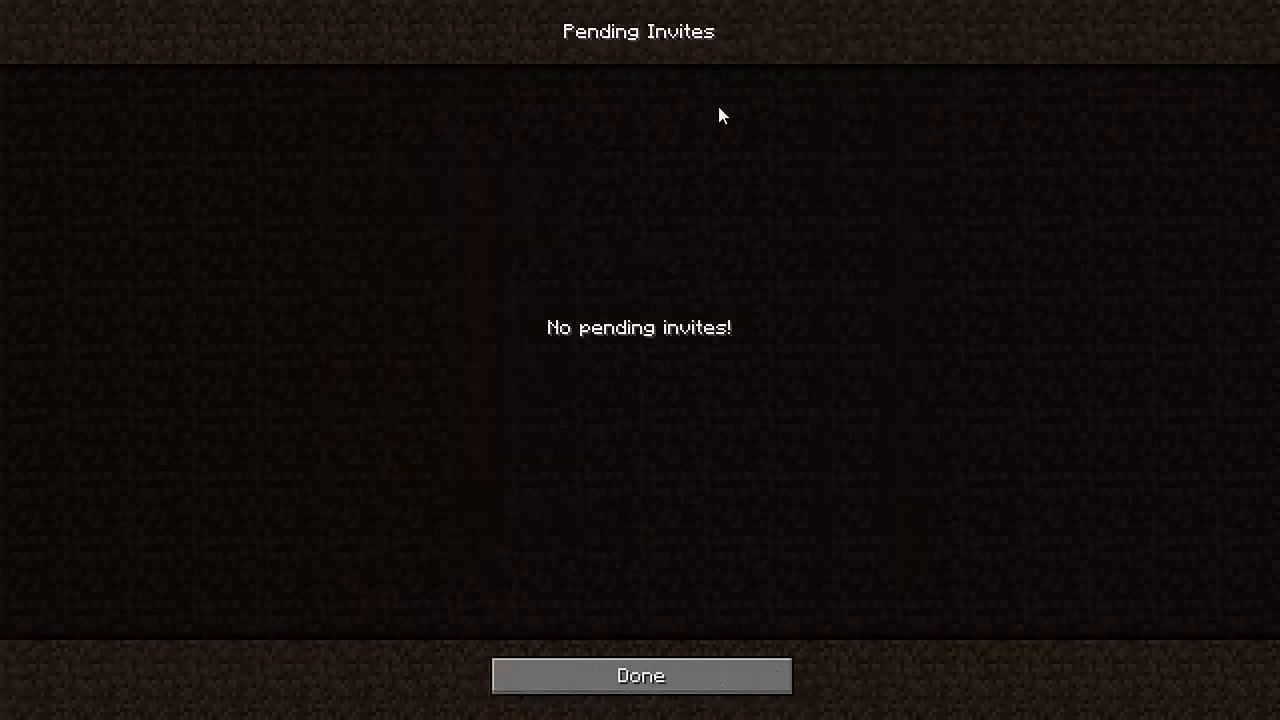
mouse_move(638, 584)
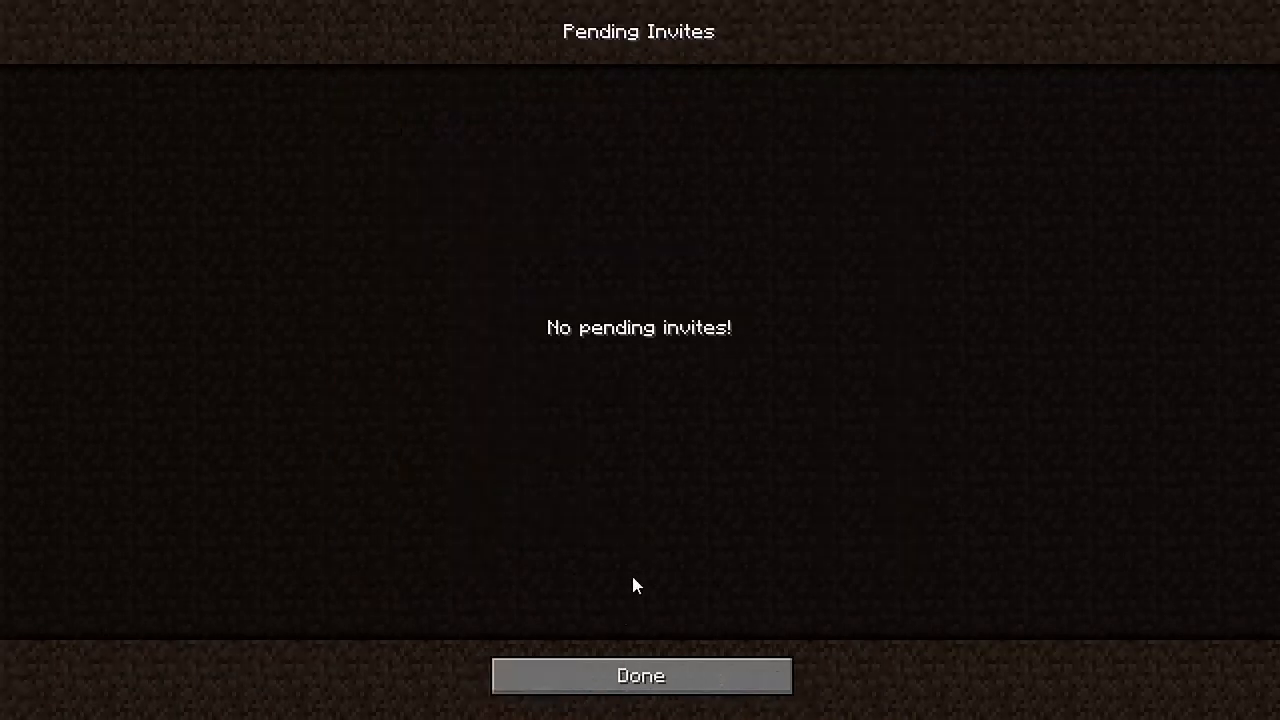
left_click(640, 676)
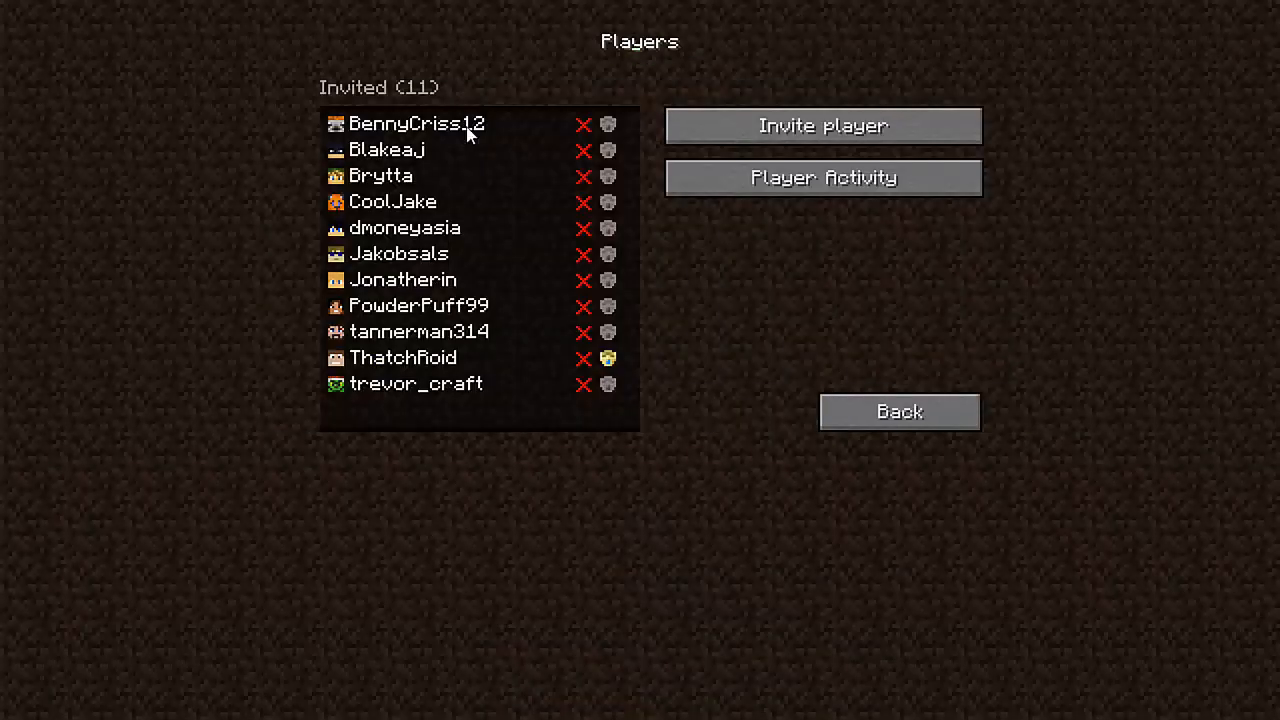
mouse_move(776, 264)
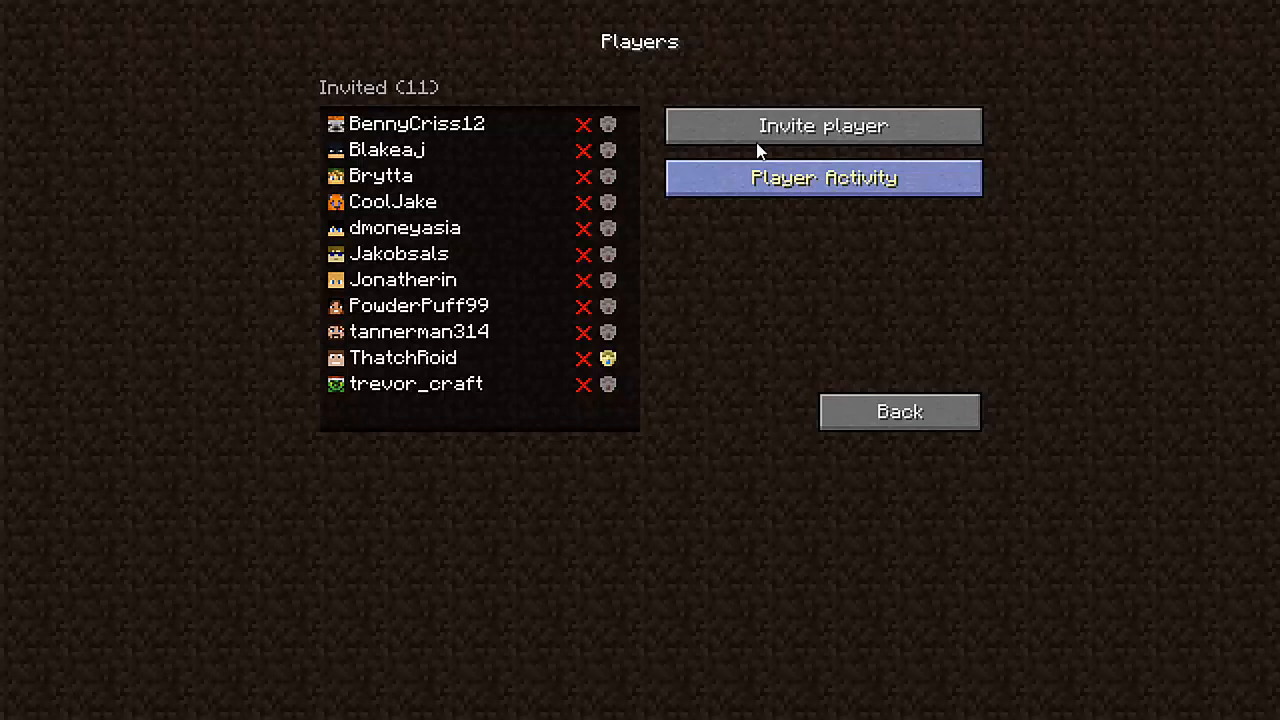
left_click(822, 178)
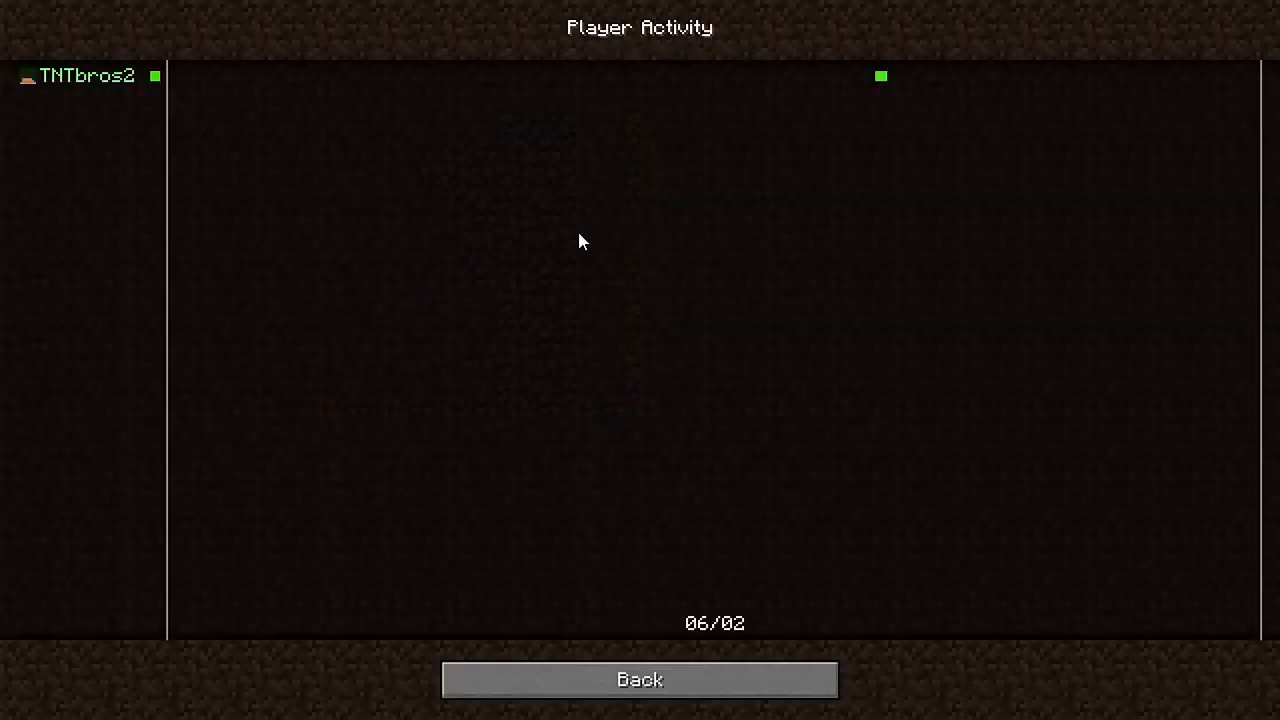
mouse_move(890, 84)
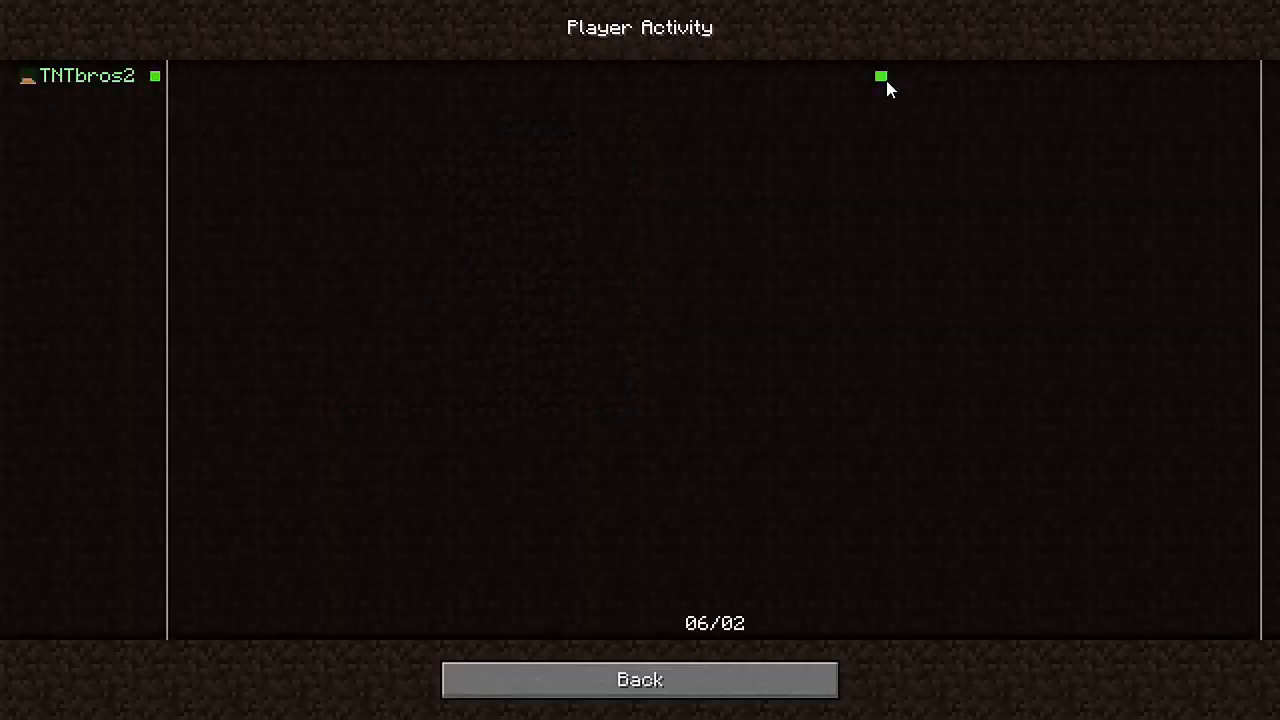
mouse_move(560, 42)
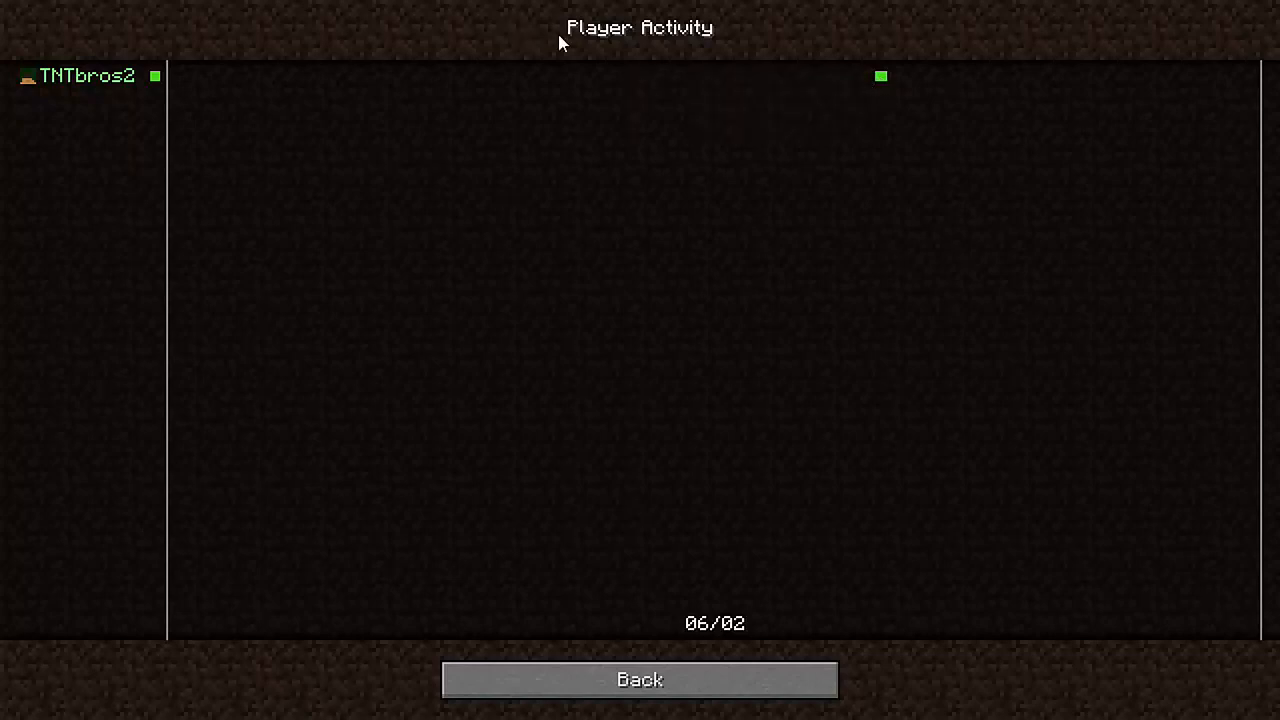
left_click(640, 680)
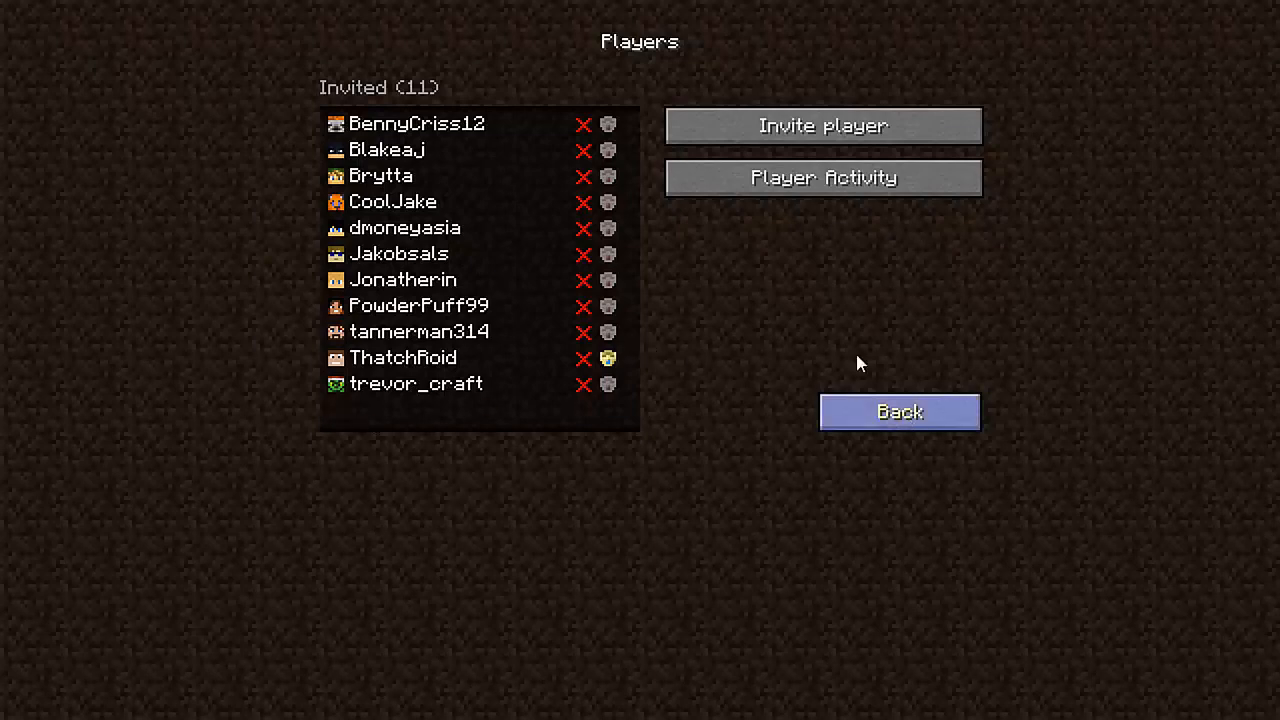
left_click(898, 412)
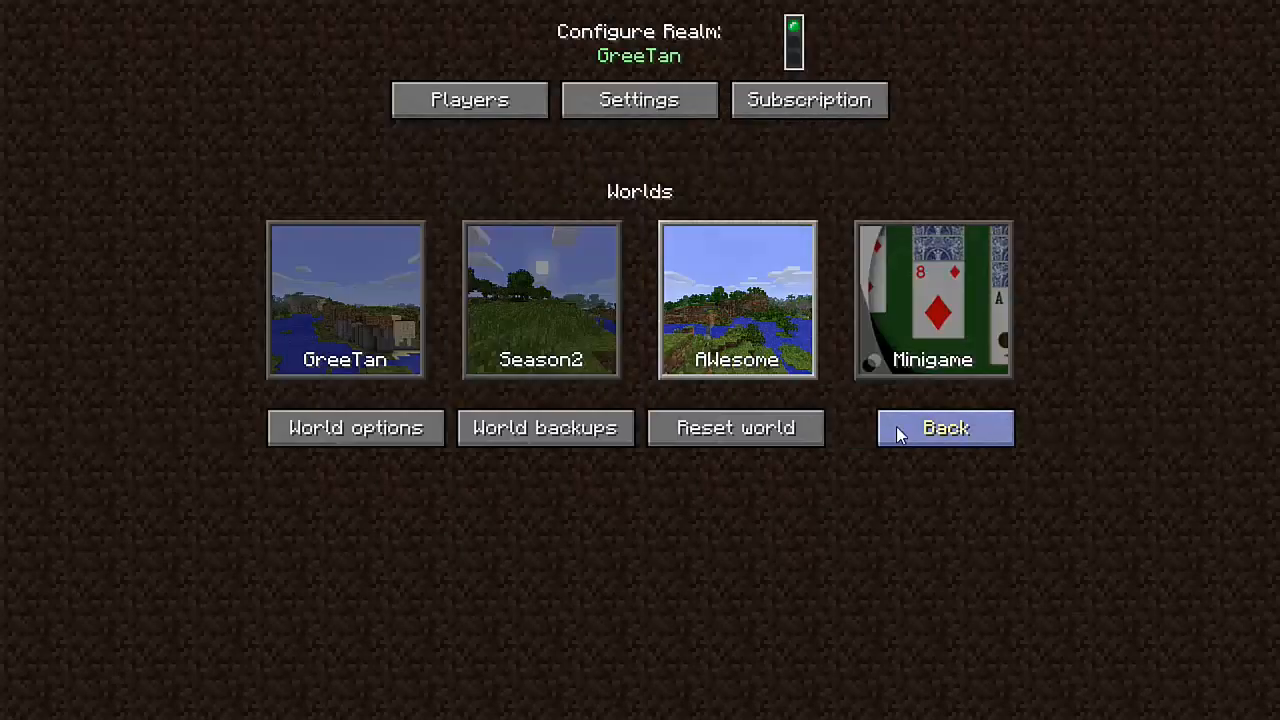
Step: Leave configuration, confirm no pending invites, and reopen the GreeTan realm's configuration
left_click(944, 428)
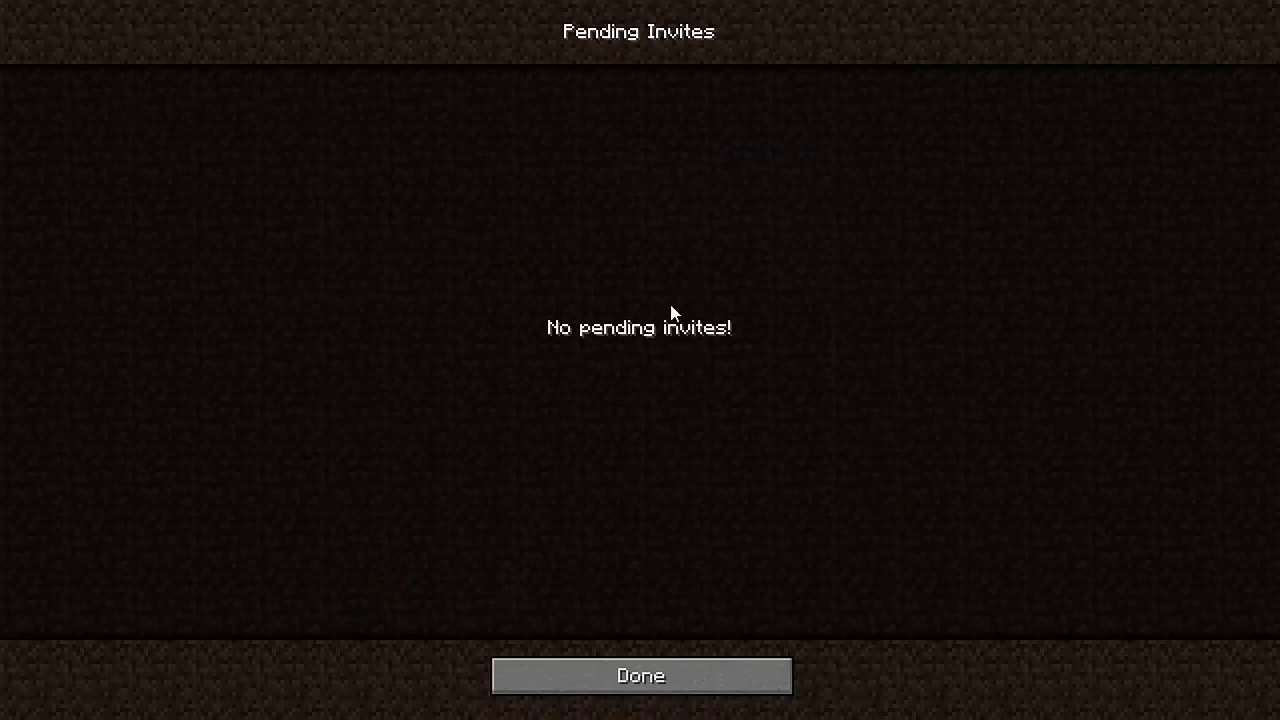
left_click(640, 676)
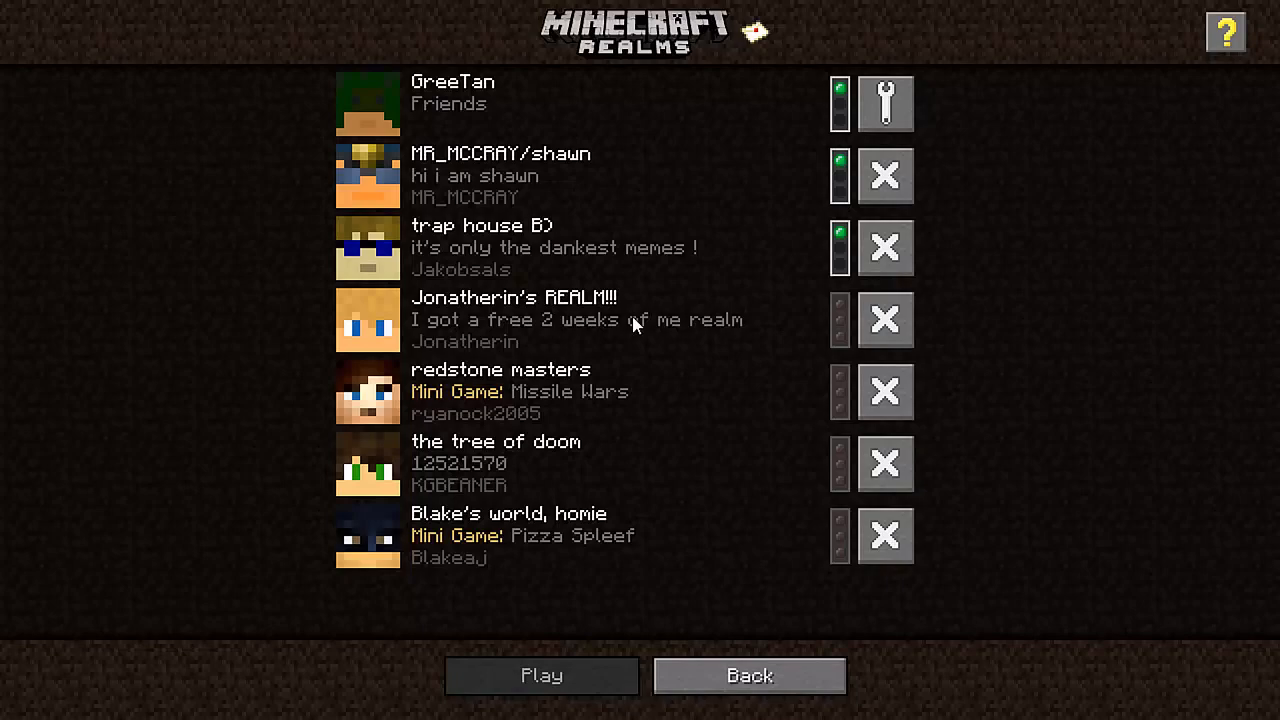
mouse_move(884, 104)
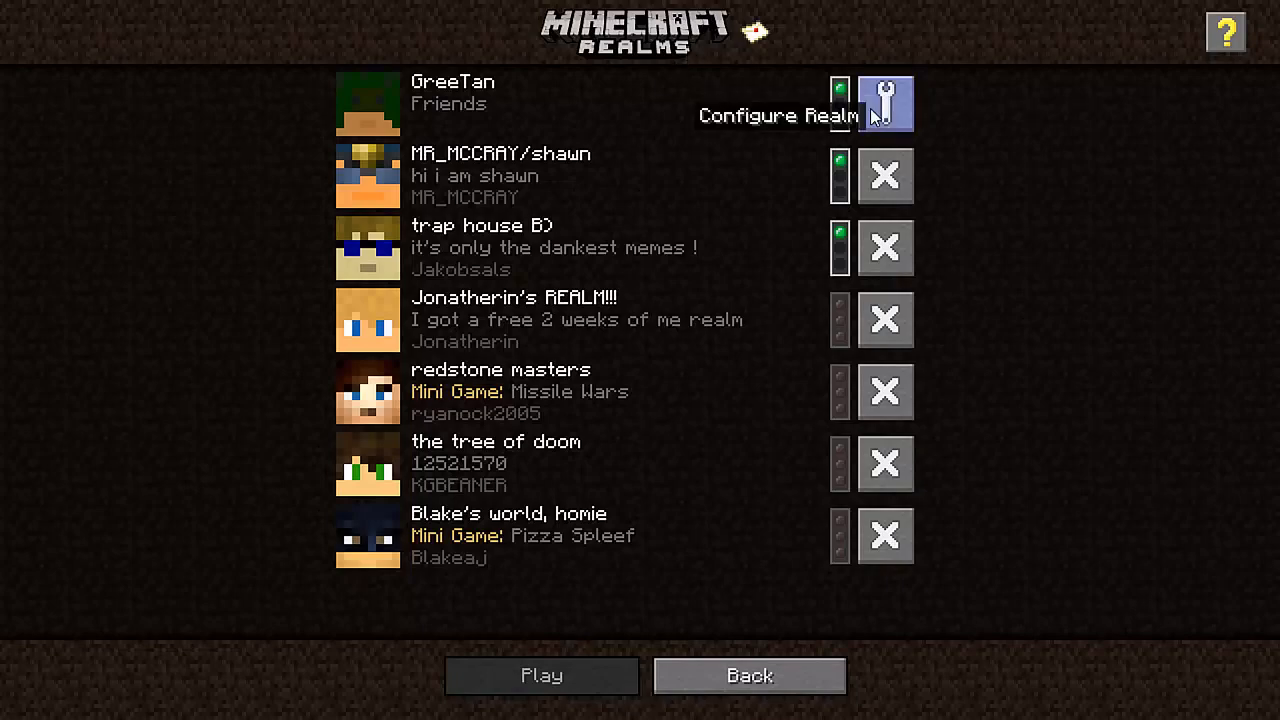
left_click(884, 104)
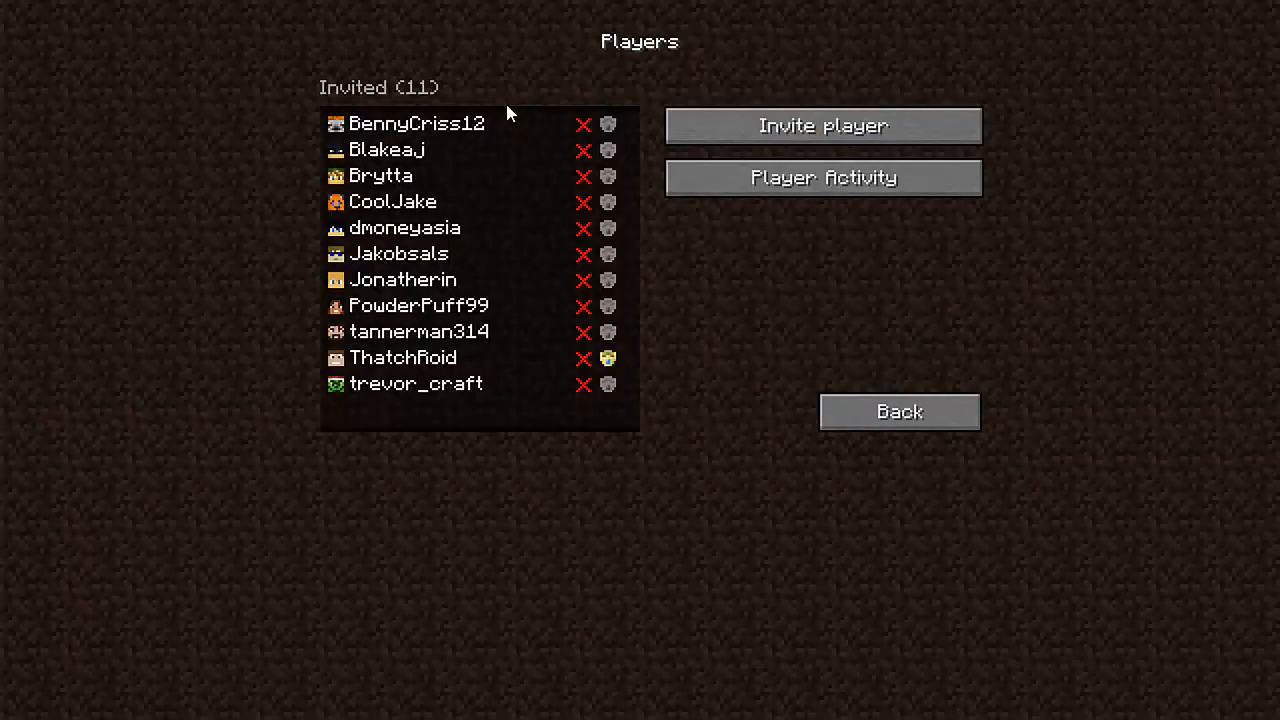
mouse_move(778, 324)
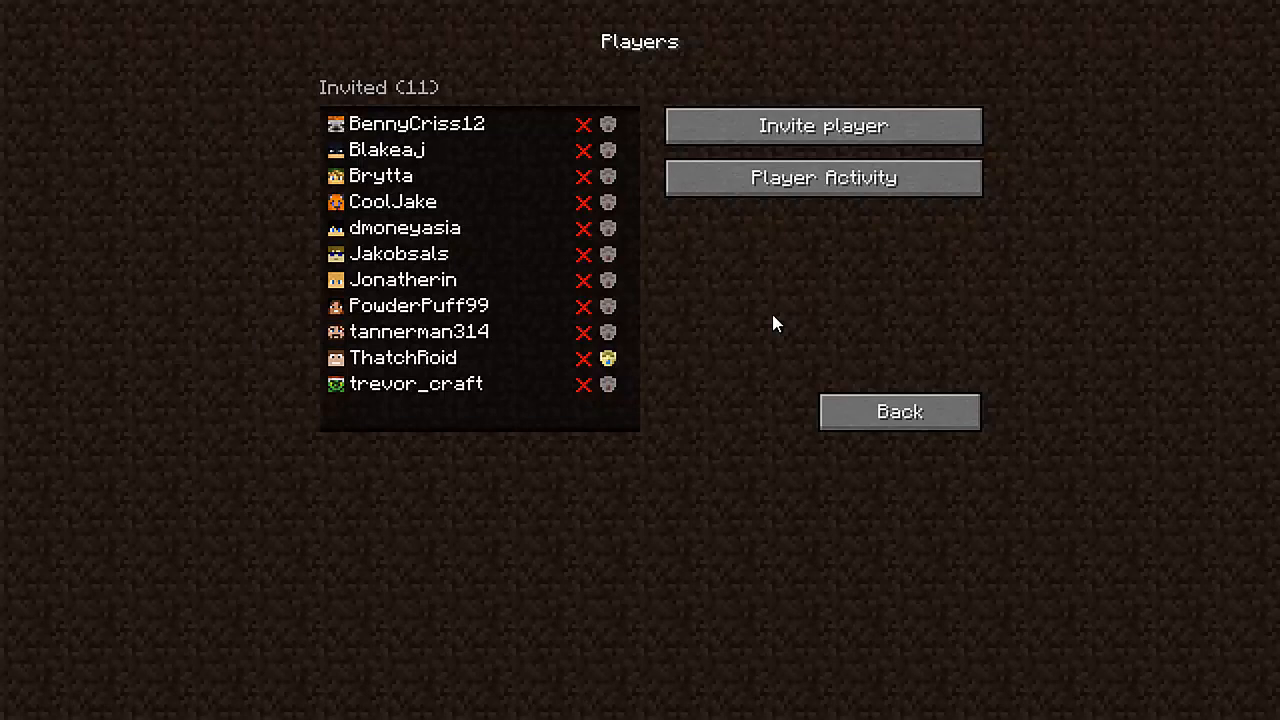
mouse_move(656, 344)
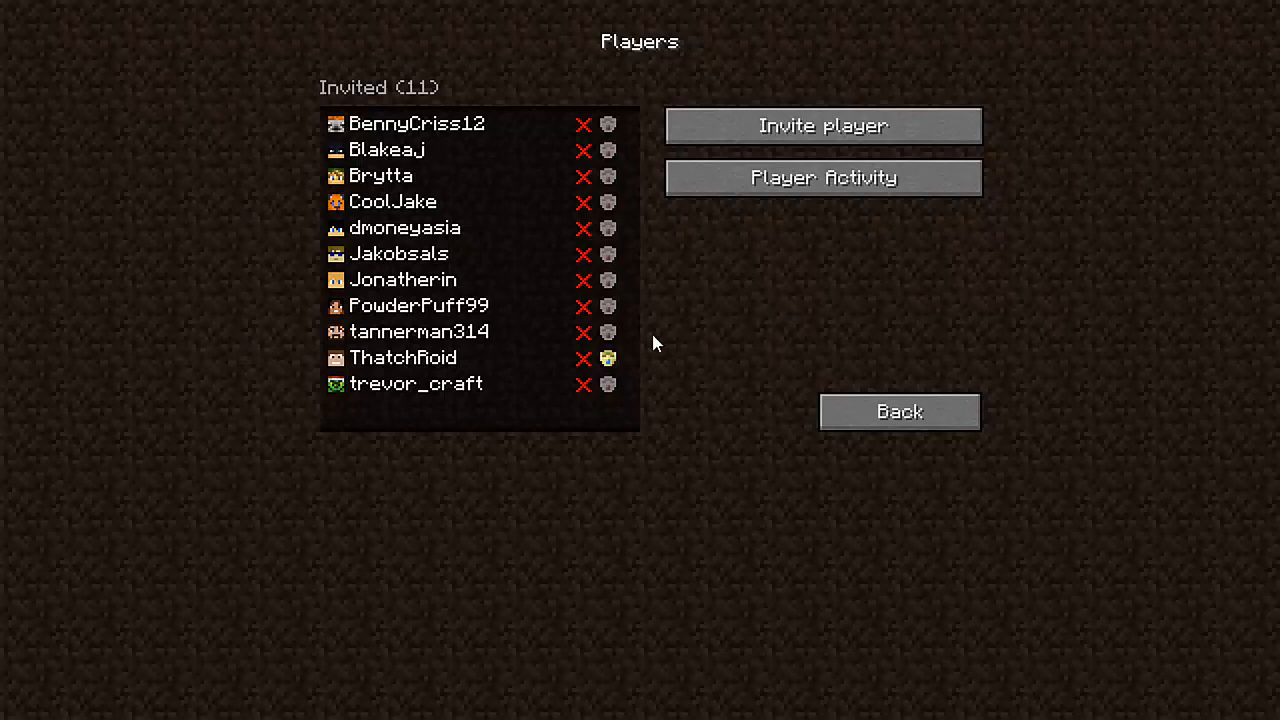
mouse_move(608, 358)
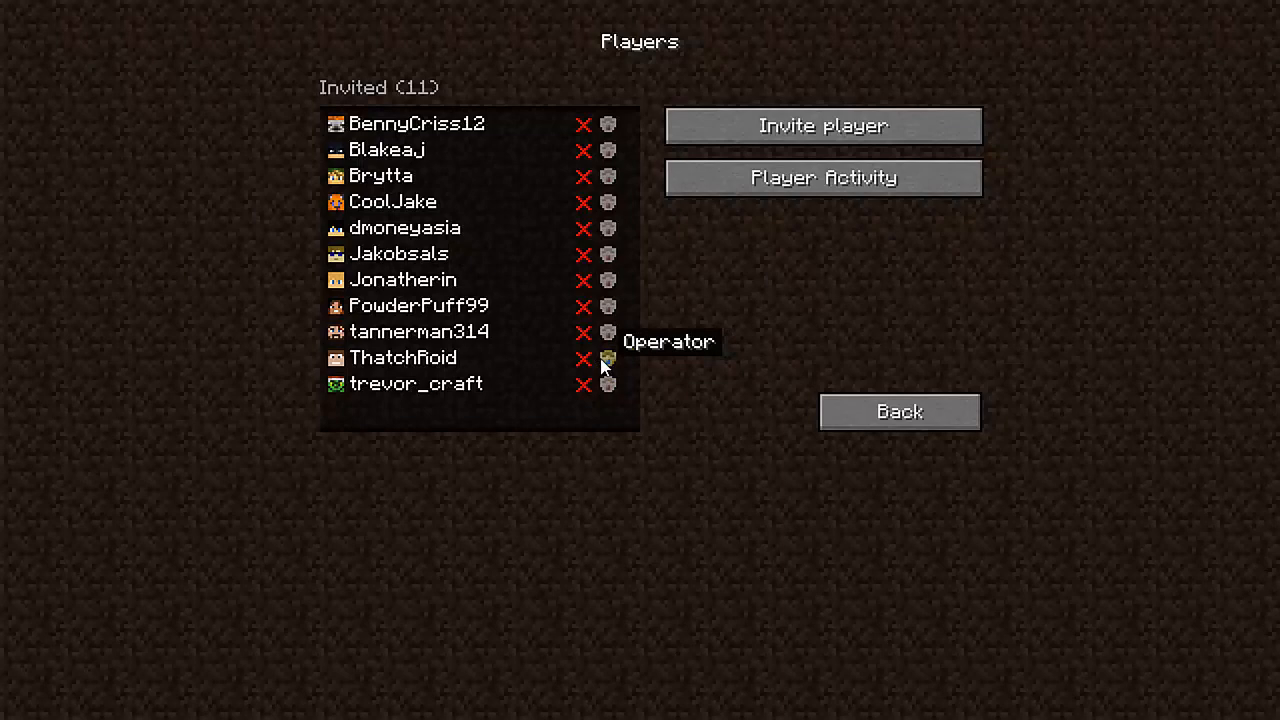
left_click(608, 358)
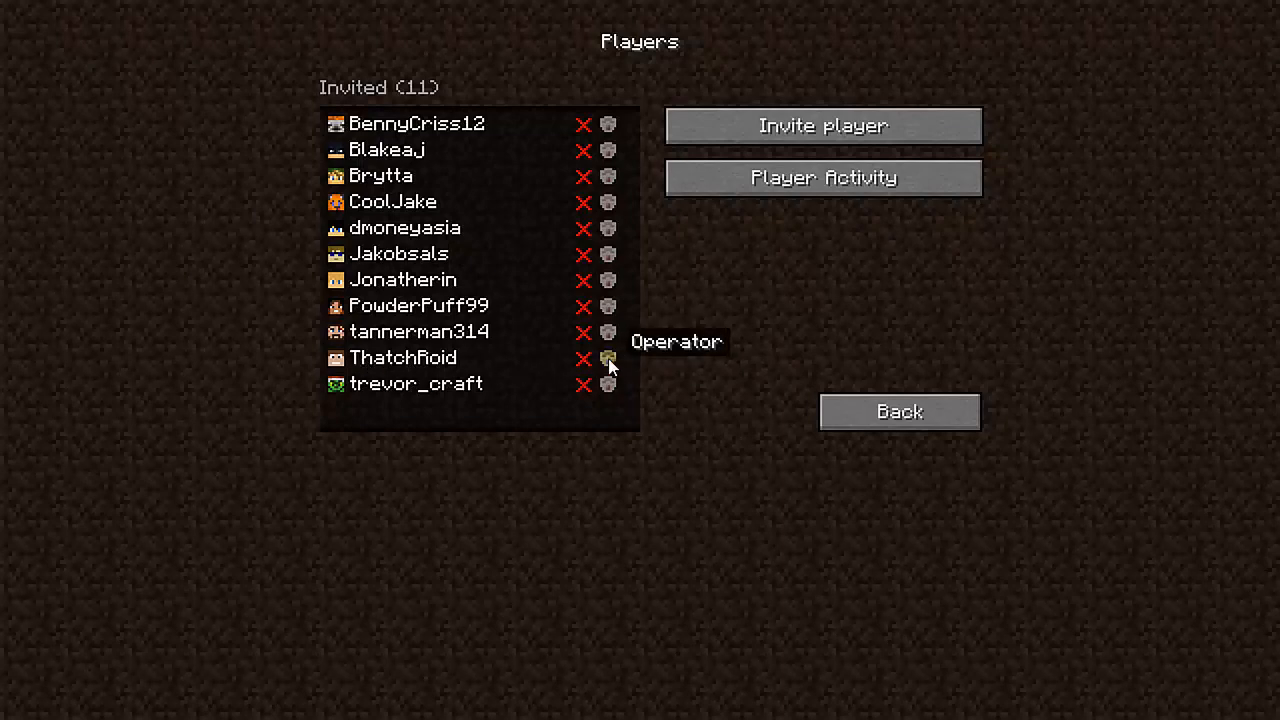
left_click(608, 356)
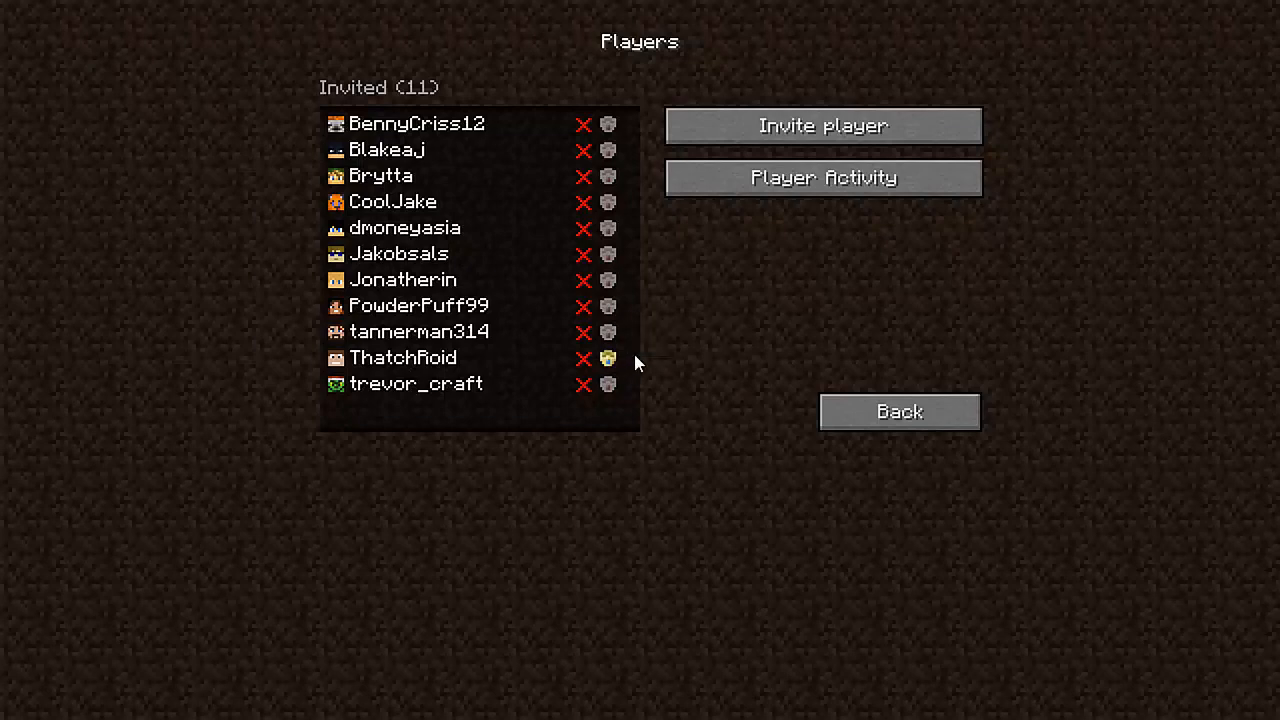
mouse_move(608, 358)
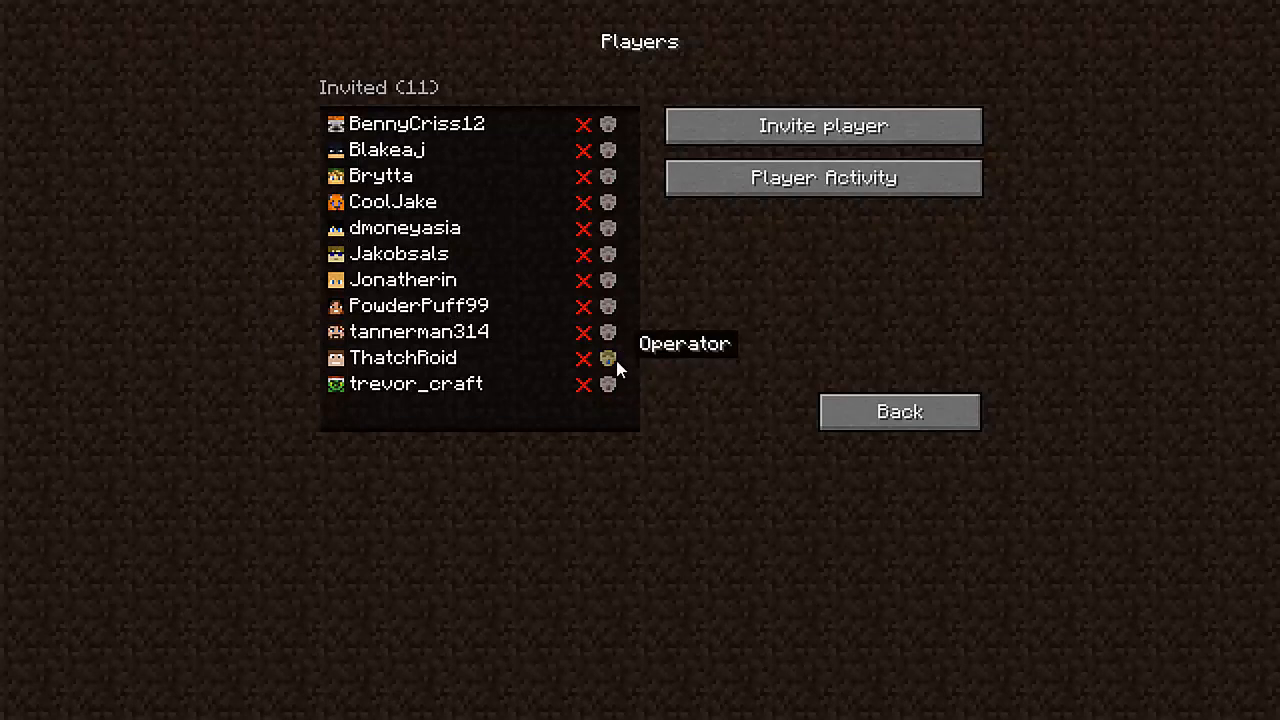
mouse_move(612, 364)
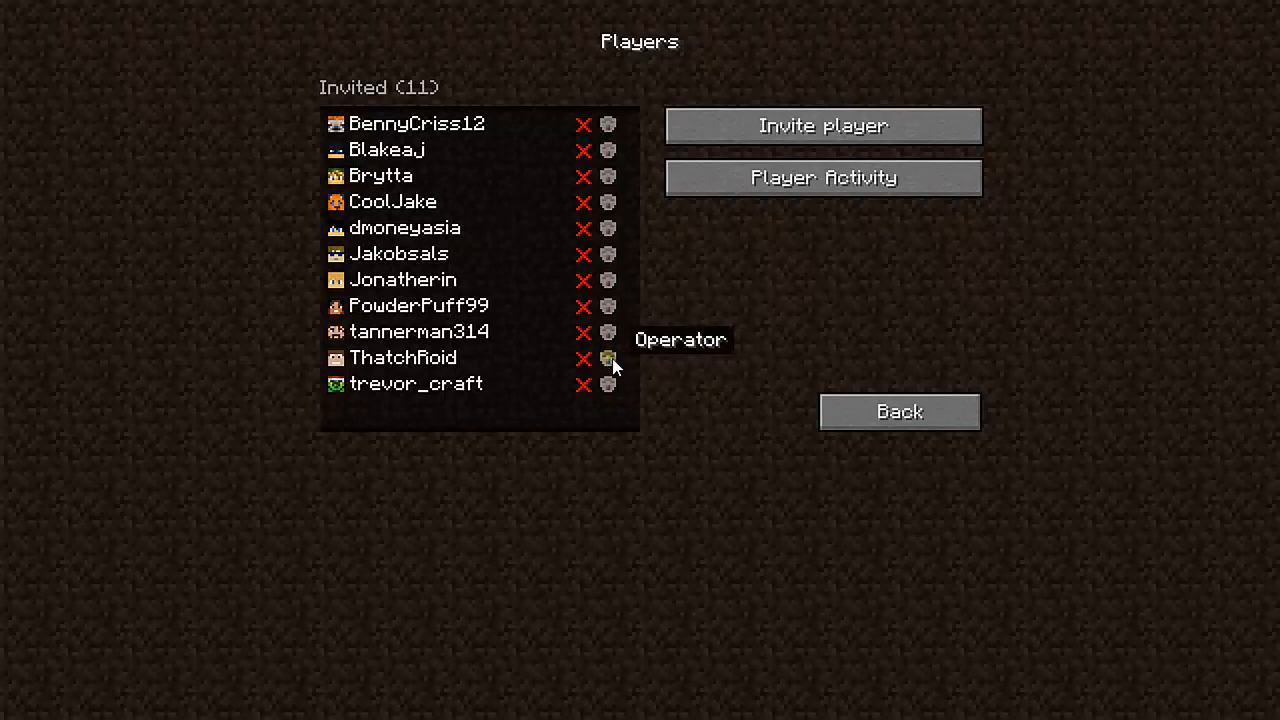
mouse_move(618, 378)
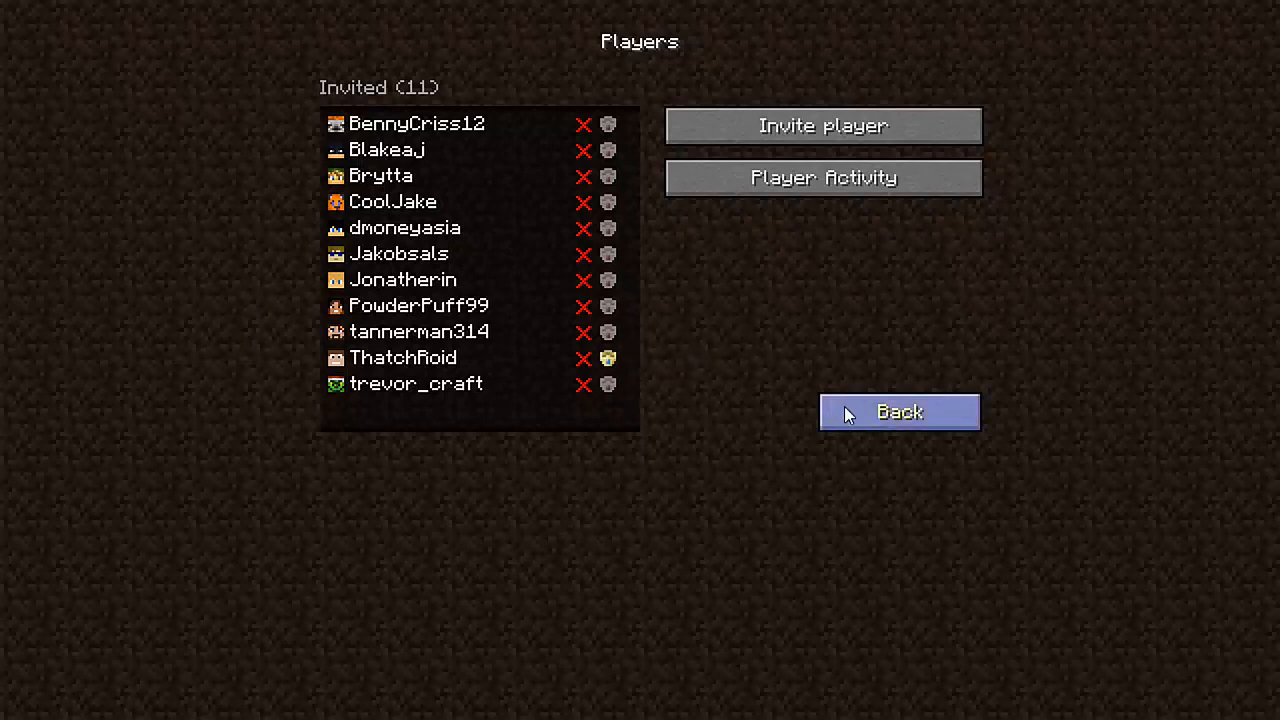
left_click(898, 412)
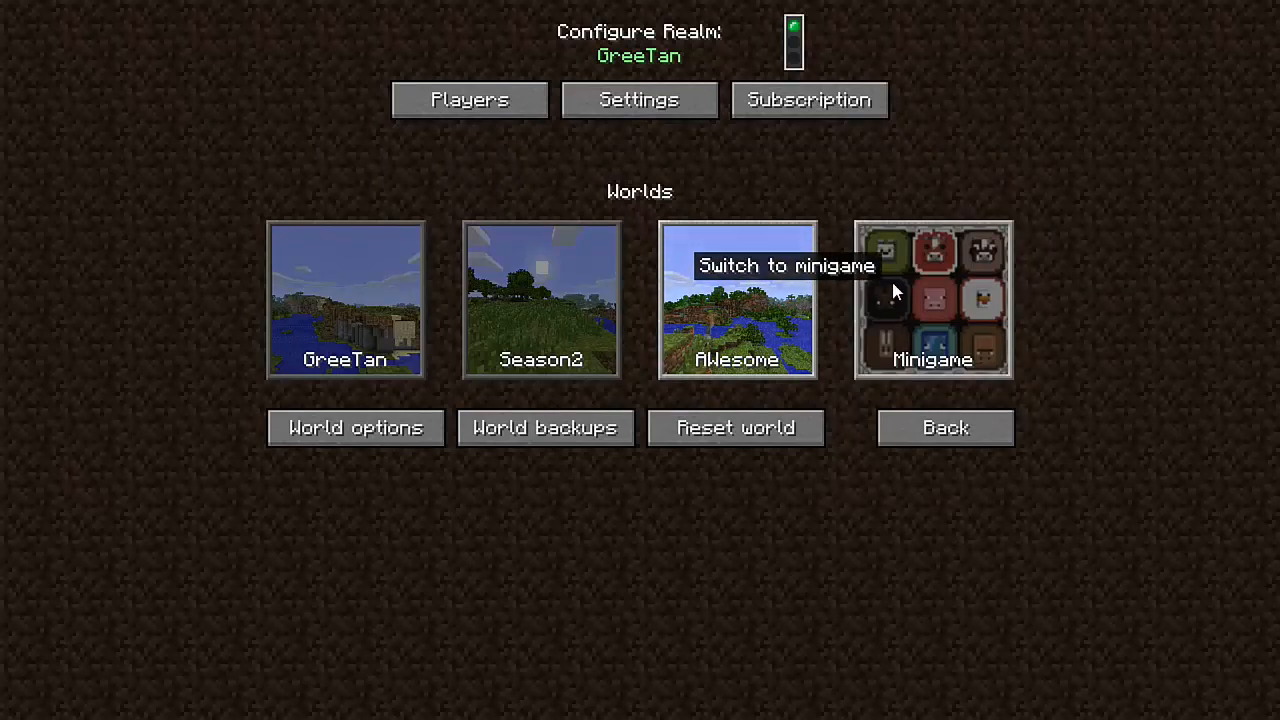
Step: Browse the Realm Mini Games catalogue from the Minigame slot, past Half Heart Race, Labyrinth and Zomberman
left_click(932, 300)
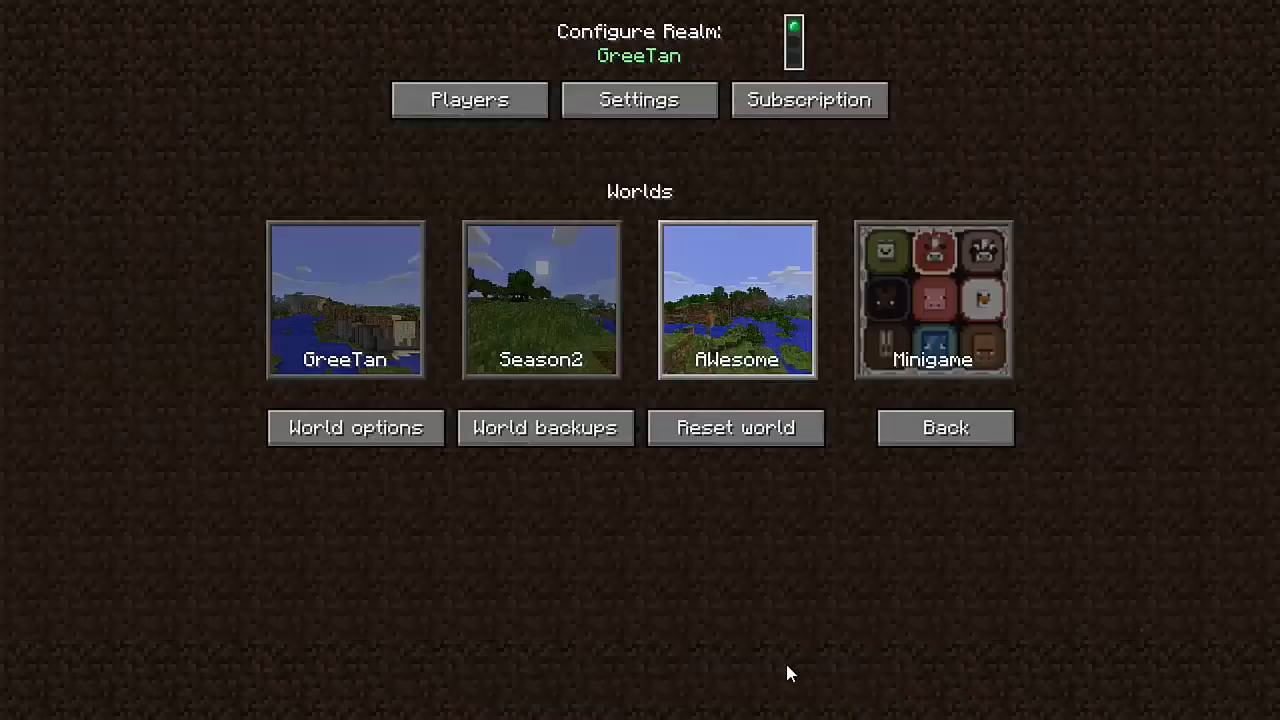
left_click(638, 100)
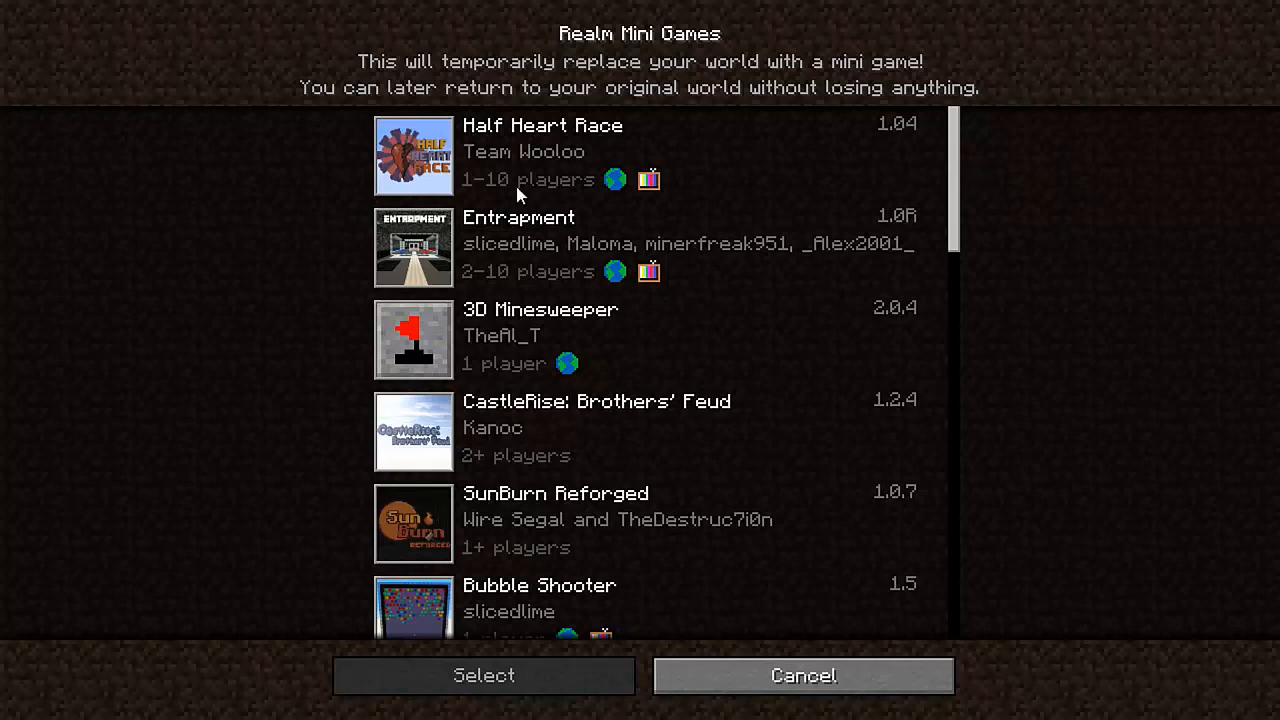
mouse_move(500, 140)
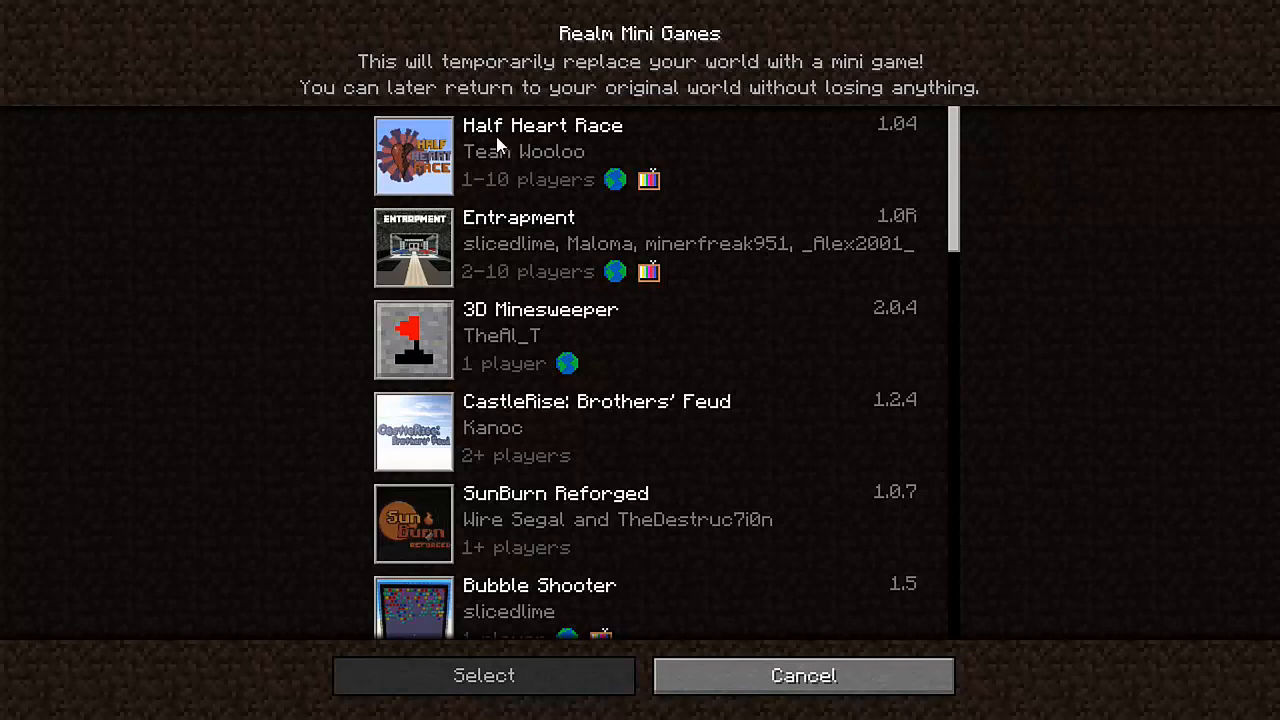
scroll("down", 3)
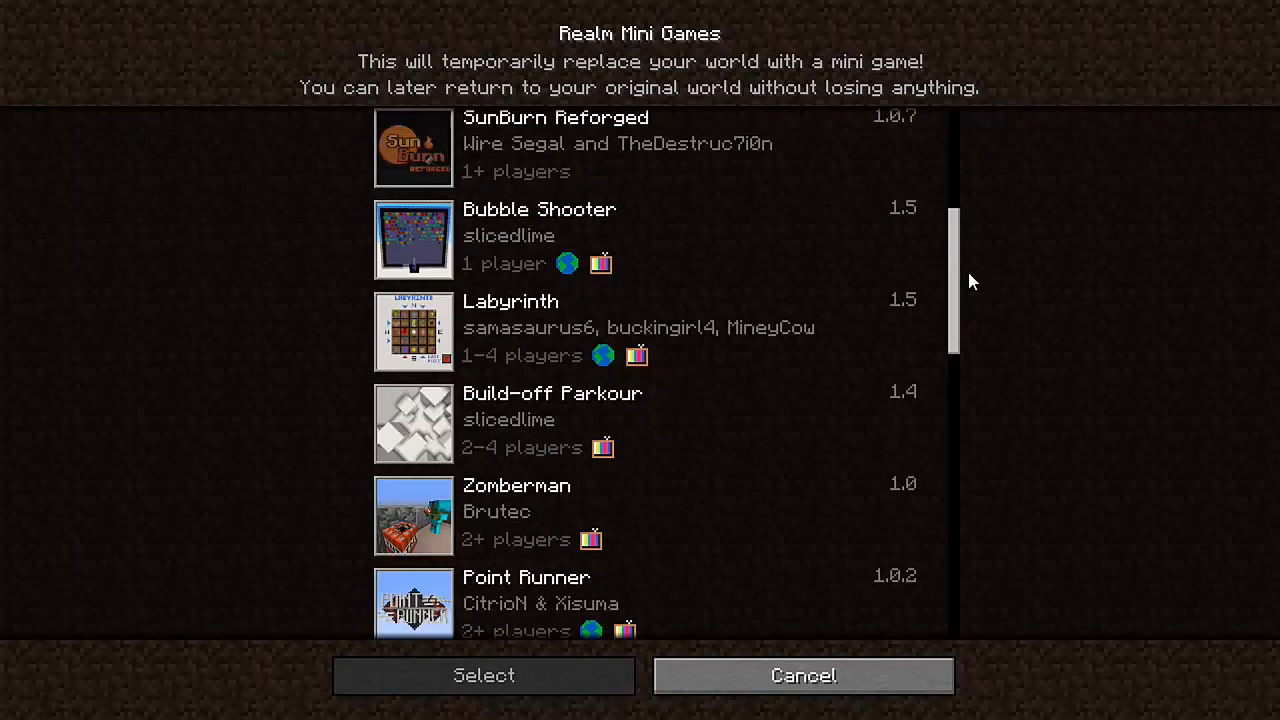
Step: Select Diamond Defender as the GreeTan realm's active minigame
left_click(484, 676)
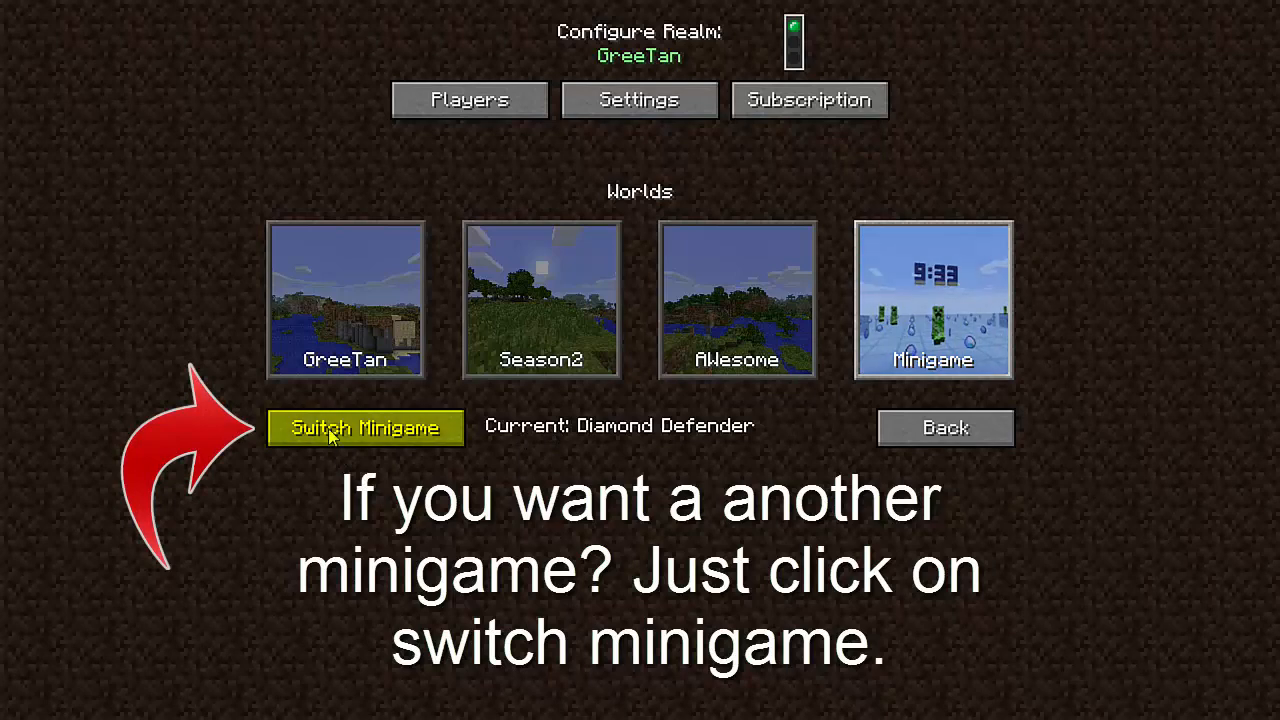
mouse_move(544, 444)
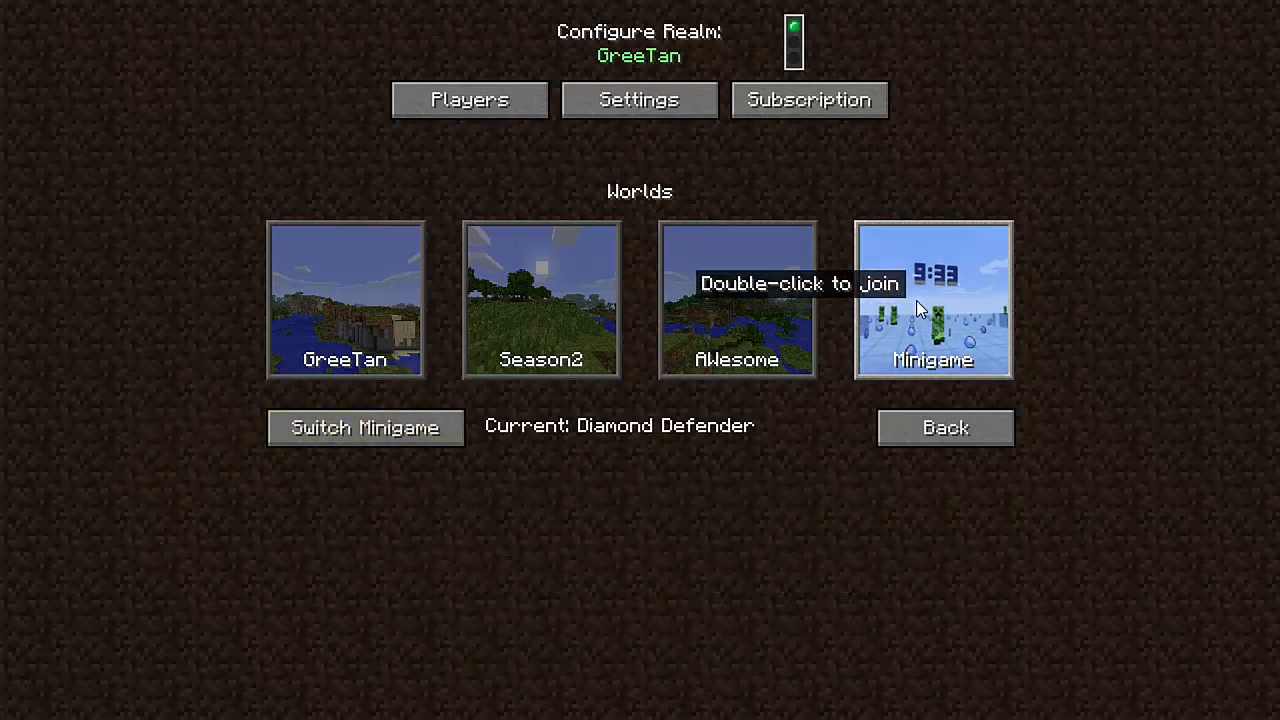
Step: Join the Diamond Defender lobby and cycle its Difficulty sign to 1 Player
double_click(932, 300)
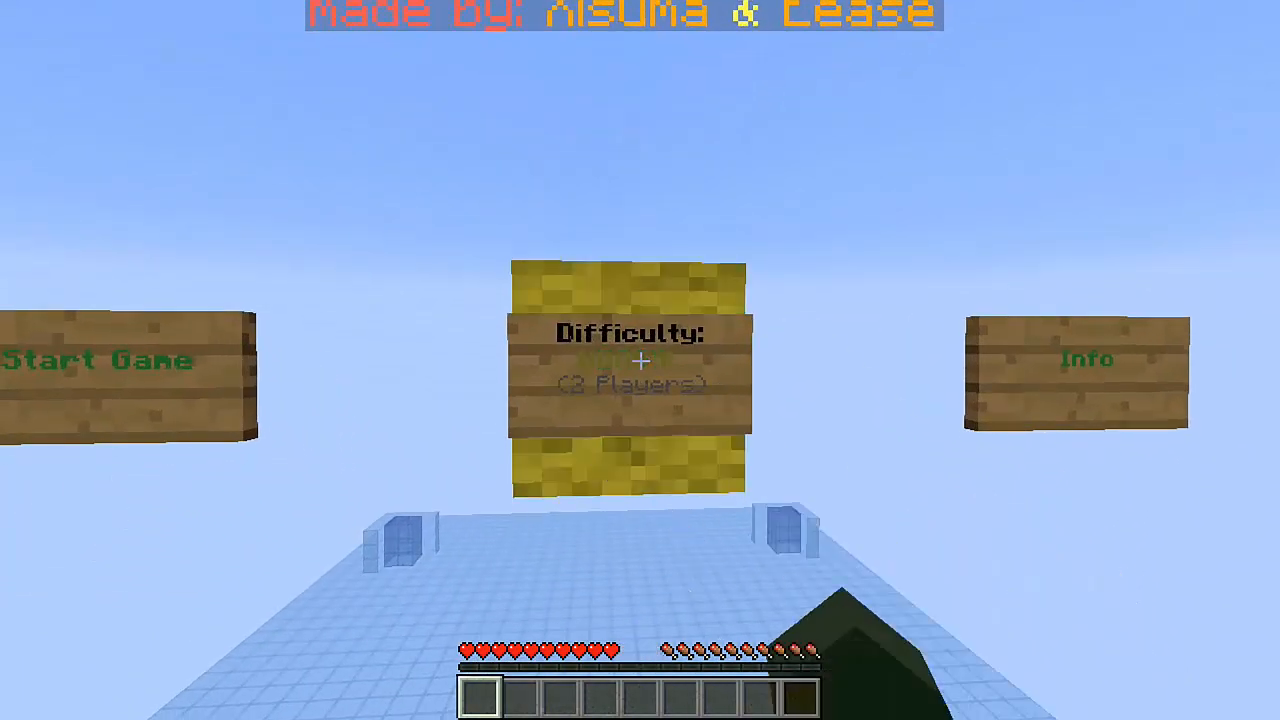
left_click(628, 360)
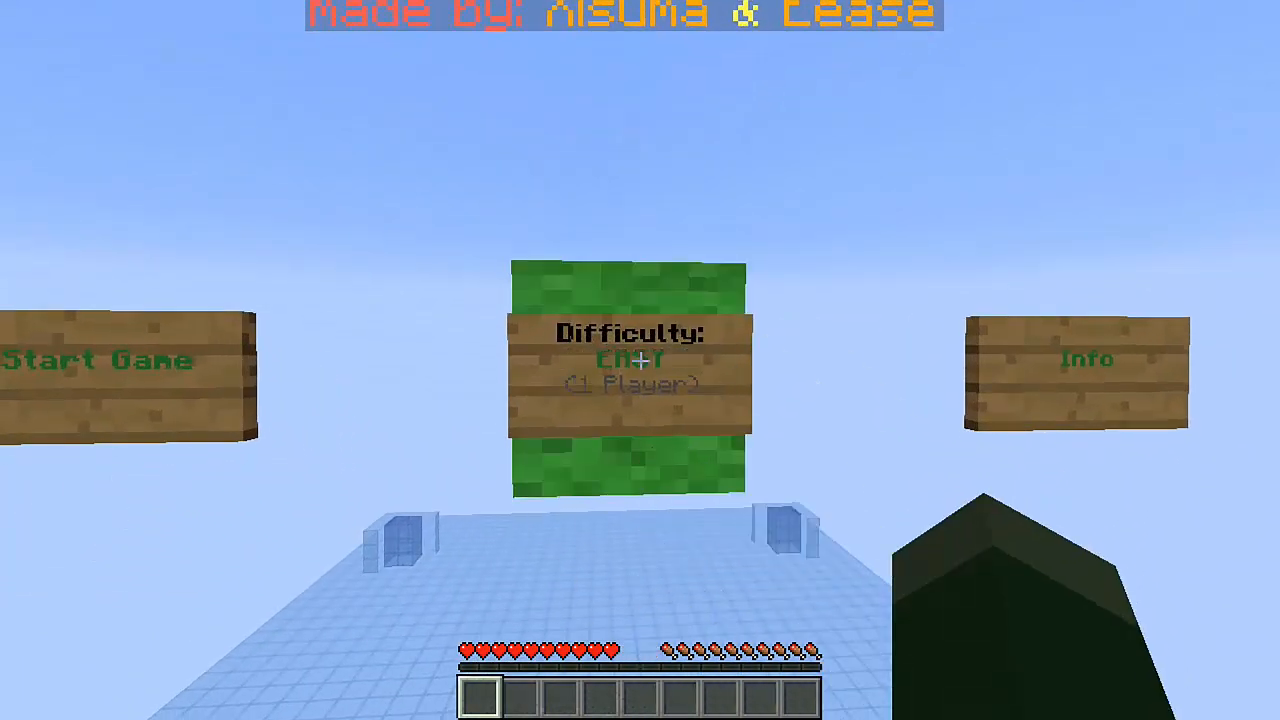
left_click(98, 360)
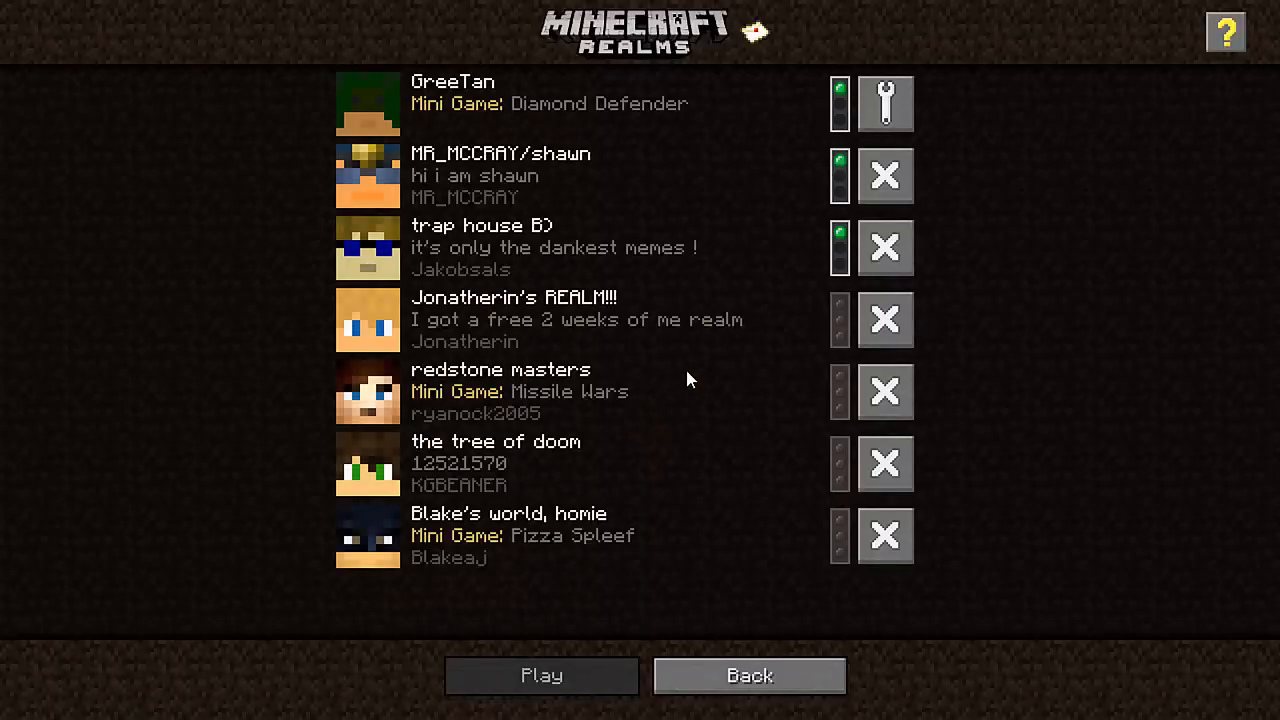
mouse_move(884, 104)
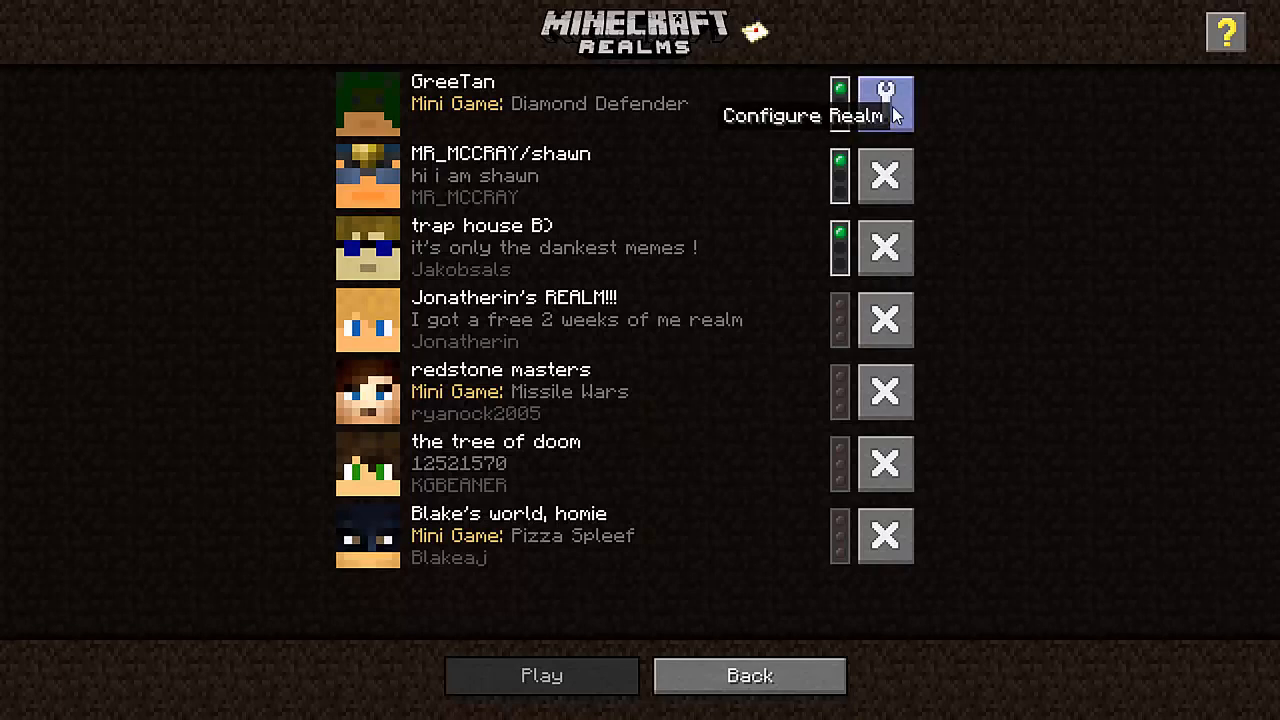
Step: Reopen GreeTan's configuration showing Diamond Defender as the current minigame
left_click(884, 104)
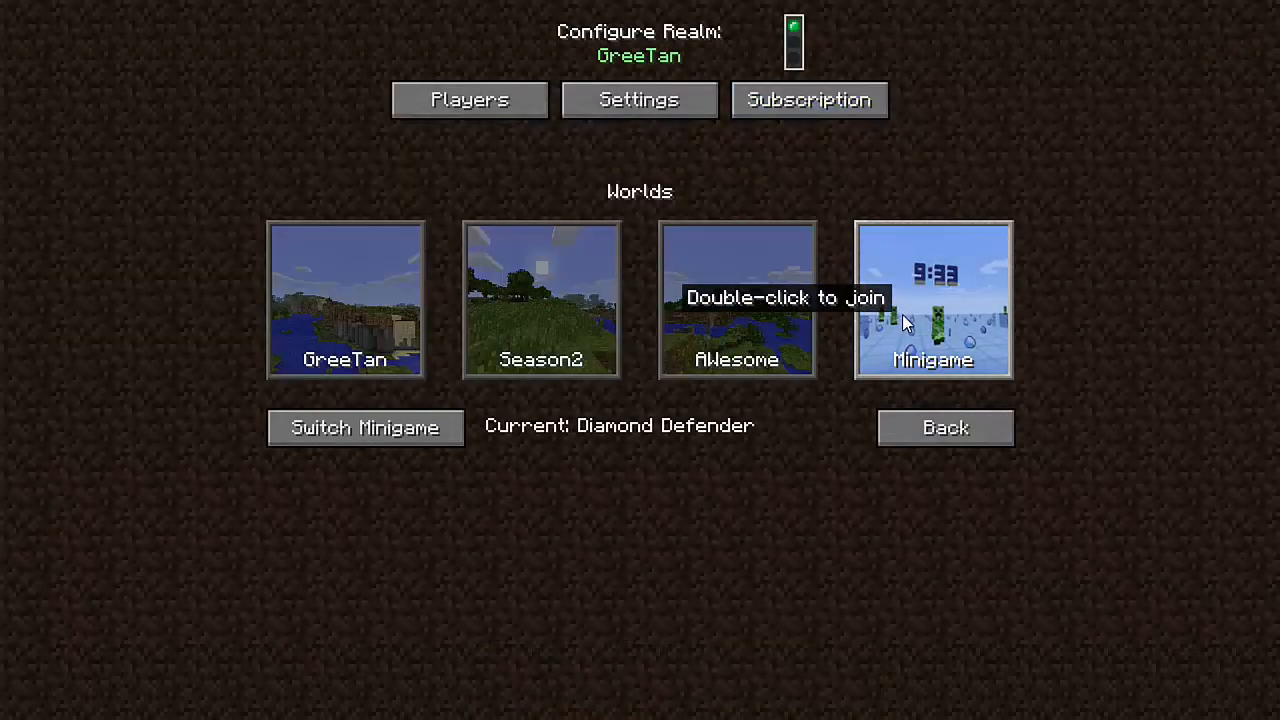
mouse_move(788, 390)
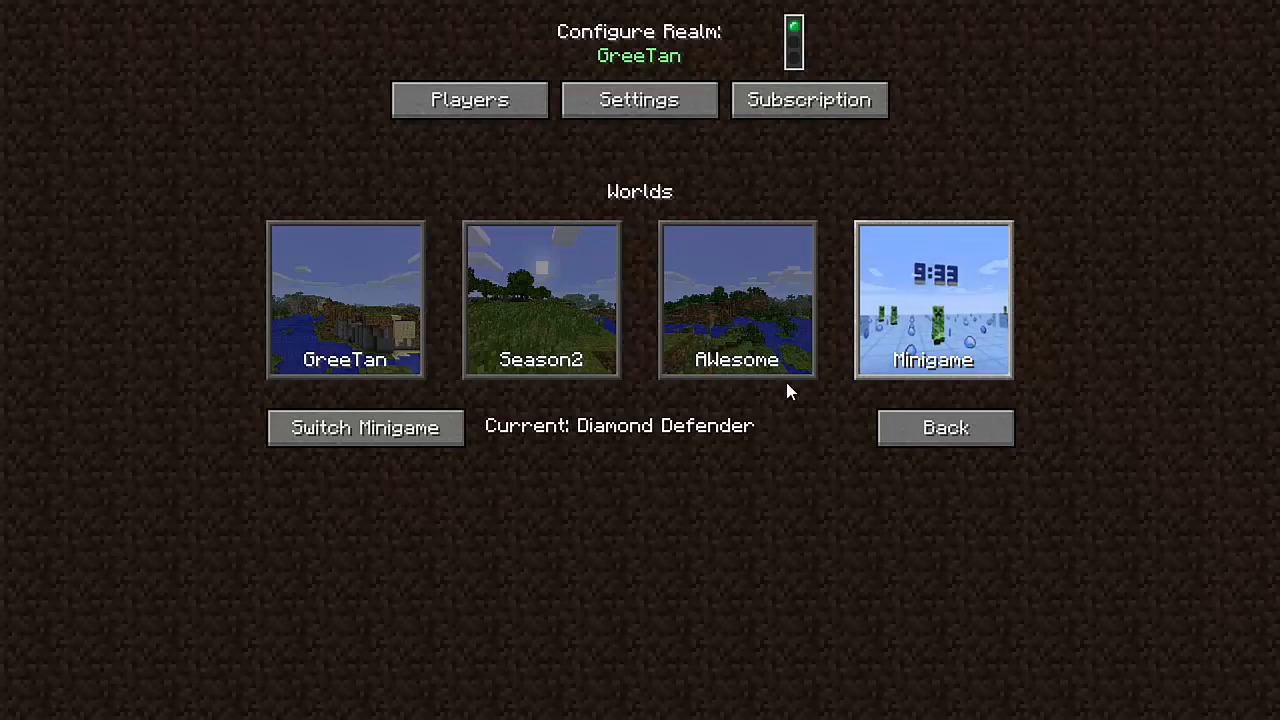
mouse_move(944, 428)
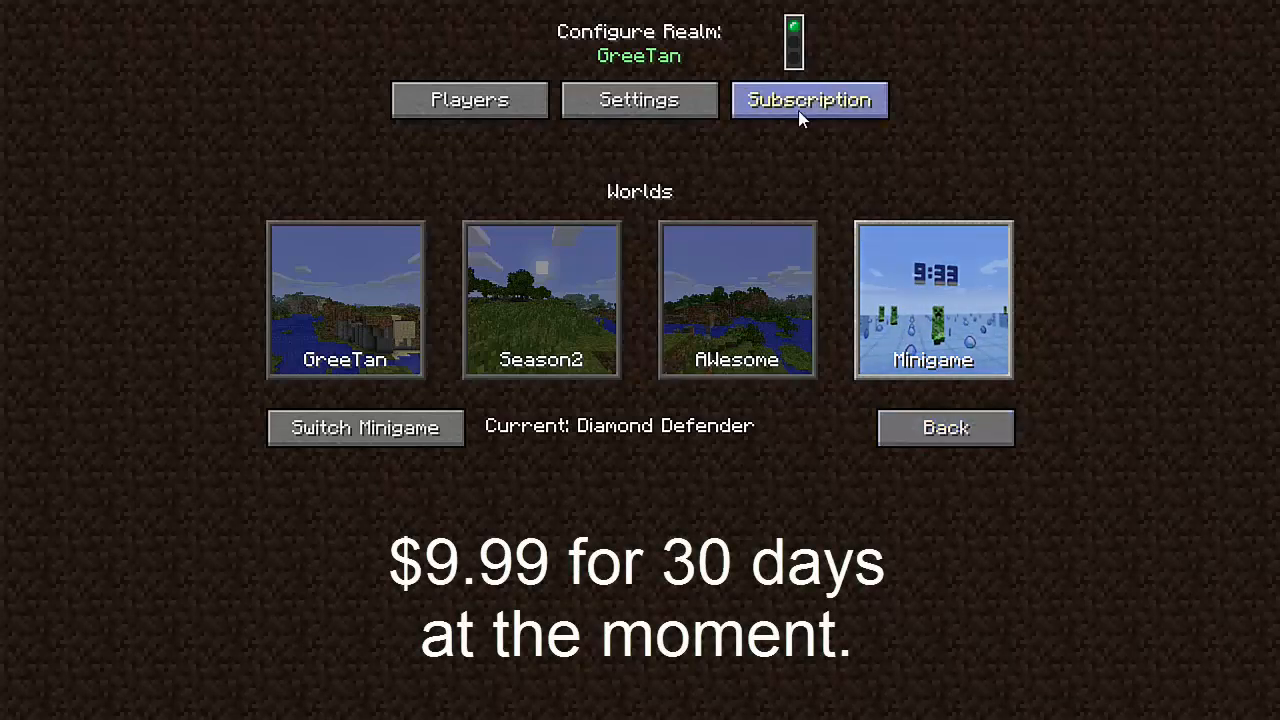
Step: View the Subscription Info: started February 2016, 29 days left
left_click(808, 100)
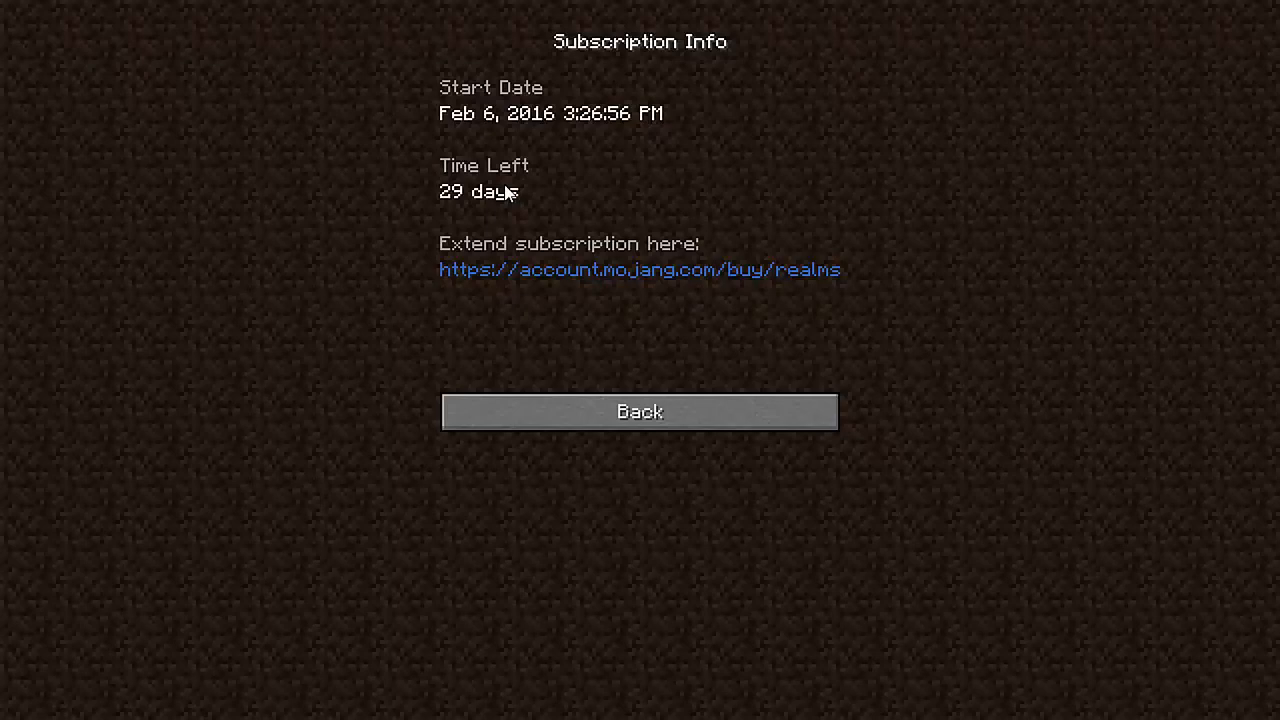
mouse_move(548, 186)
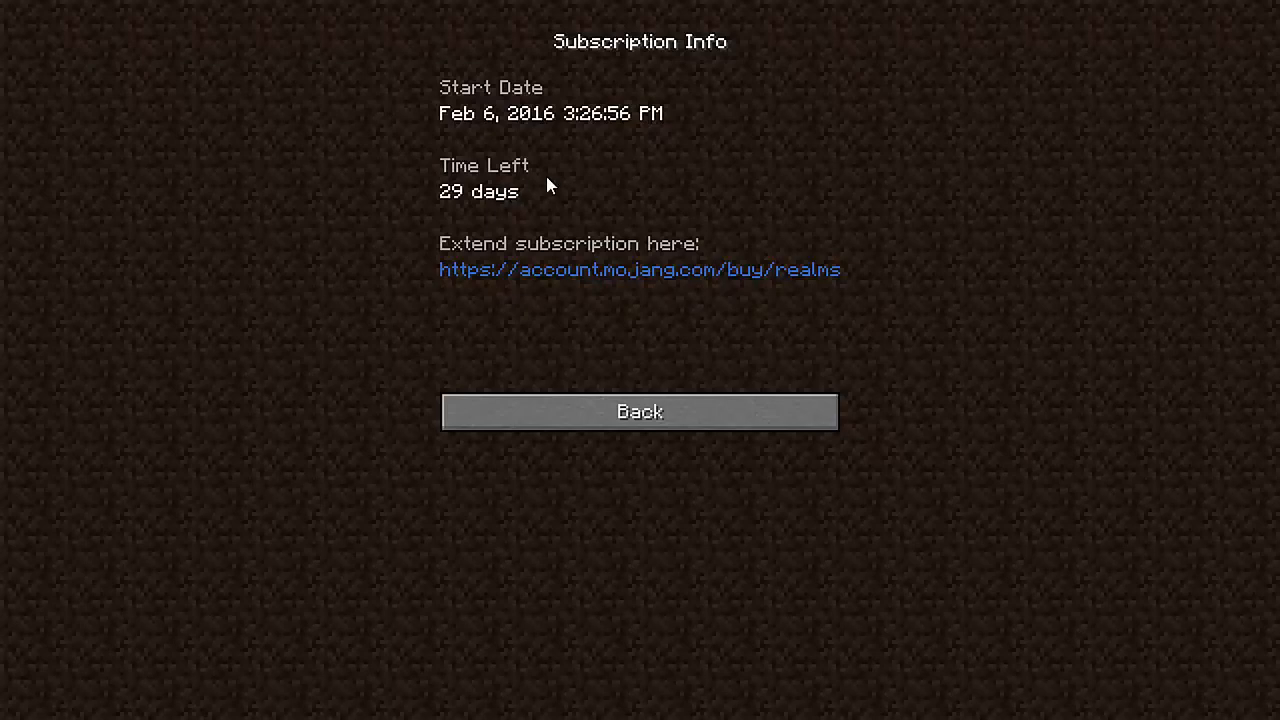
mouse_move(590, 184)
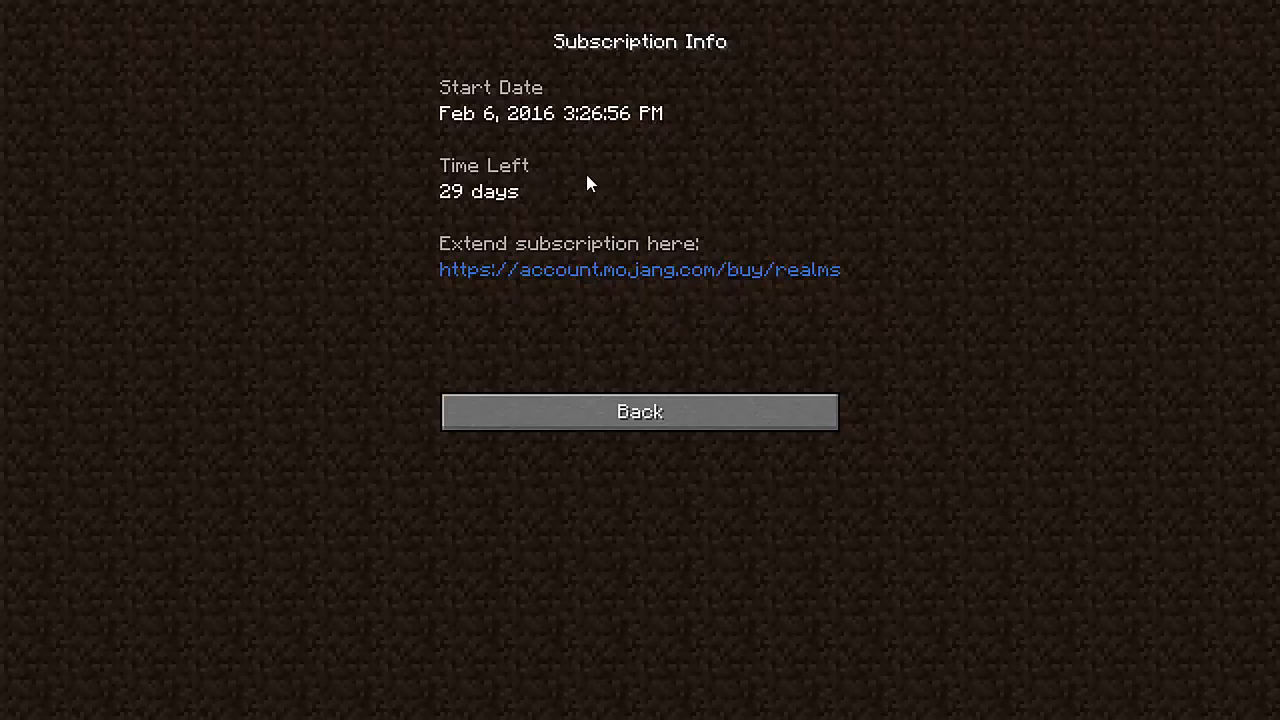
mouse_move(596, 190)
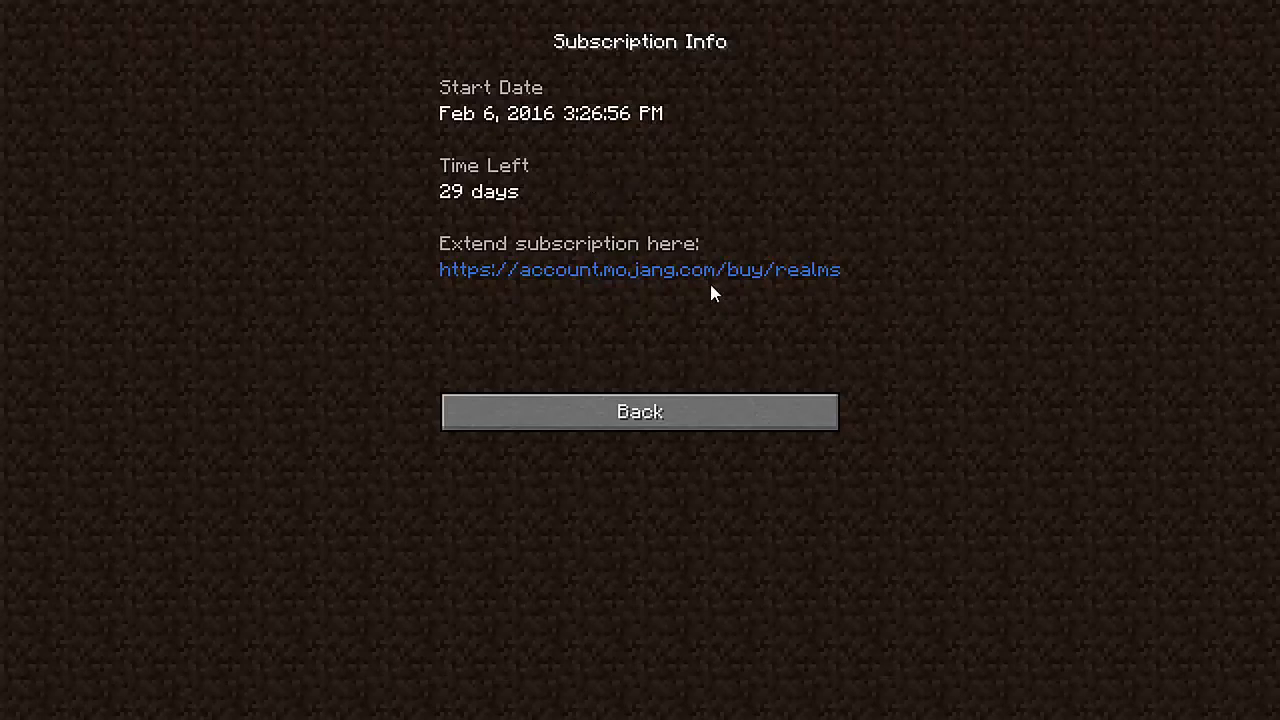
Step: Return from Subscription Info and switch the realm's active world to AWesome
left_click(640, 412)
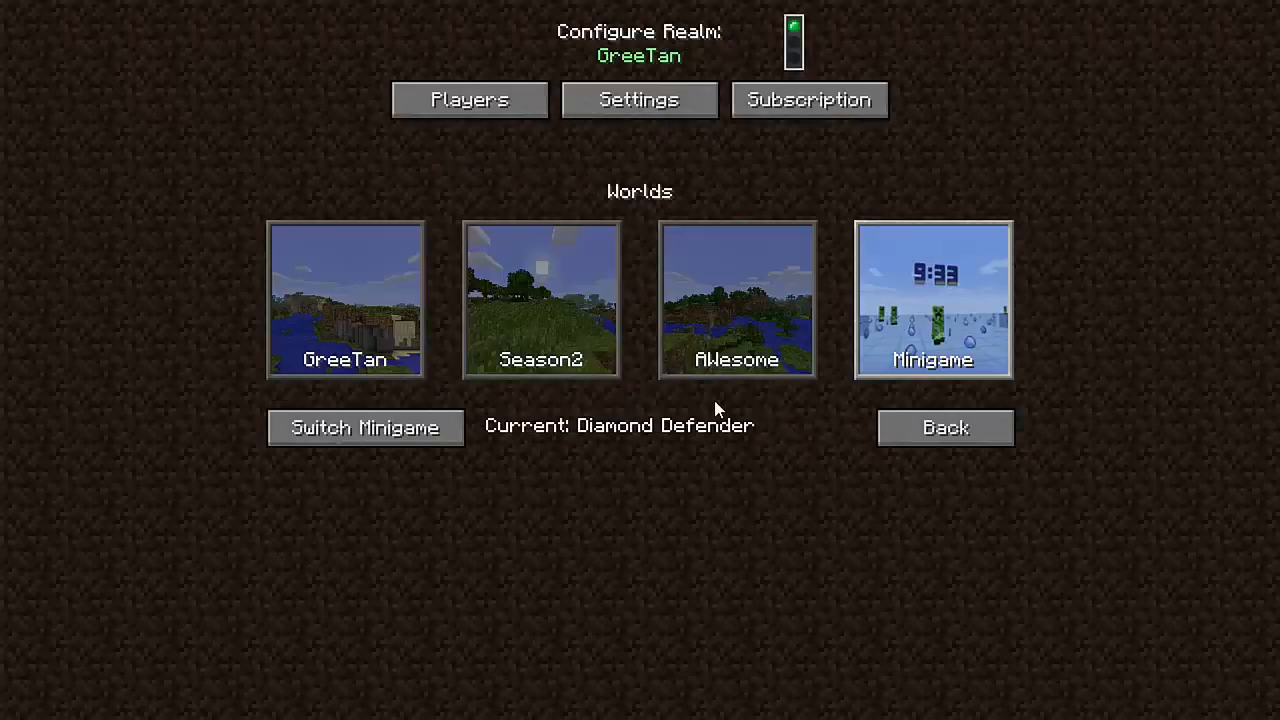
mouse_move(684, 80)
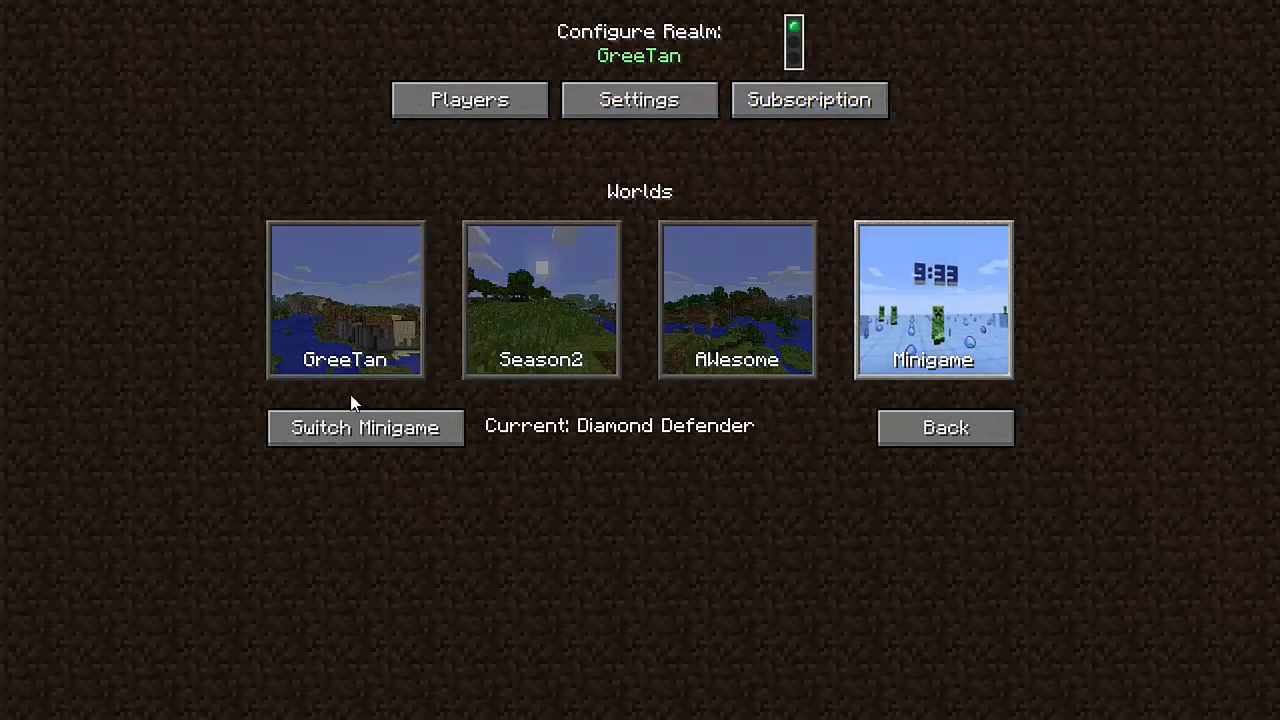
mouse_move(924, 344)
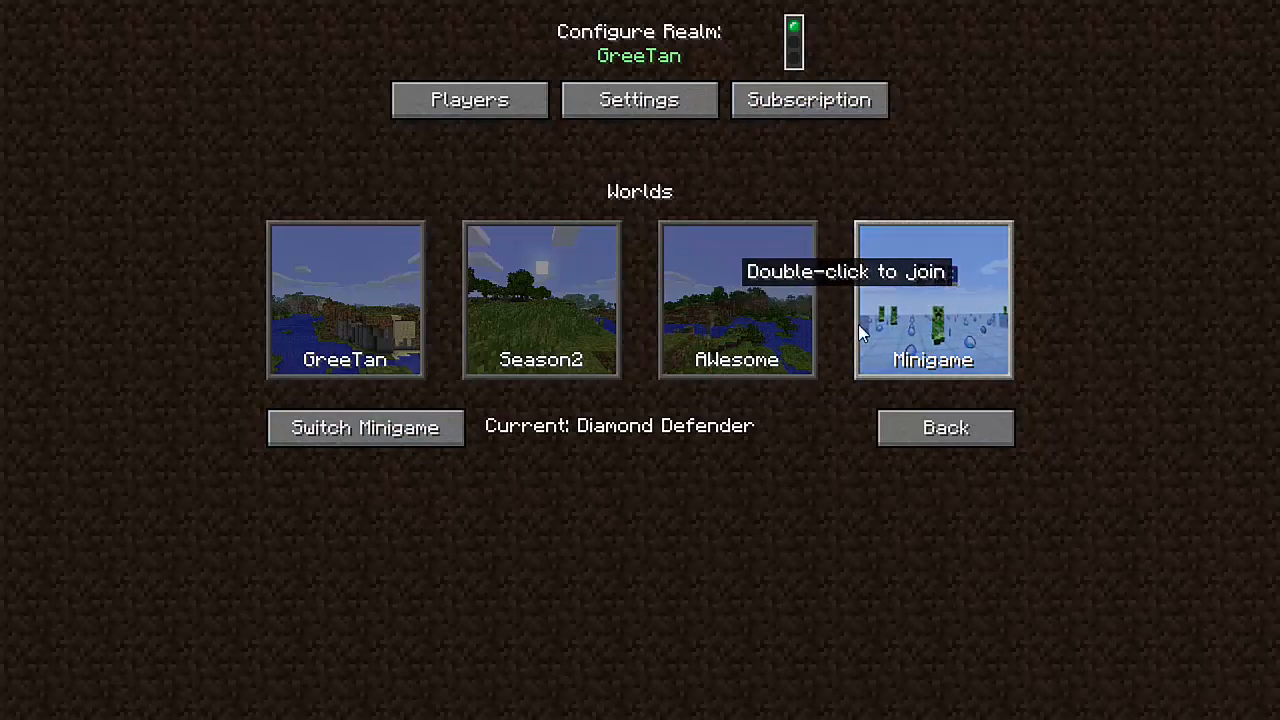
mouse_move(736, 300)
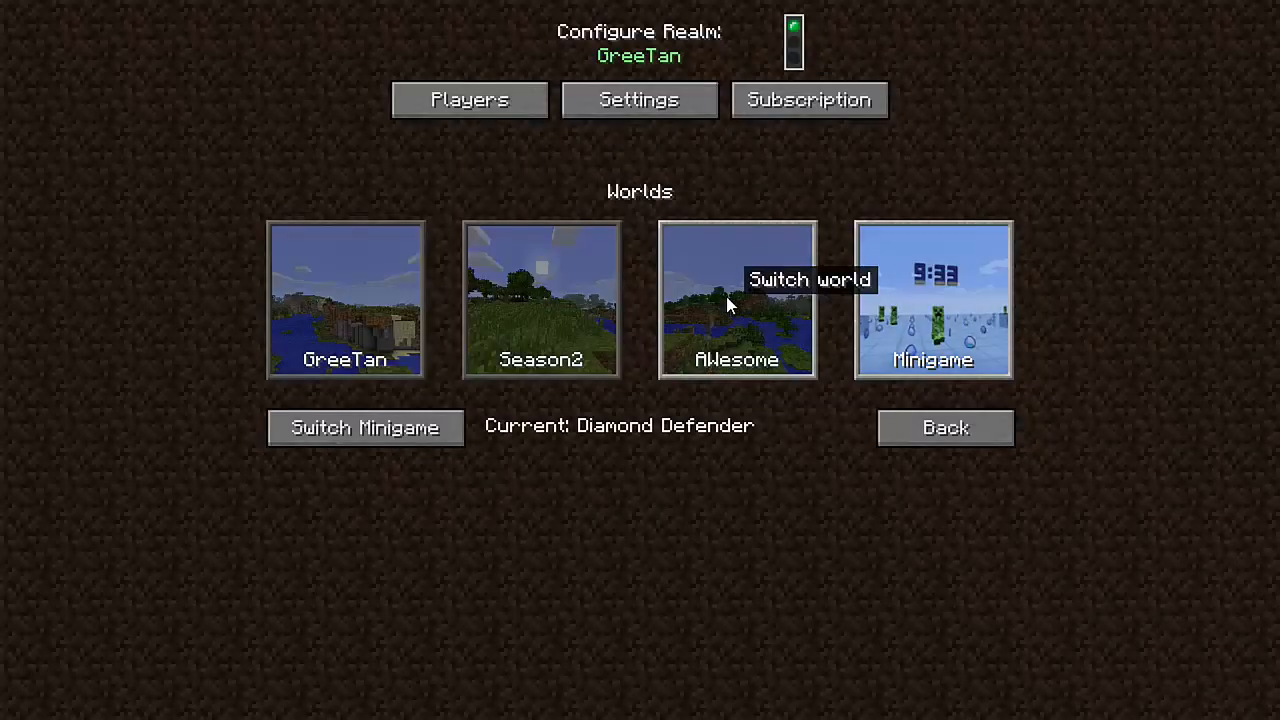
left_click(736, 300)
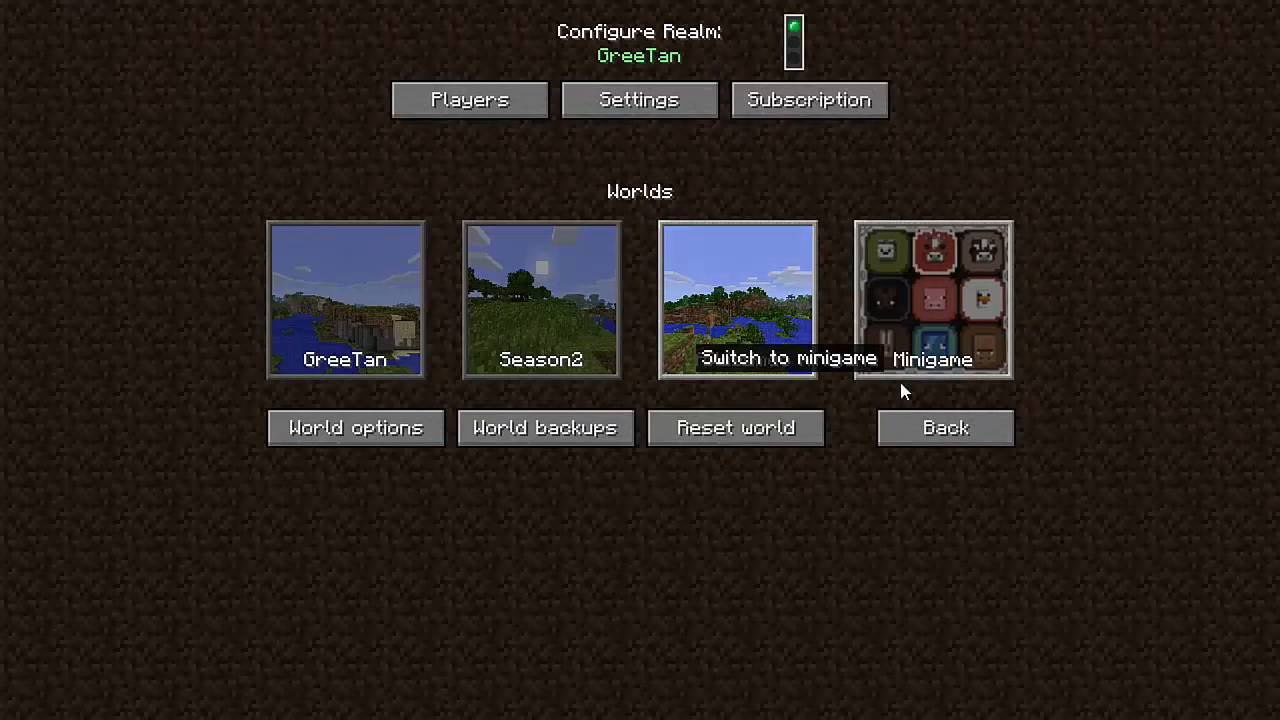
mouse_move(944, 428)
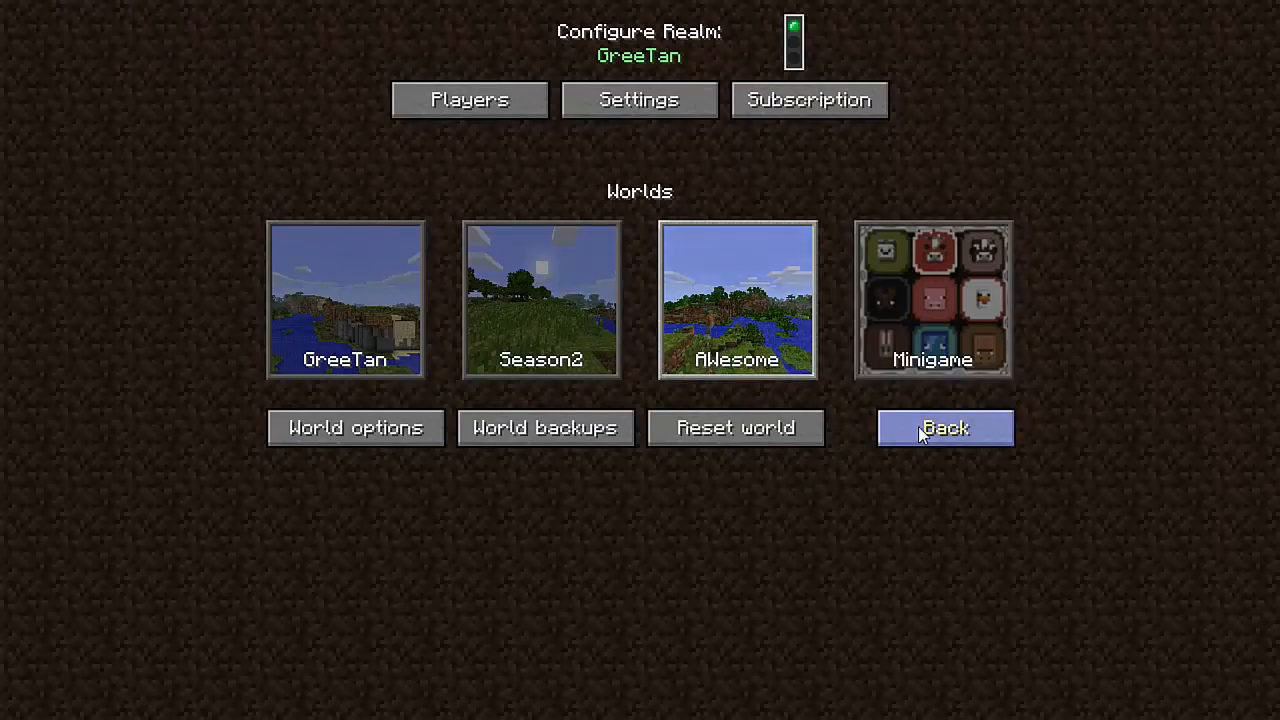
mouse_move(724, 236)
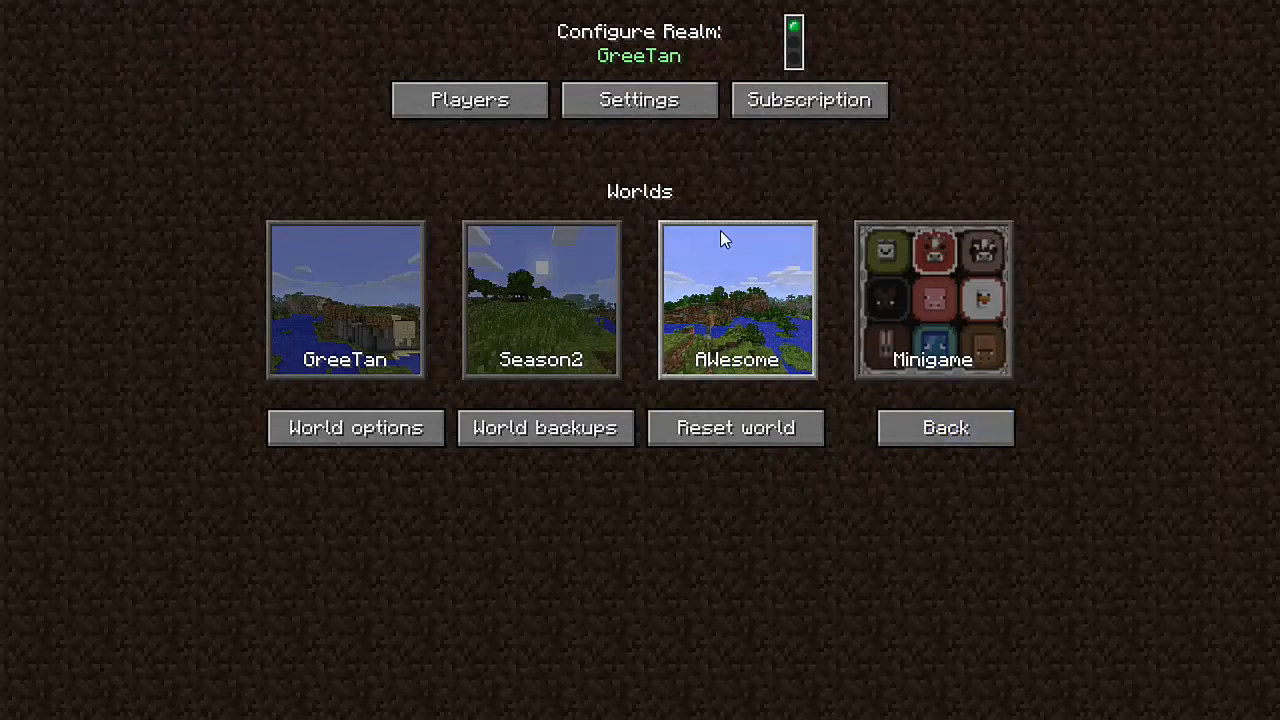
mouse_move(980, 480)
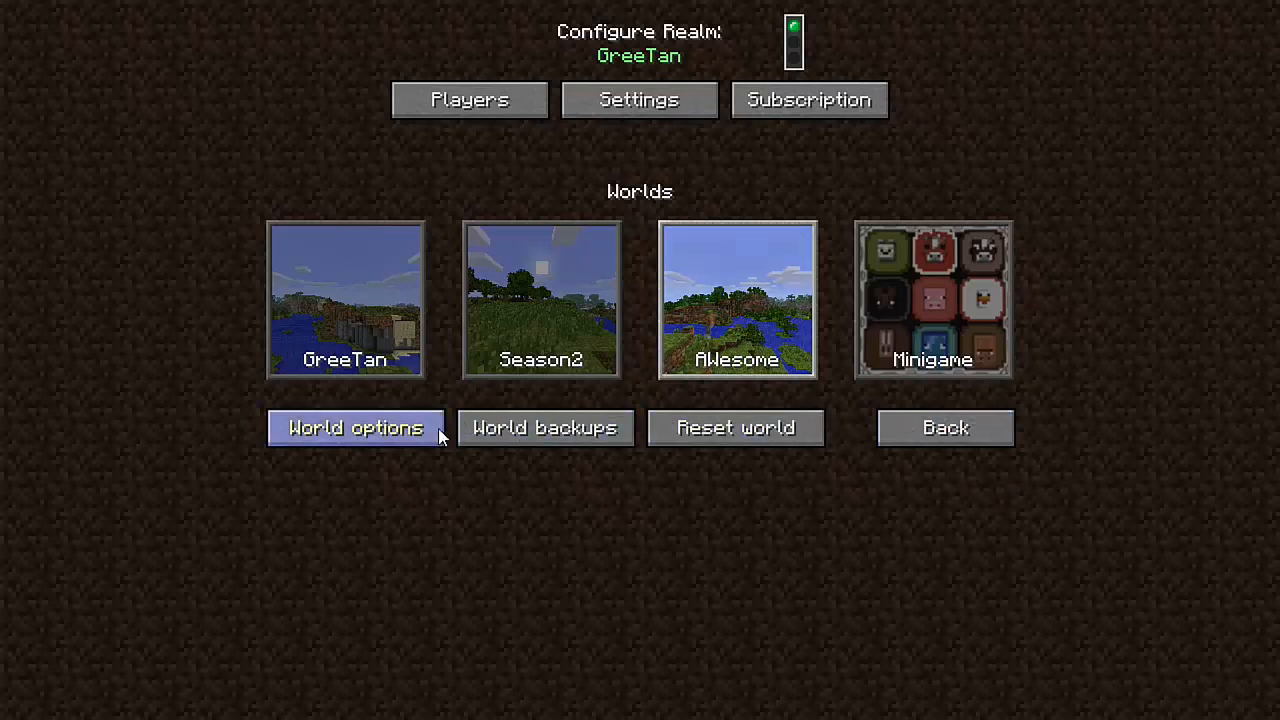
left_click(356, 428)
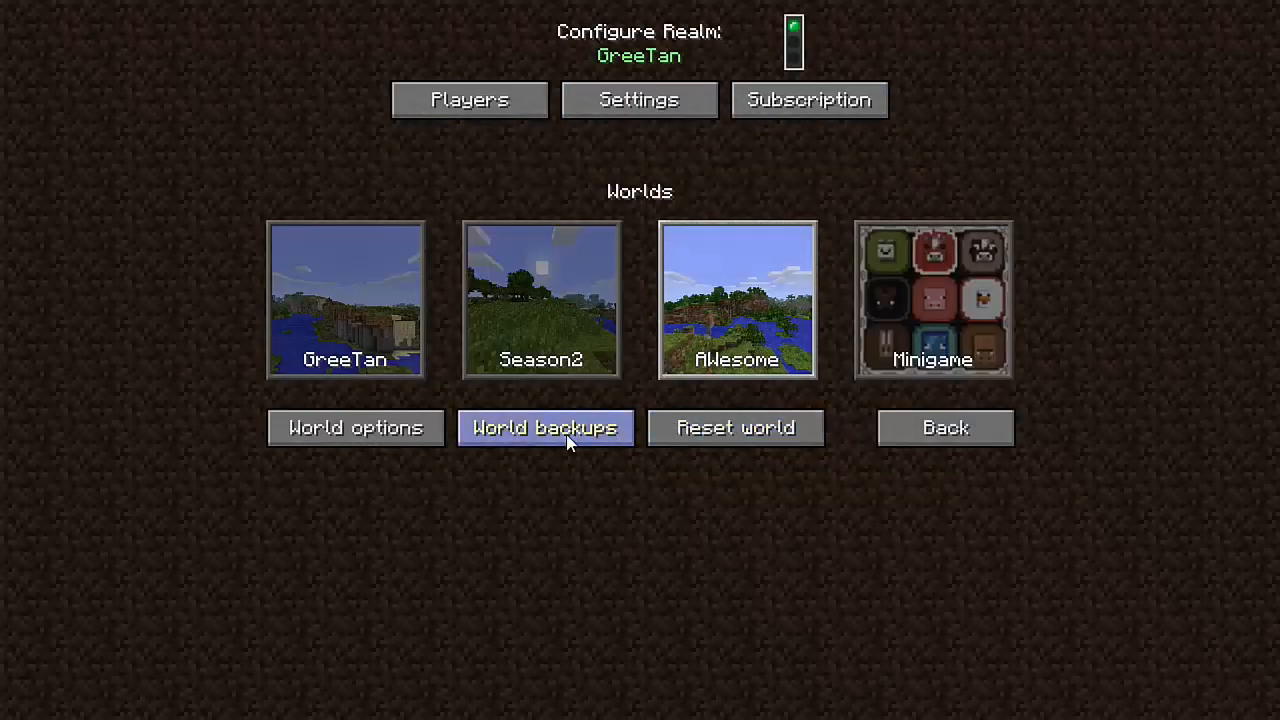
left_click(544, 428)
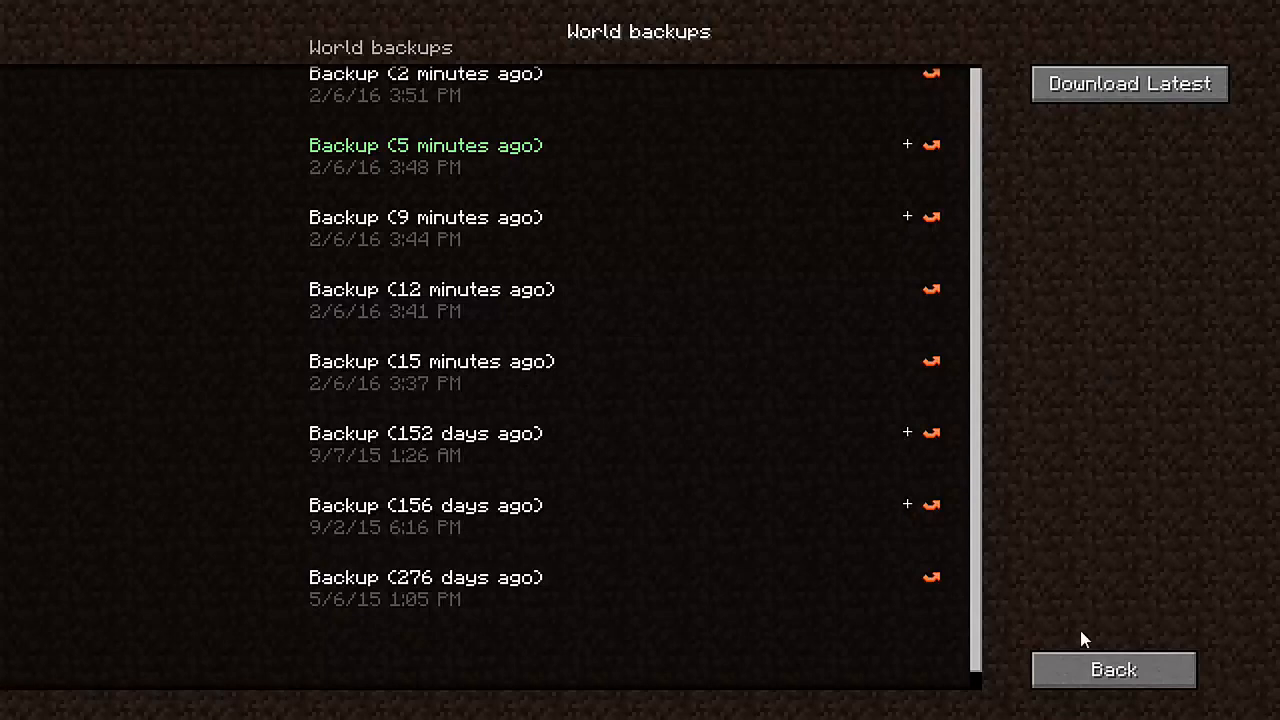
left_click(1112, 668)
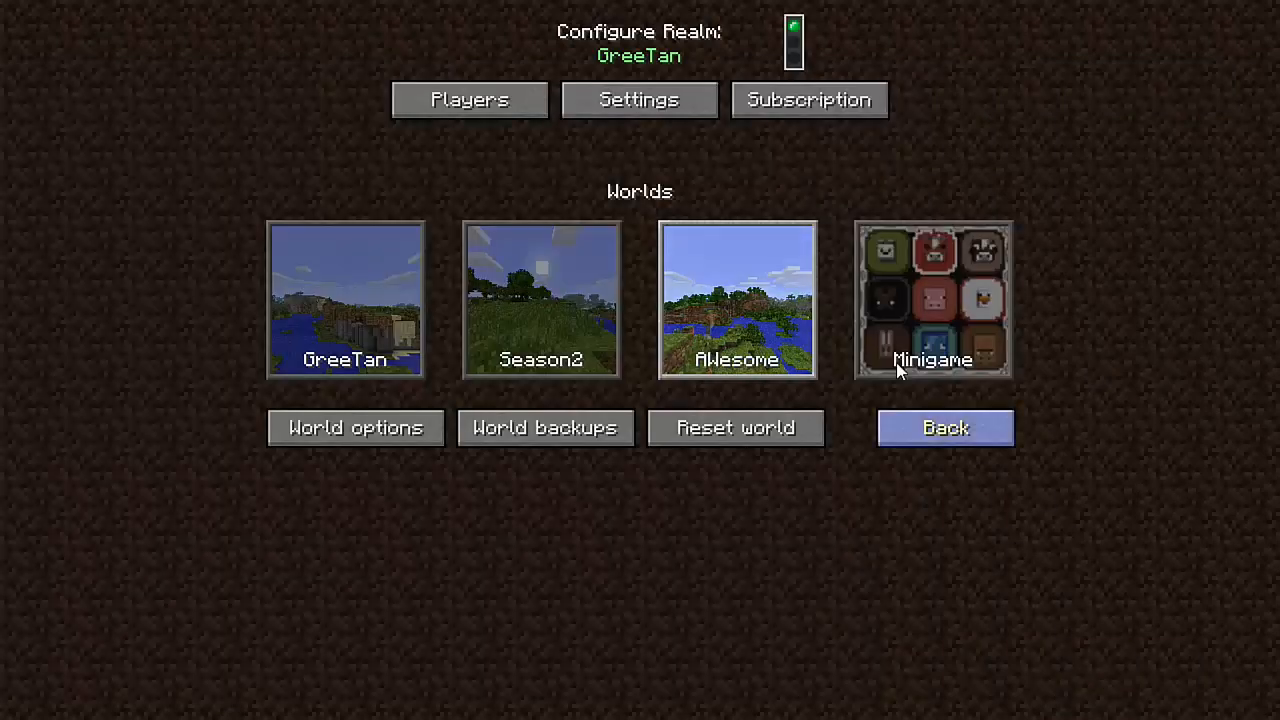
mouse_move(704, 310)
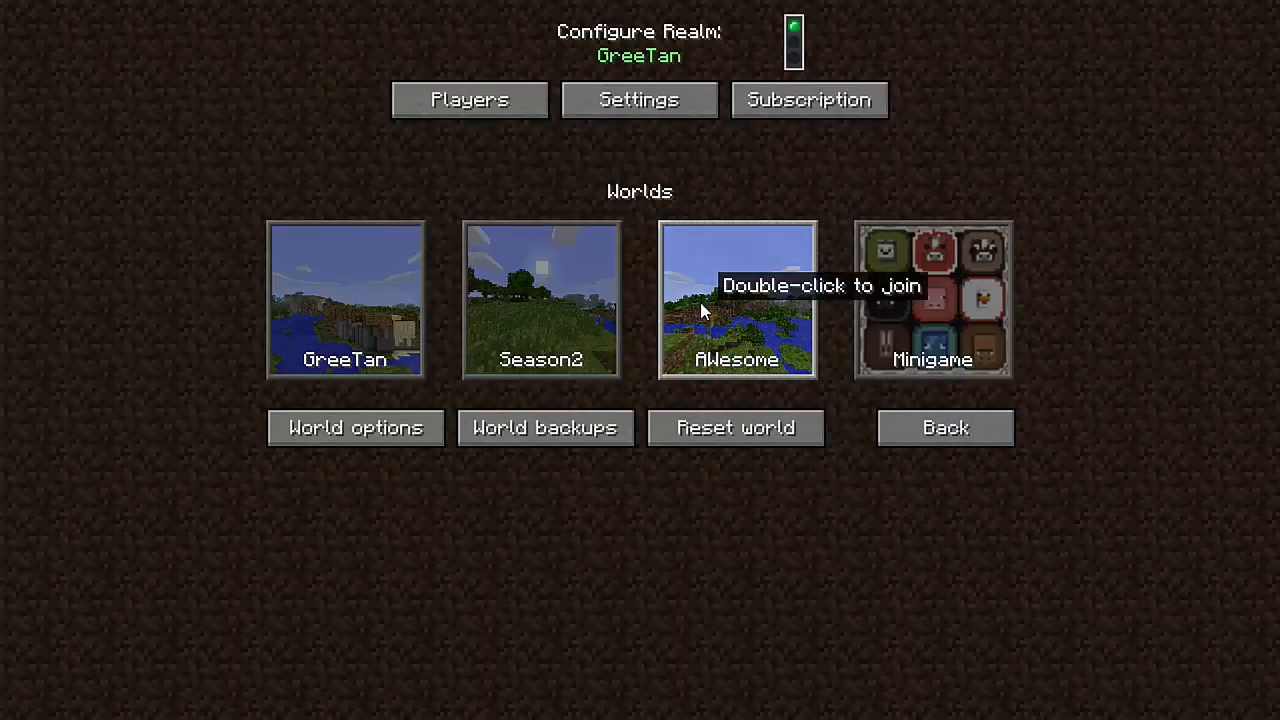
Step: Join the AWesome world, explore its village, then pause to the game menu
double_click(736, 300)
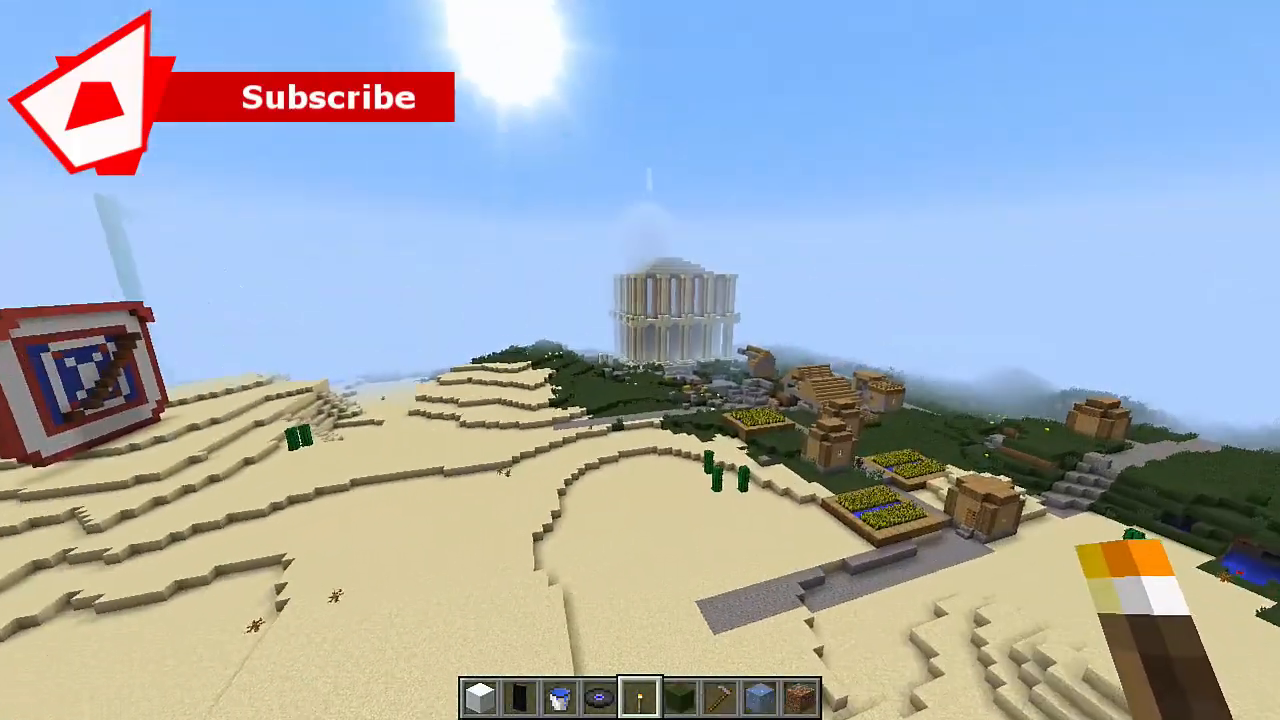
mouse_move(640, 360)
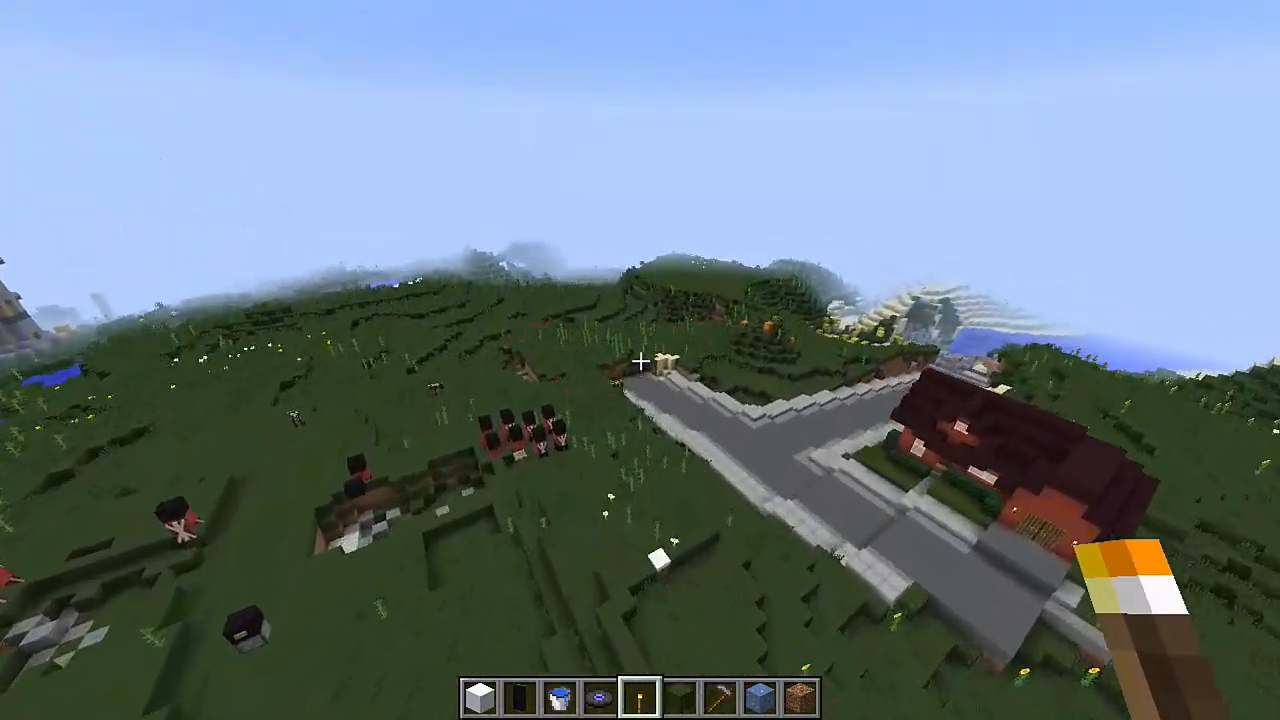
mouse_move(640, 360)
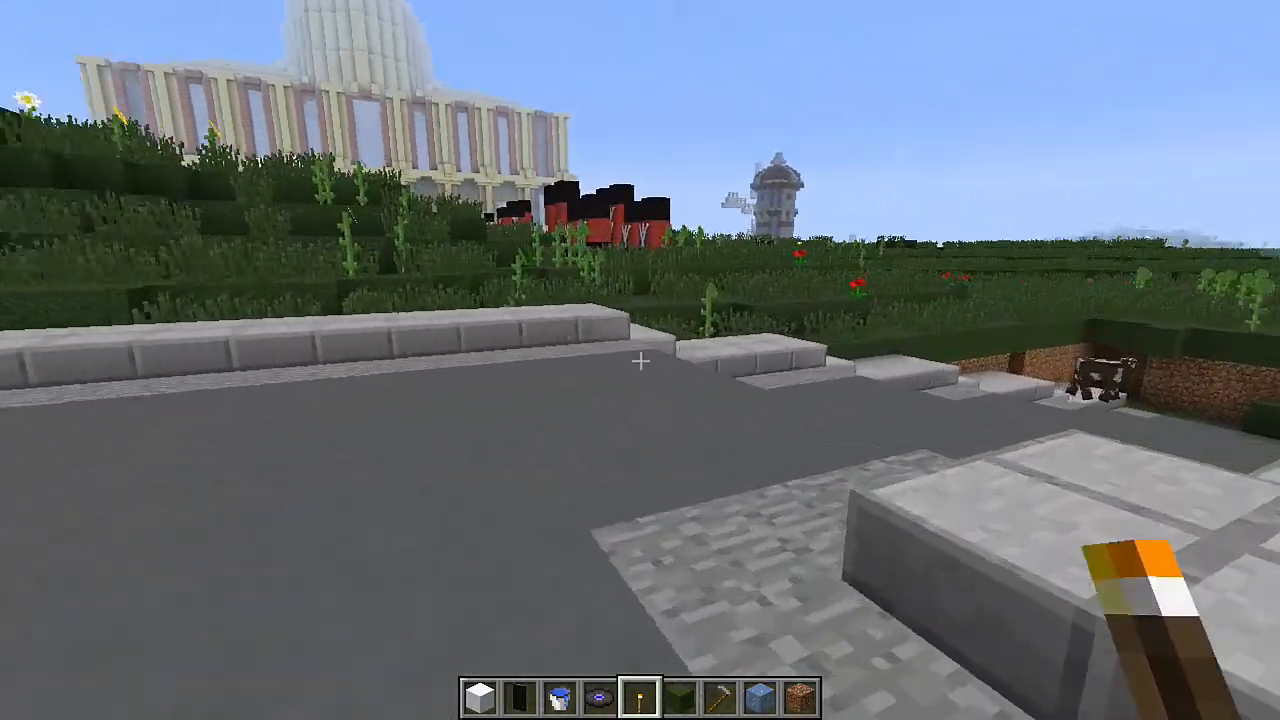
key("Escape")
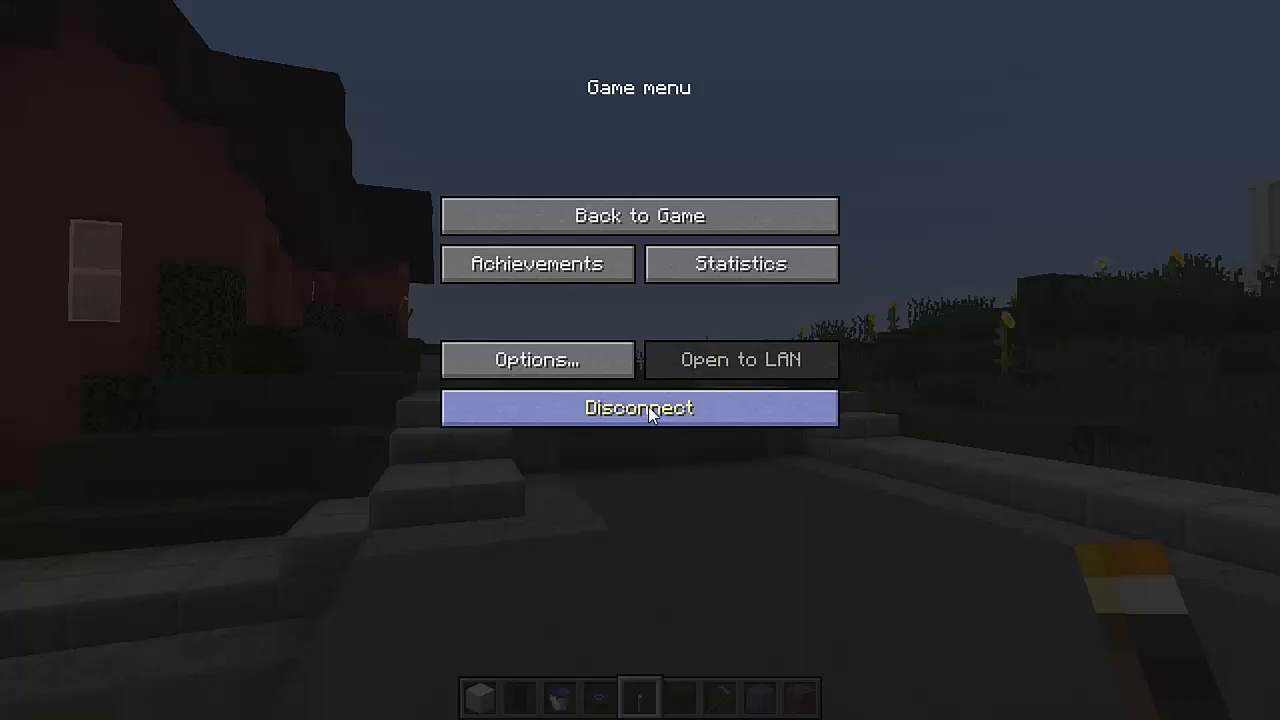
Step: Disconnect from the realm and back out of the Realms list to the title menu
left_click(640, 408)
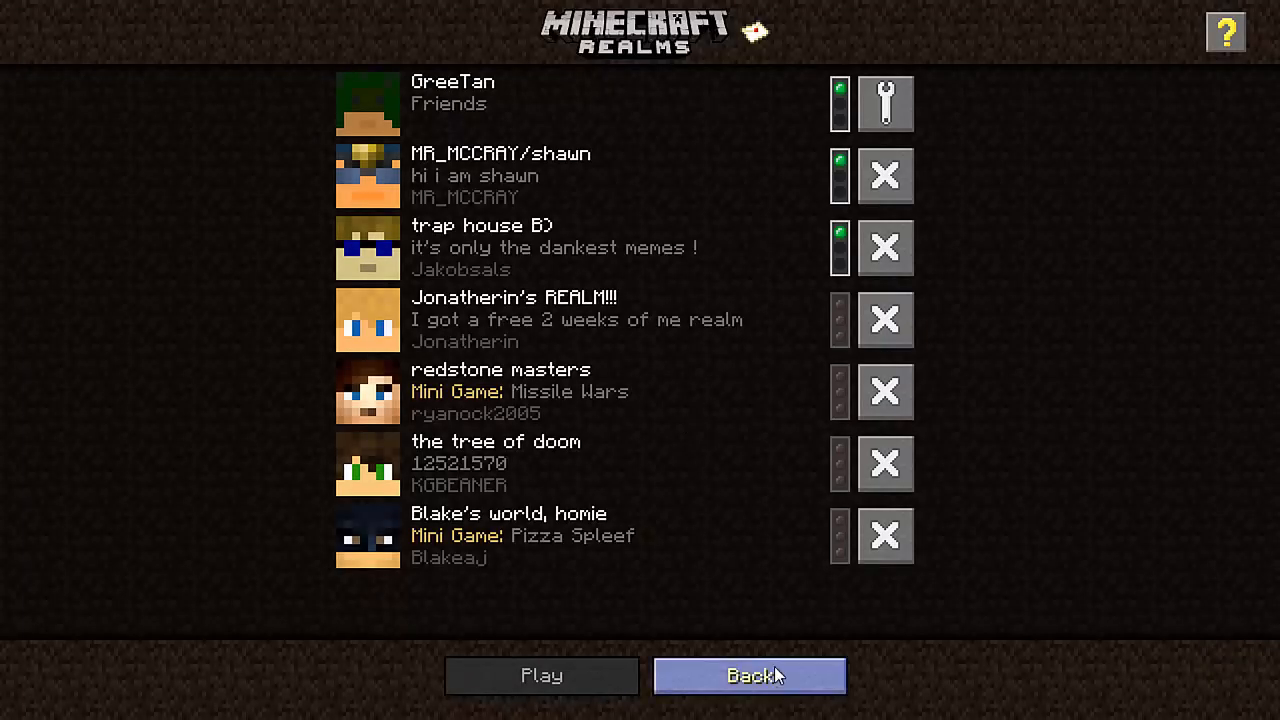
left_click(748, 676)
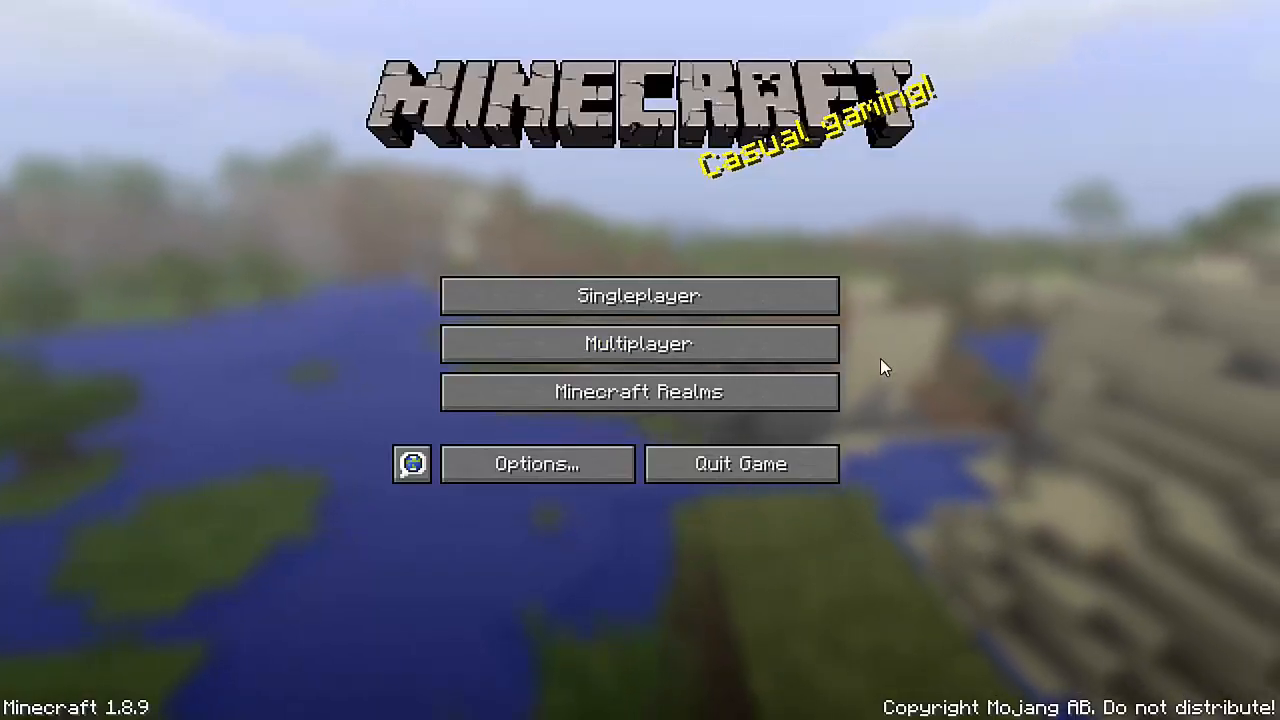